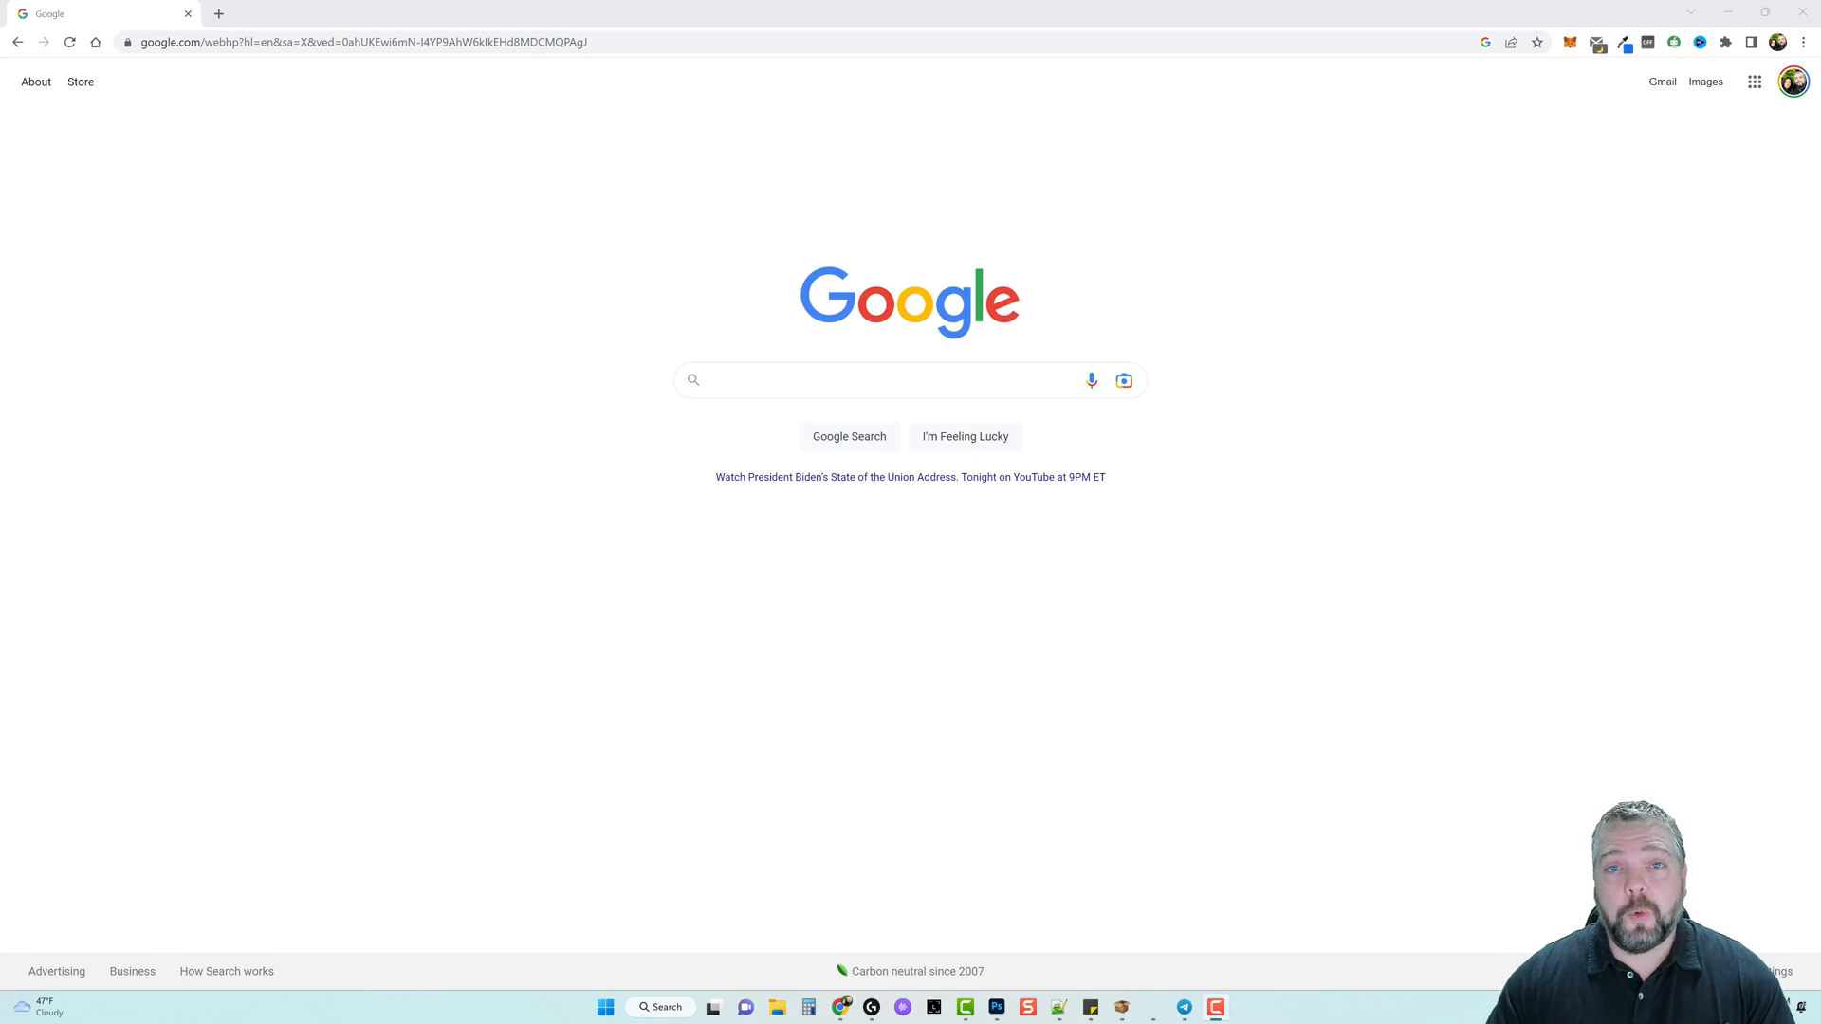
{"action": "mouse_move", "coordinate": [585, 224]}
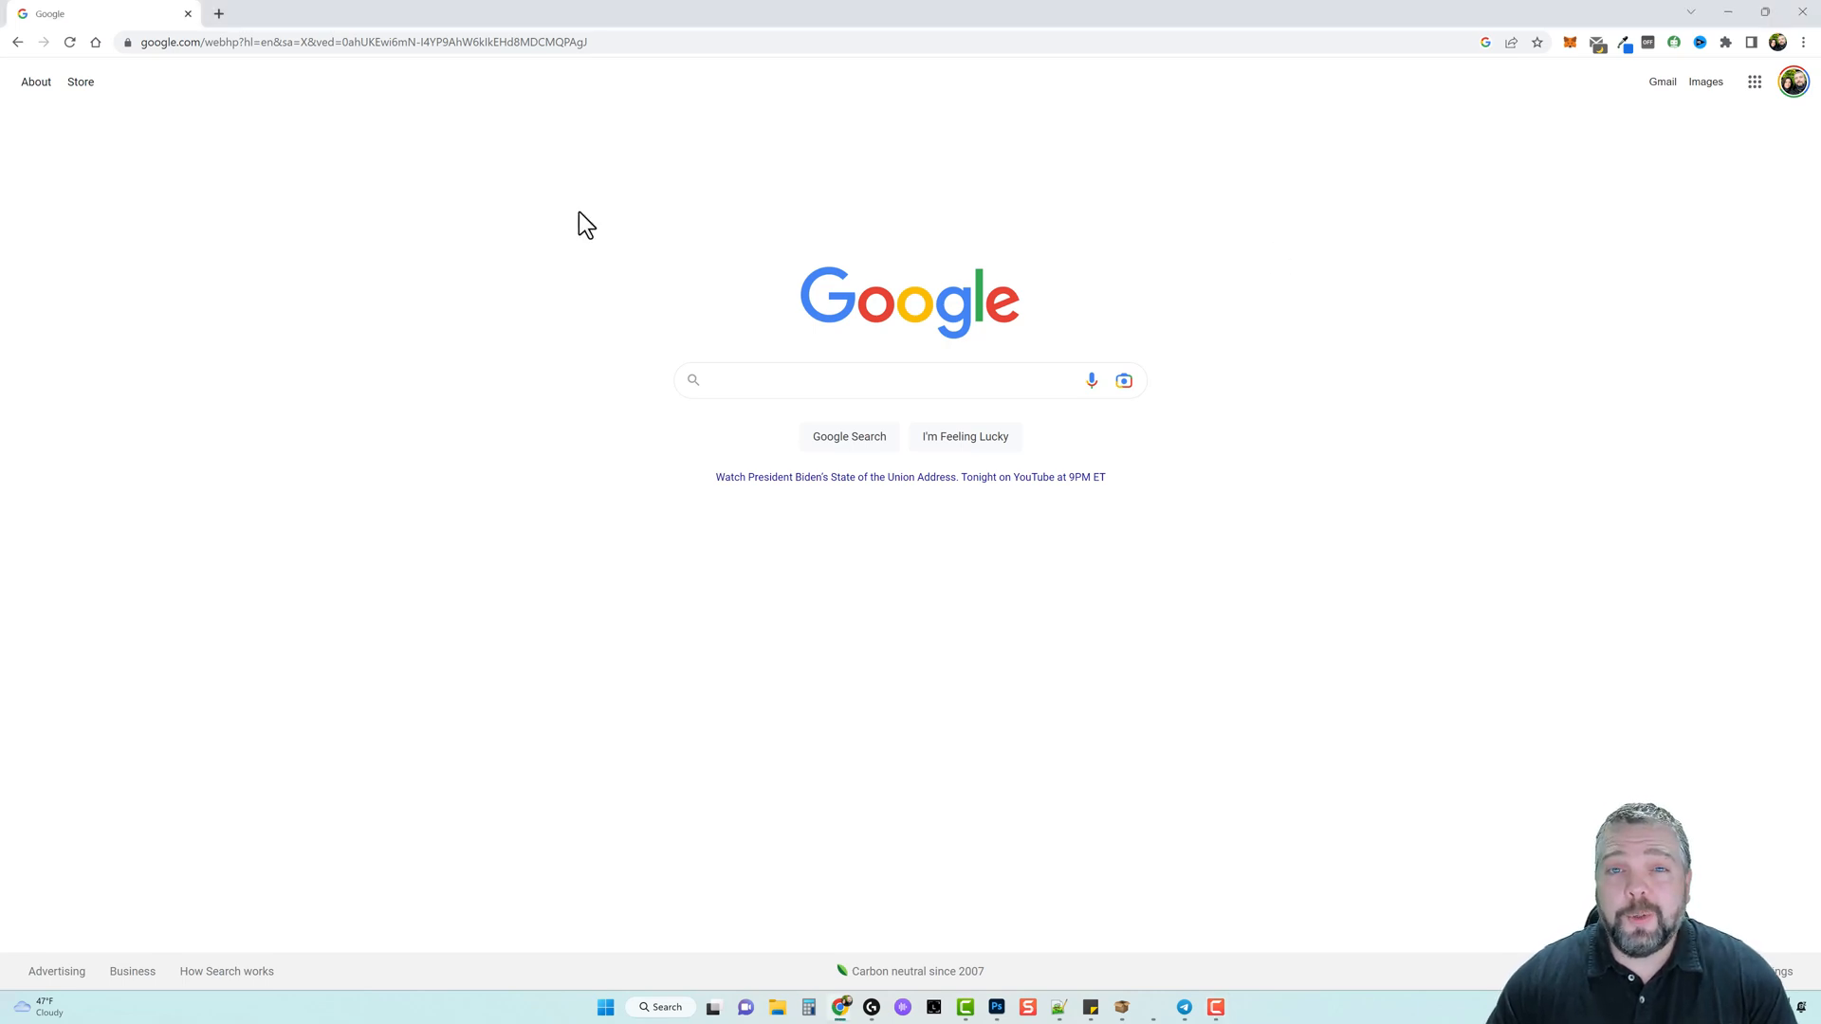
{"action": "mouse_move", "coordinate": [929, 351]}
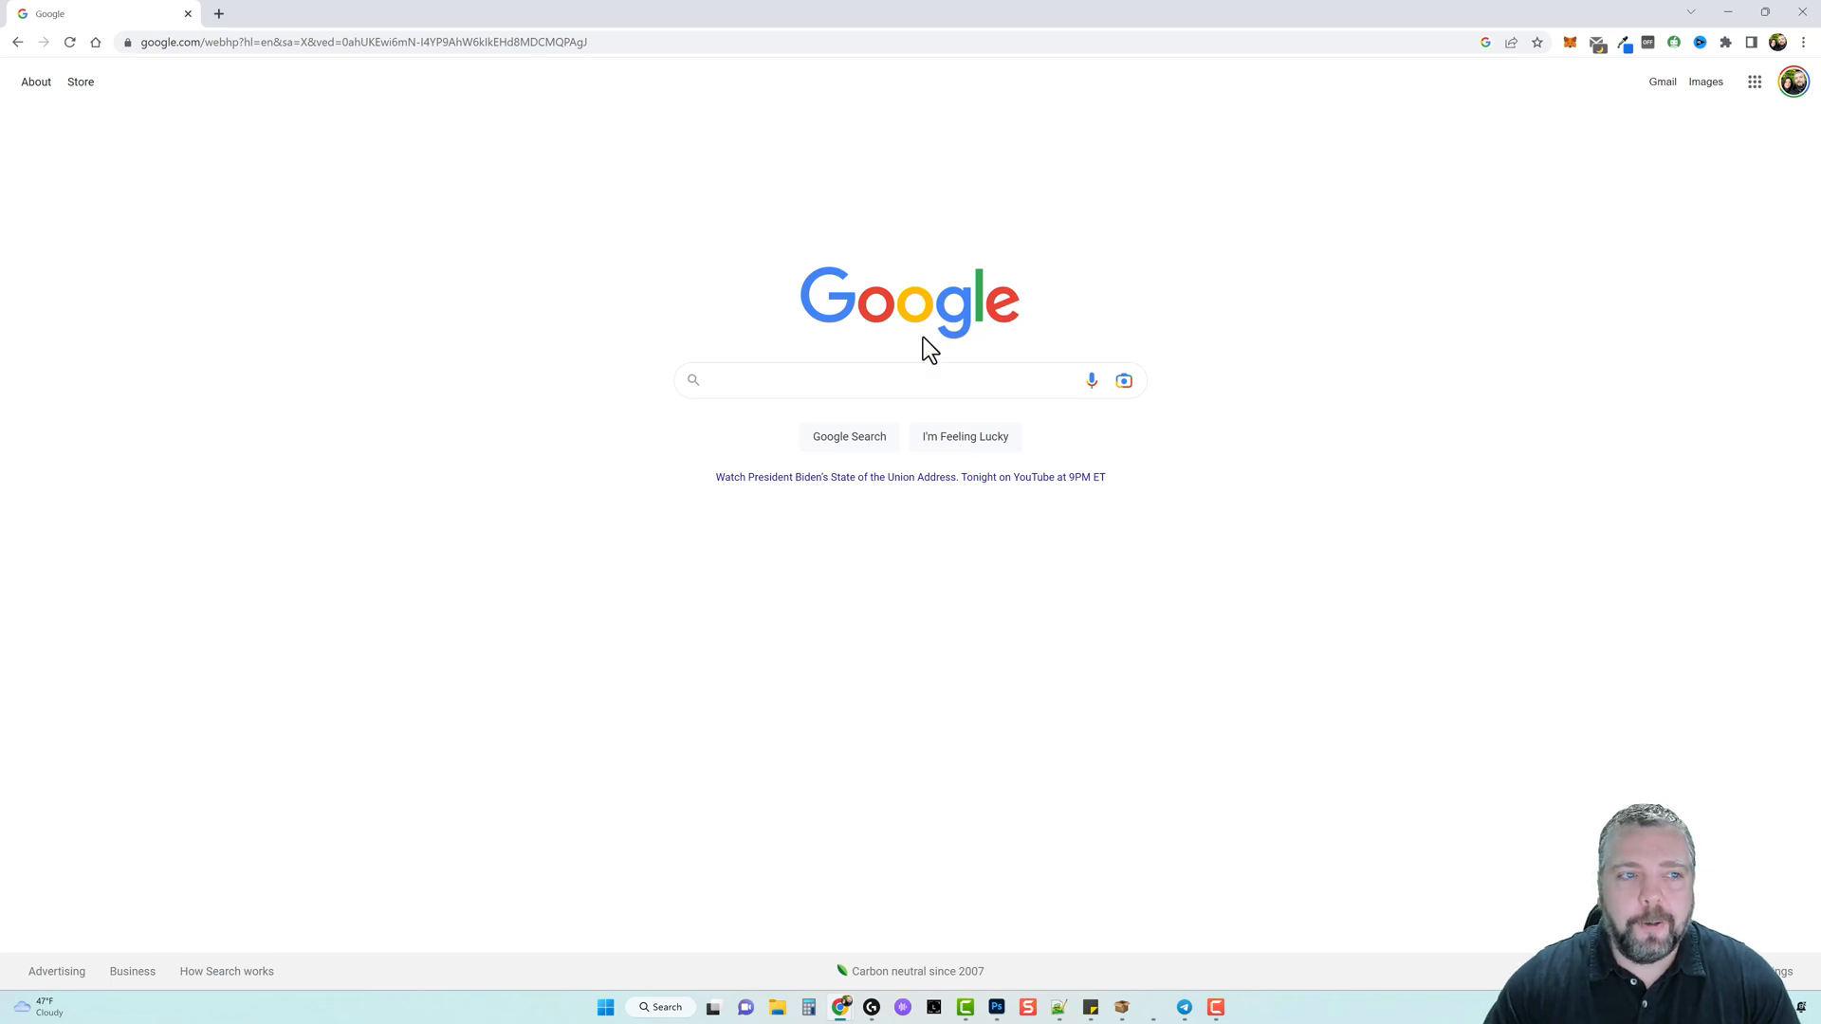
{"action": "mouse_move", "coordinate": [1323, 441]}
{"action": "type", "text": "keyword research tool"}
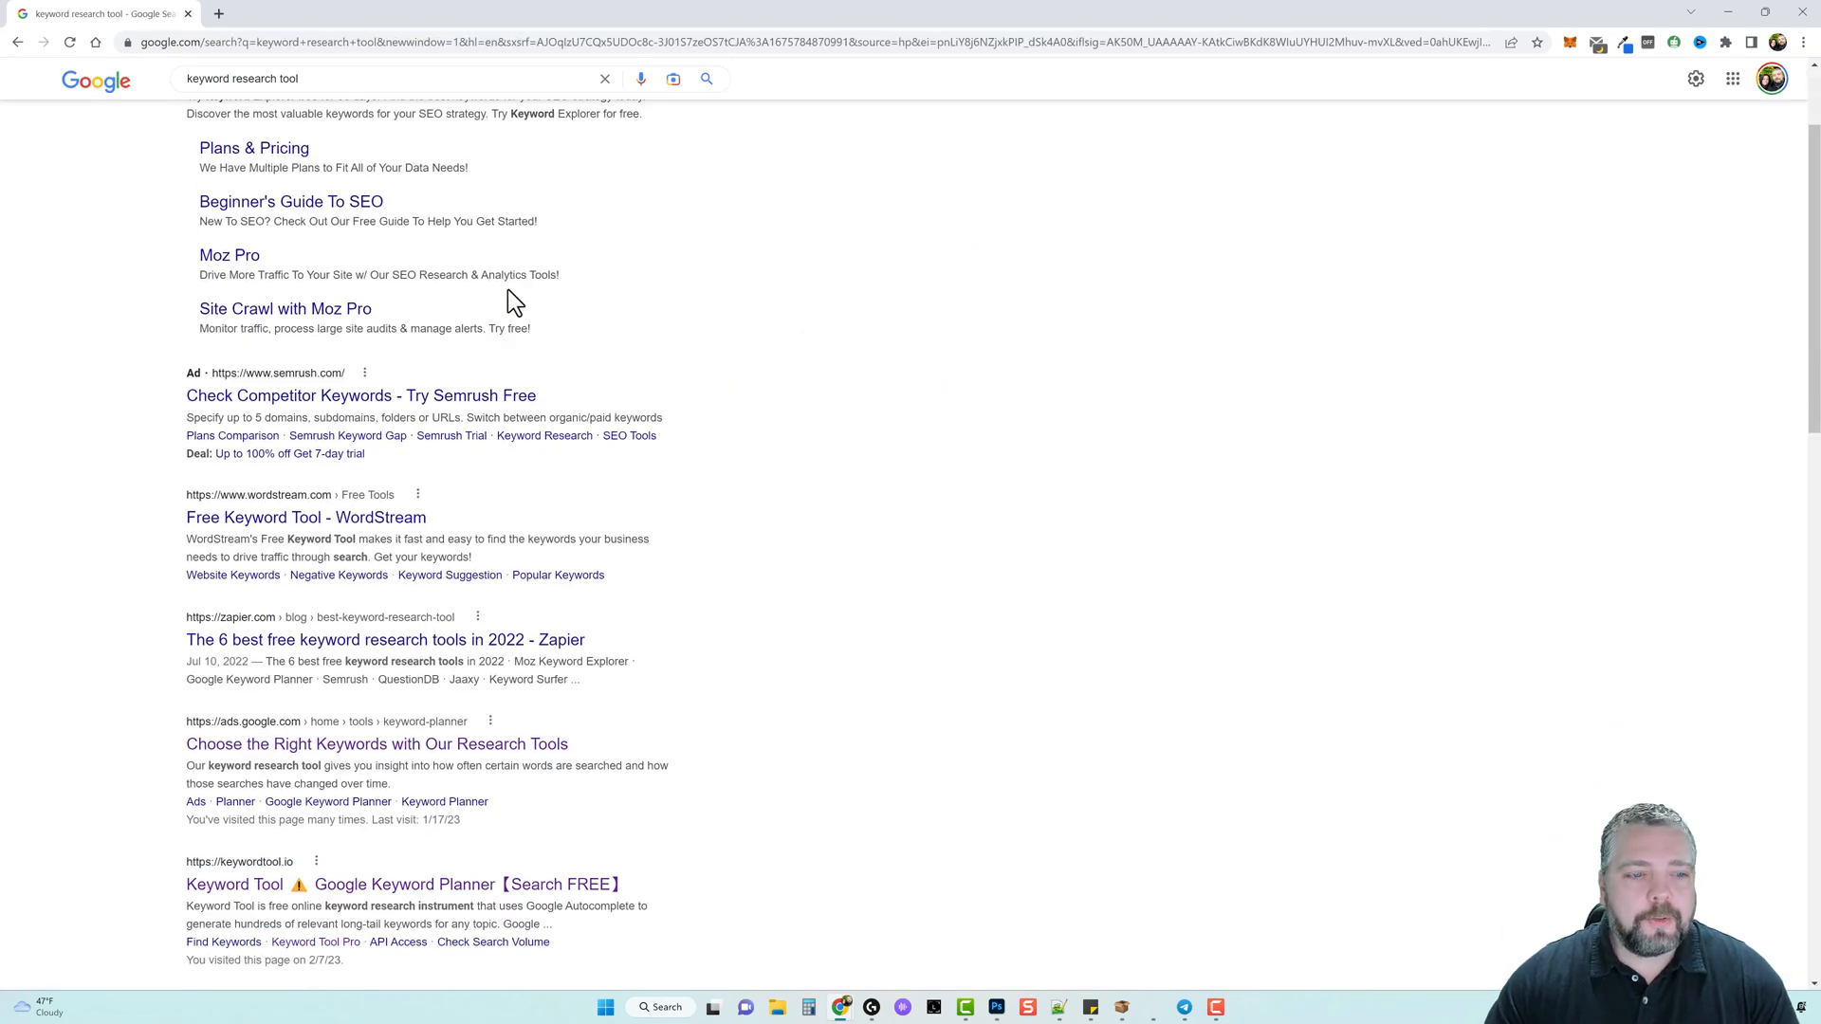
Search Keyword Tool for 'keyword research' and browse the 509 suggestions with volumes and trends.
{"action": "scroll", "scroll_direction": "down", "scroll_amount": 3}
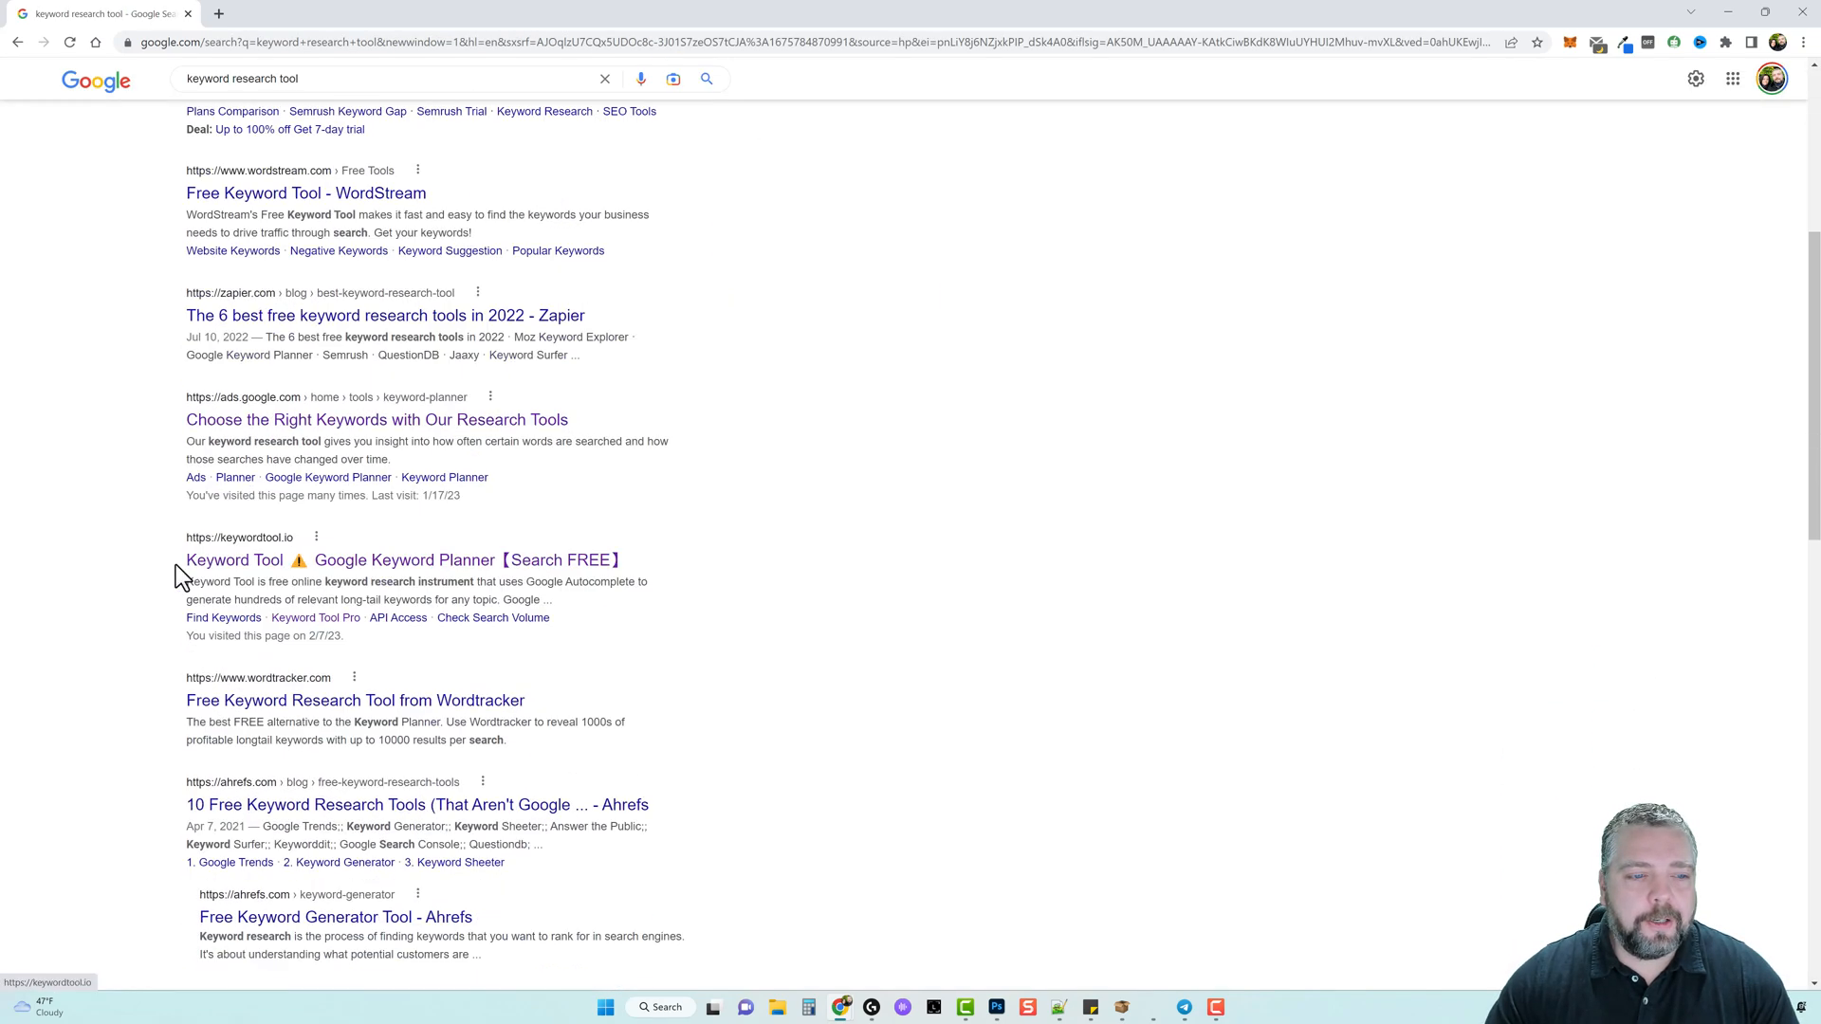
{"action": "mouse_move", "coordinate": [372, 560]}
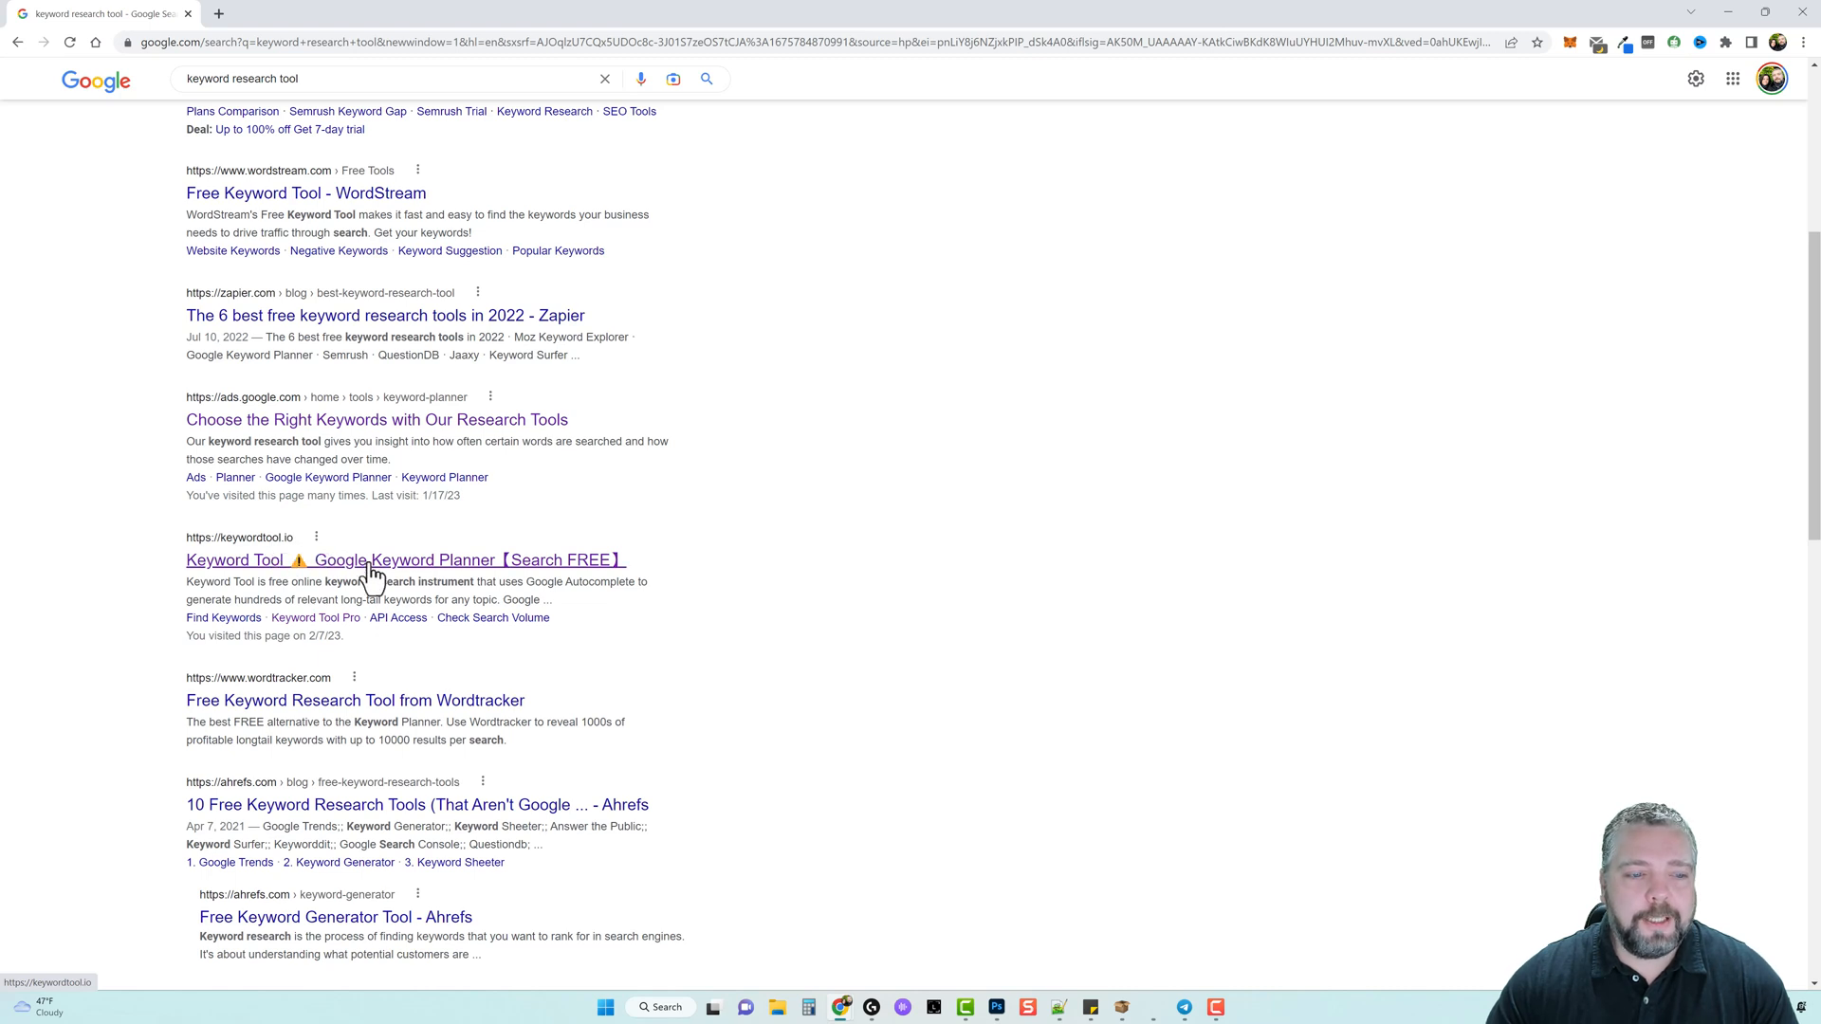
{"action": "mouse_move", "coordinate": [550, 573]}
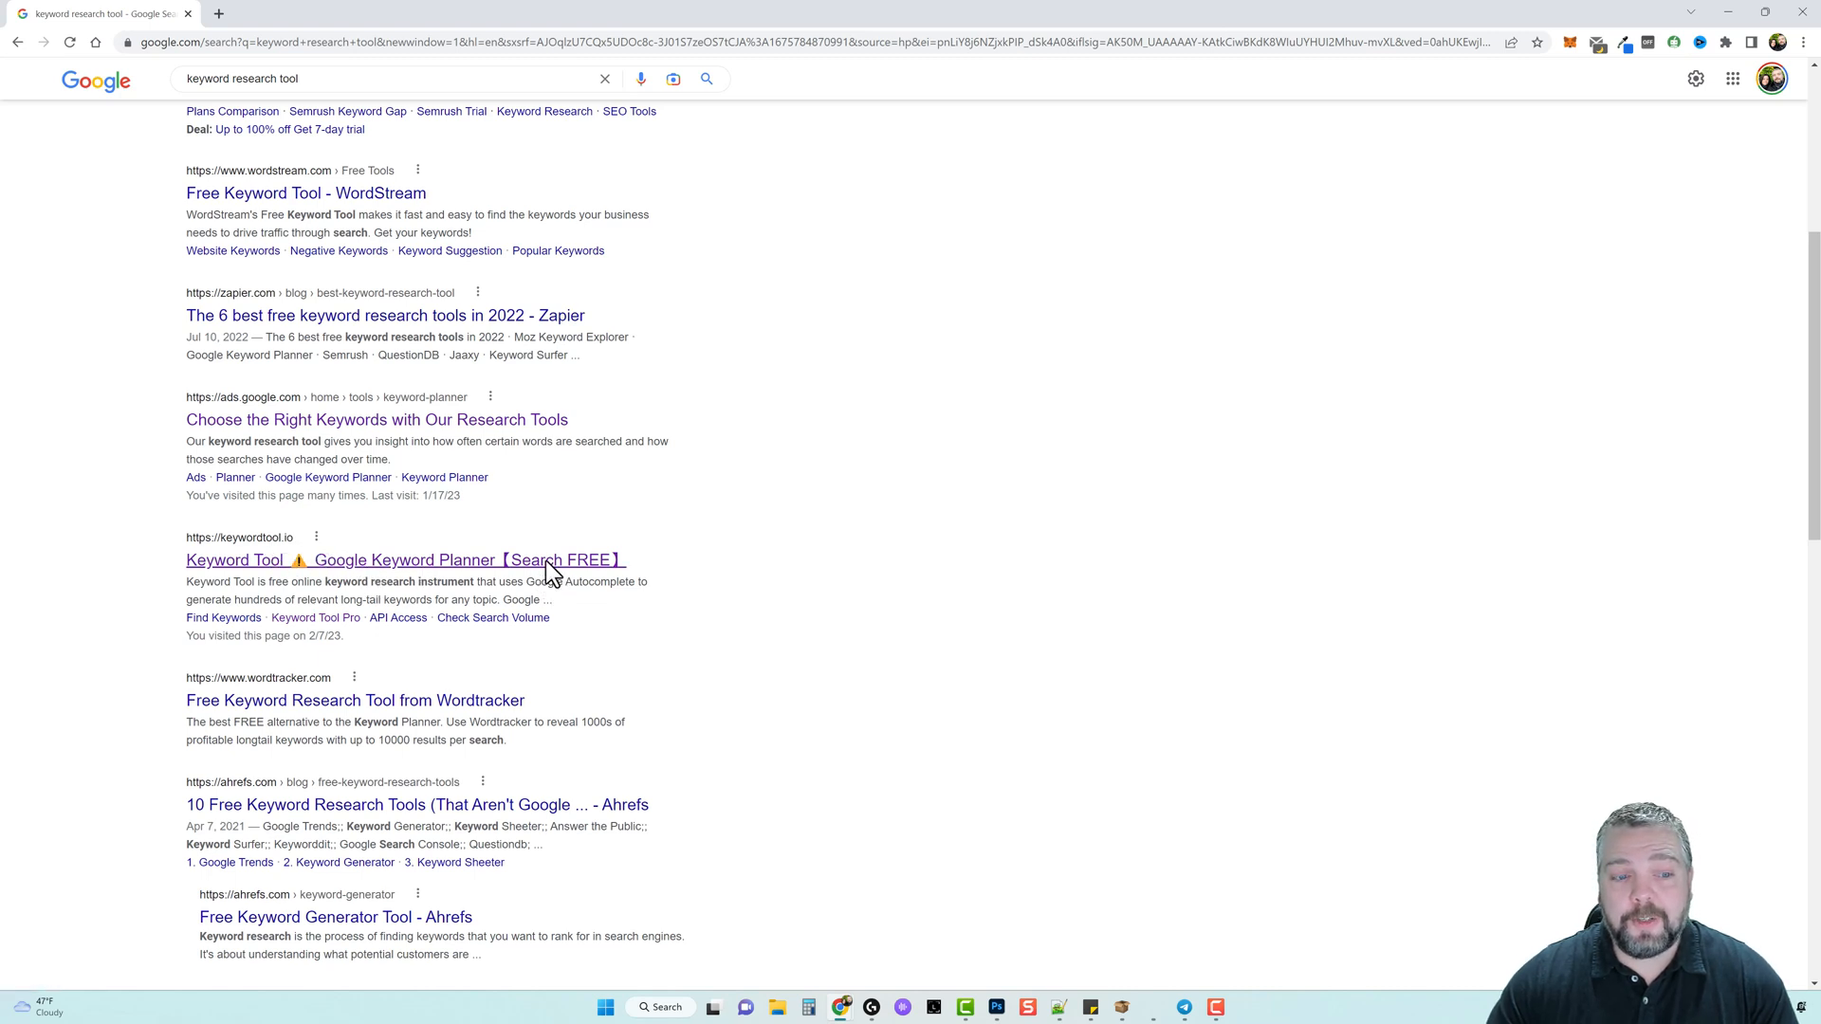
{"action": "left_click", "coordinate": [403, 559]}
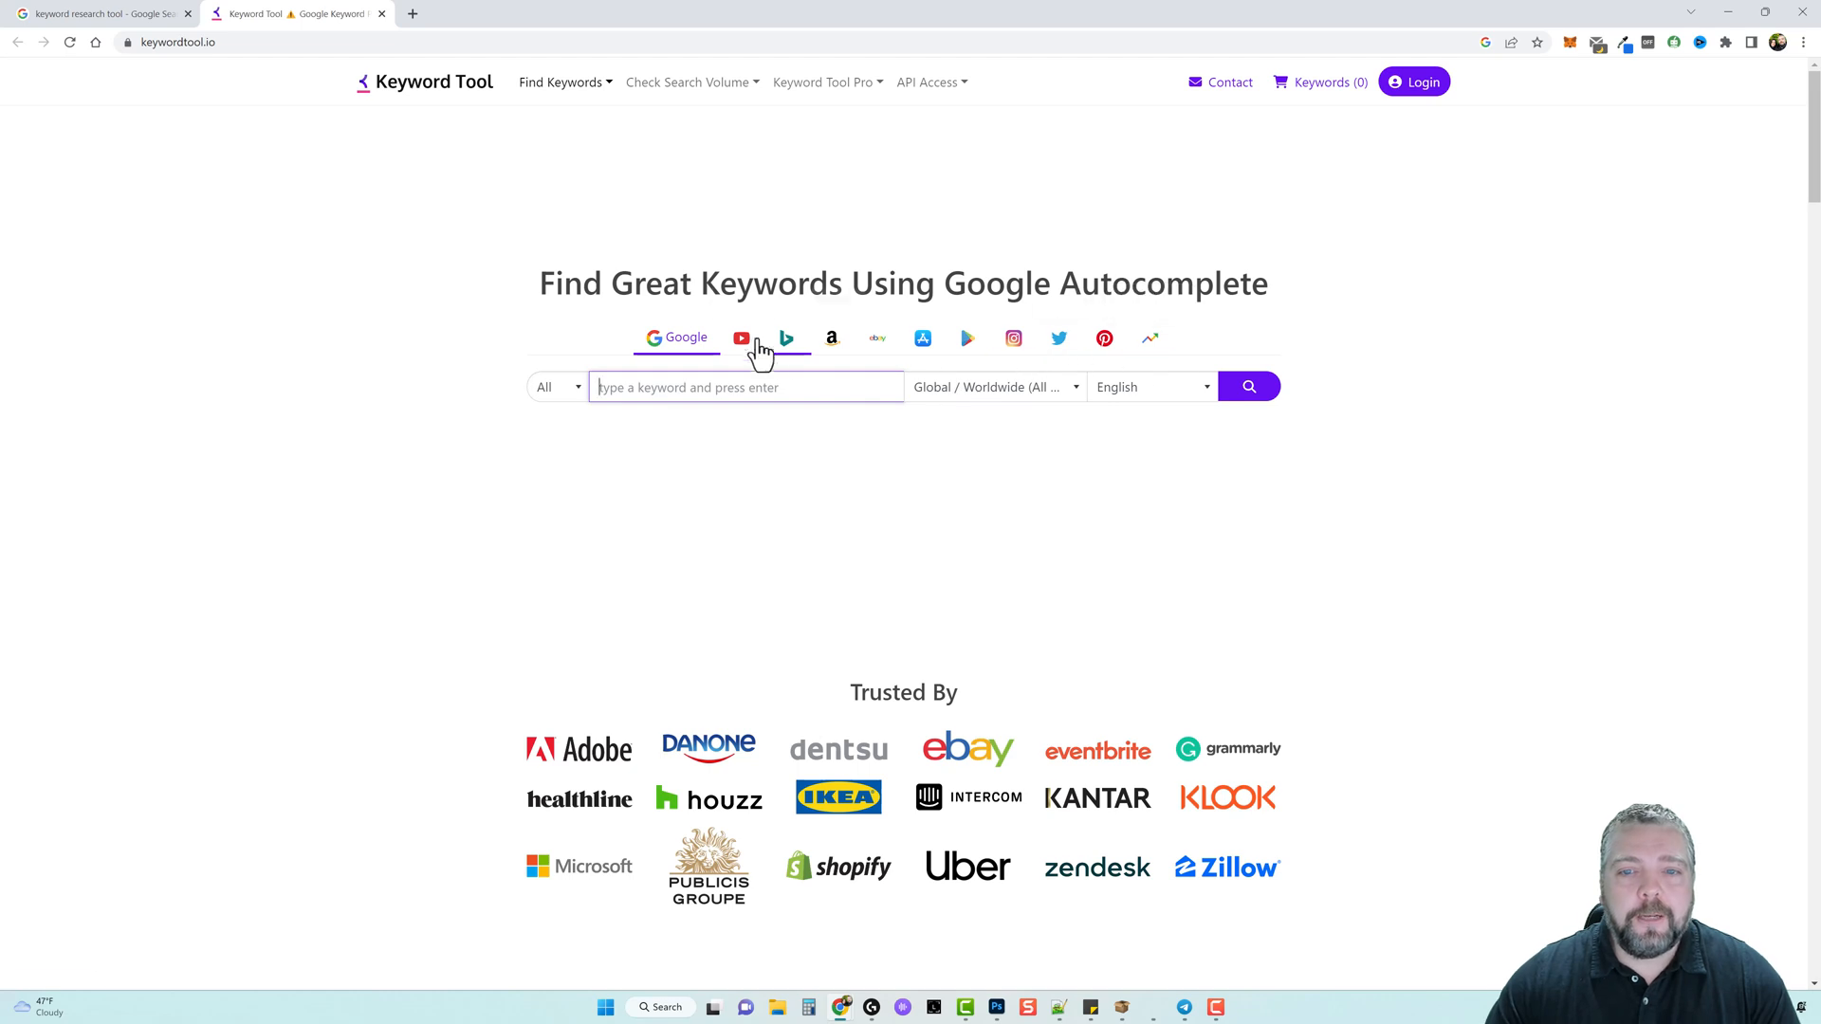
{"action": "mouse_move", "coordinate": [700, 468]}
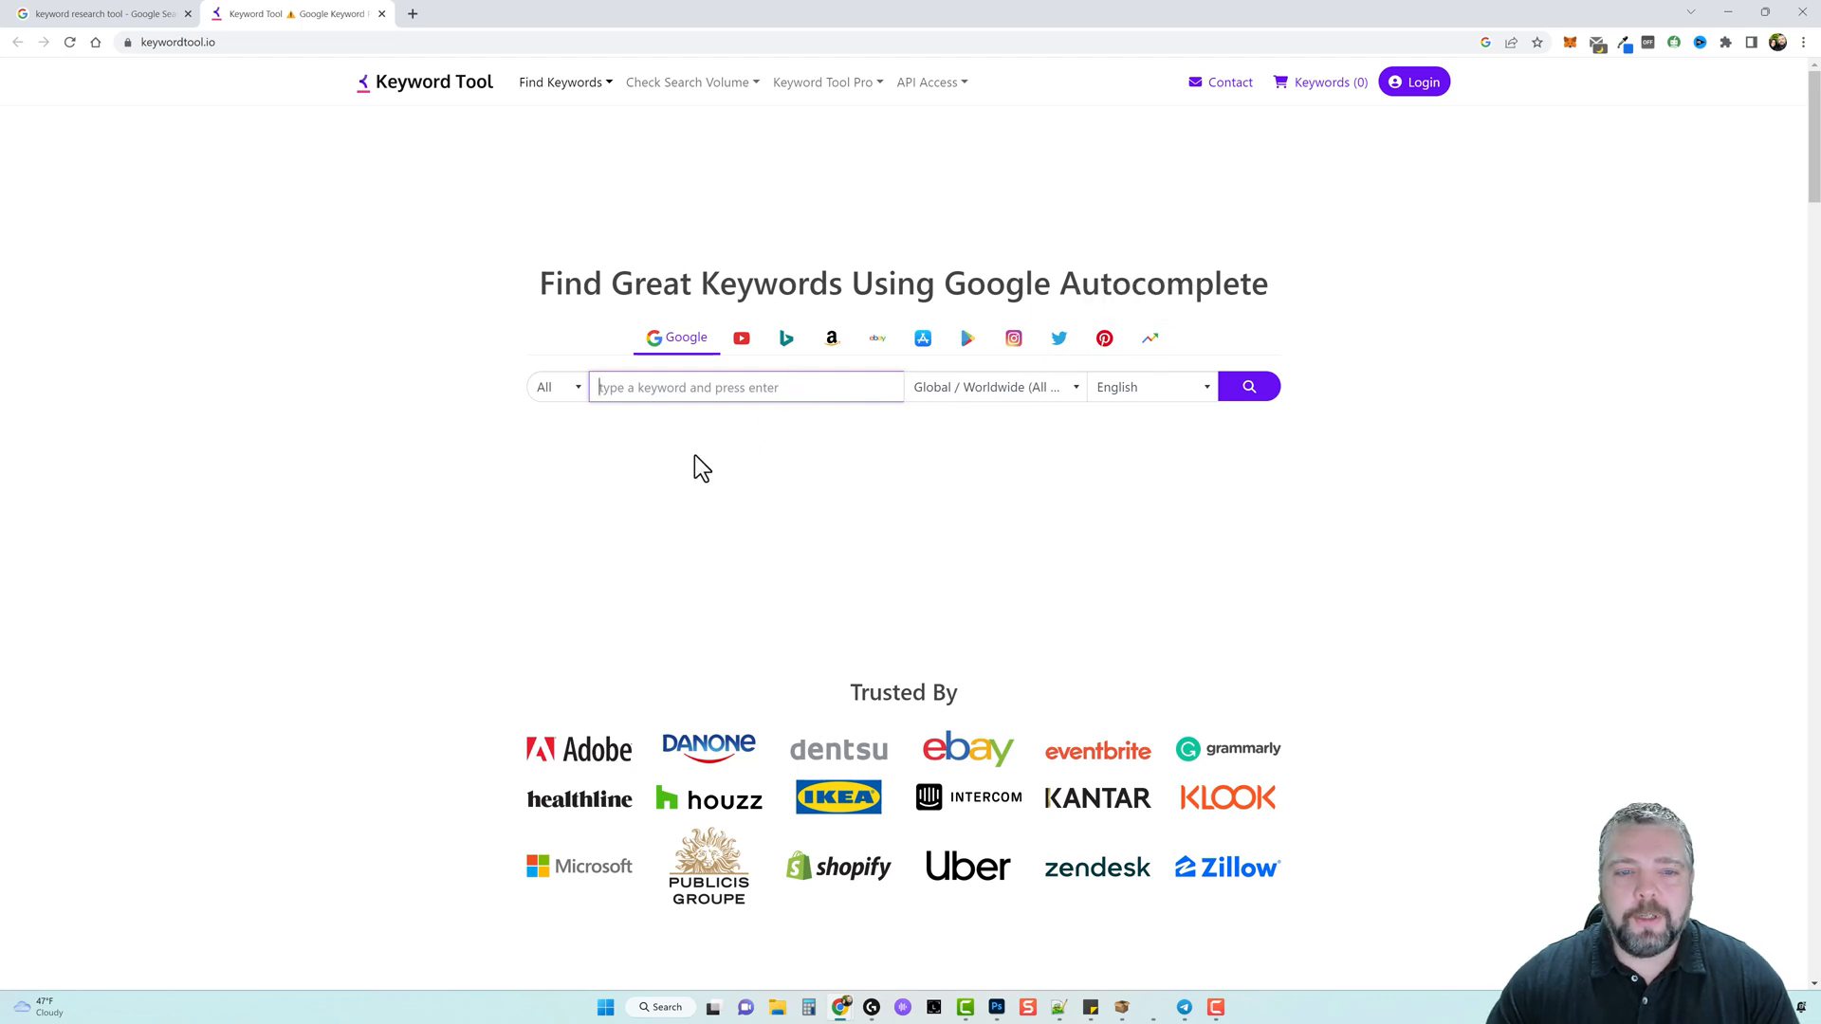
{"action": "type", "text": "keyw"}
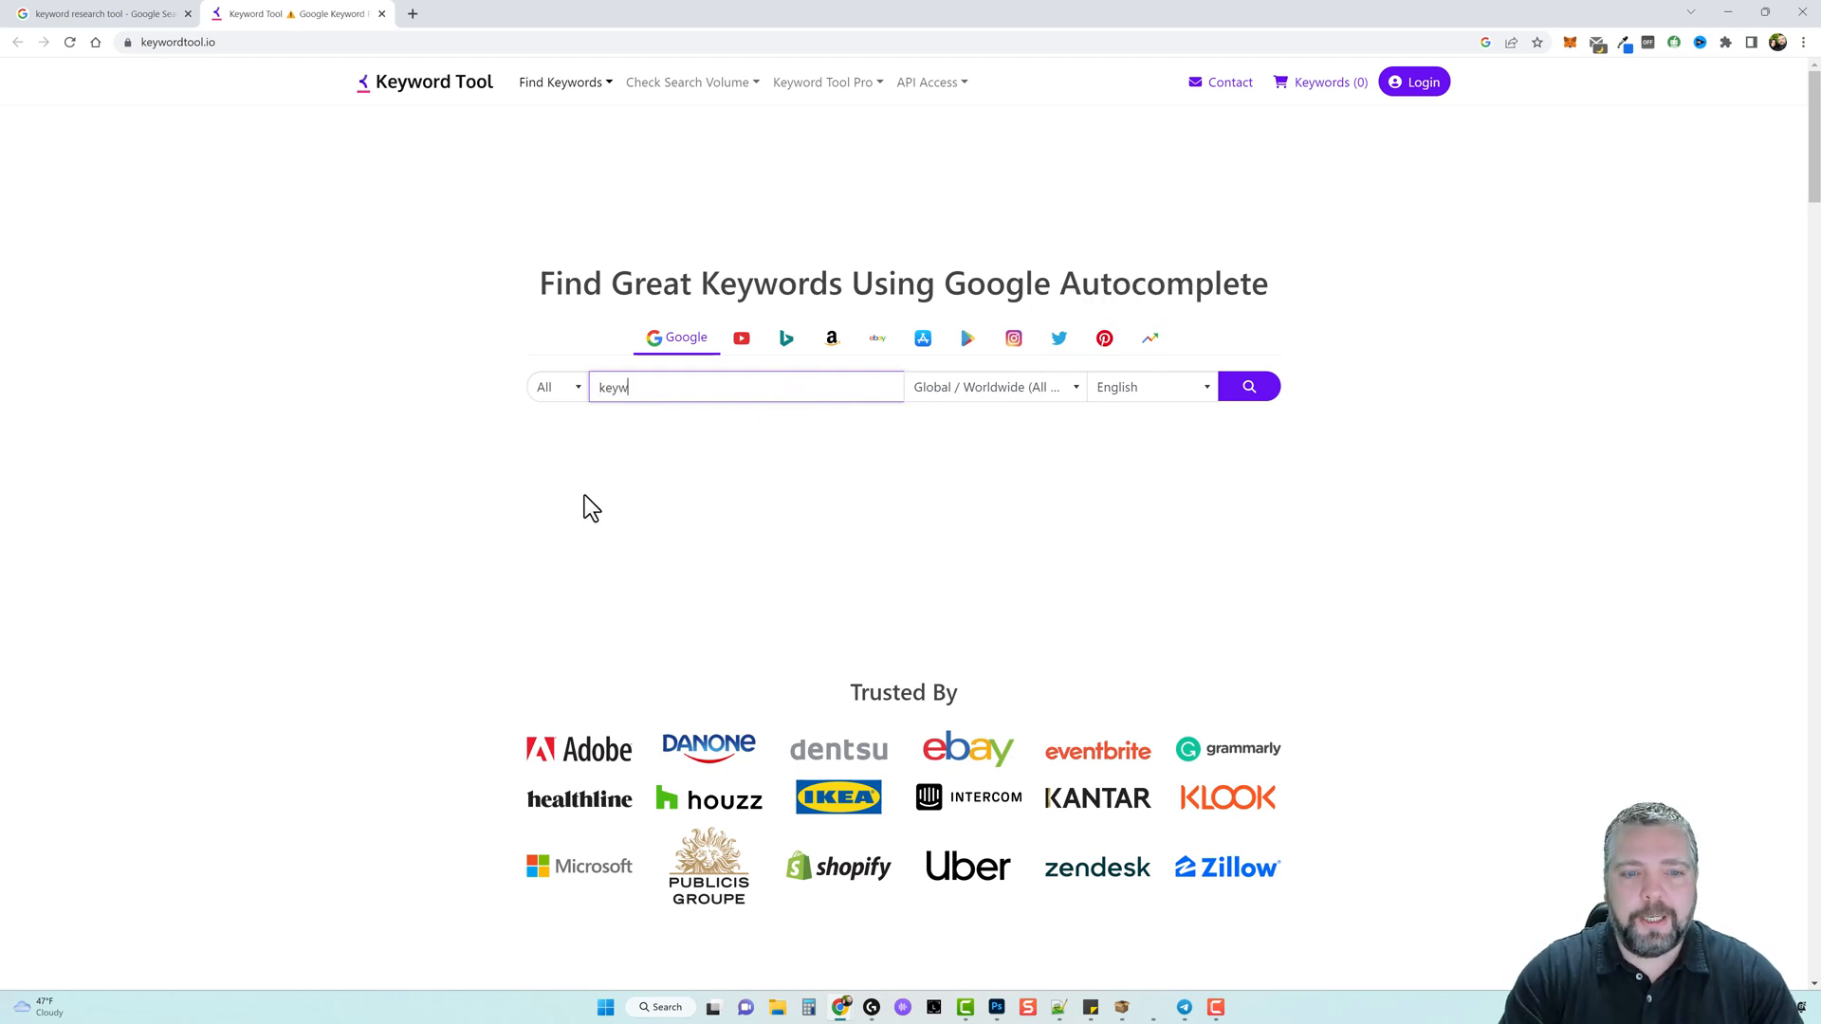
{"action": "left_click", "coordinate": [1248, 386]}
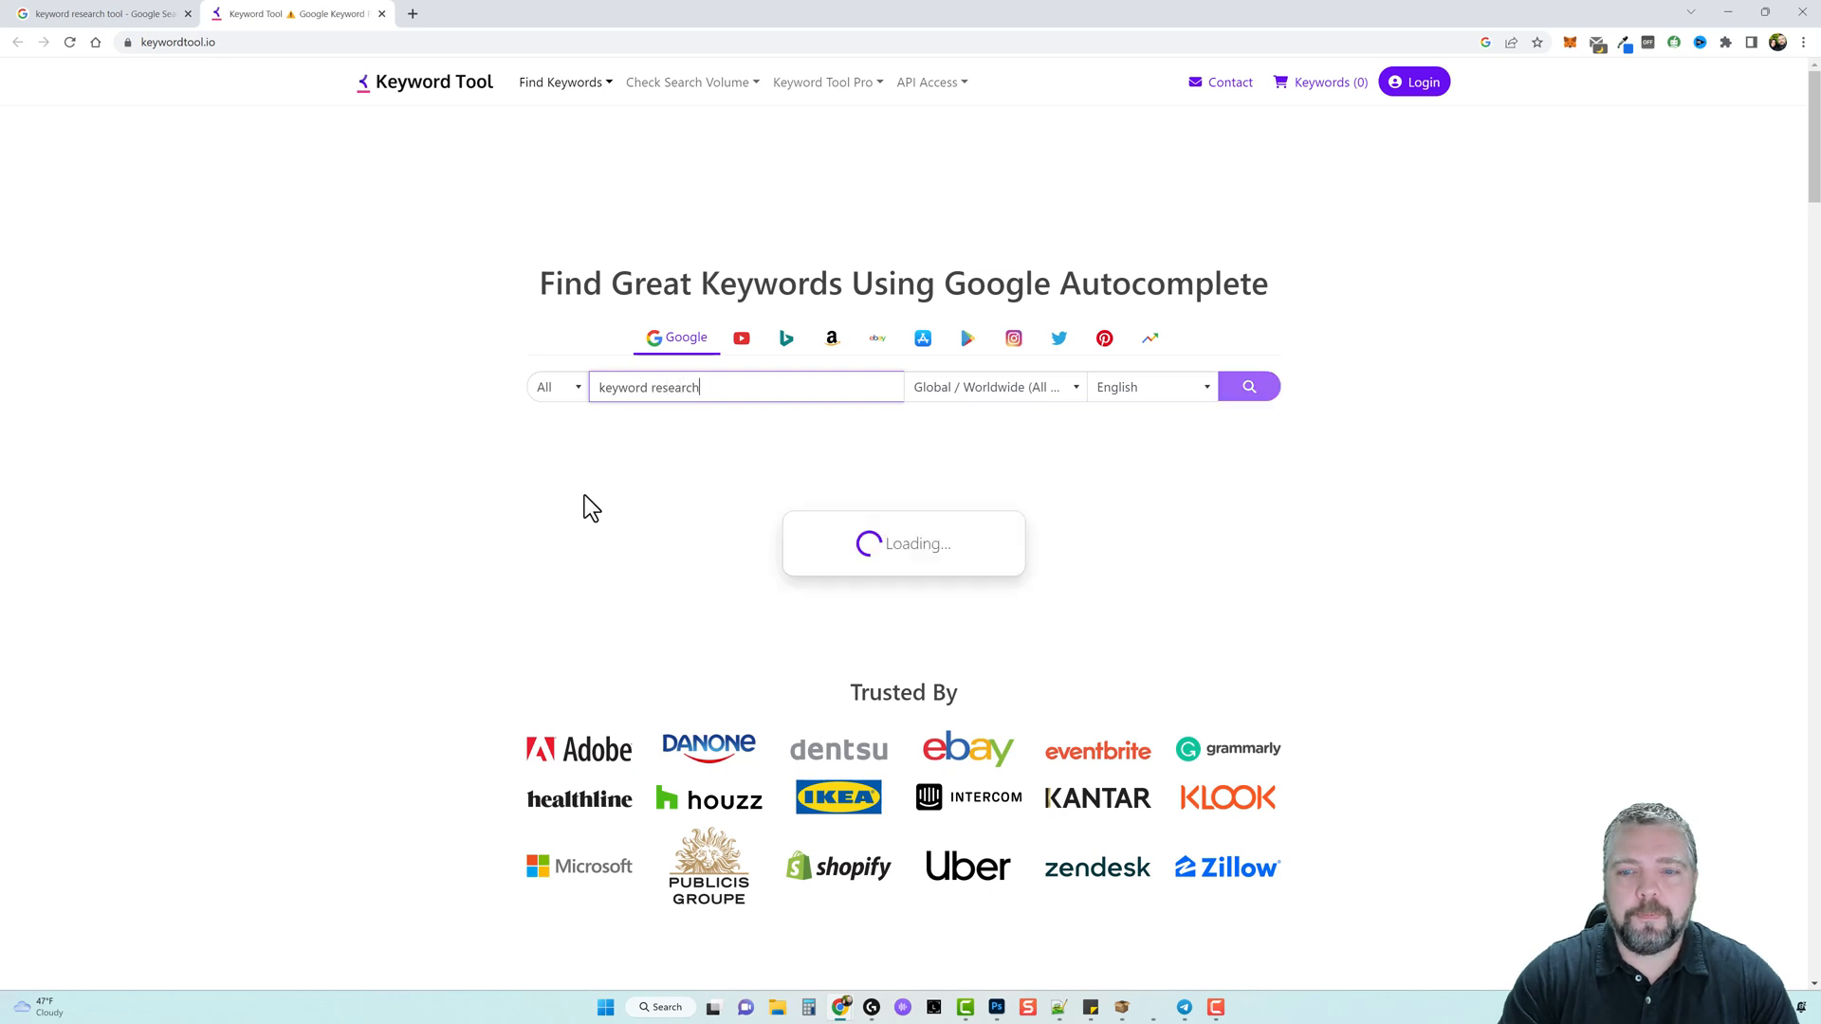
{"action": "left_click", "coordinate": [1248, 386]}
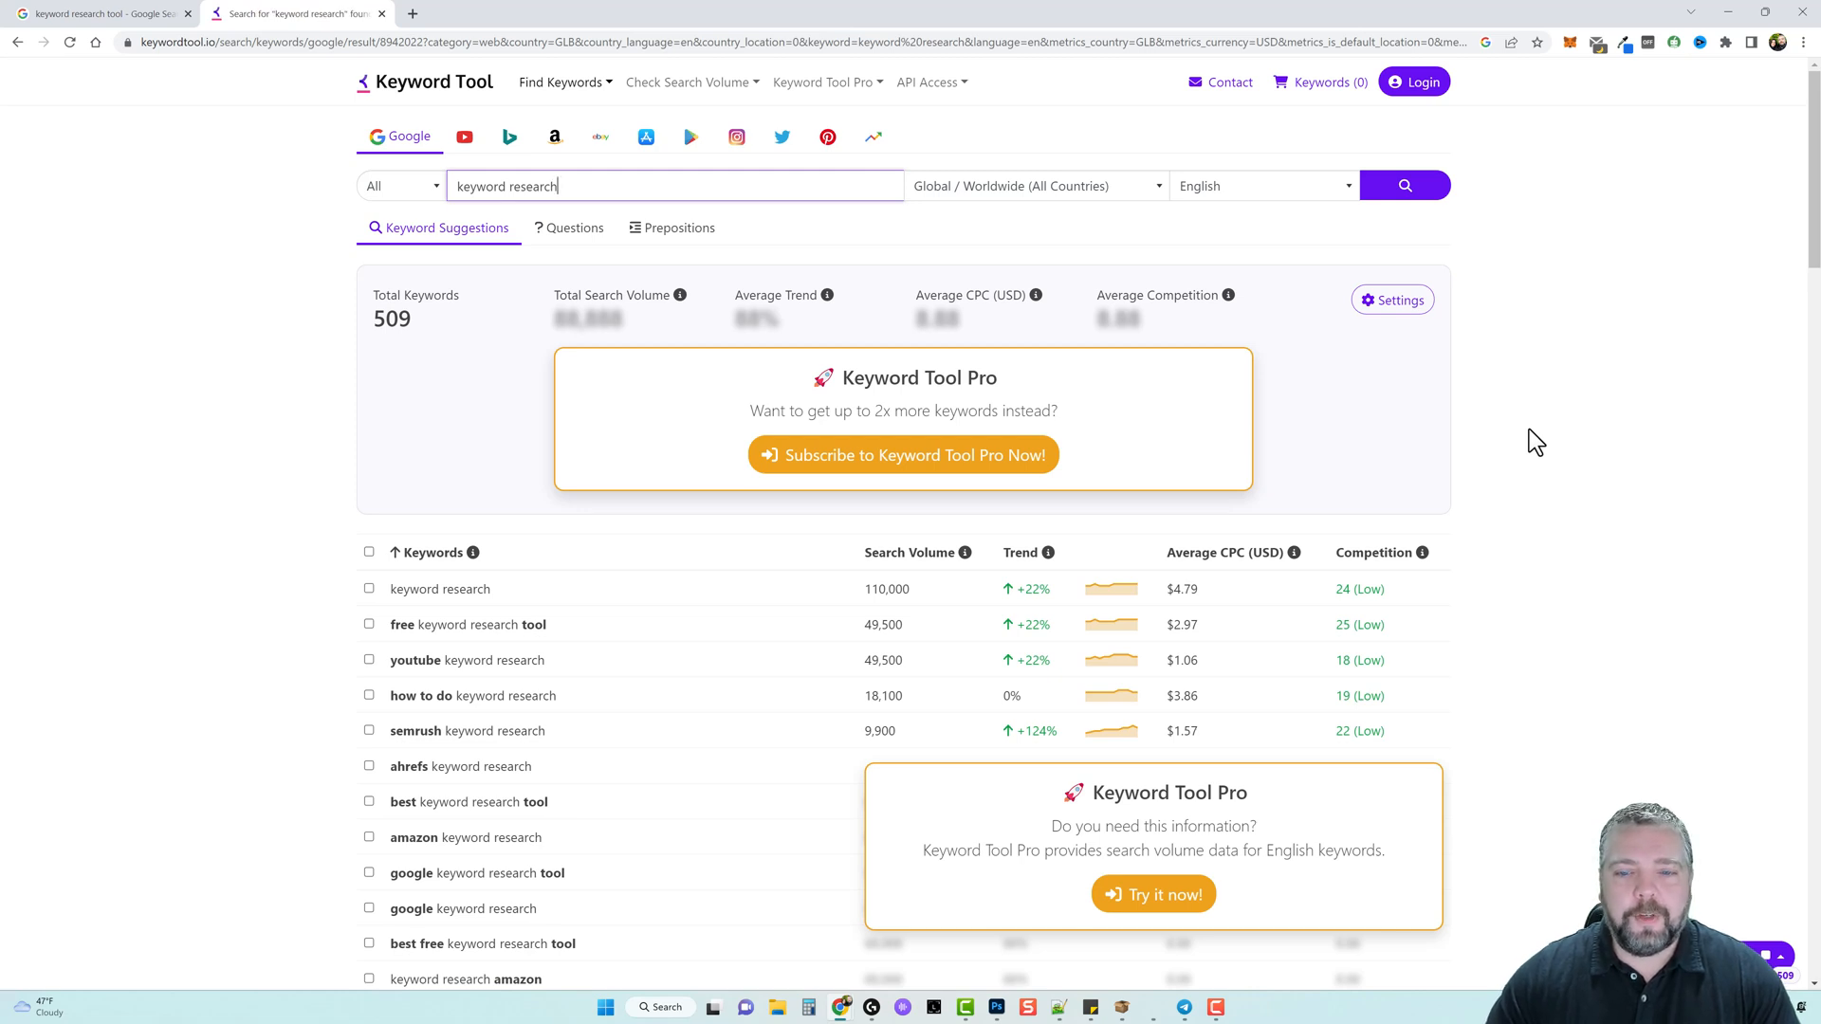
{"action": "scroll", "scroll_direction": "down", "scroll_amount": 3}
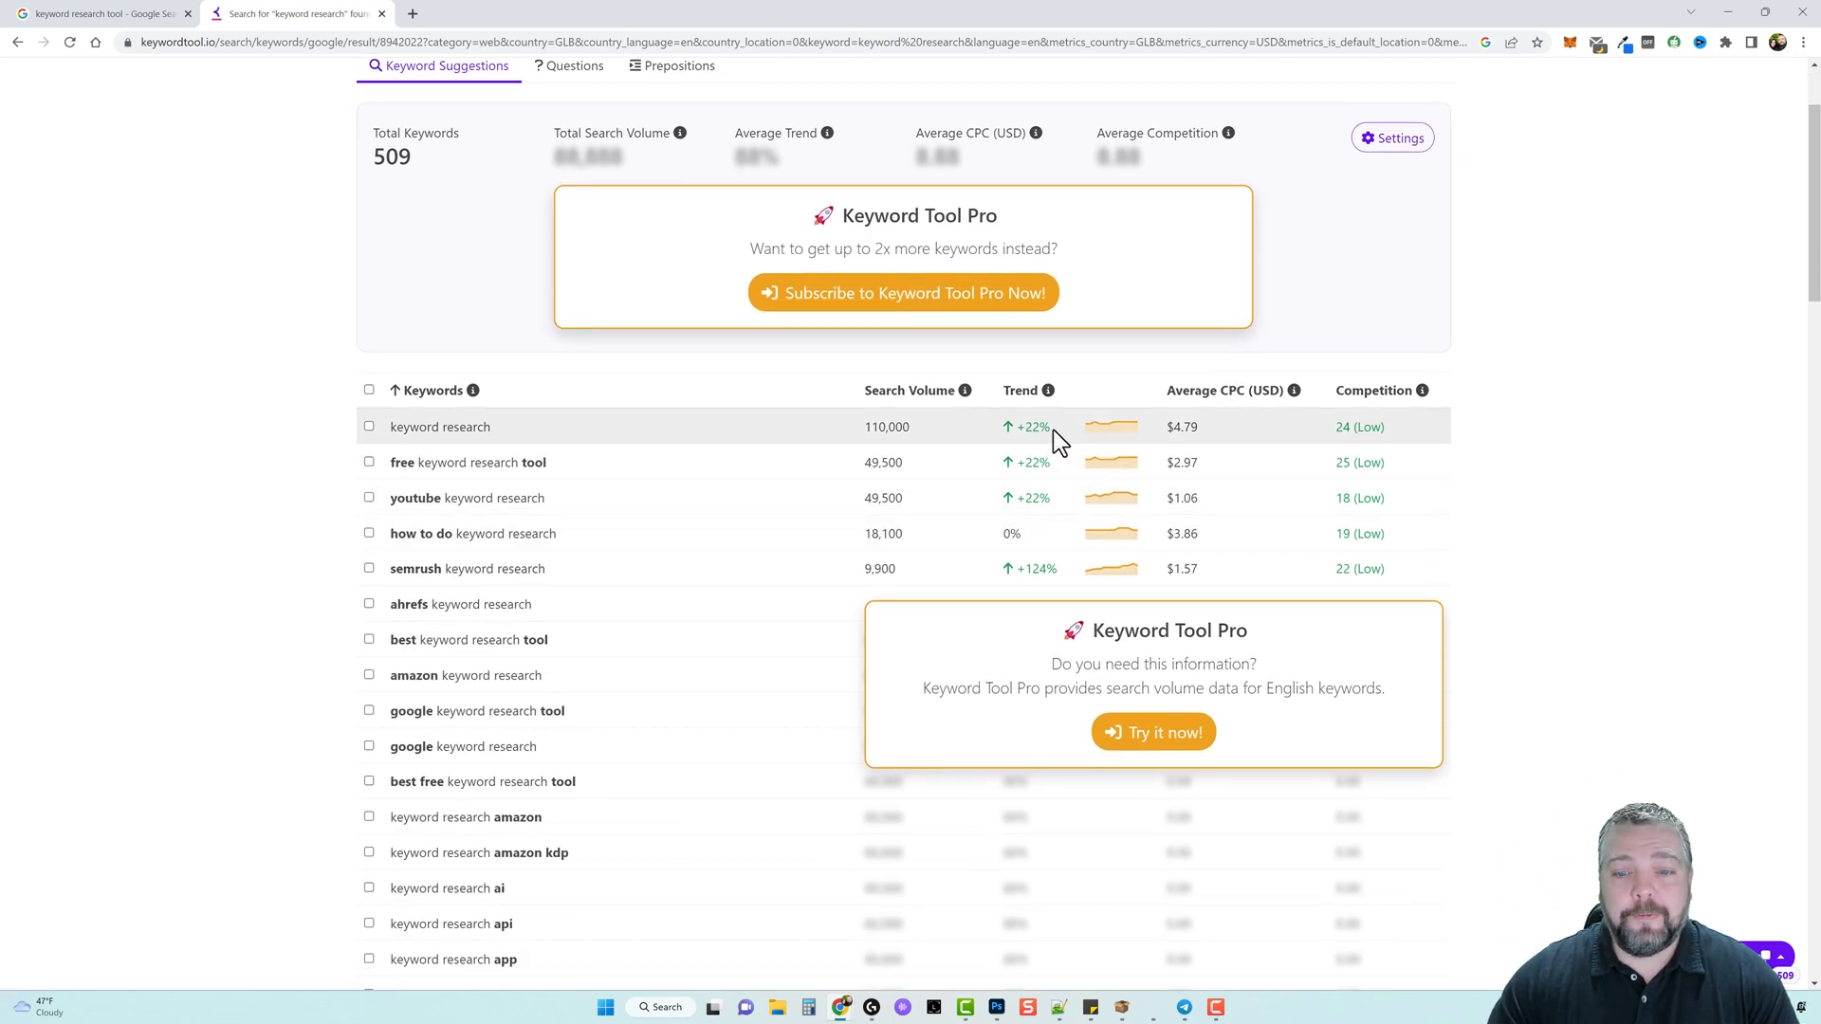
{"action": "mouse_move", "coordinate": [1015, 389]}
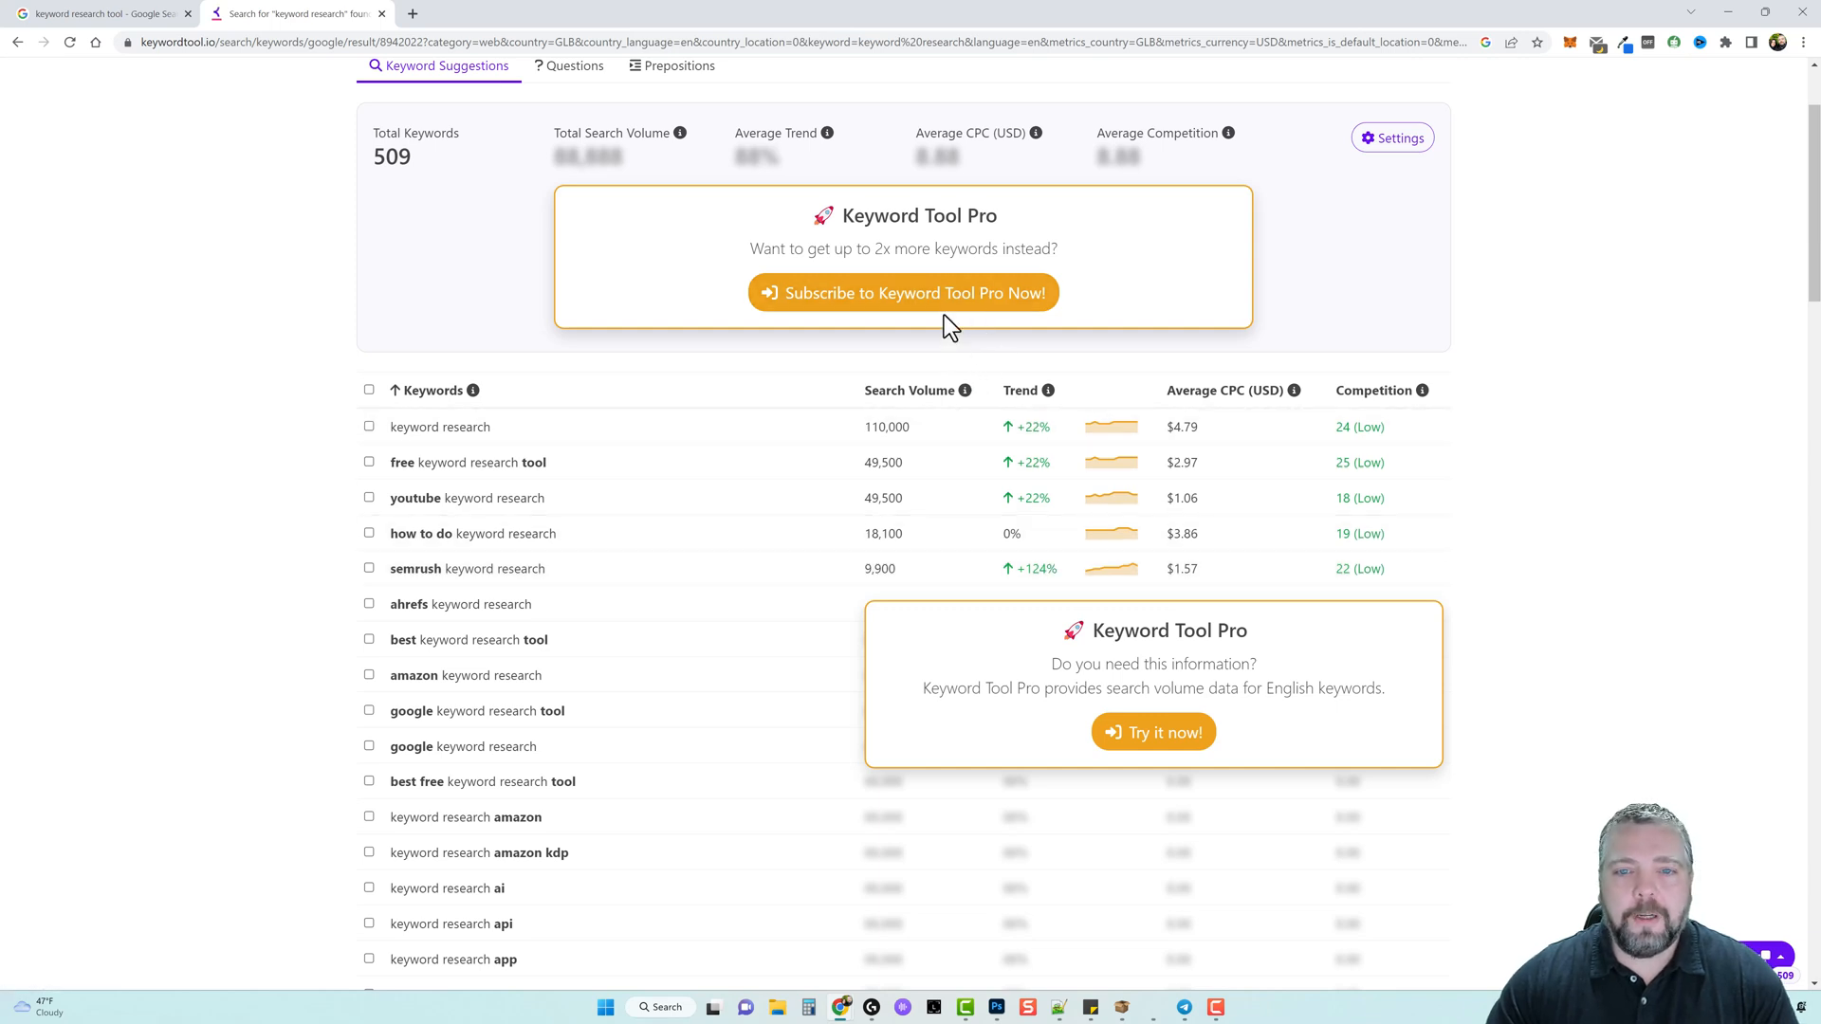
Show Keyword Tool Pro monthly prices: Business $199, Plus $99, Basic $89.
{"action": "left_click", "coordinate": [901, 293]}
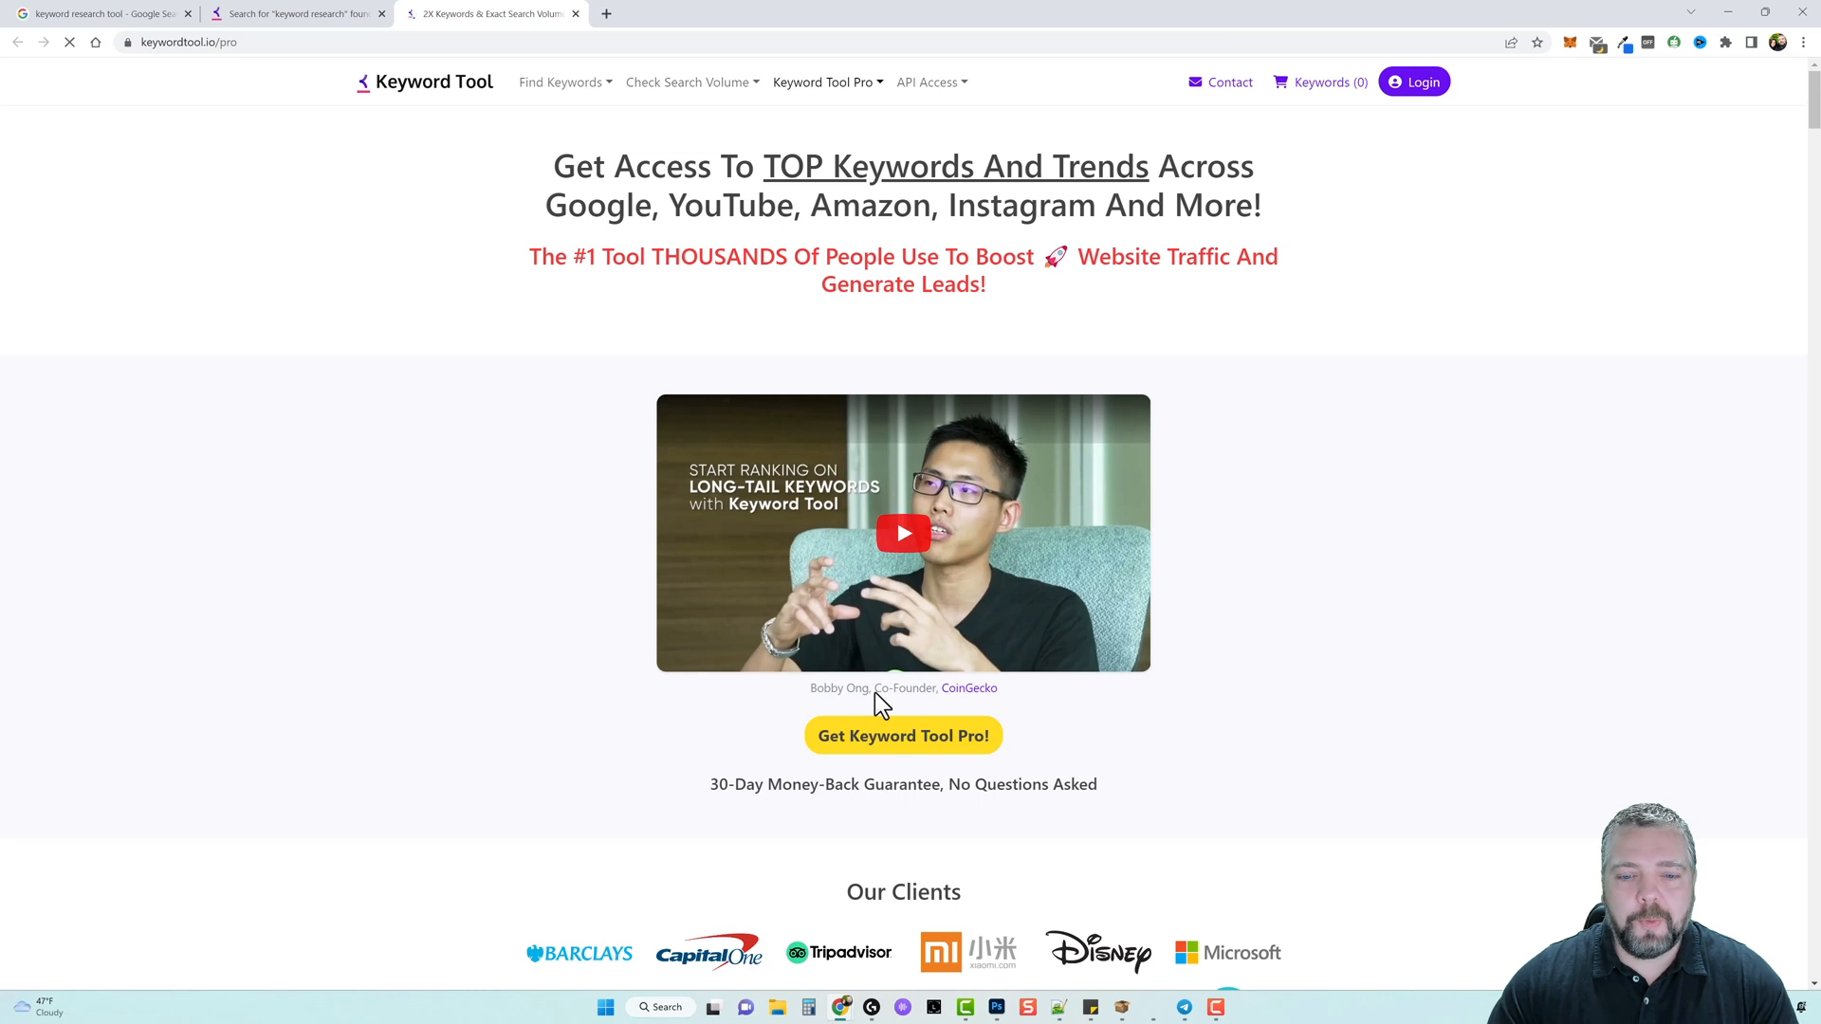
{"action": "left_click", "coordinate": [902, 735]}
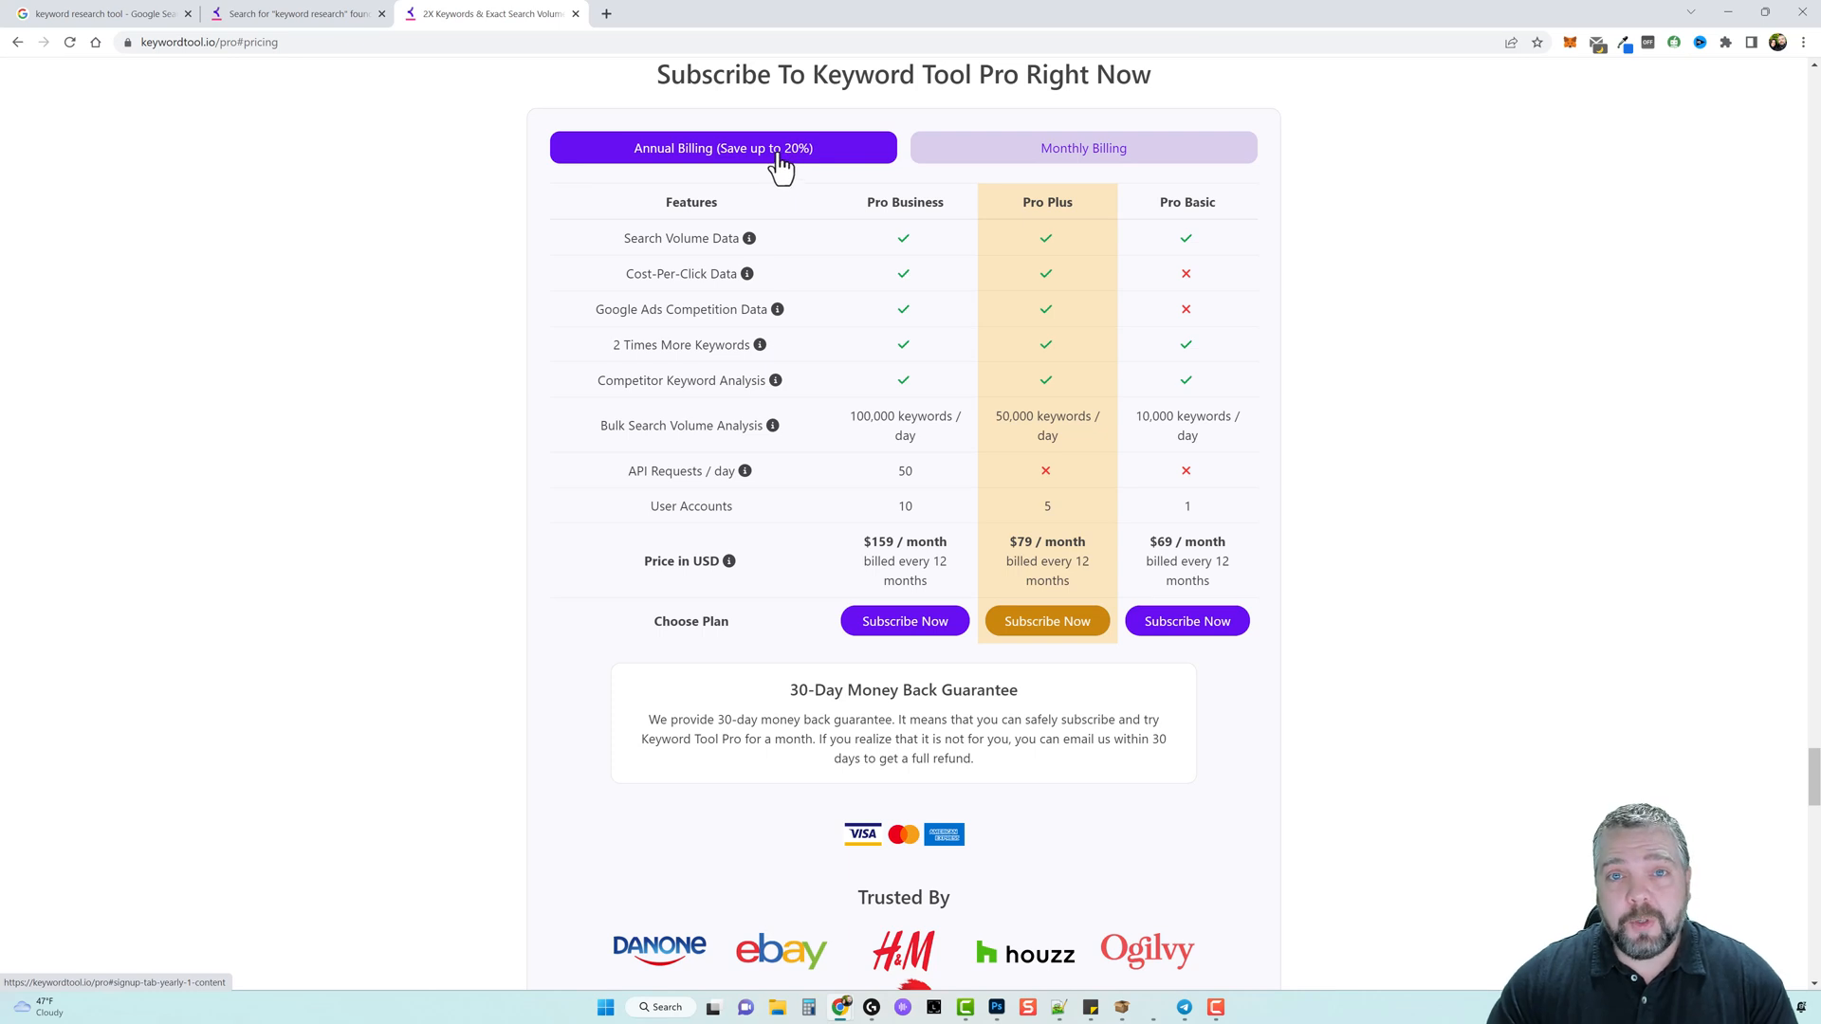
{"action": "mouse_move", "coordinate": [1160, 546]}
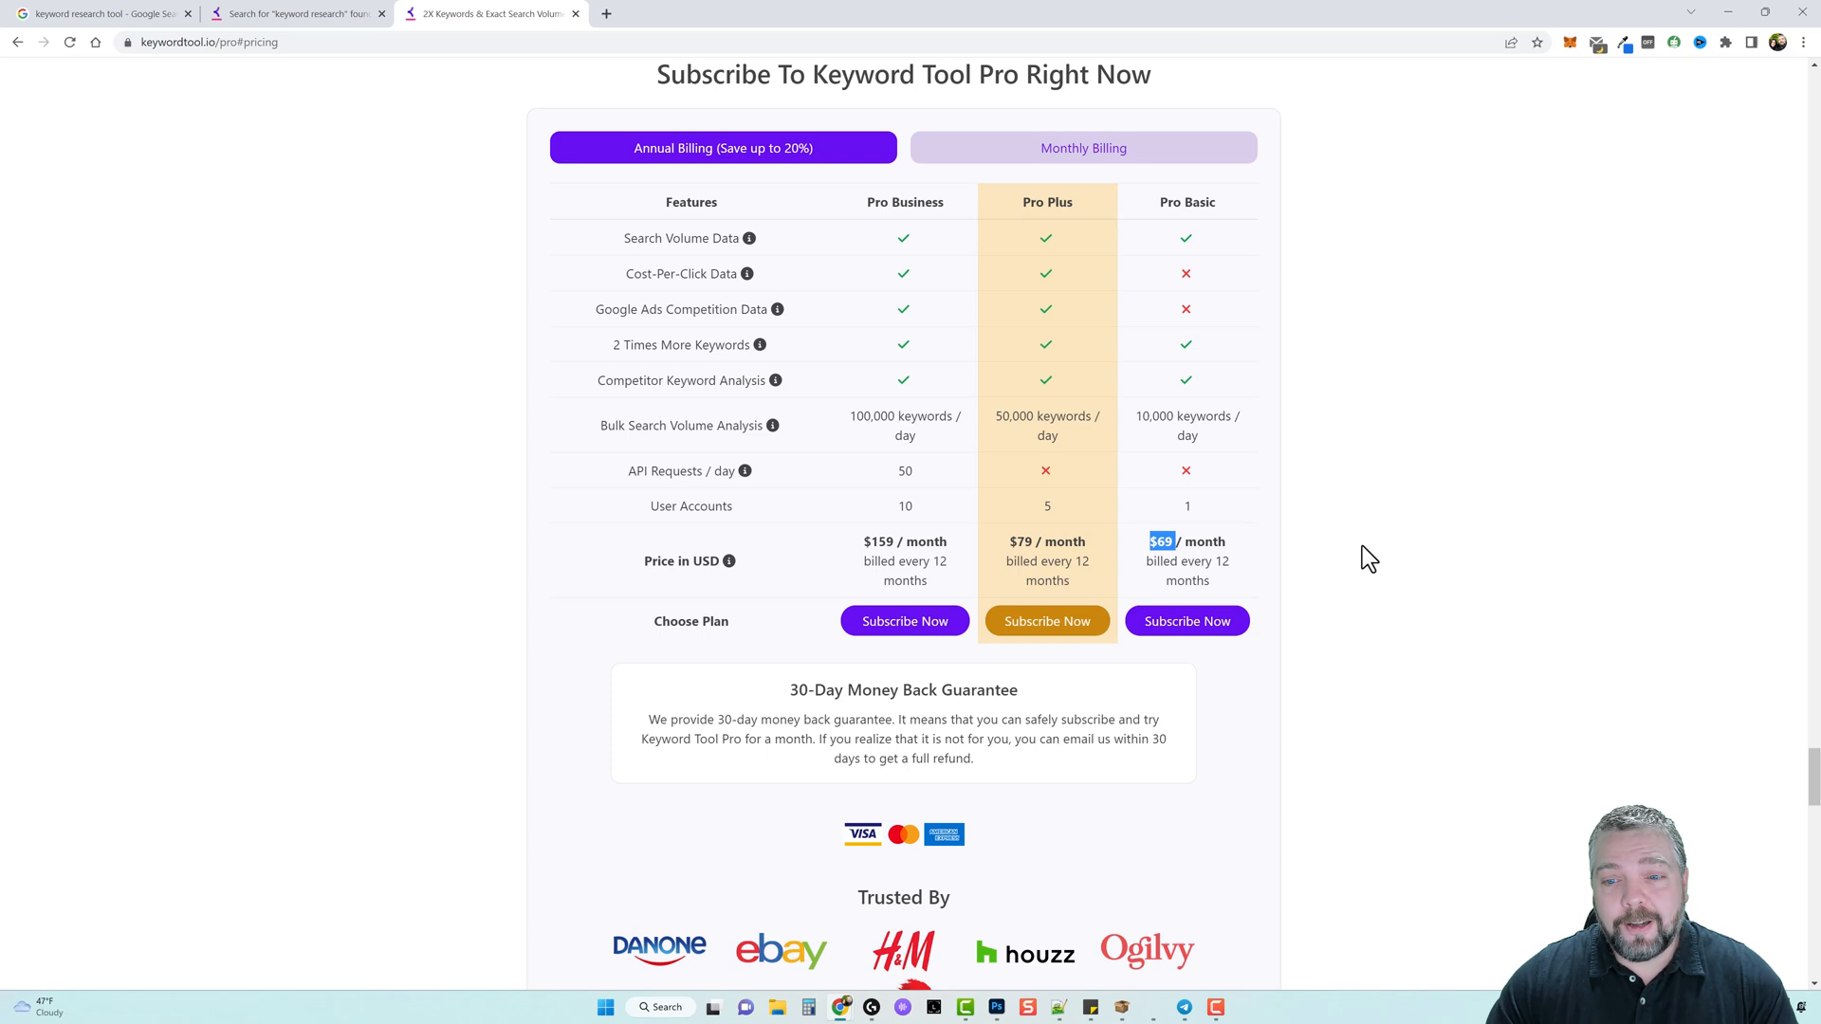
{"action": "left_click", "coordinate": [1082, 148]}
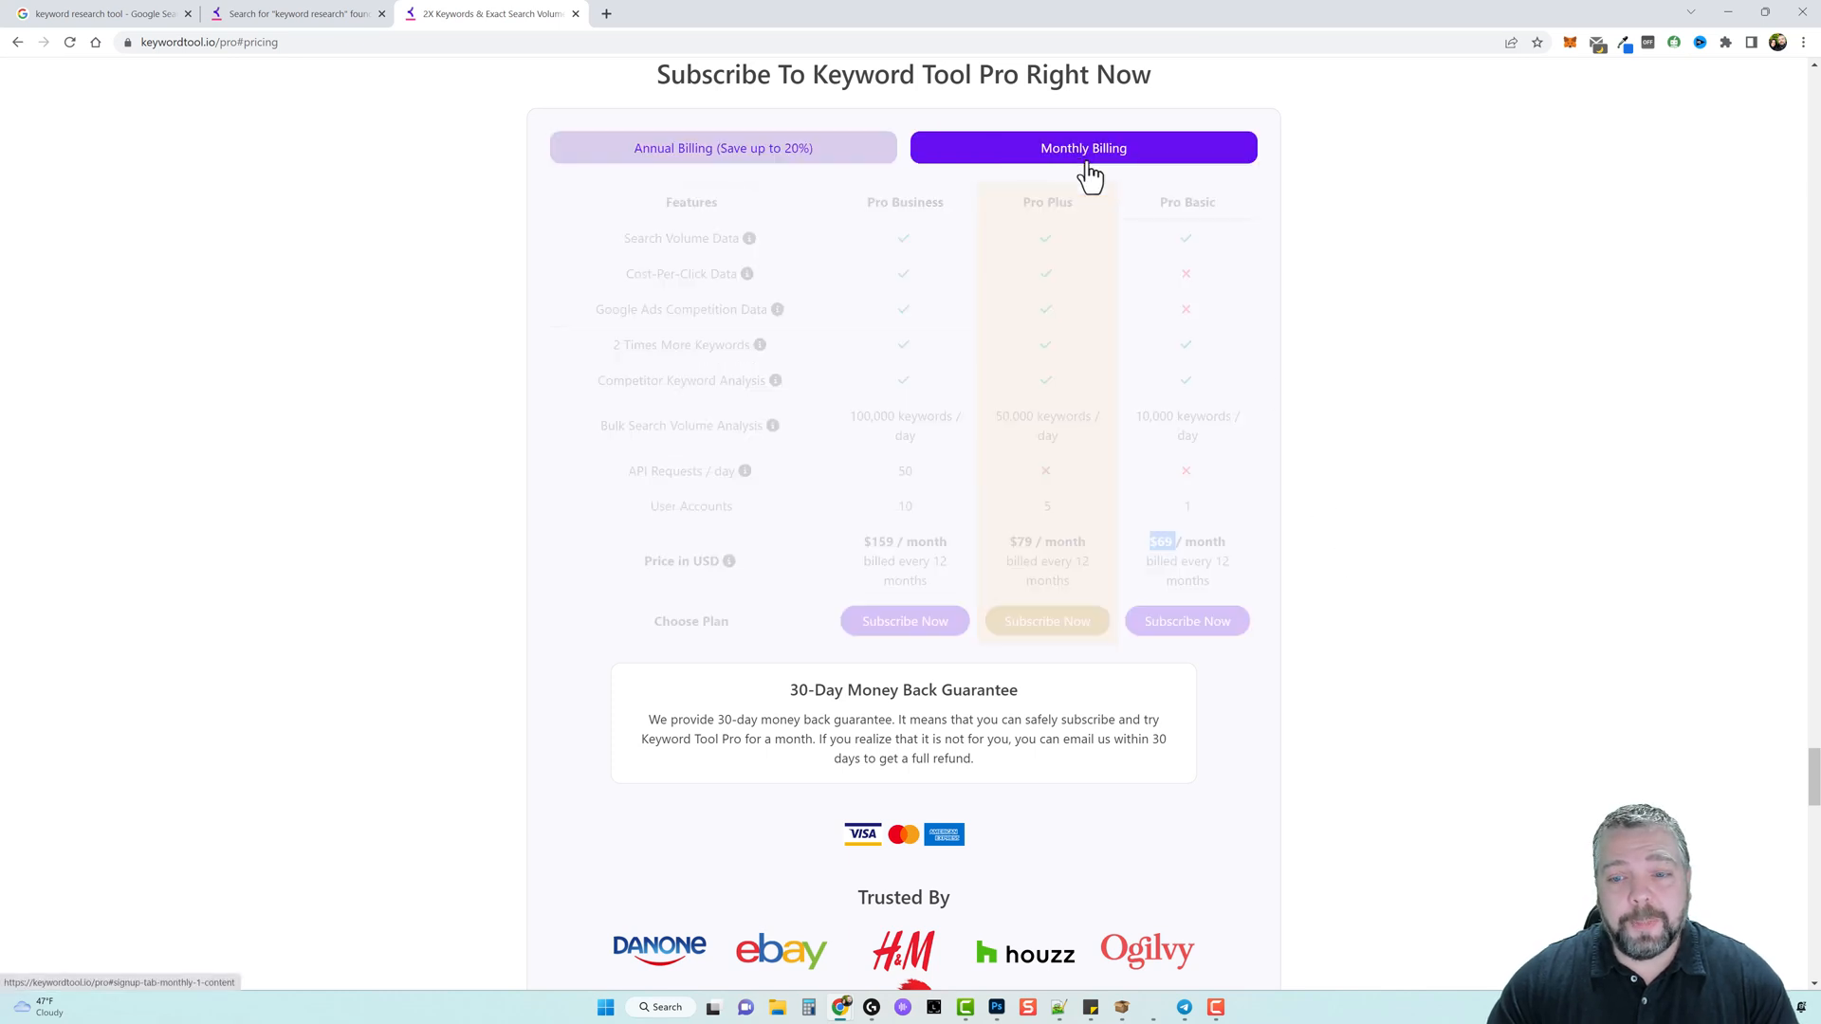
{"action": "left_click", "coordinate": [1081, 148]}
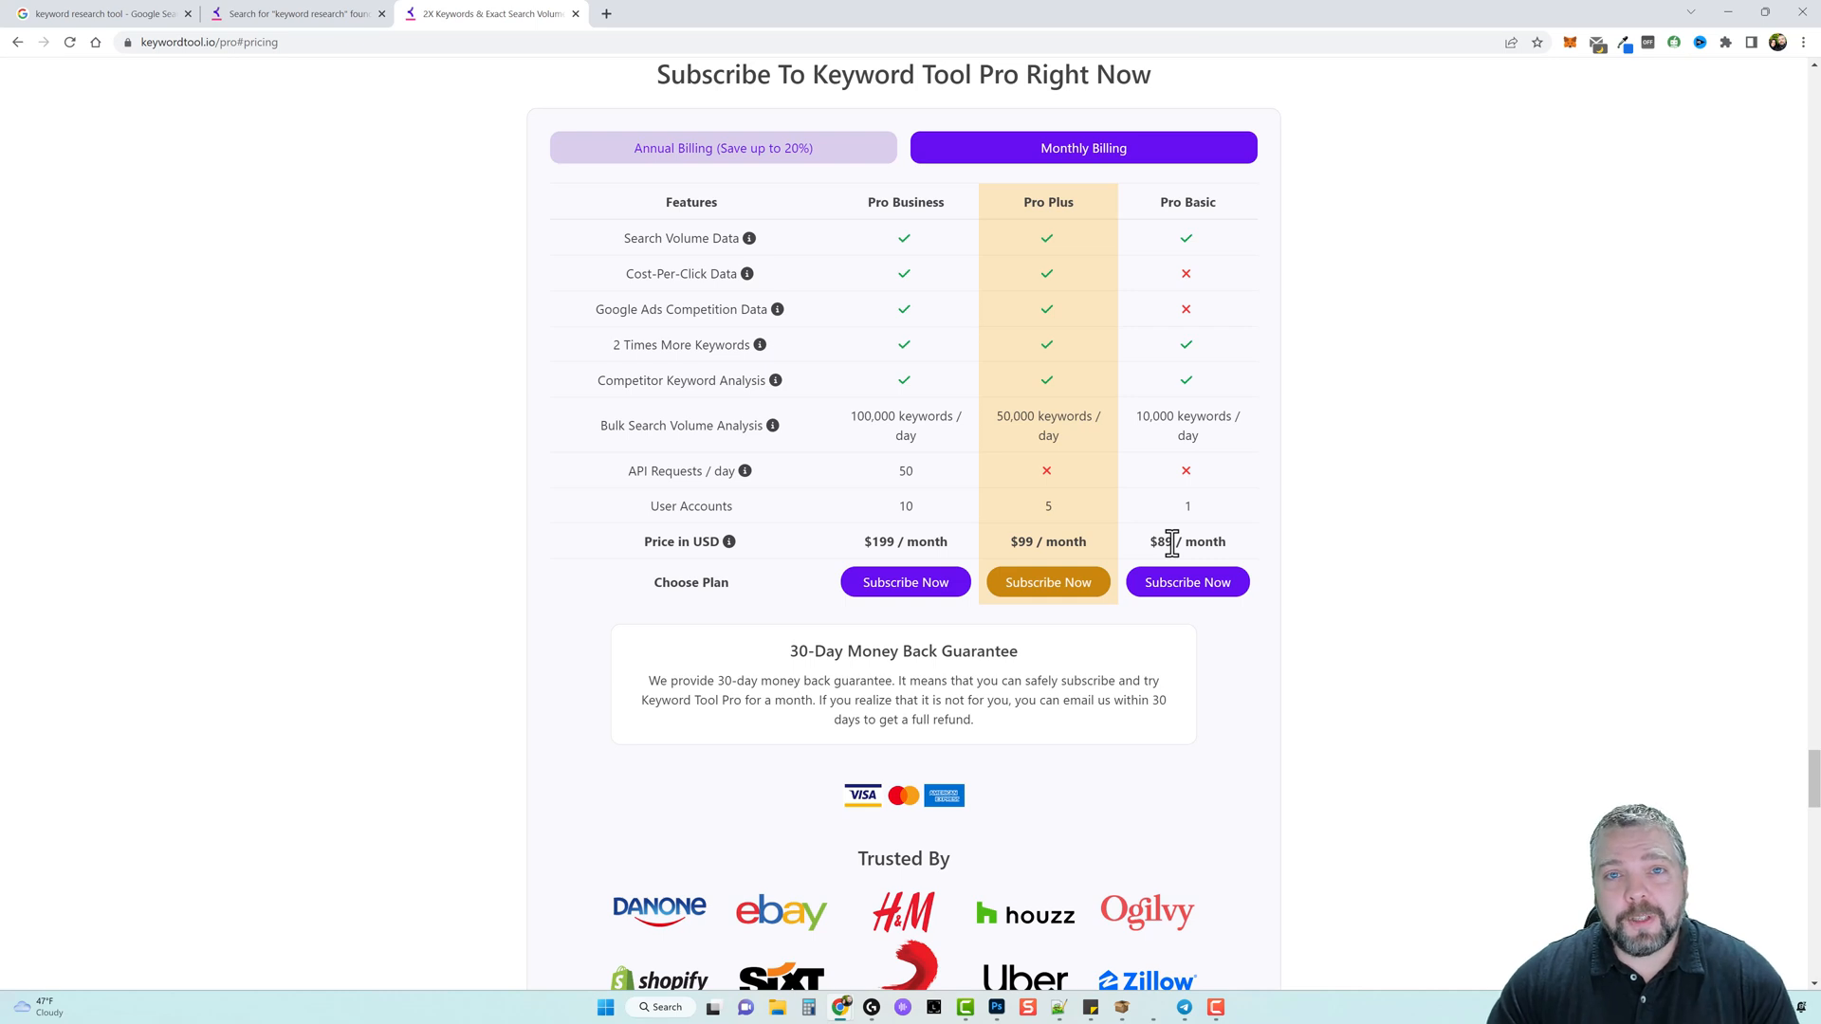
{"action": "mouse_move", "coordinate": [1348, 376]}
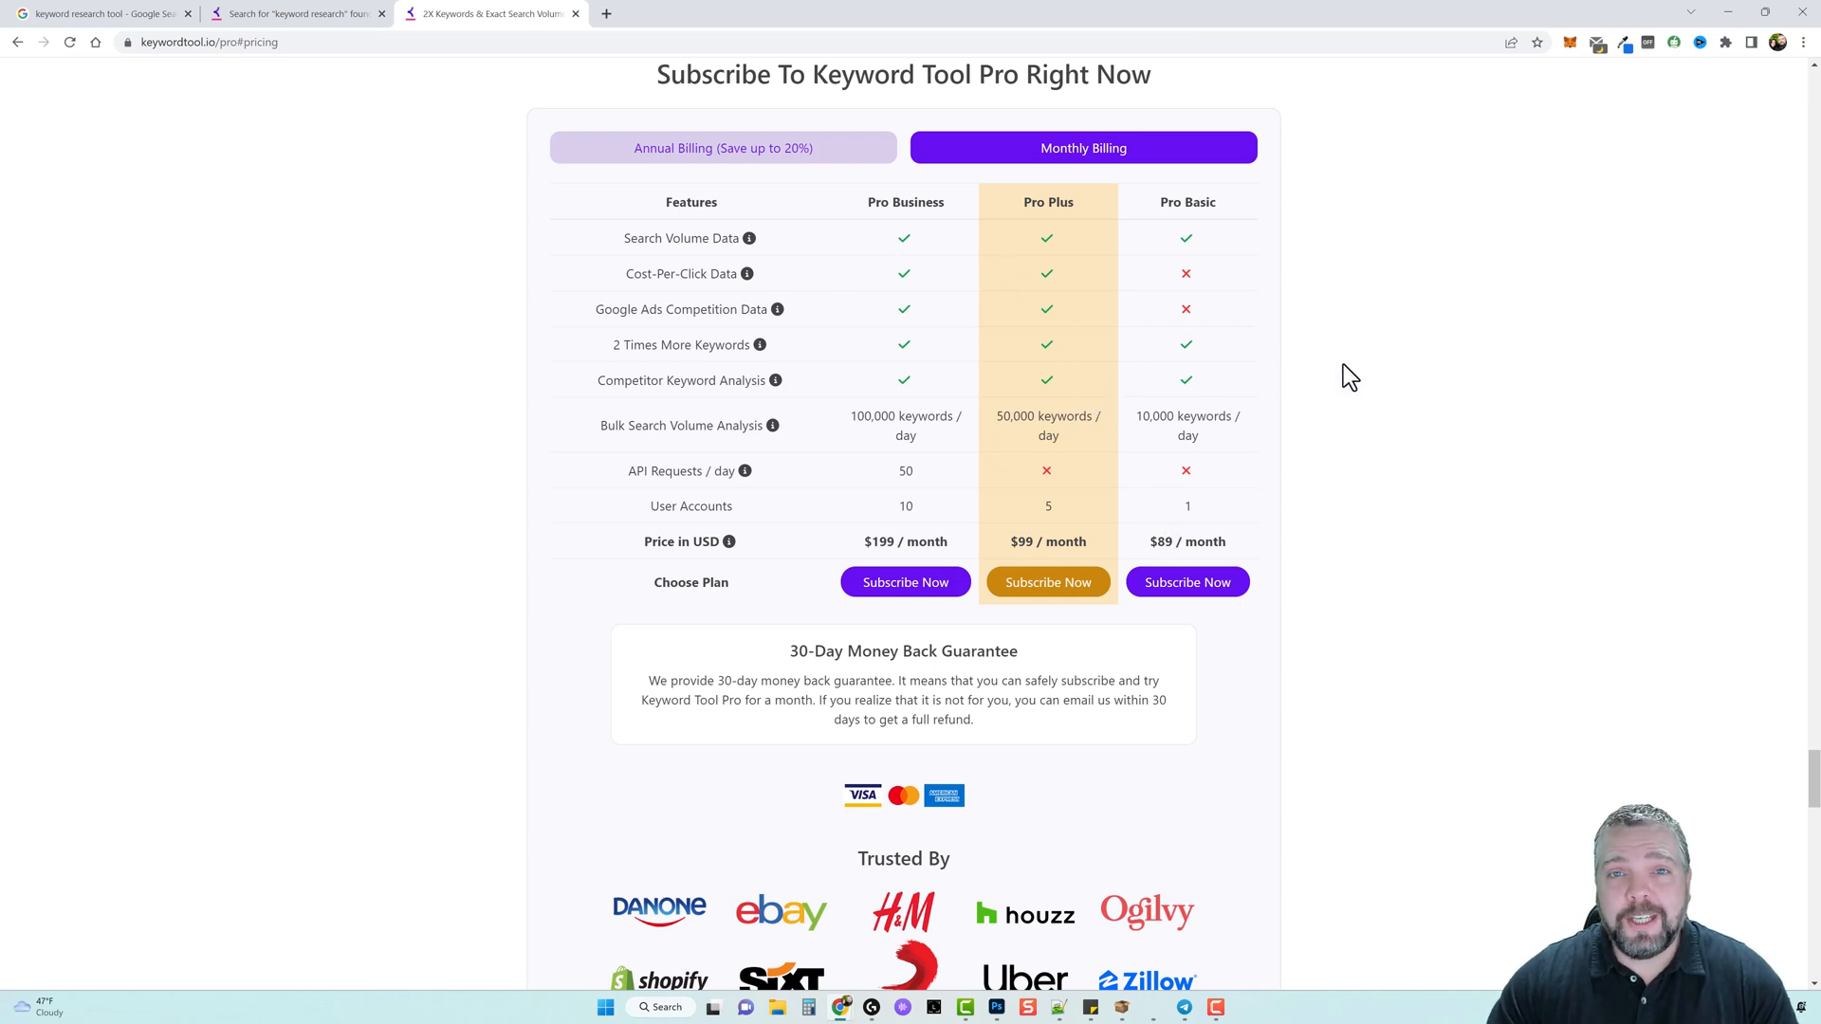
{"action": "mouse_move", "coordinate": [1362, 379]}
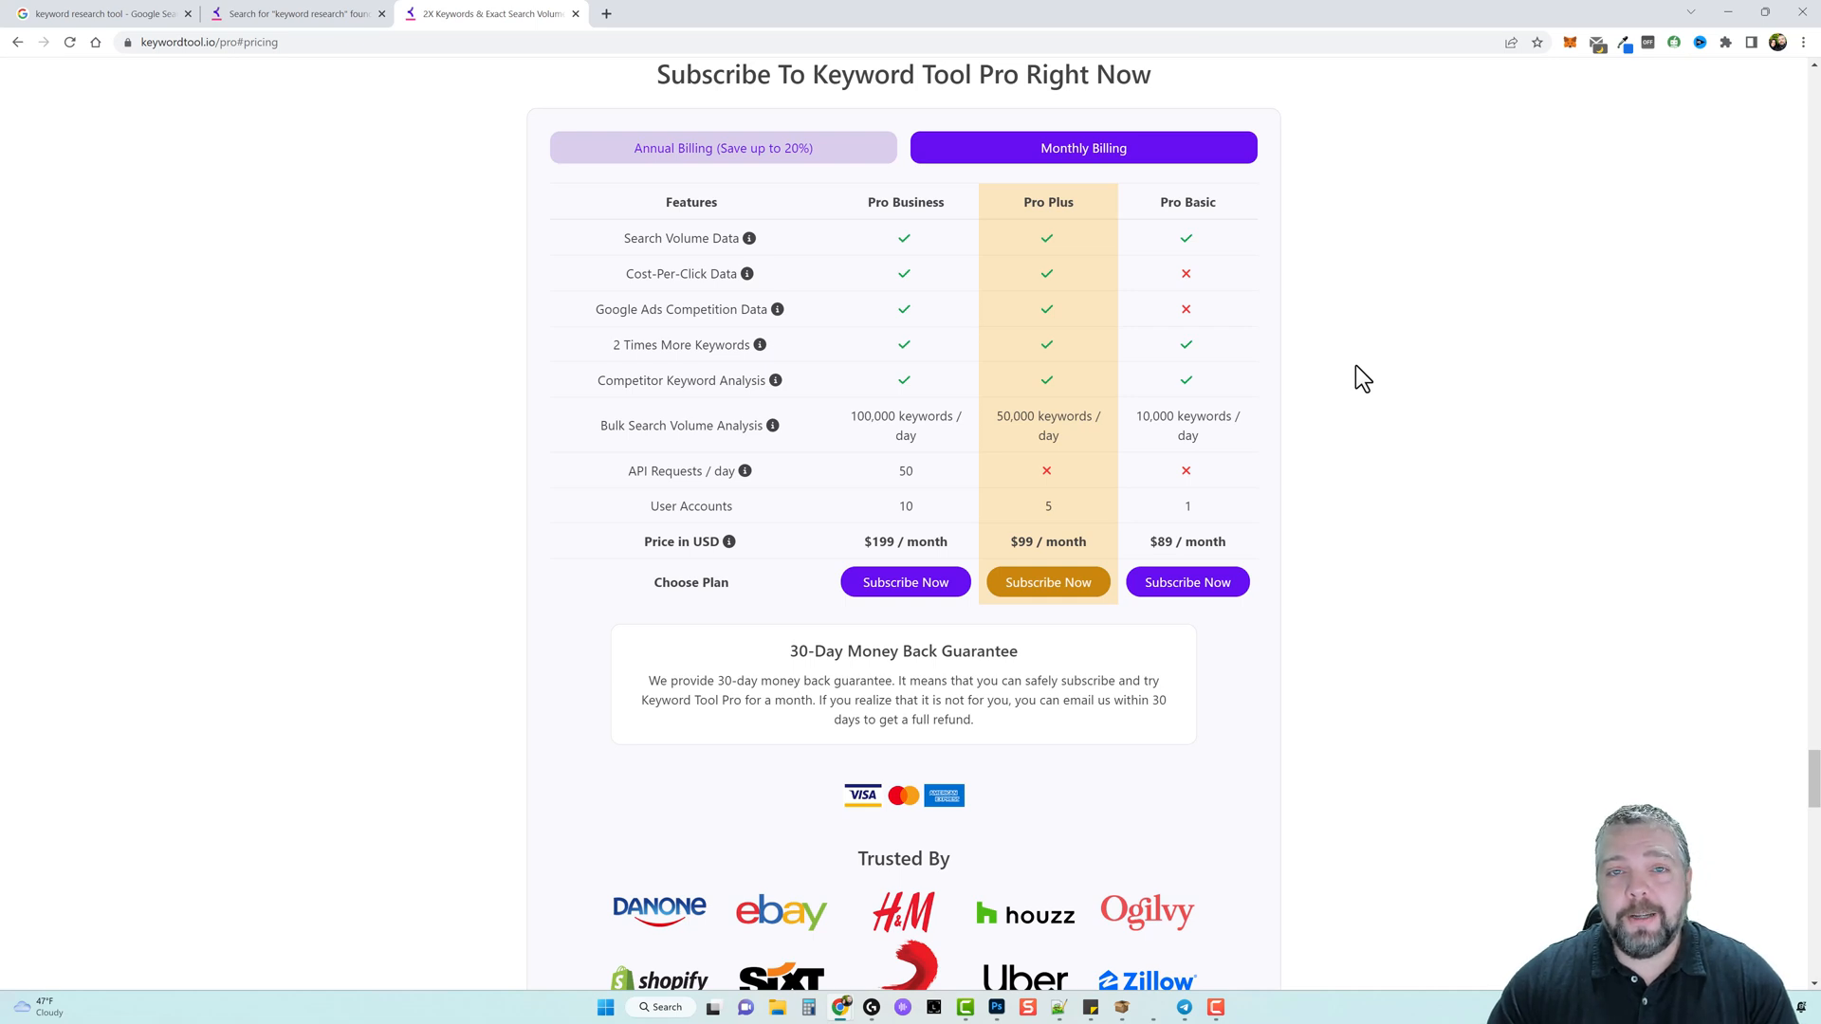
{"action": "mouse_move", "coordinate": [1442, 420]}
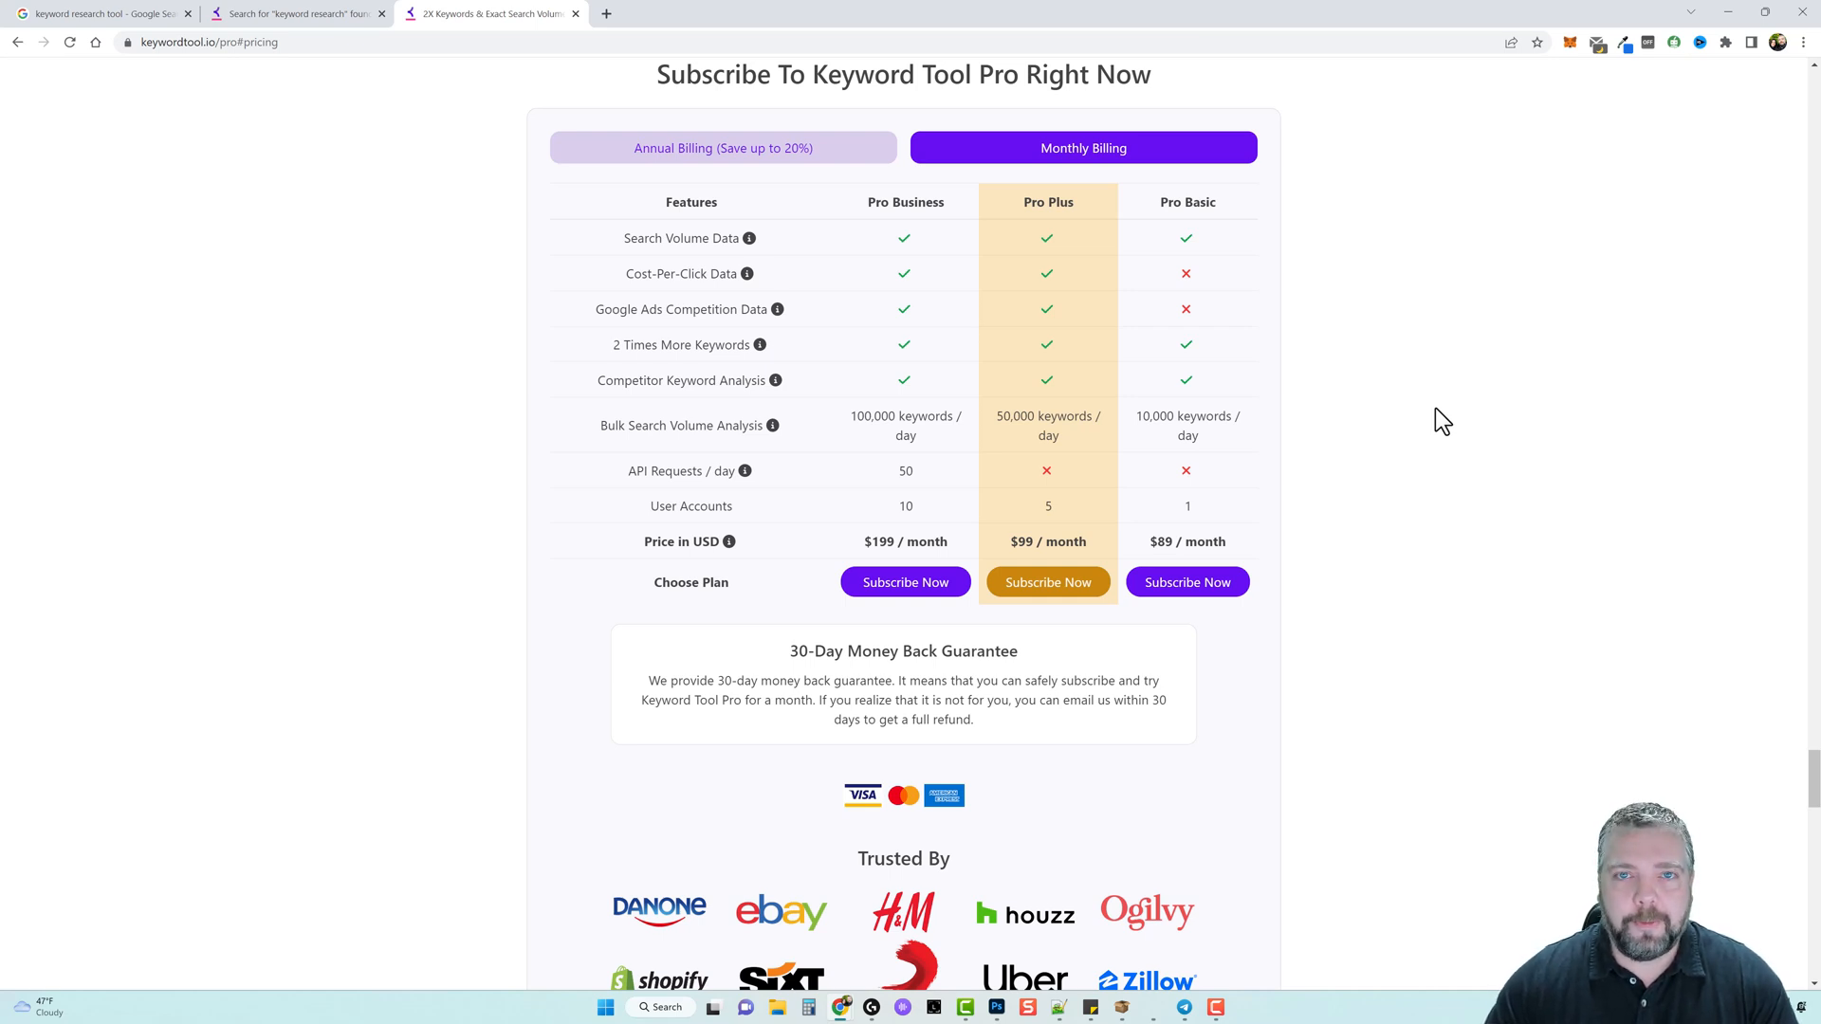
{"action": "mouse_move", "coordinate": [1463, 381]}
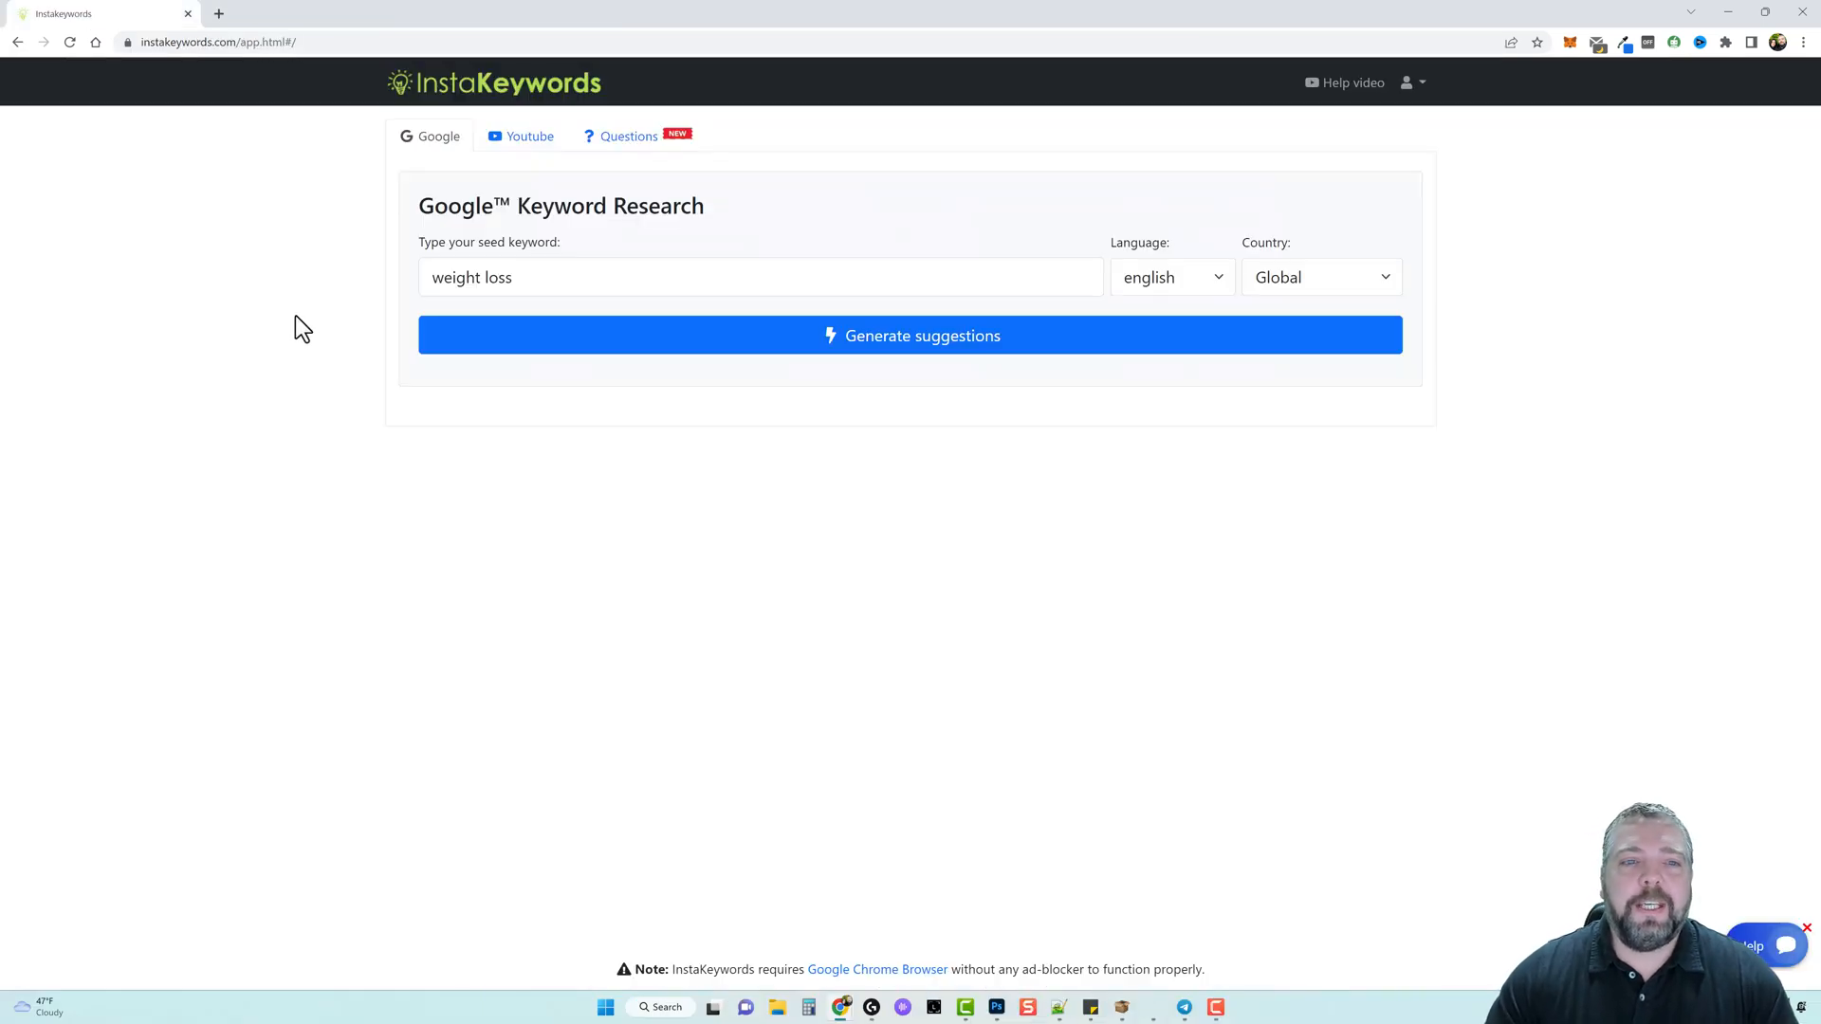
{"action": "mouse_move", "coordinate": [361, 399]}
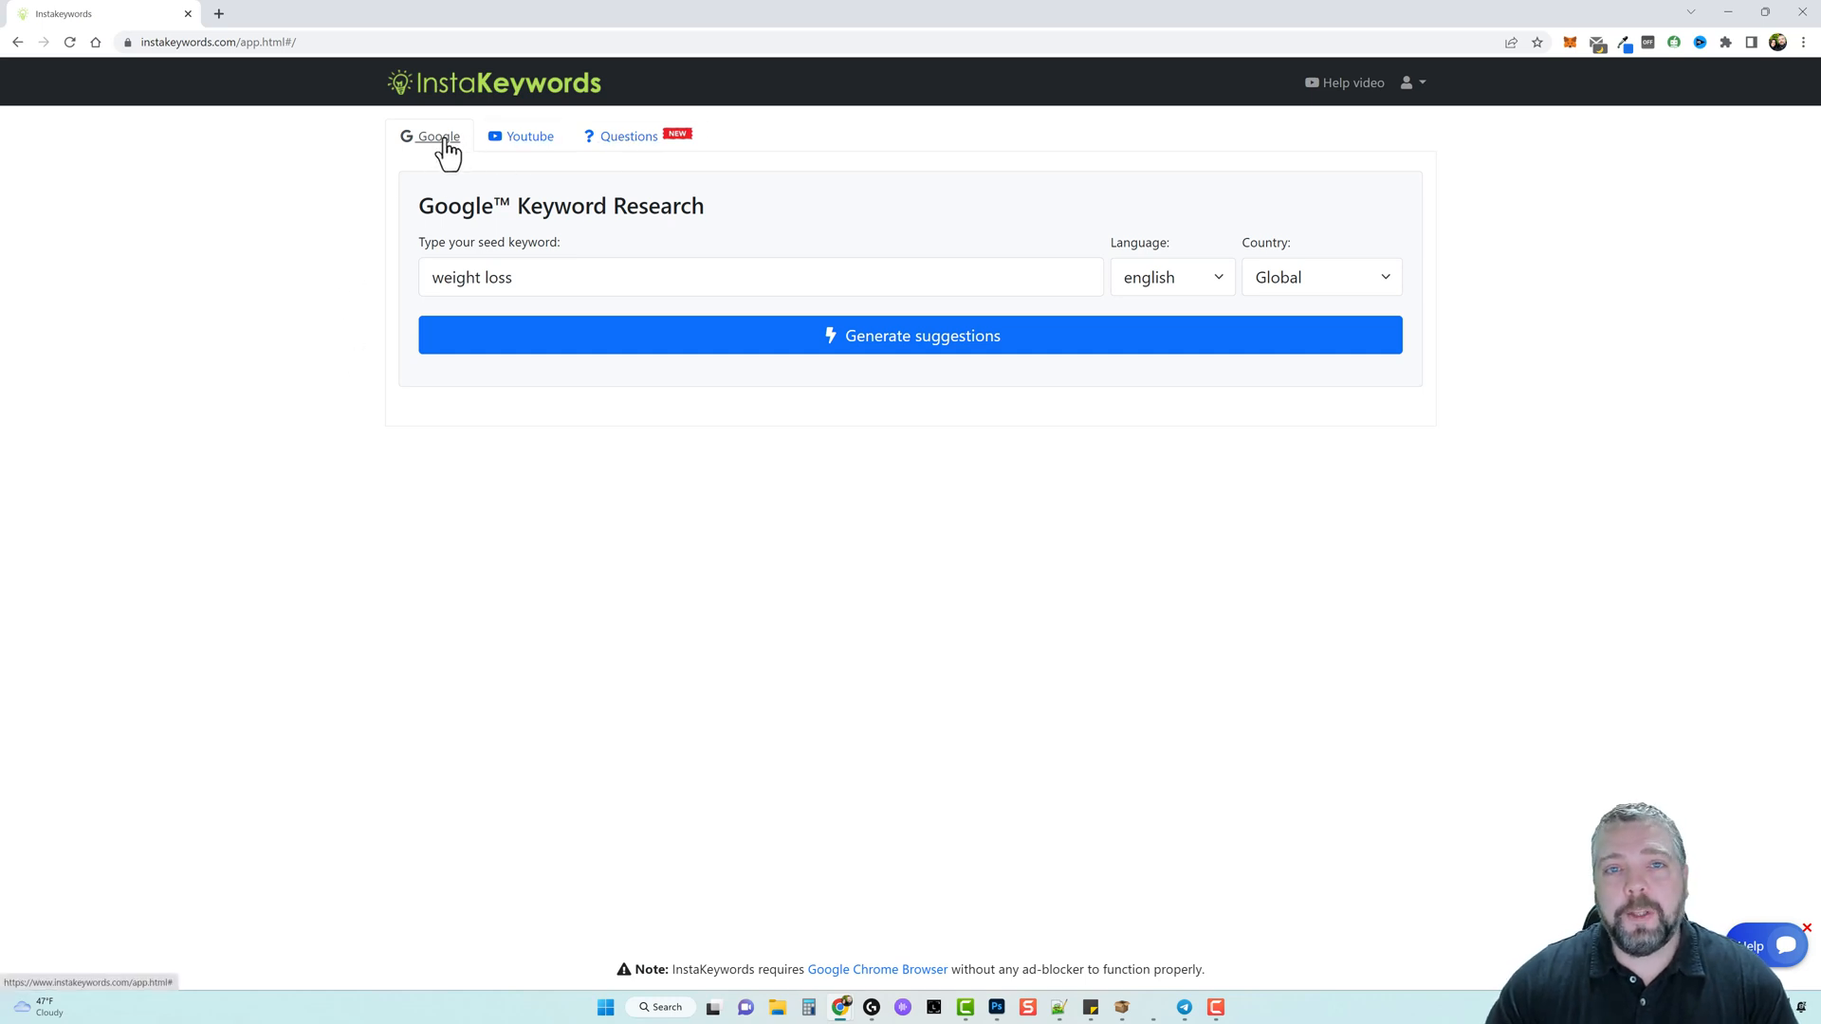
{"action": "mouse_move", "coordinate": [528, 140]}
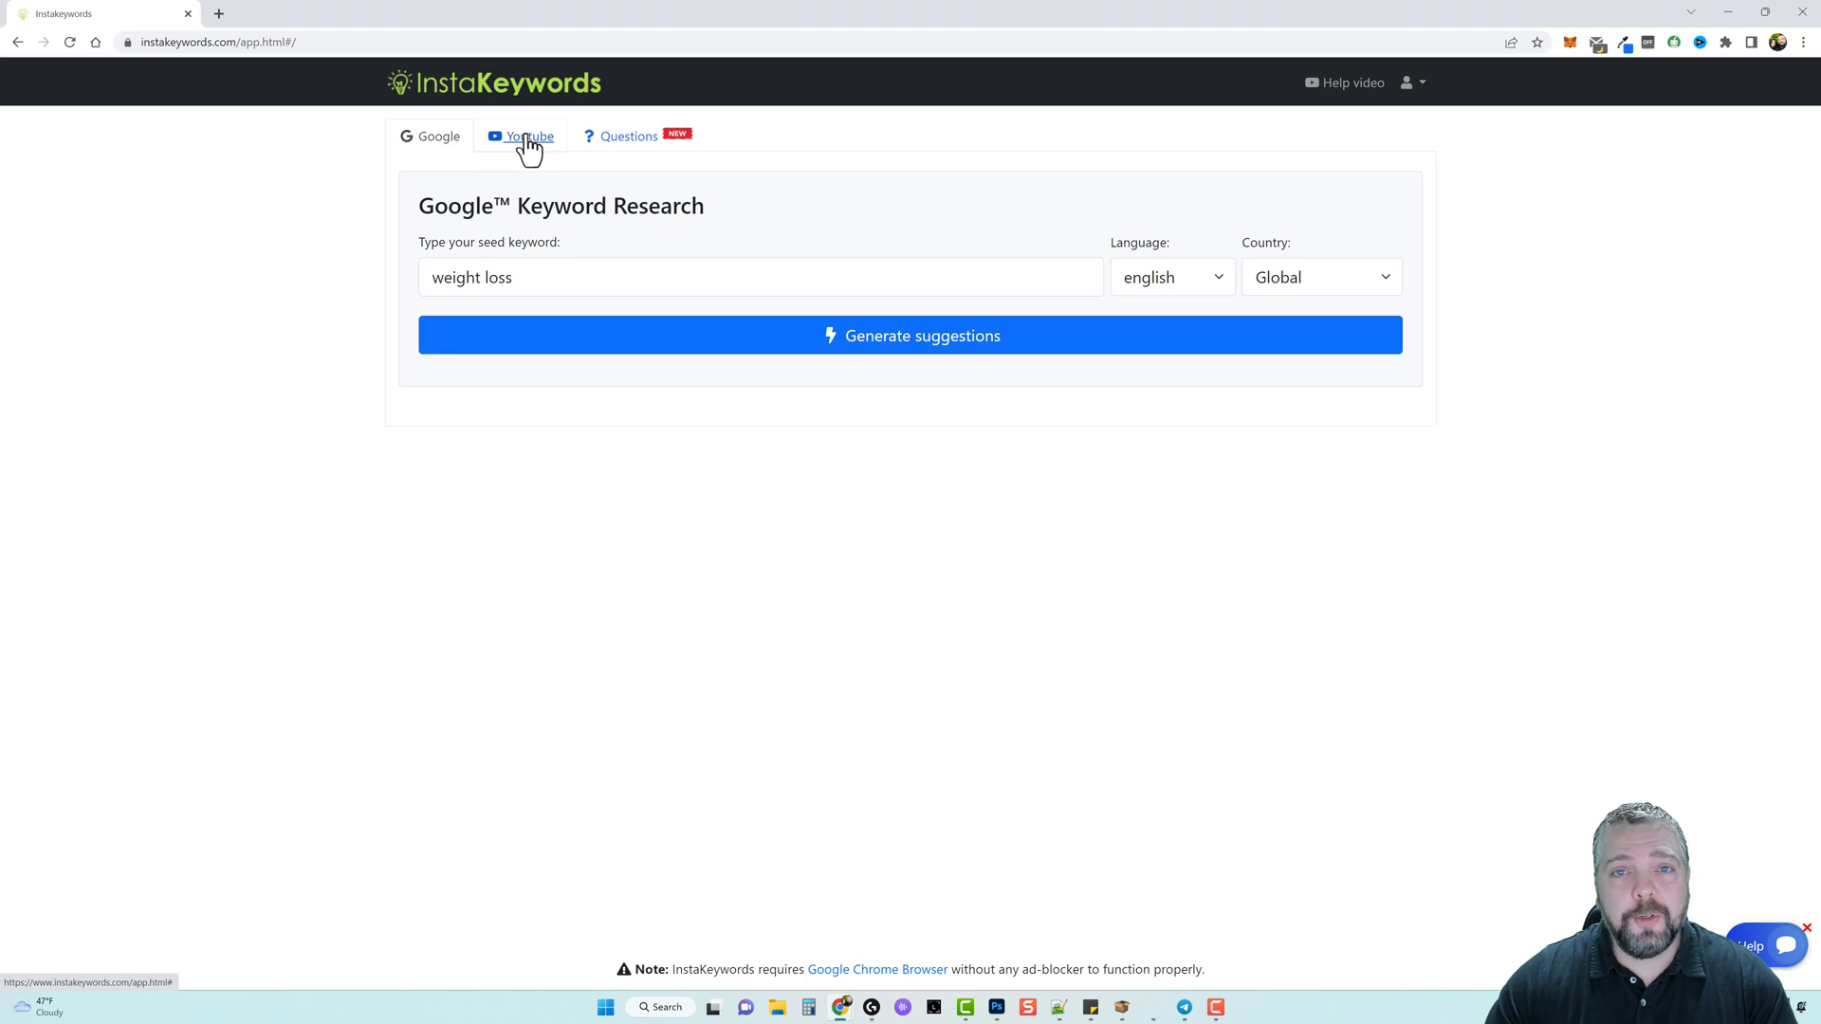
{"action": "mouse_move", "coordinate": [616, 141]}
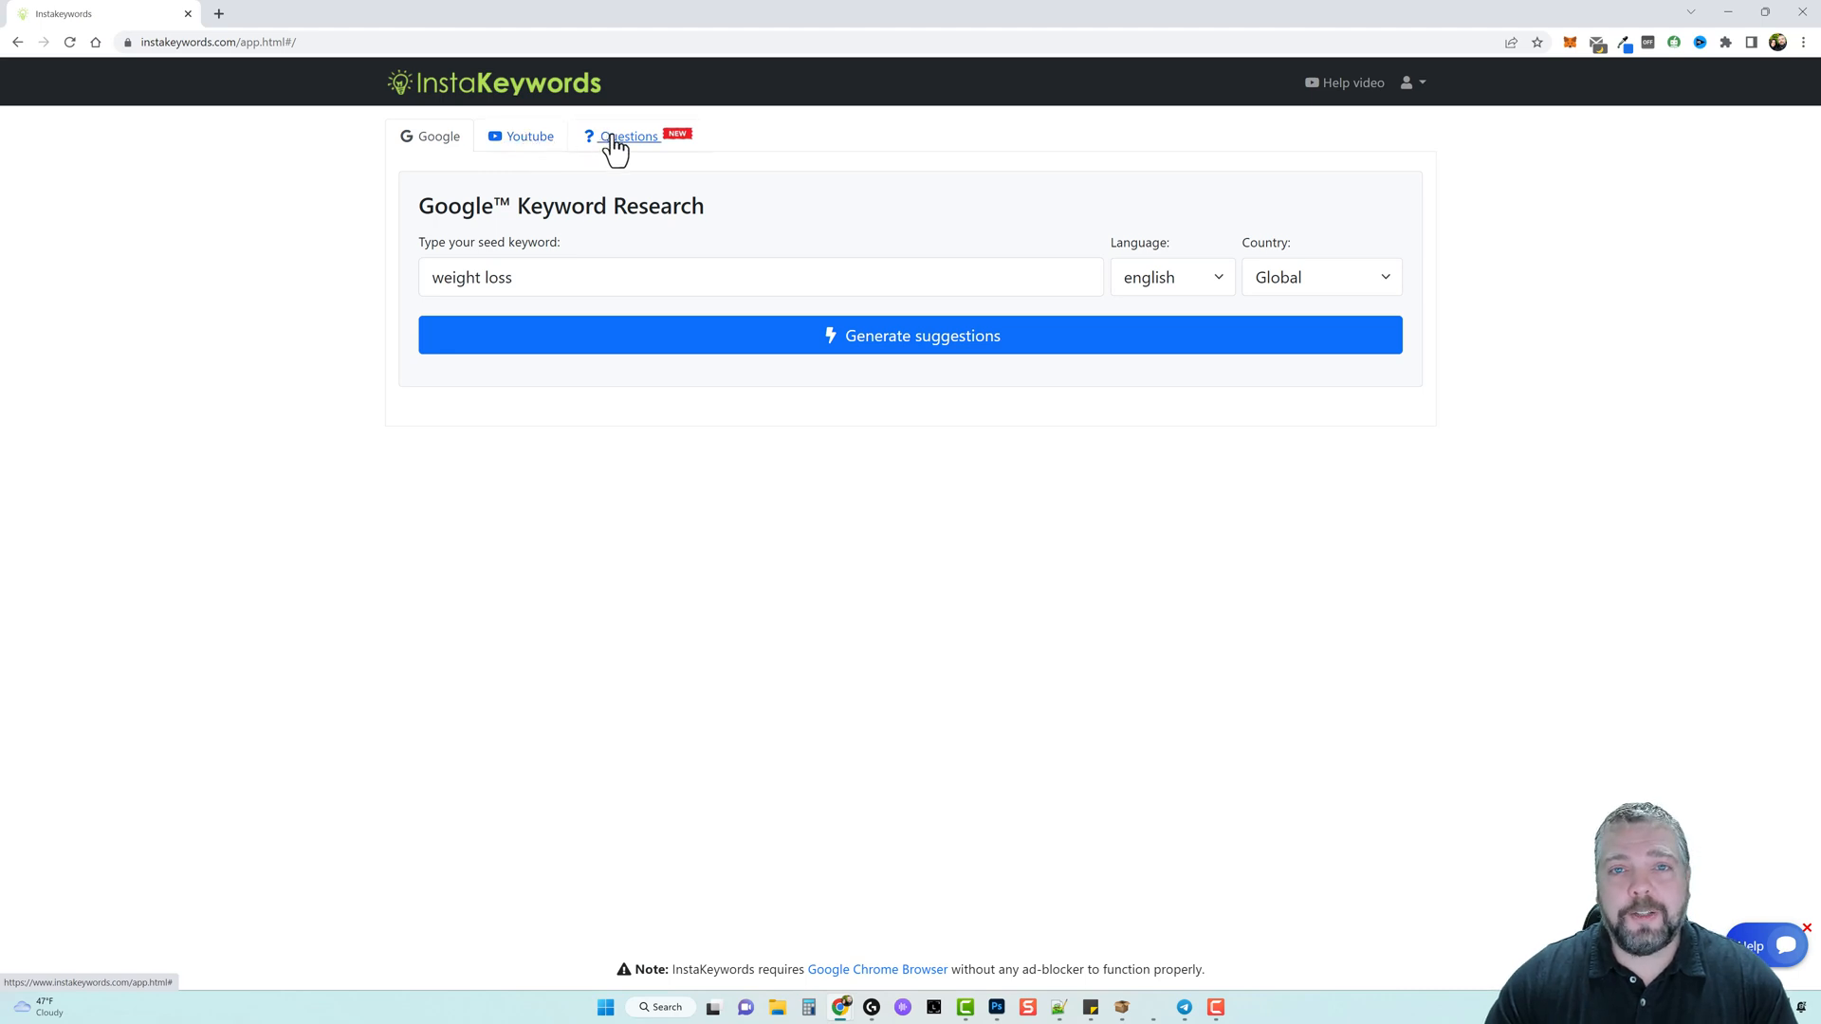
{"action": "mouse_move", "coordinate": [300, 219]}
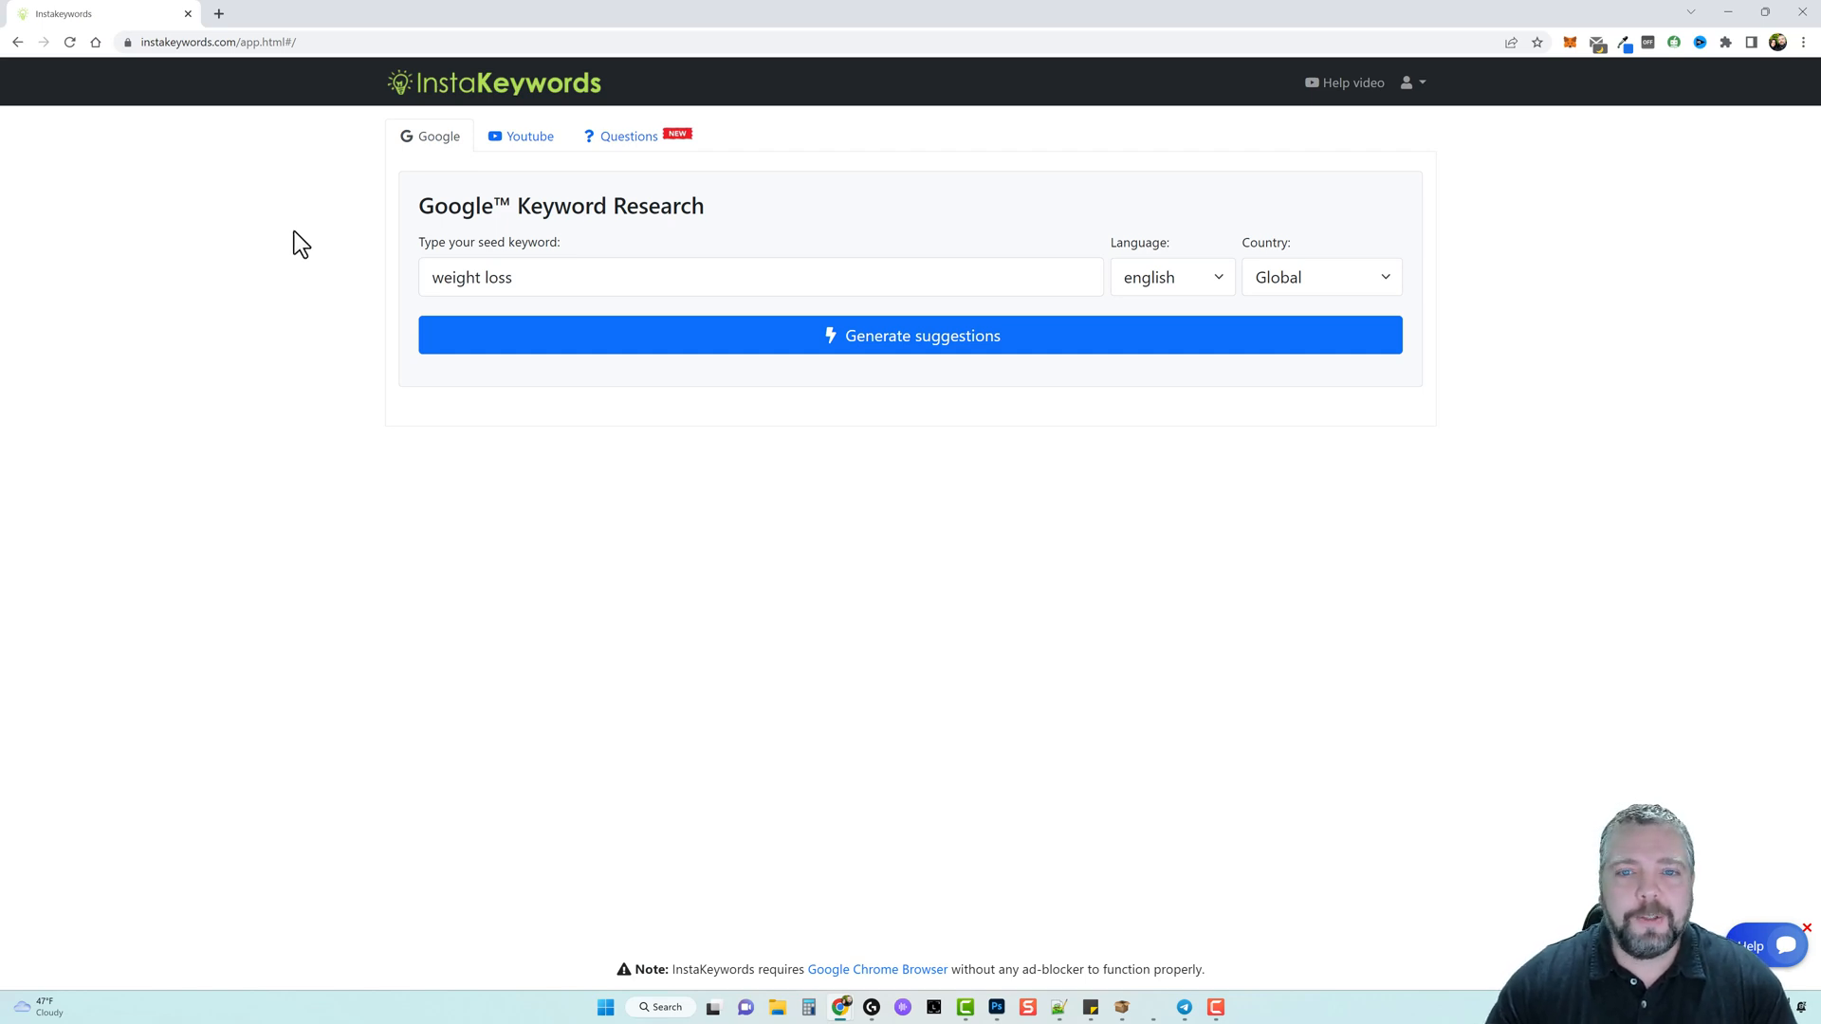
{"action": "mouse_move", "coordinate": [297, 299]}
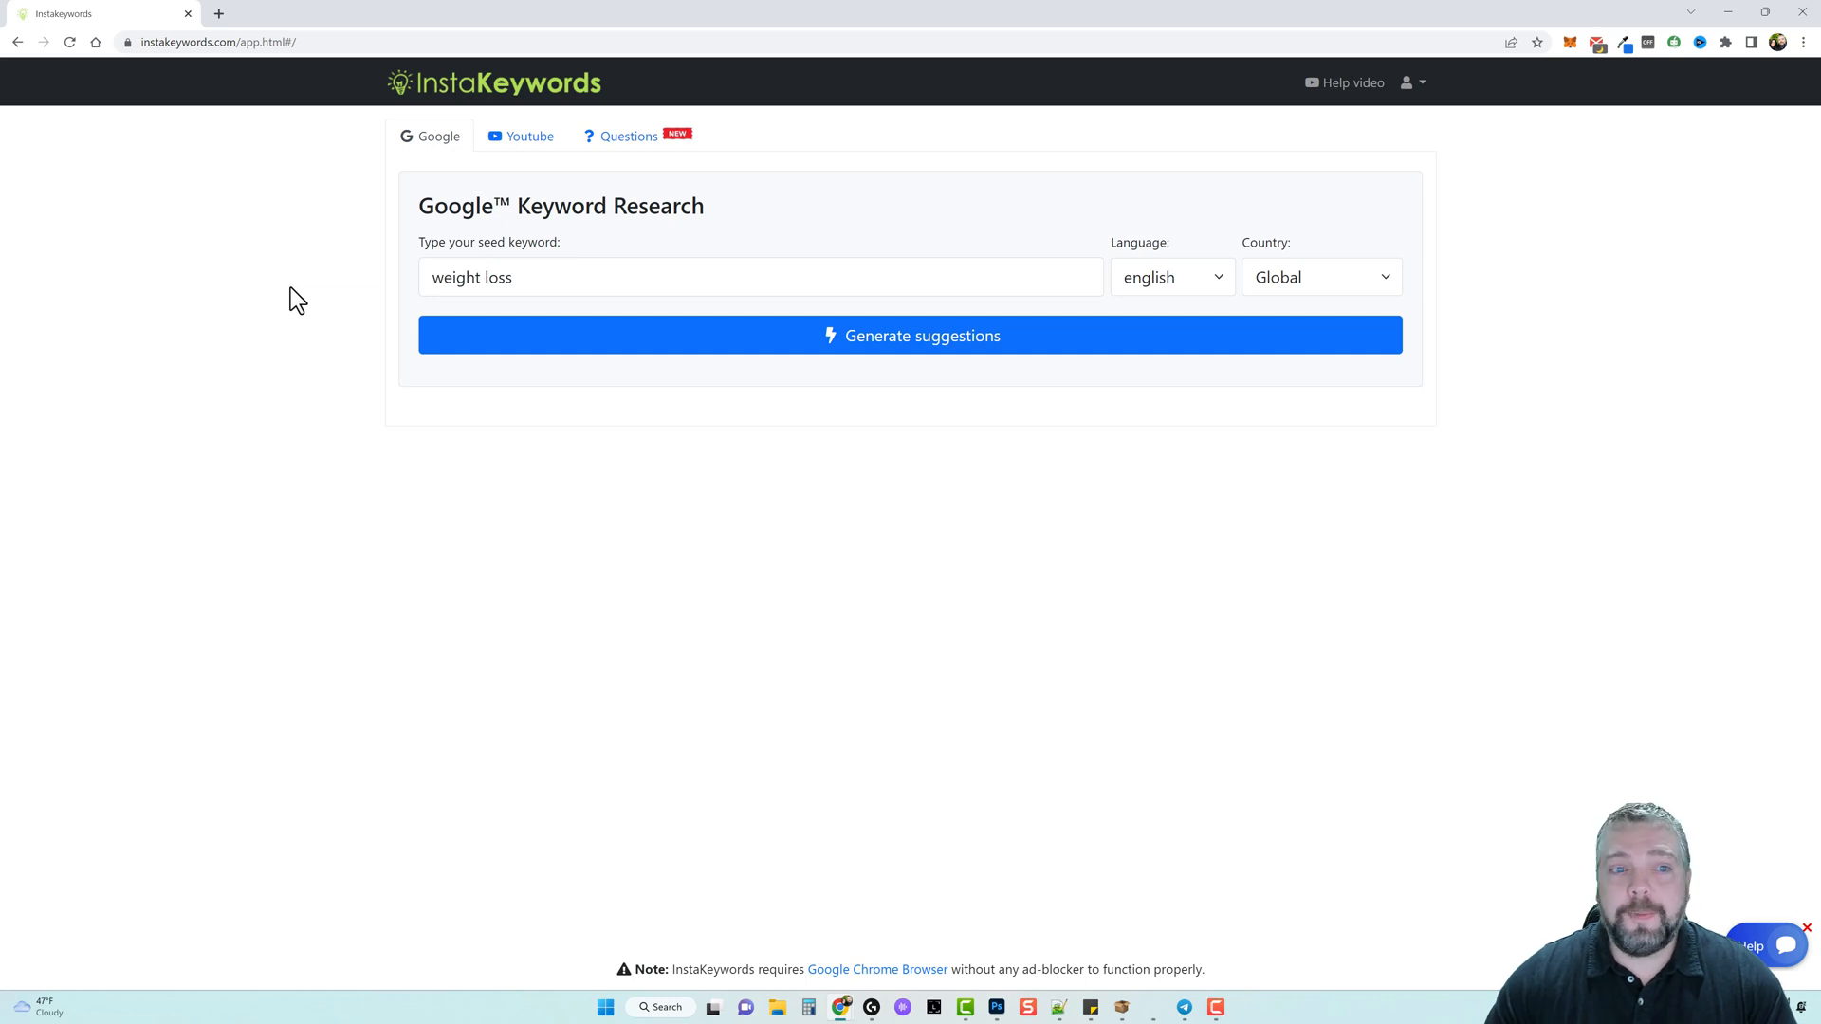
{"action": "mouse_move", "coordinate": [334, 308]}
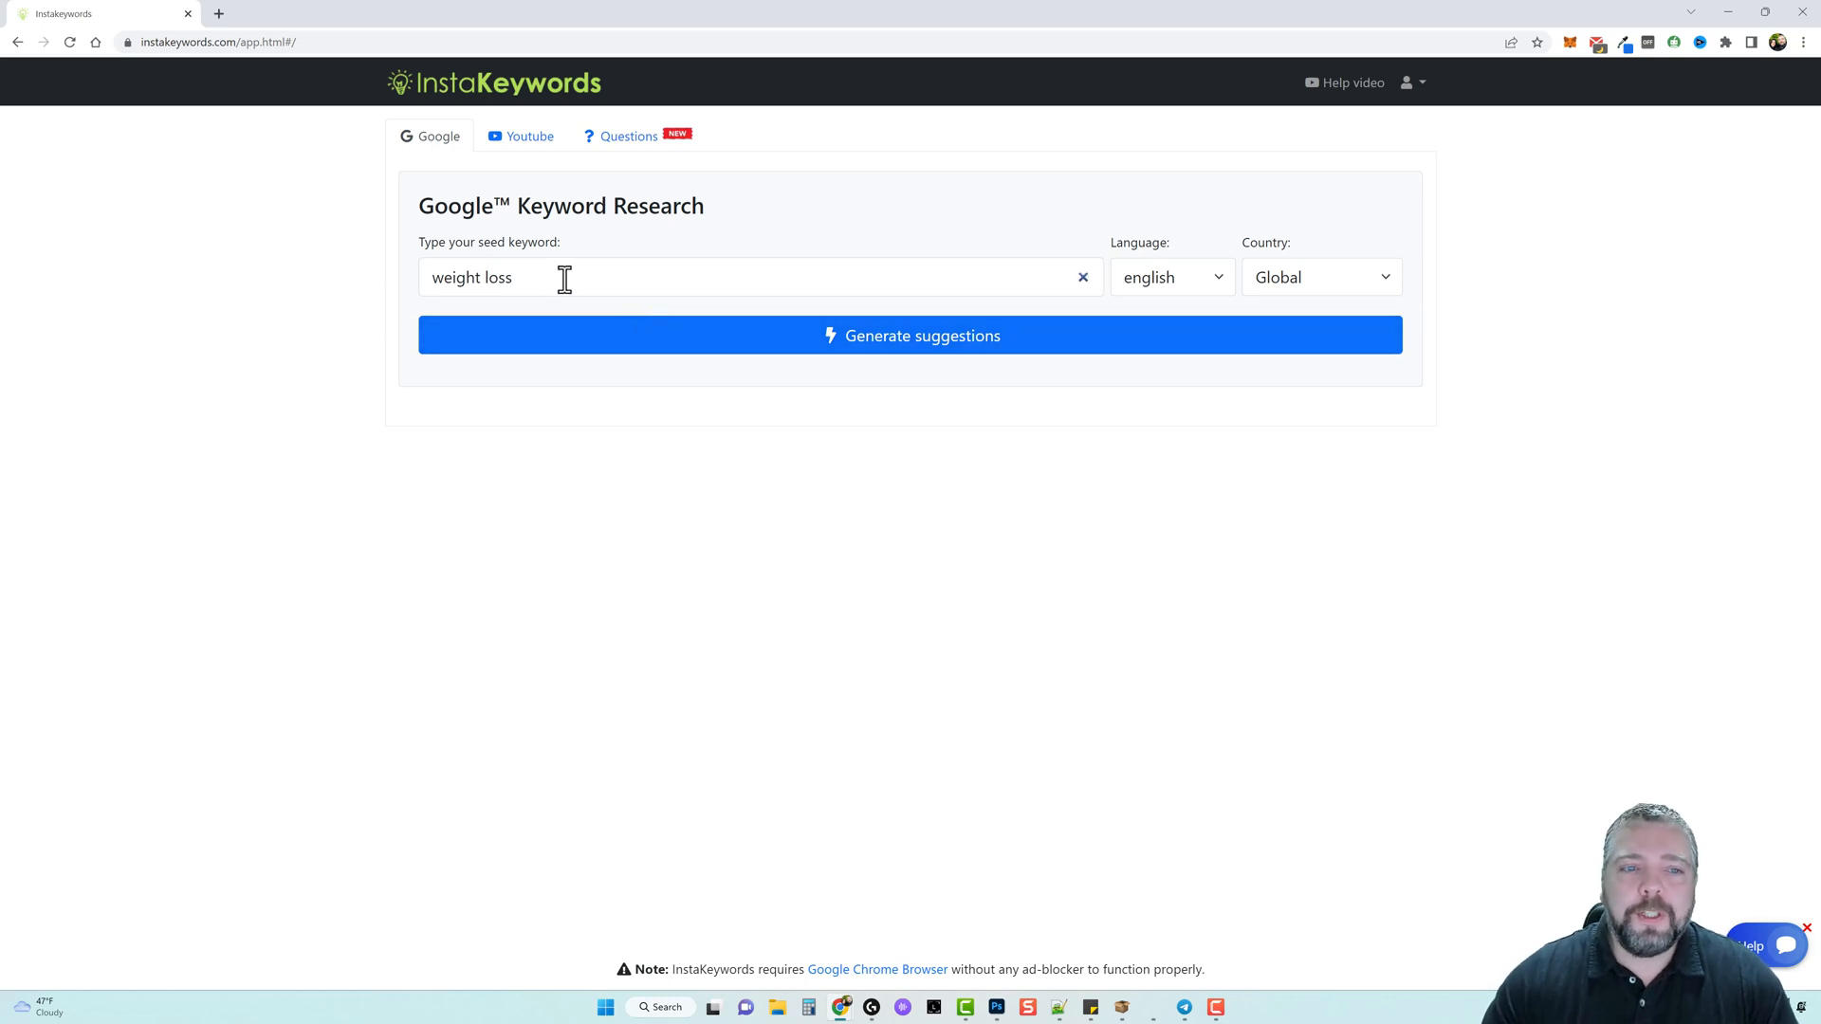
Run the 'weight loss' keyword search with English language and Global country.
{"action": "left_click", "coordinate": [1169, 276]}
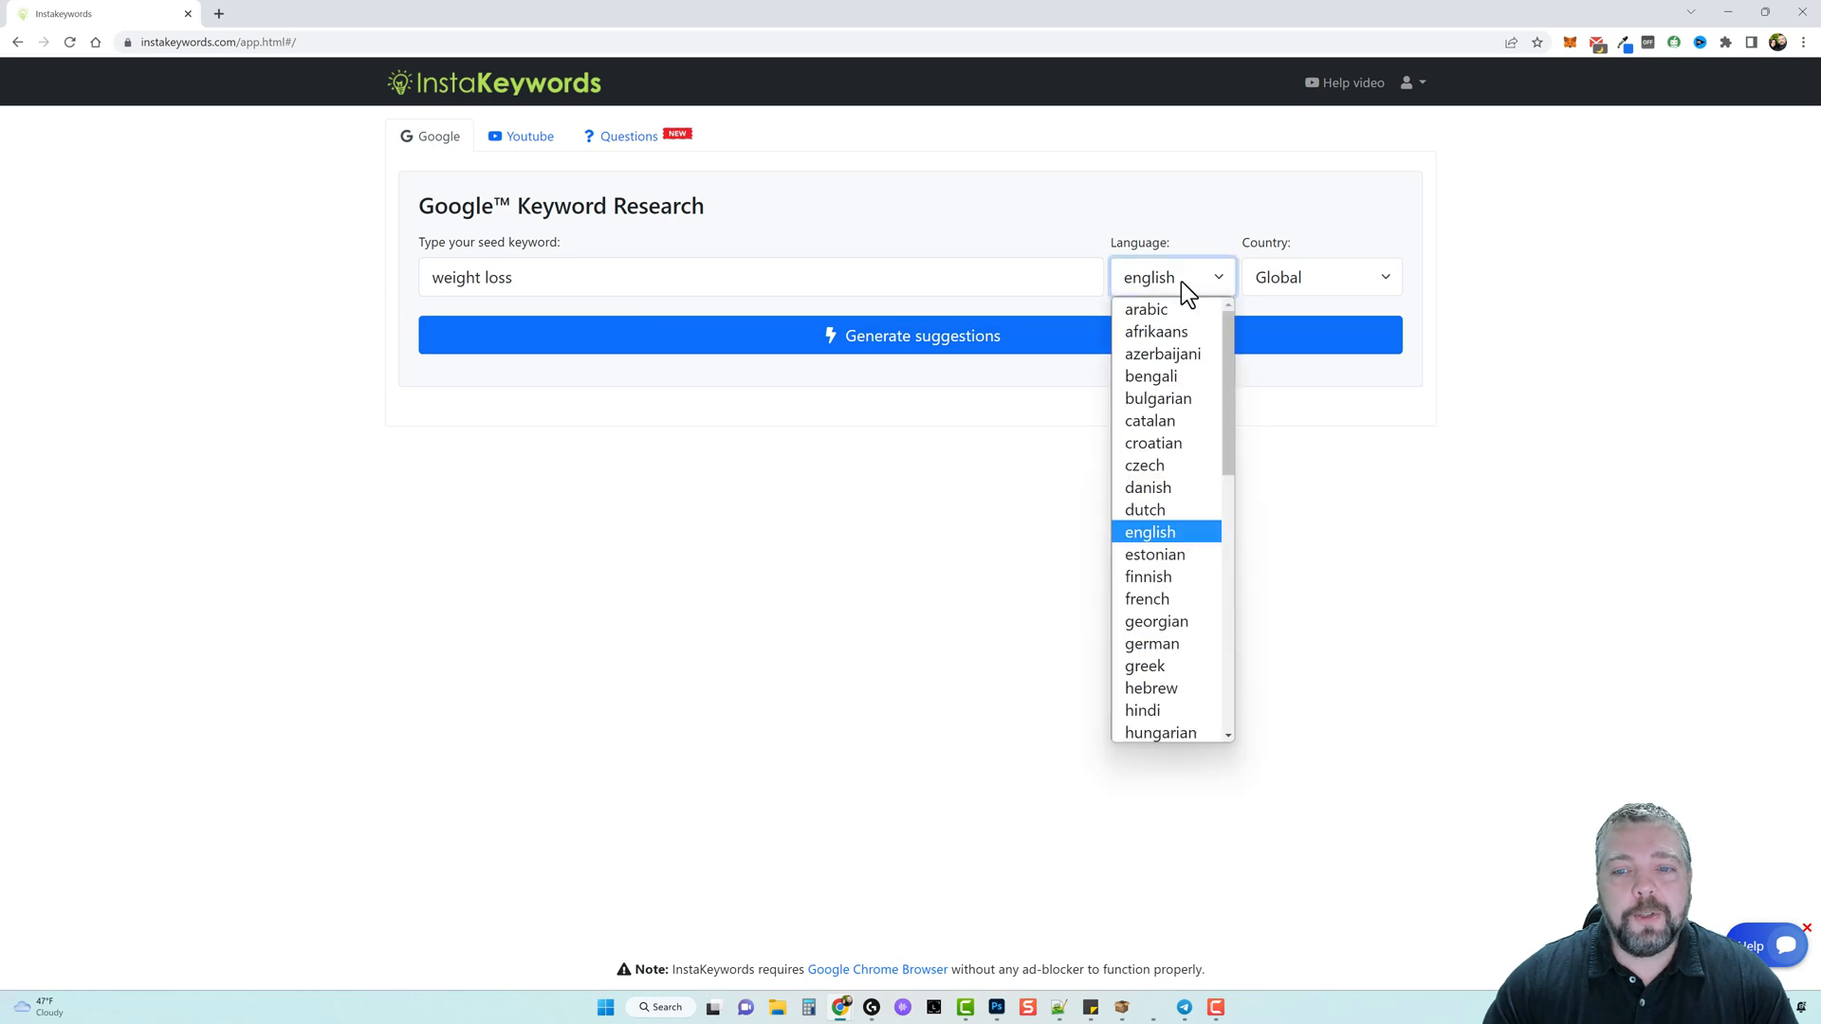
{"action": "left_click", "coordinate": [1320, 275]}
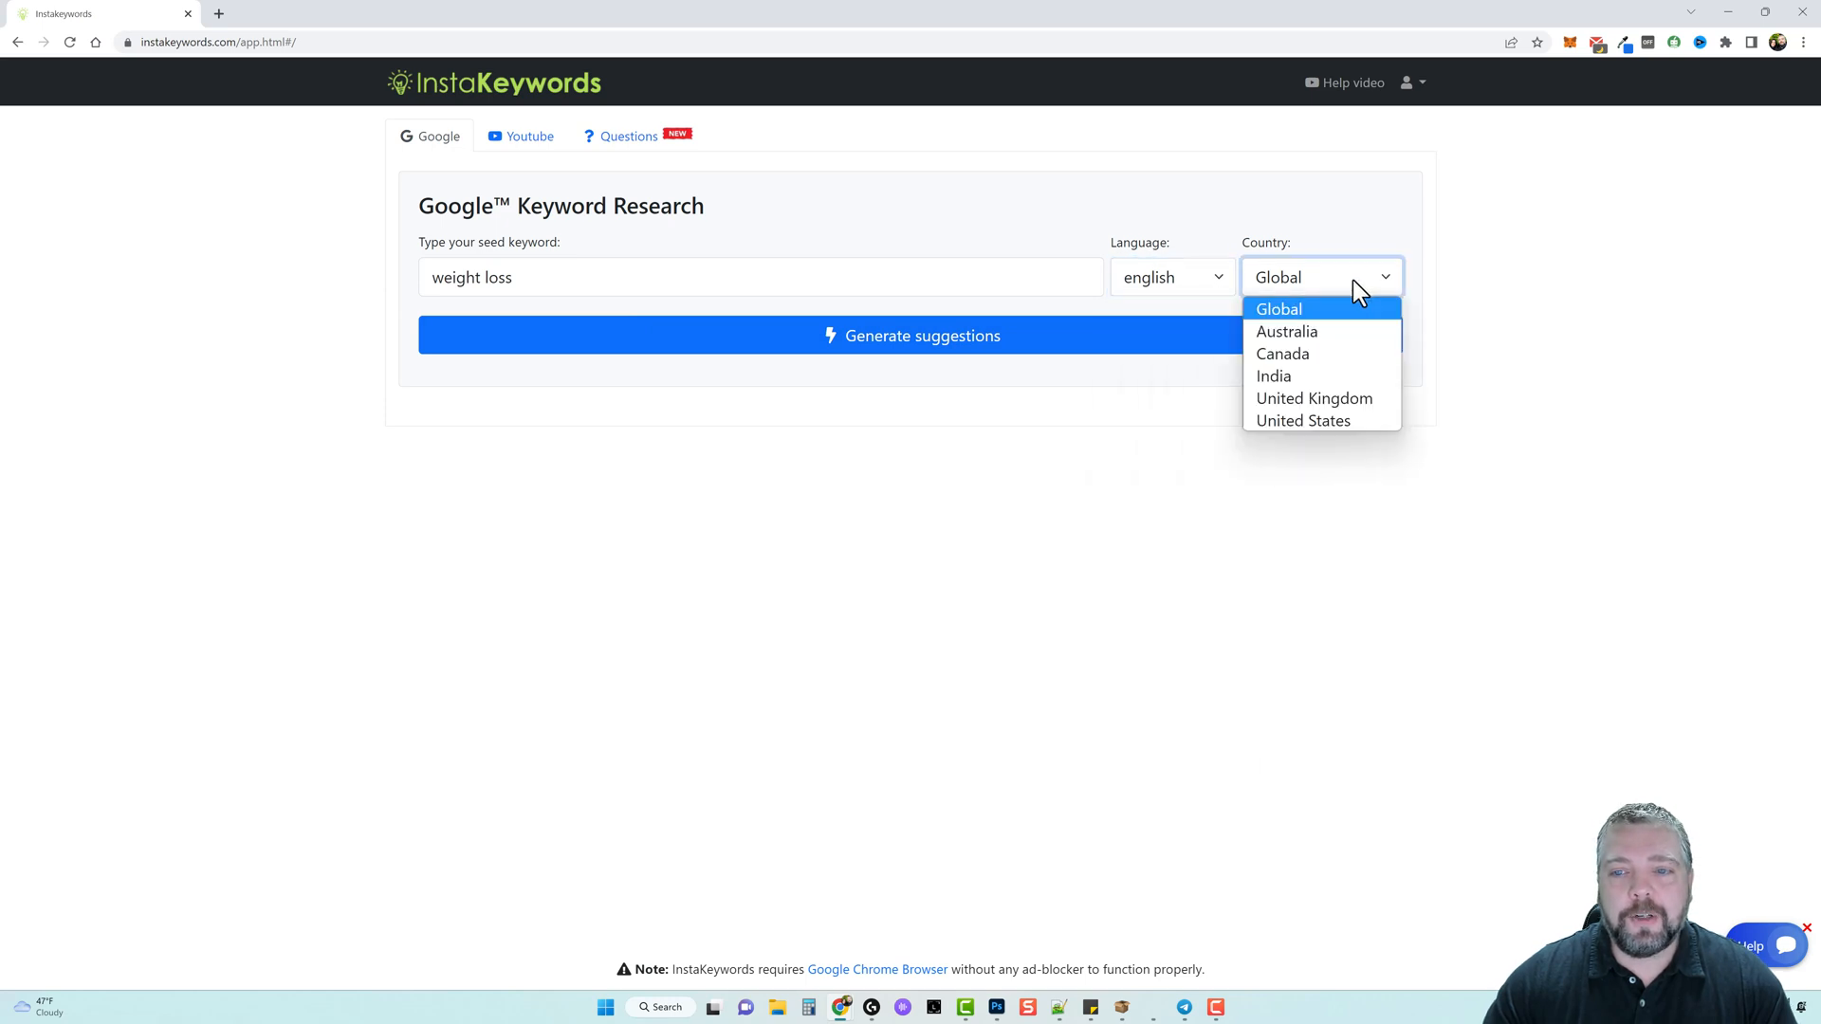
{"action": "mouse_move", "coordinate": [1330, 316]}
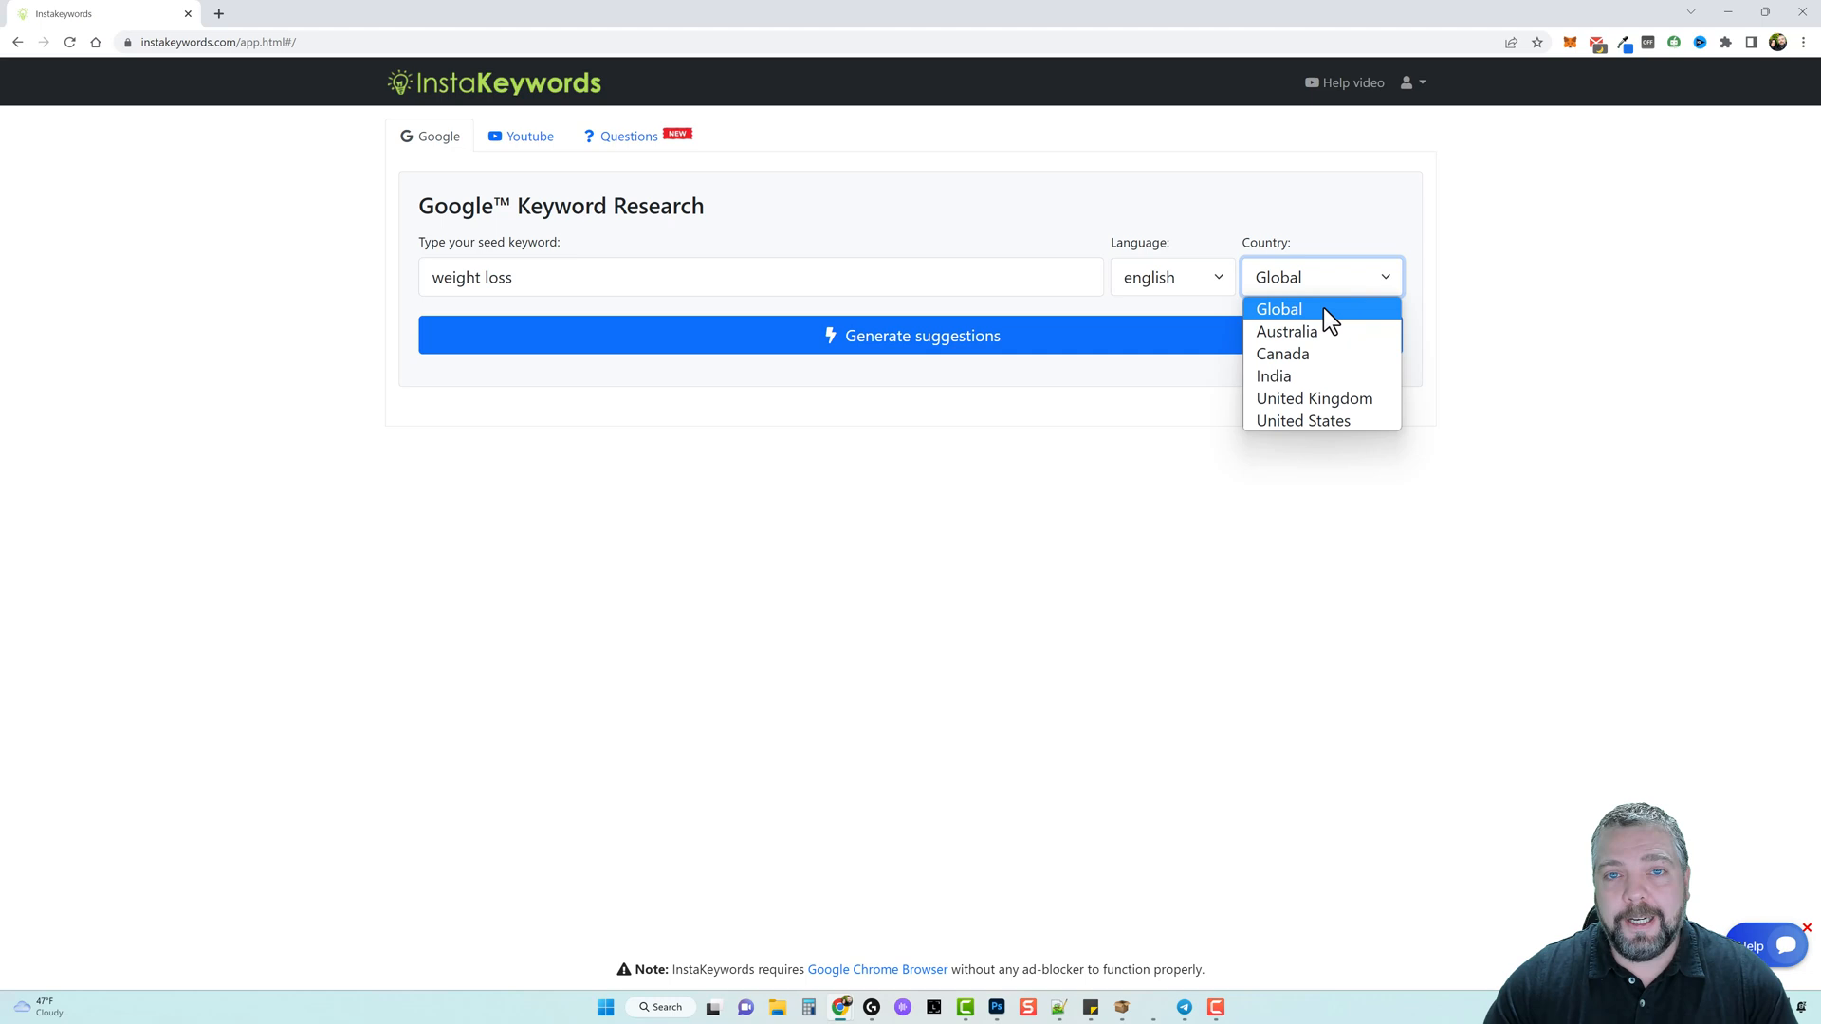
{"action": "left_click", "coordinate": [1277, 309]}
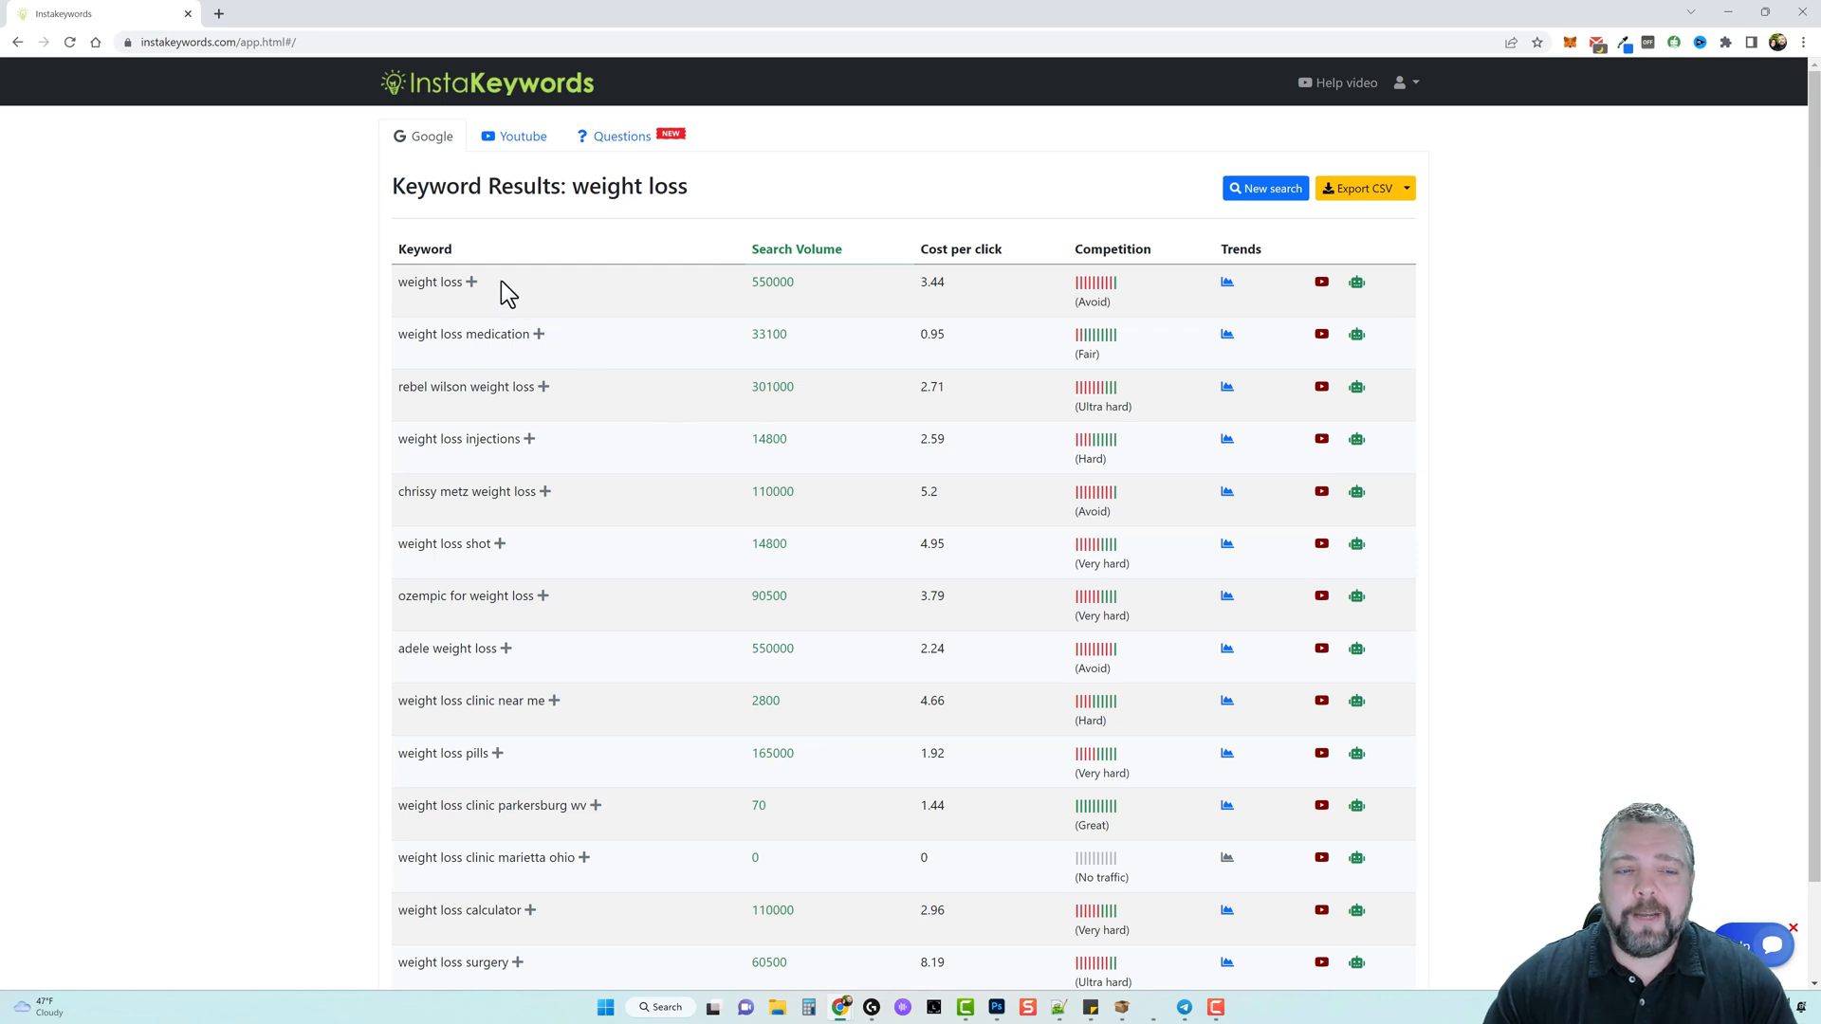
{"action": "mouse_move", "coordinate": [817, 294]}
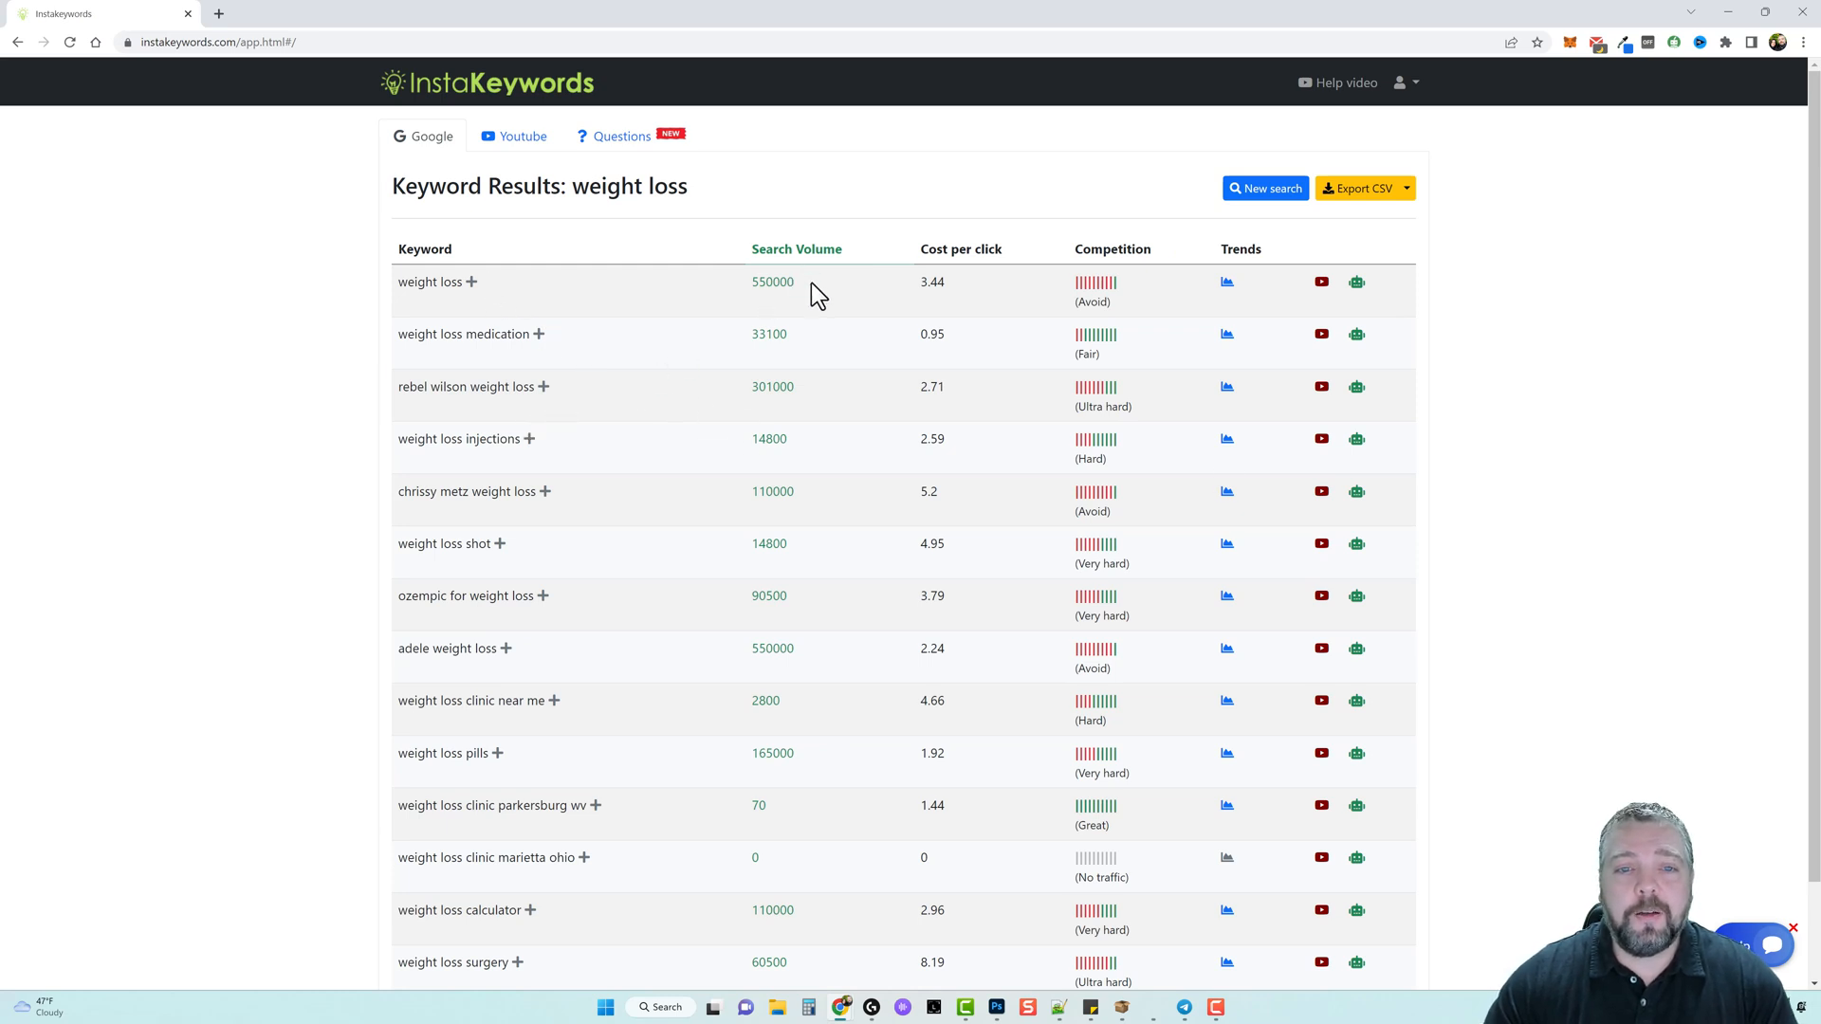
{"action": "mouse_move", "coordinate": [1025, 294]}
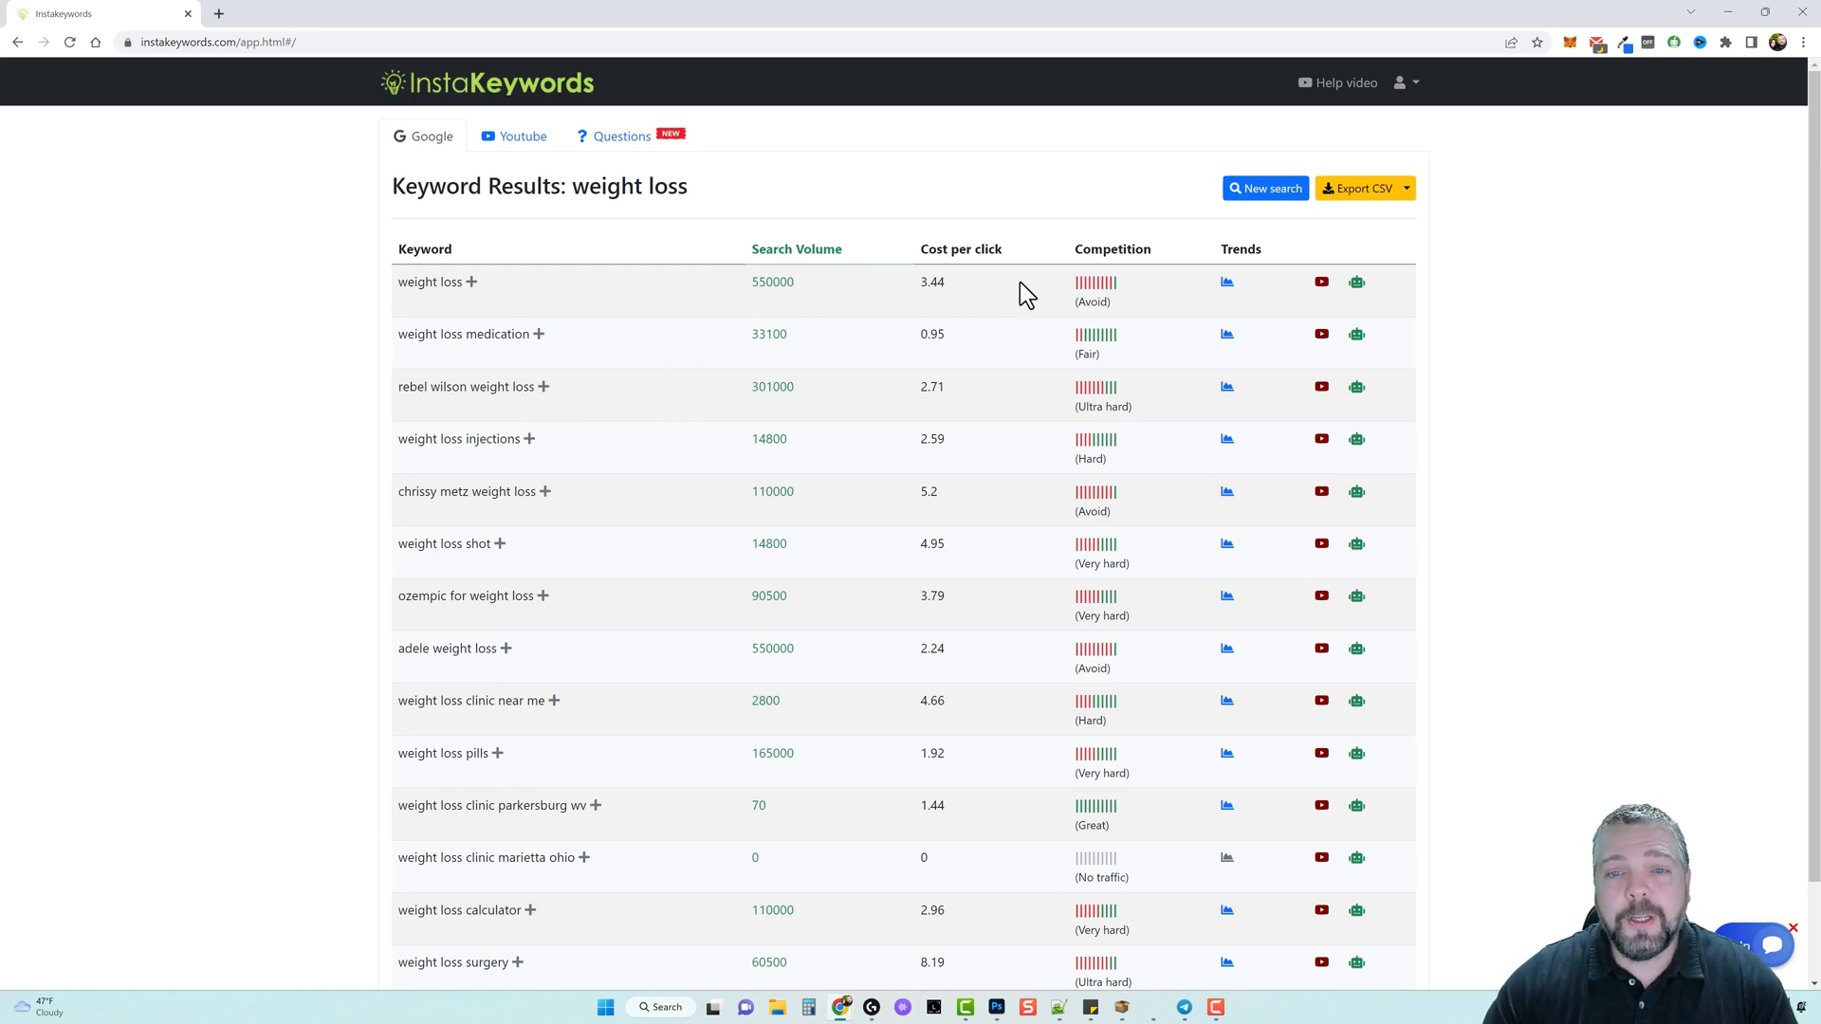
{"action": "mouse_move", "coordinate": [1124, 311]}
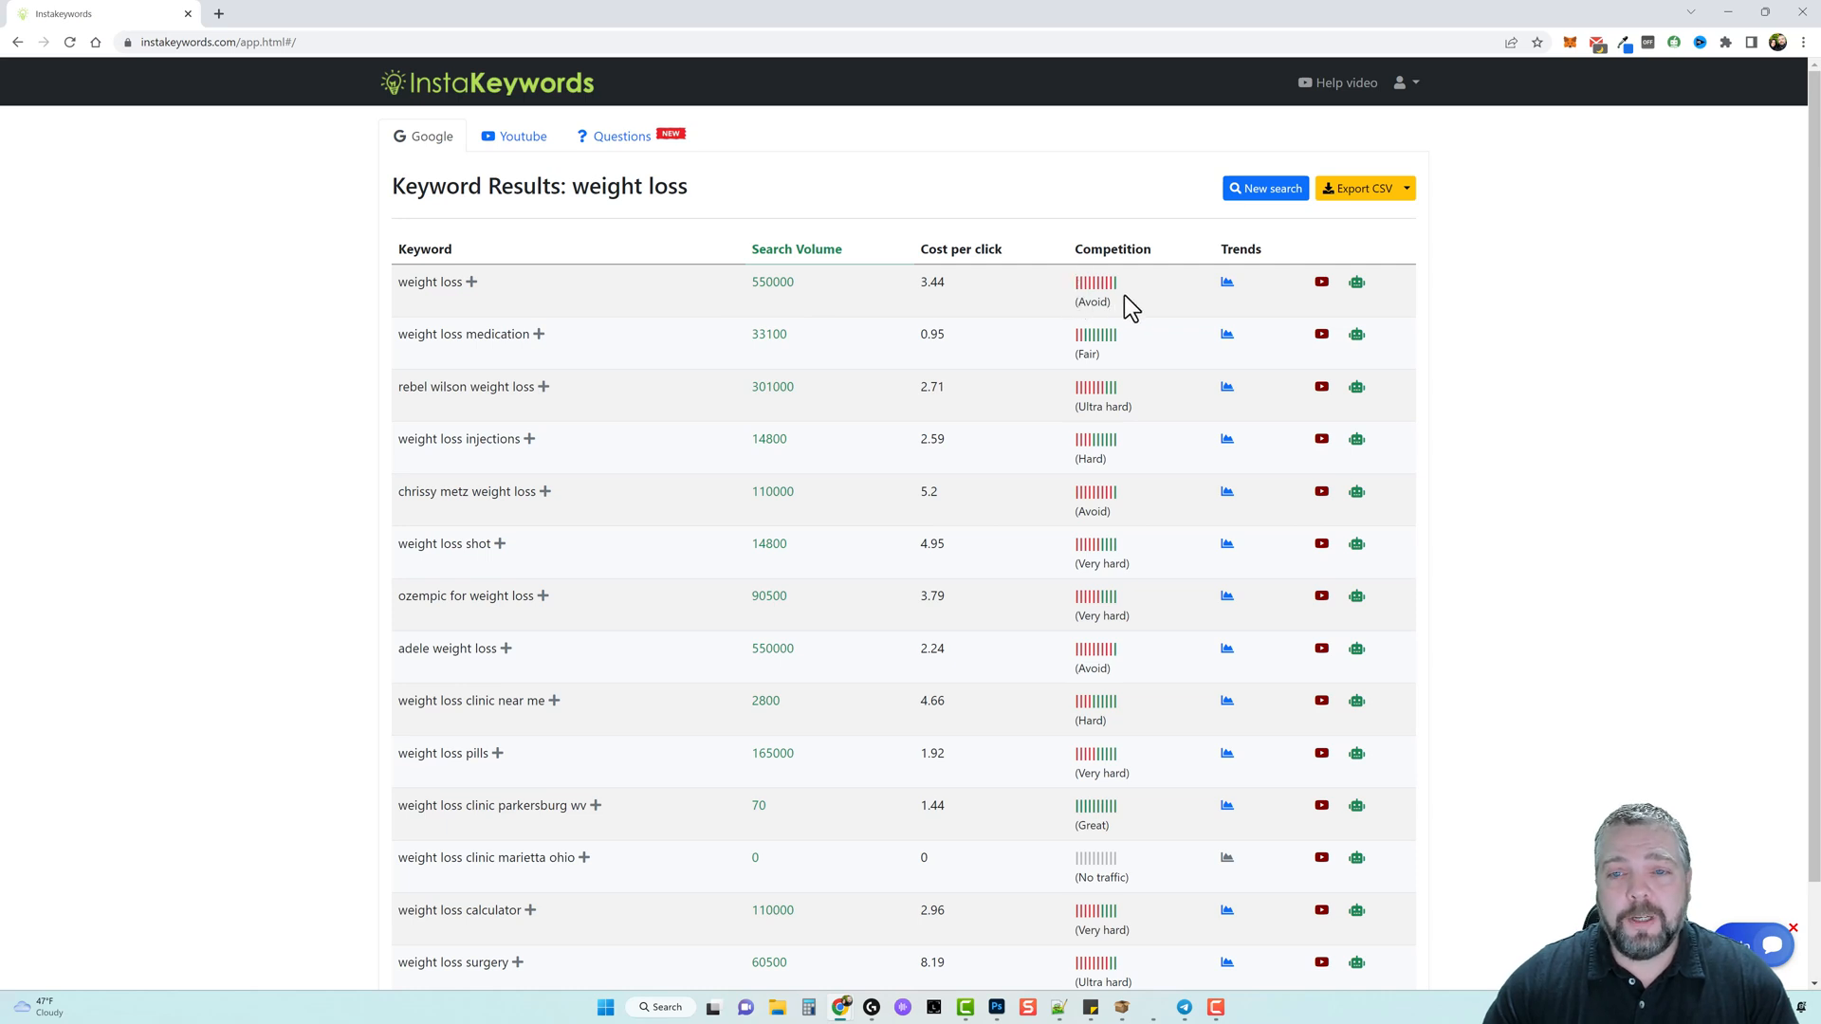
{"action": "mouse_move", "coordinate": [1144, 300]}
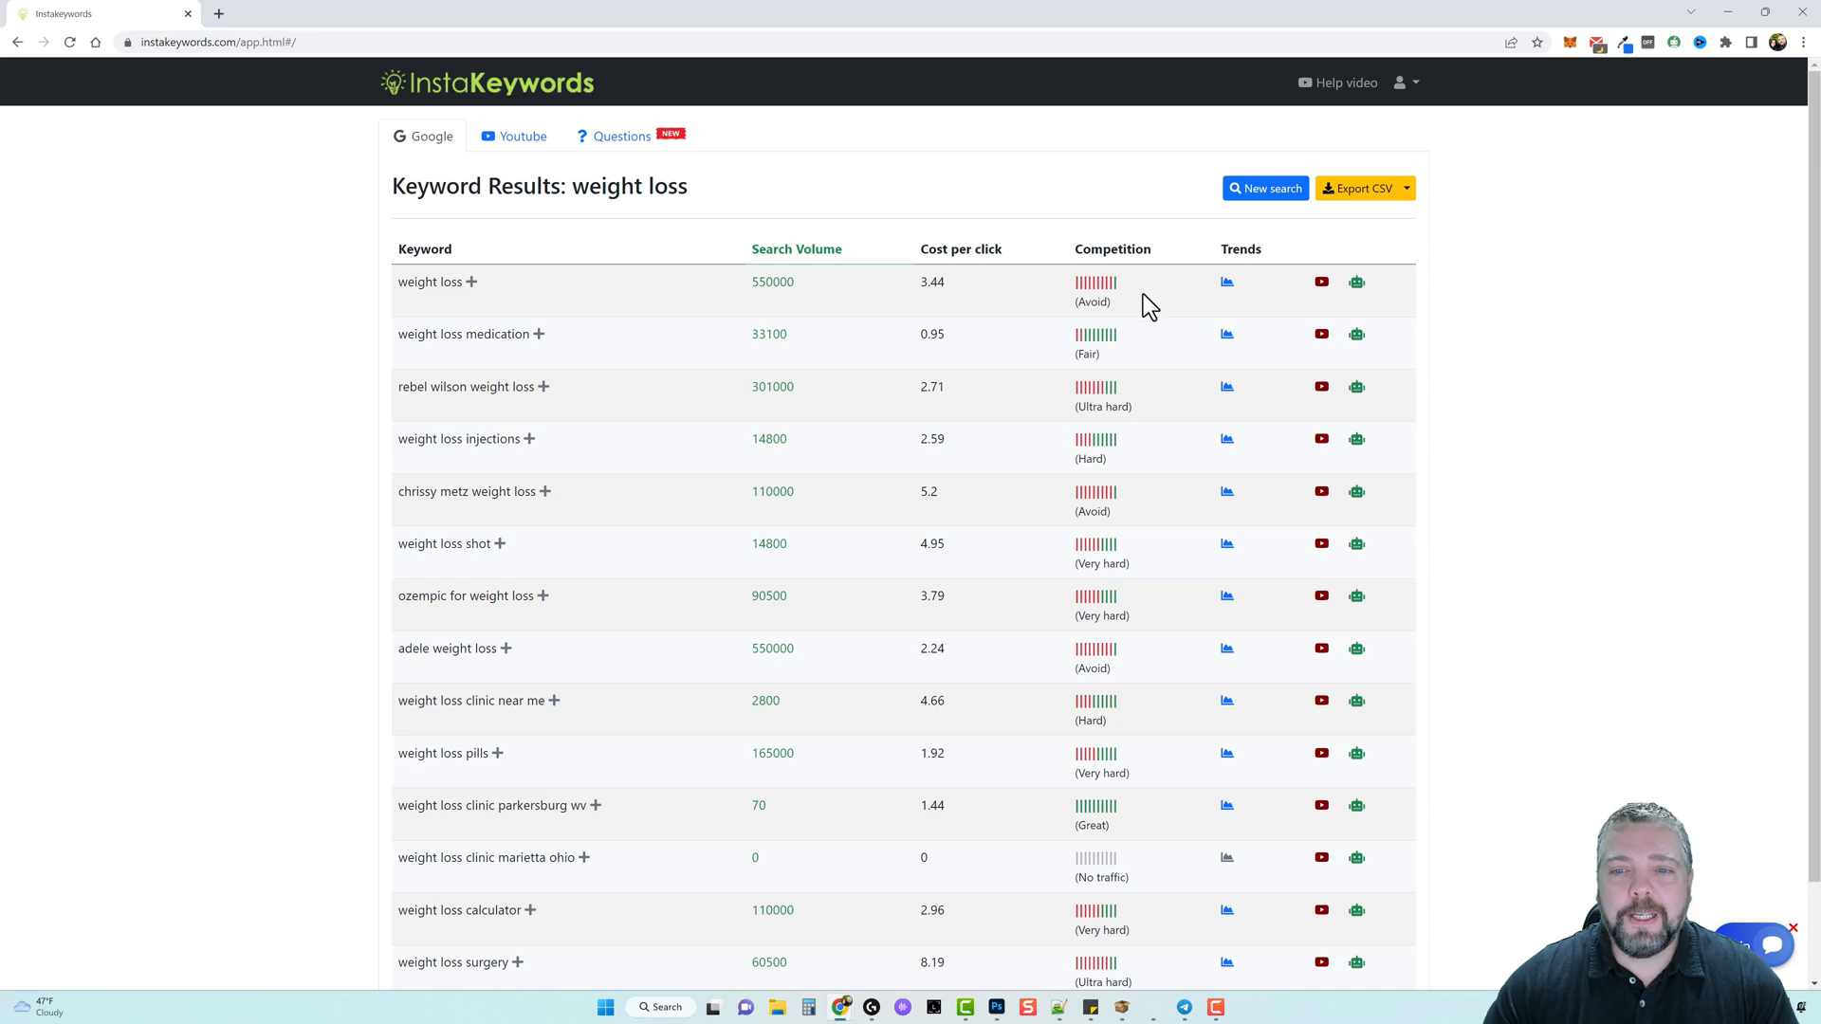
{"action": "mouse_move", "coordinate": [1097, 409]}
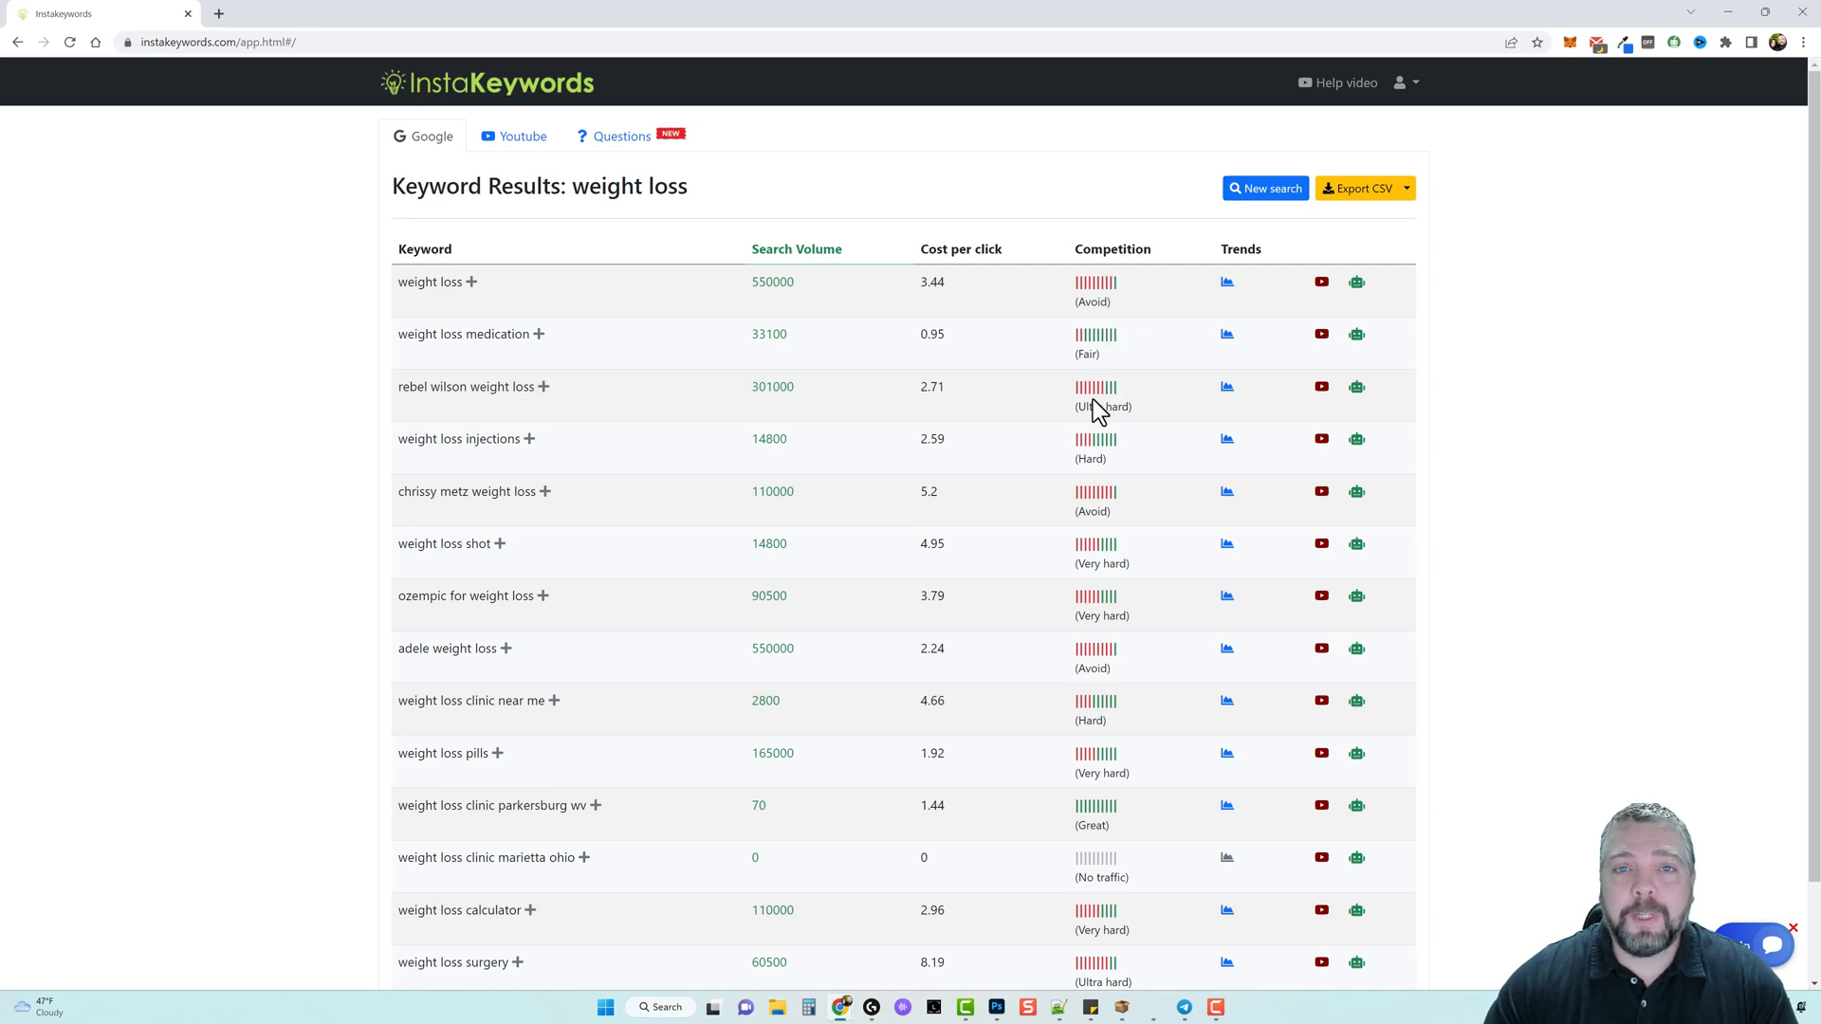
{"action": "mouse_move", "coordinate": [1123, 352]}
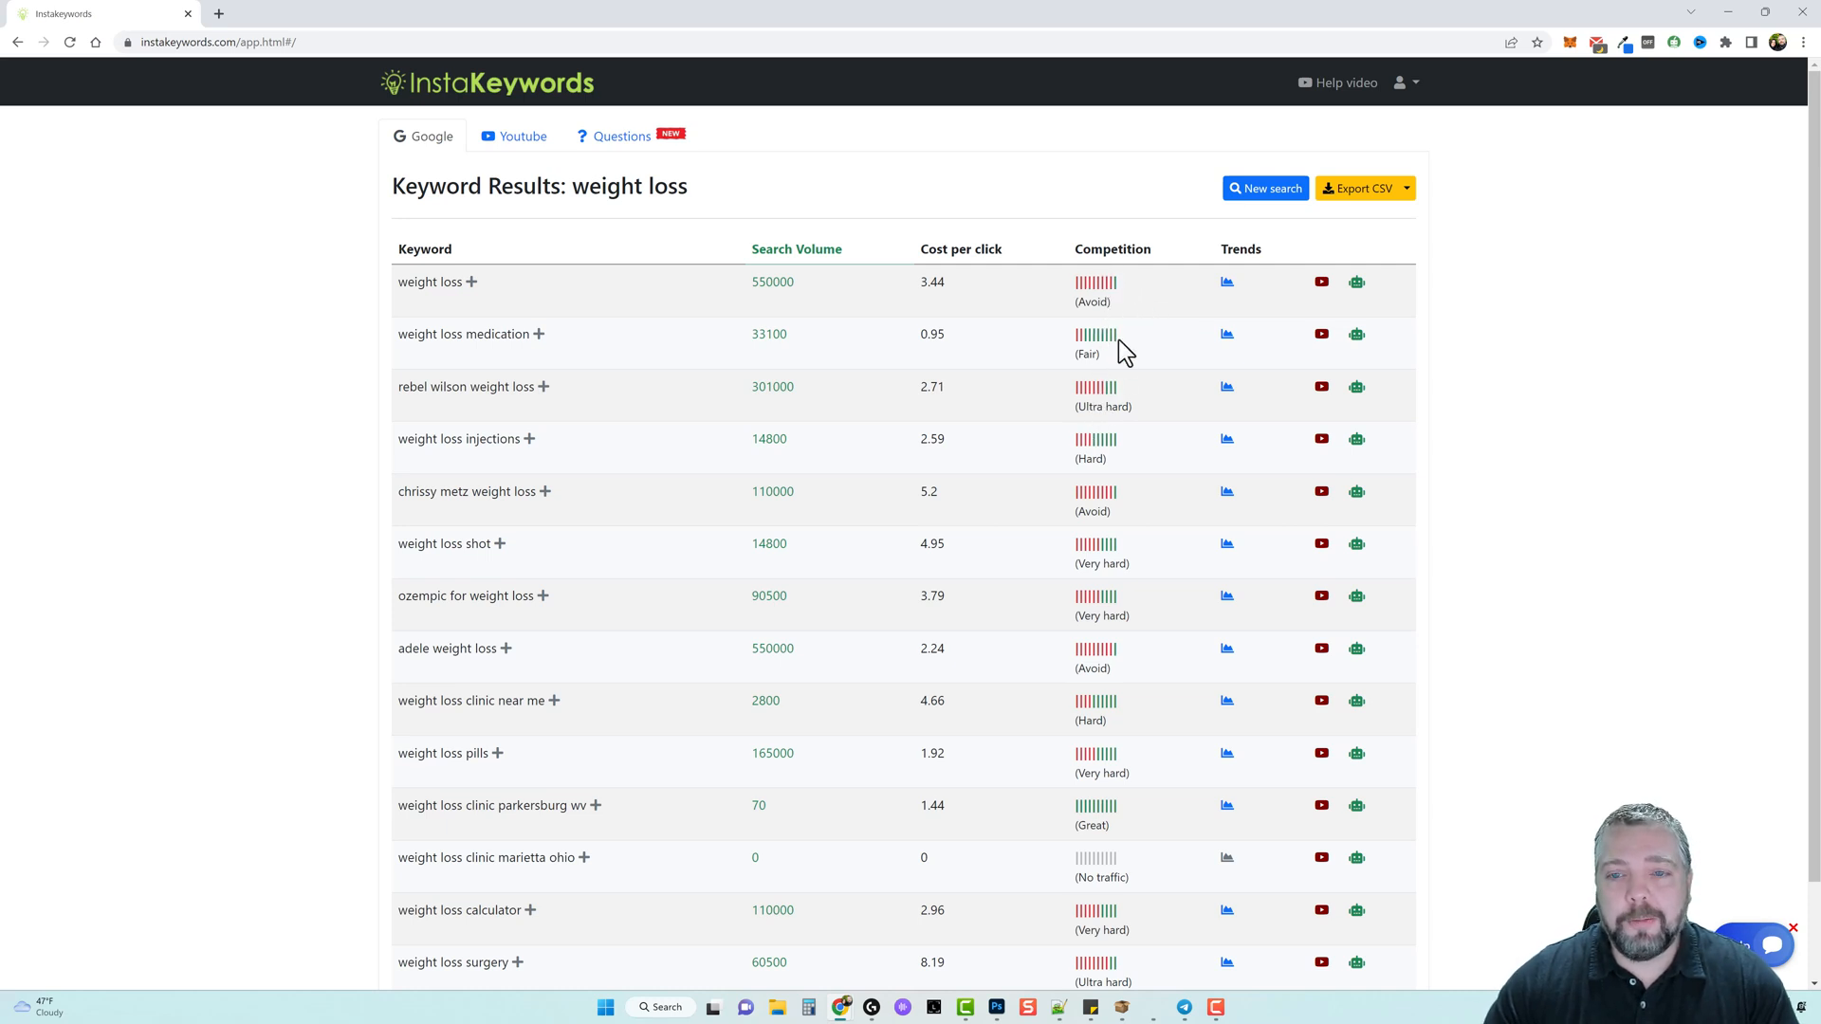
{"action": "mouse_move", "coordinate": [1136, 308]}
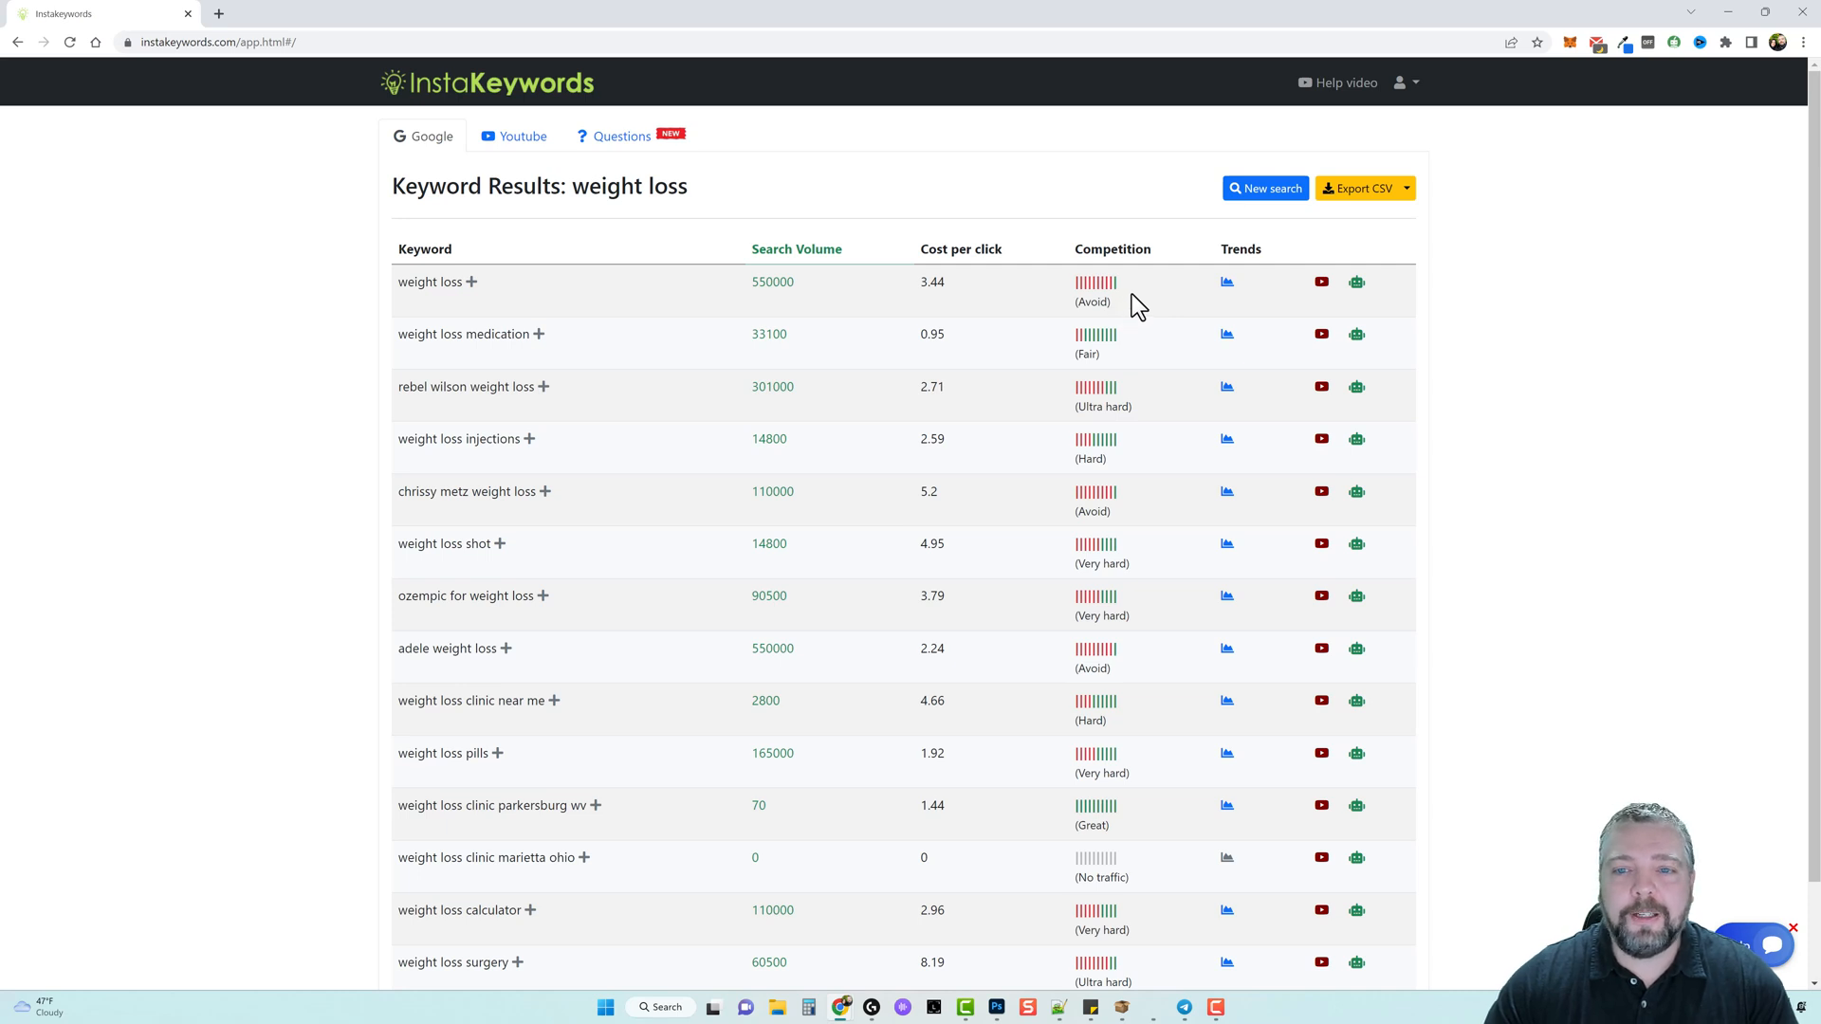
{"action": "mouse_move", "coordinate": [1161, 306]}
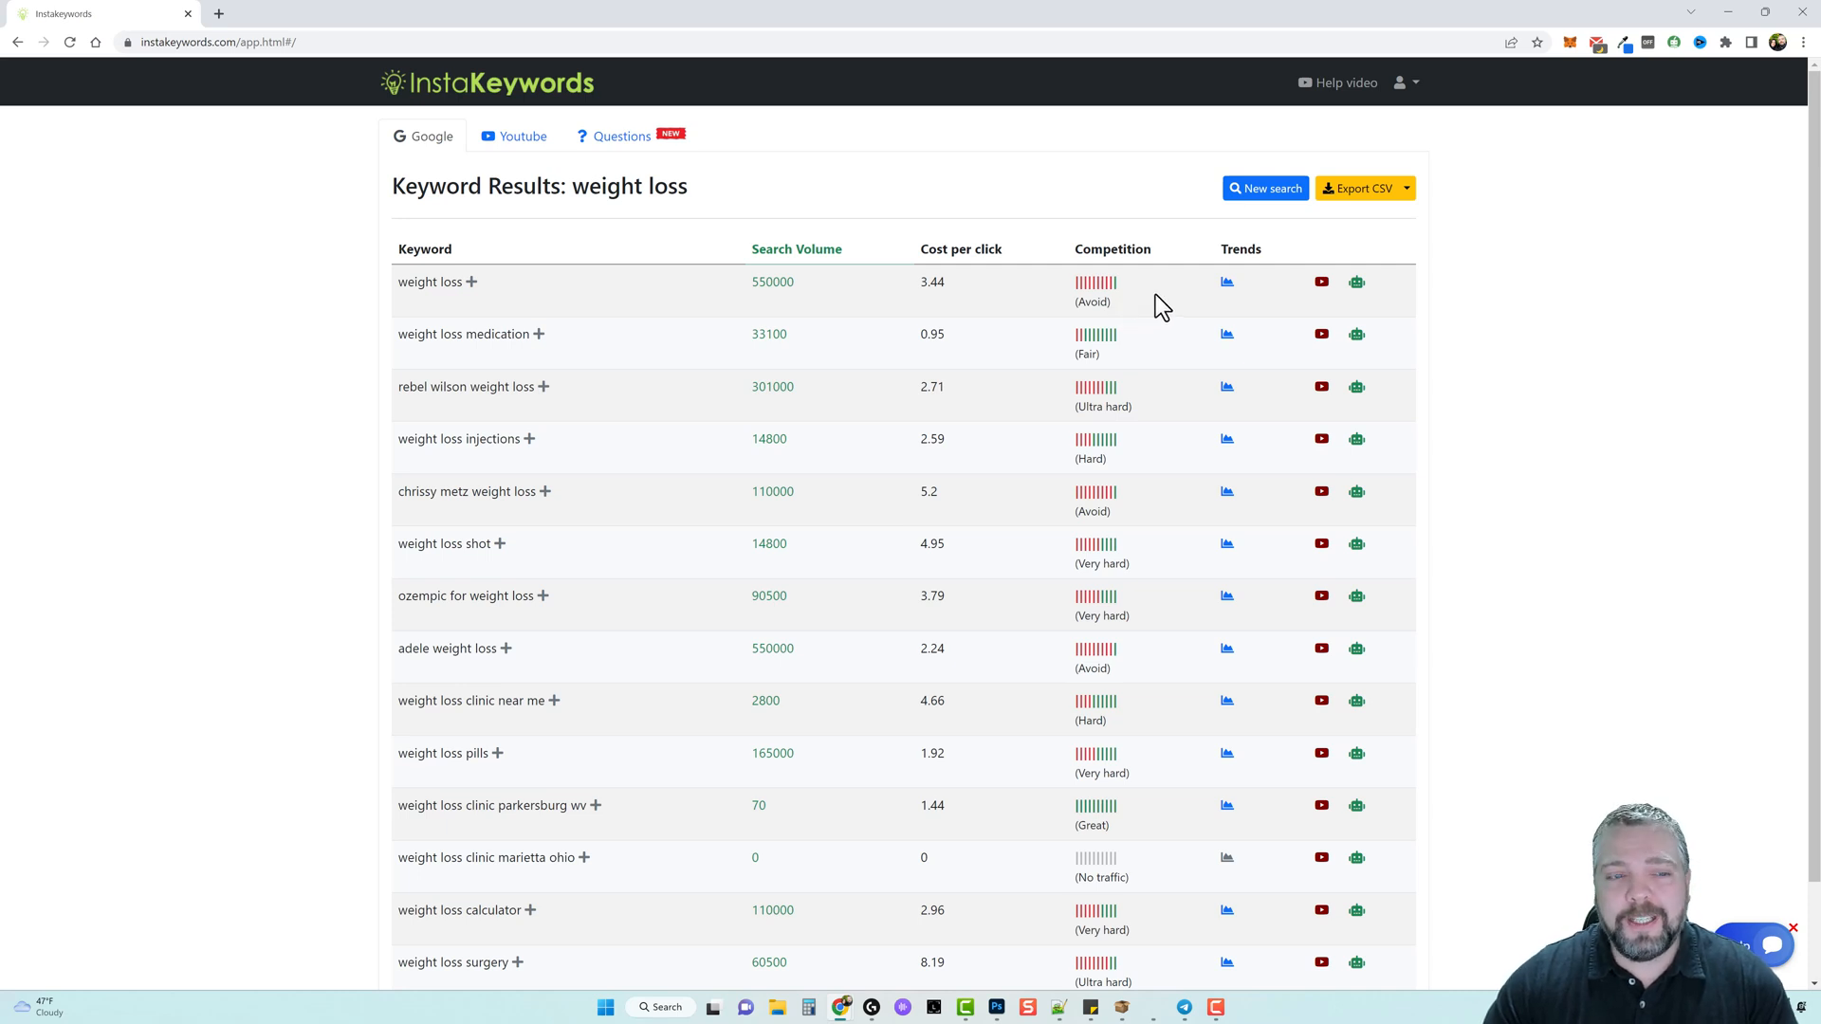
{"action": "mouse_move", "coordinate": [1227, 288]}
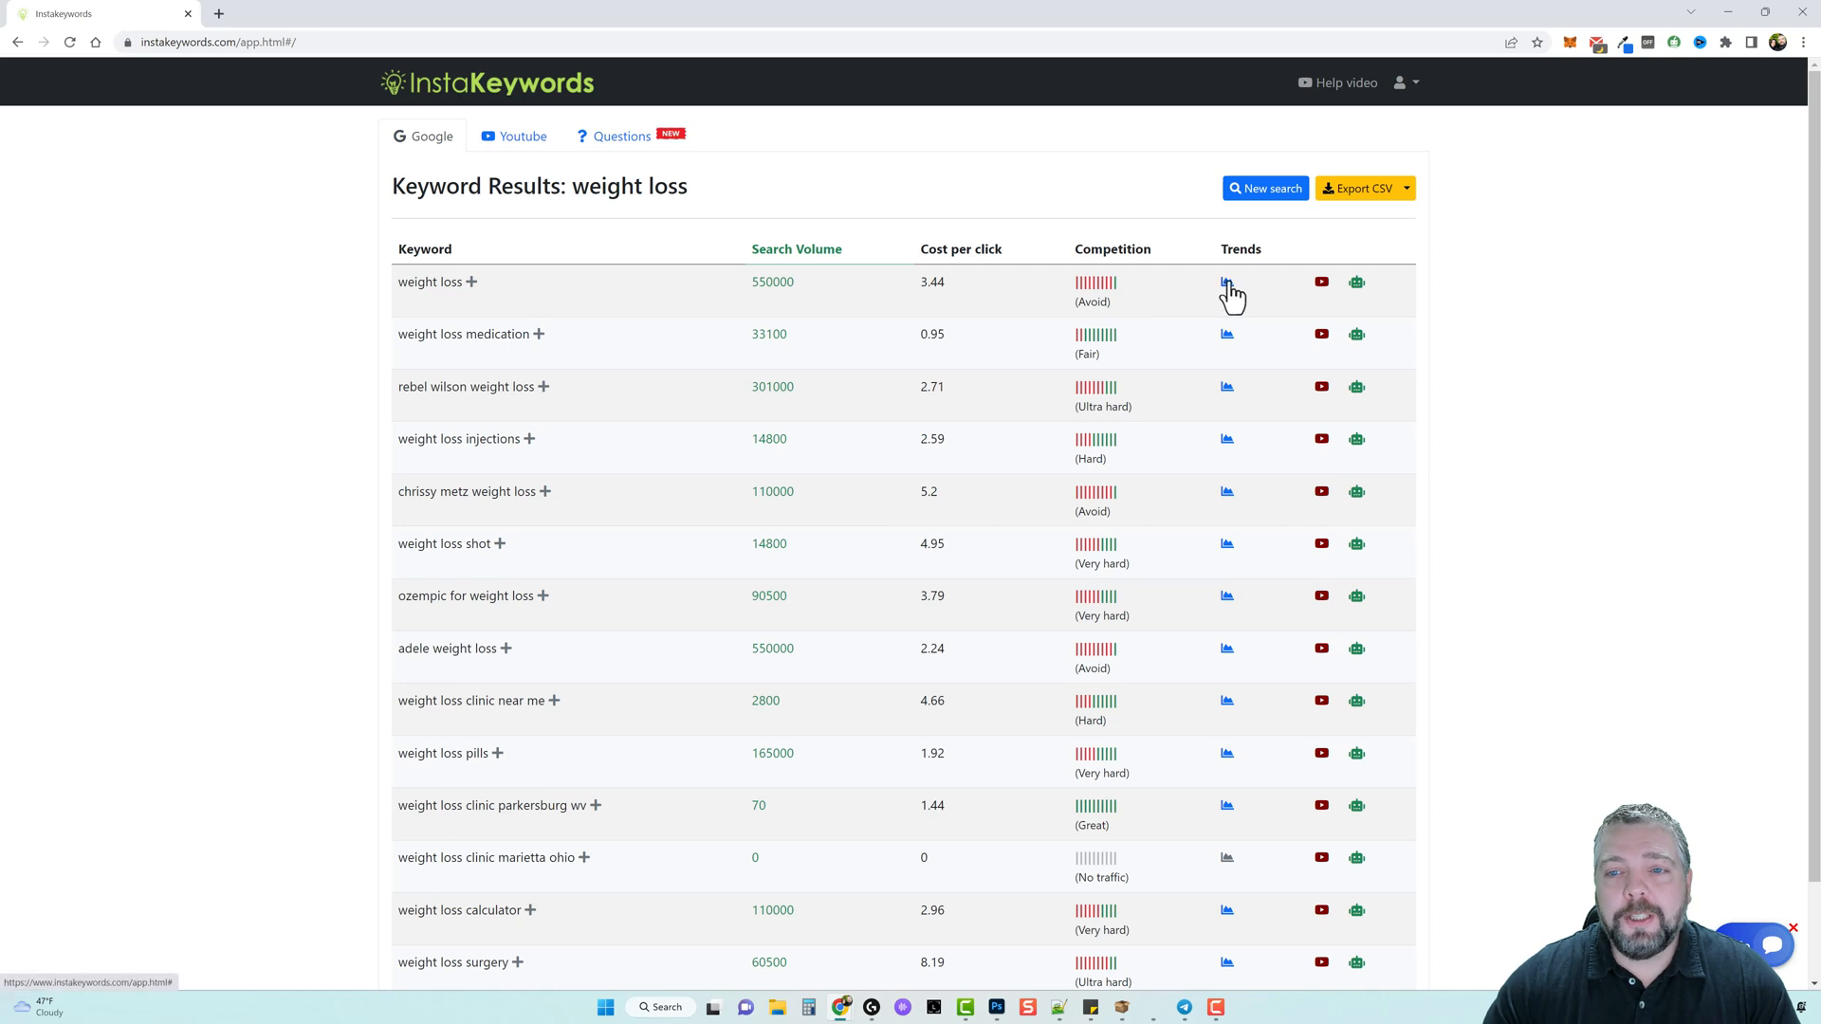
{"action": "left_click", "coordinate": [1226, 282]}
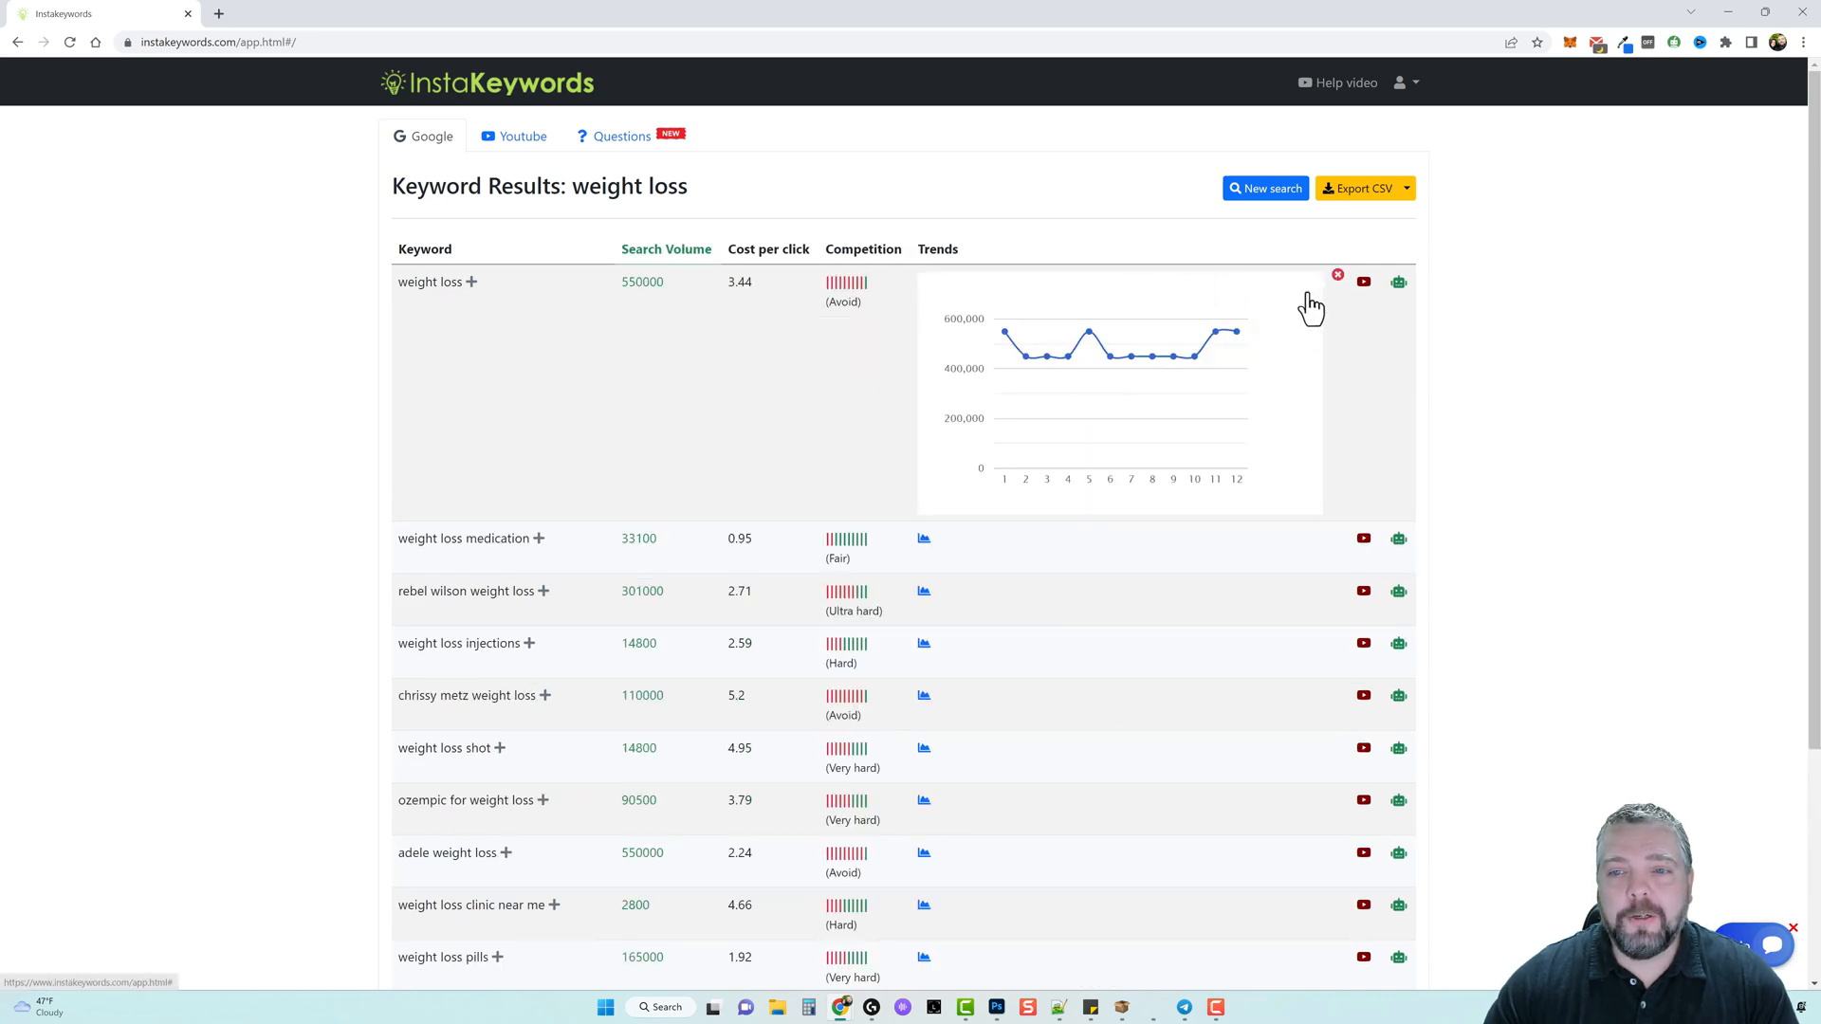
{"action": "left_click", "coordinate": [1335, 275]}
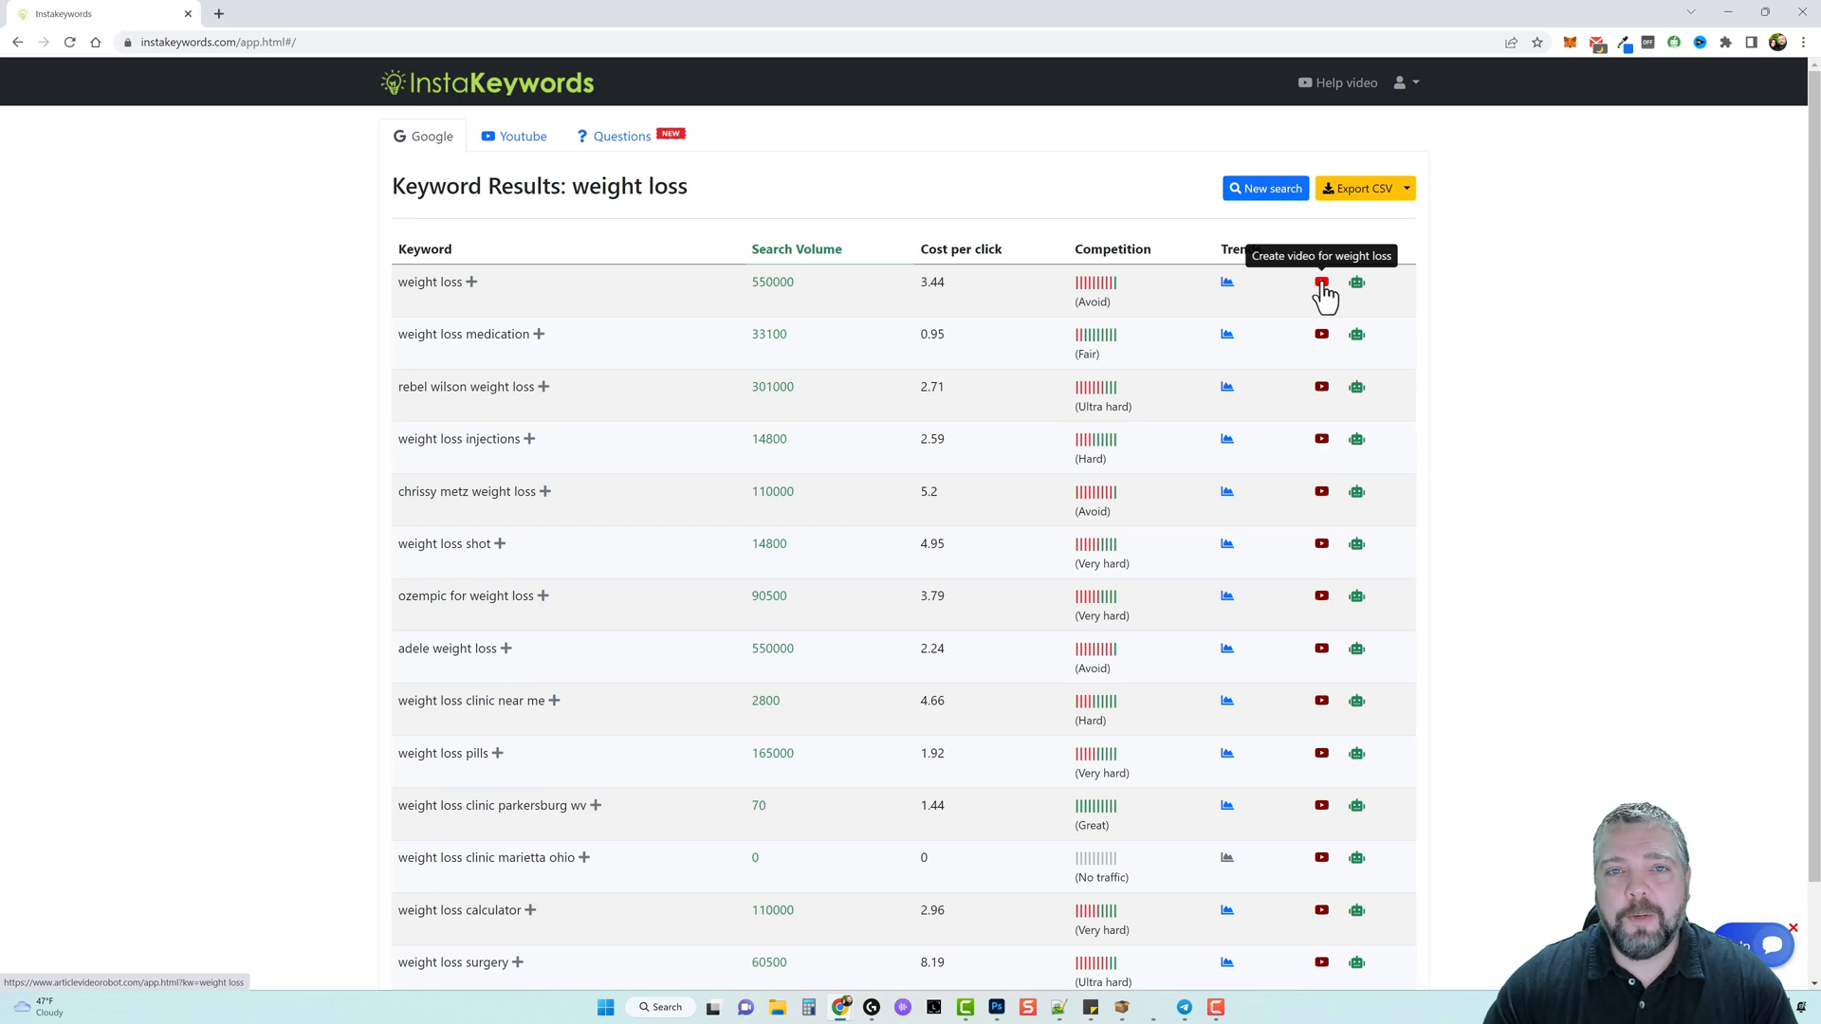
{"action": "mouse_move", "coordinate": [1335, 293]}
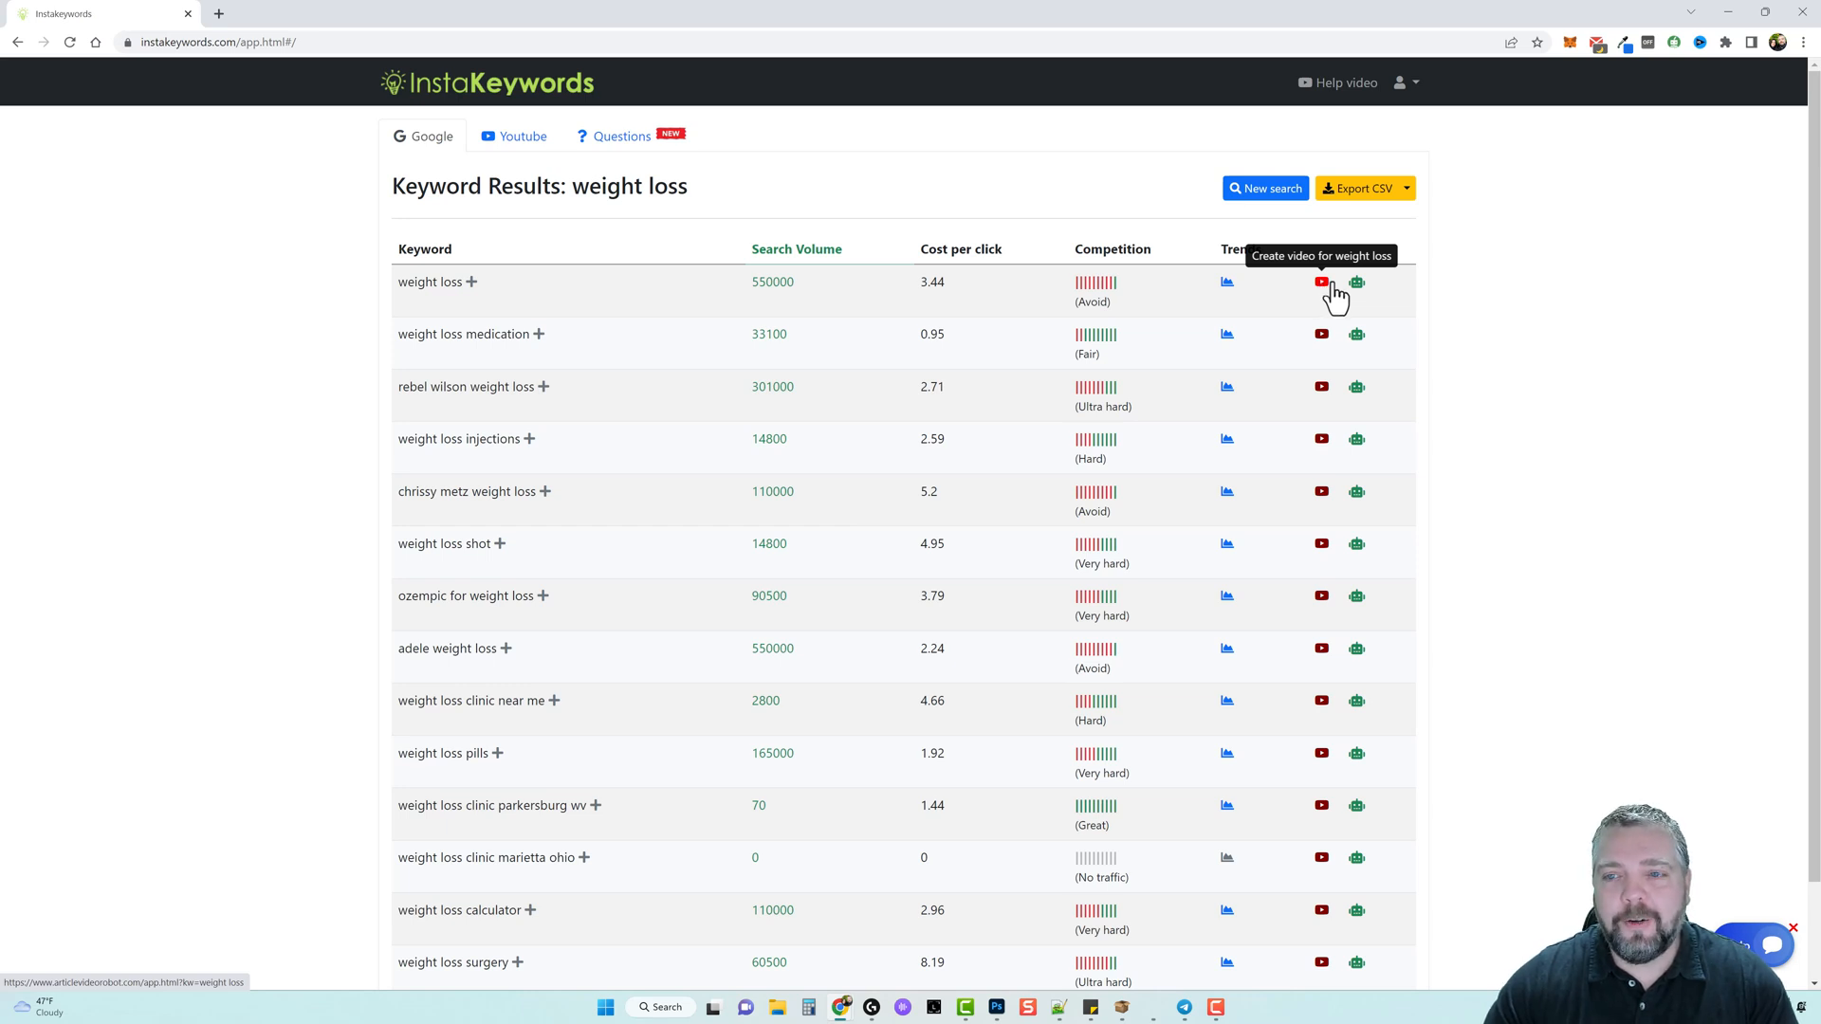
{"action": "mouse_move", "coordinate": [1355, 285]}
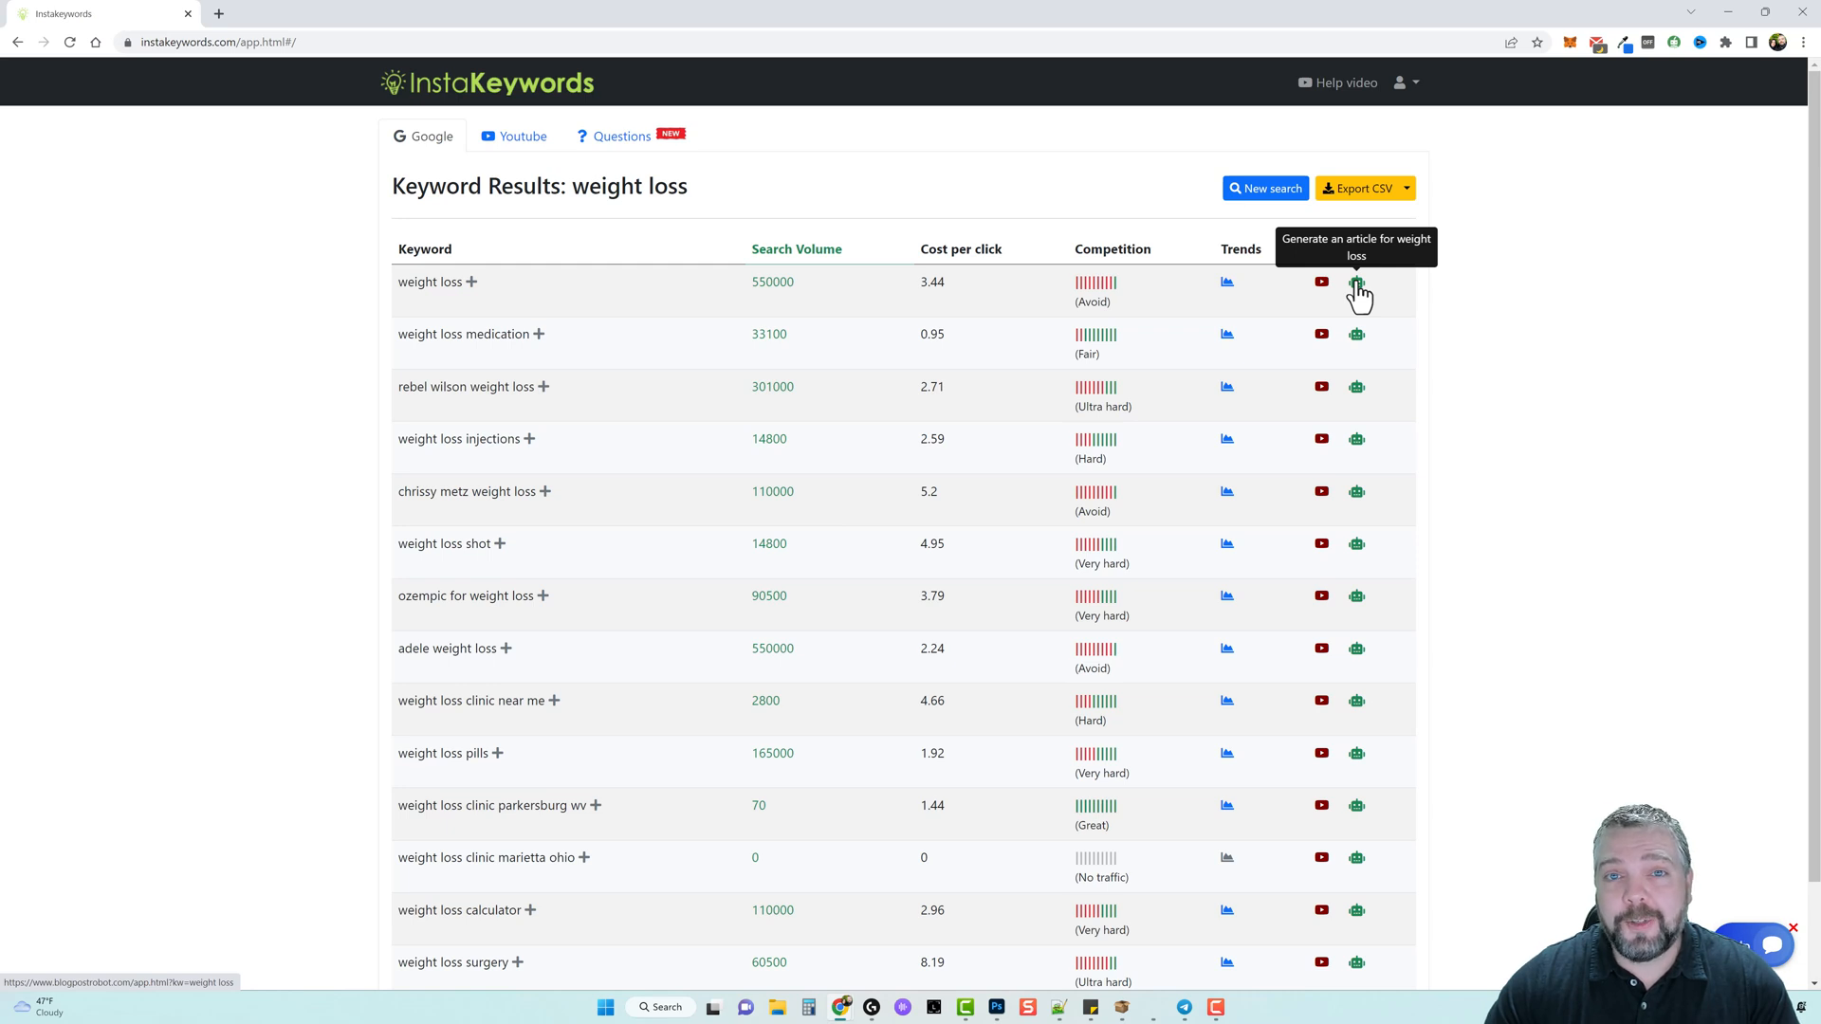
{"action": "mouse_move", "coordinate": [1320, 282]}
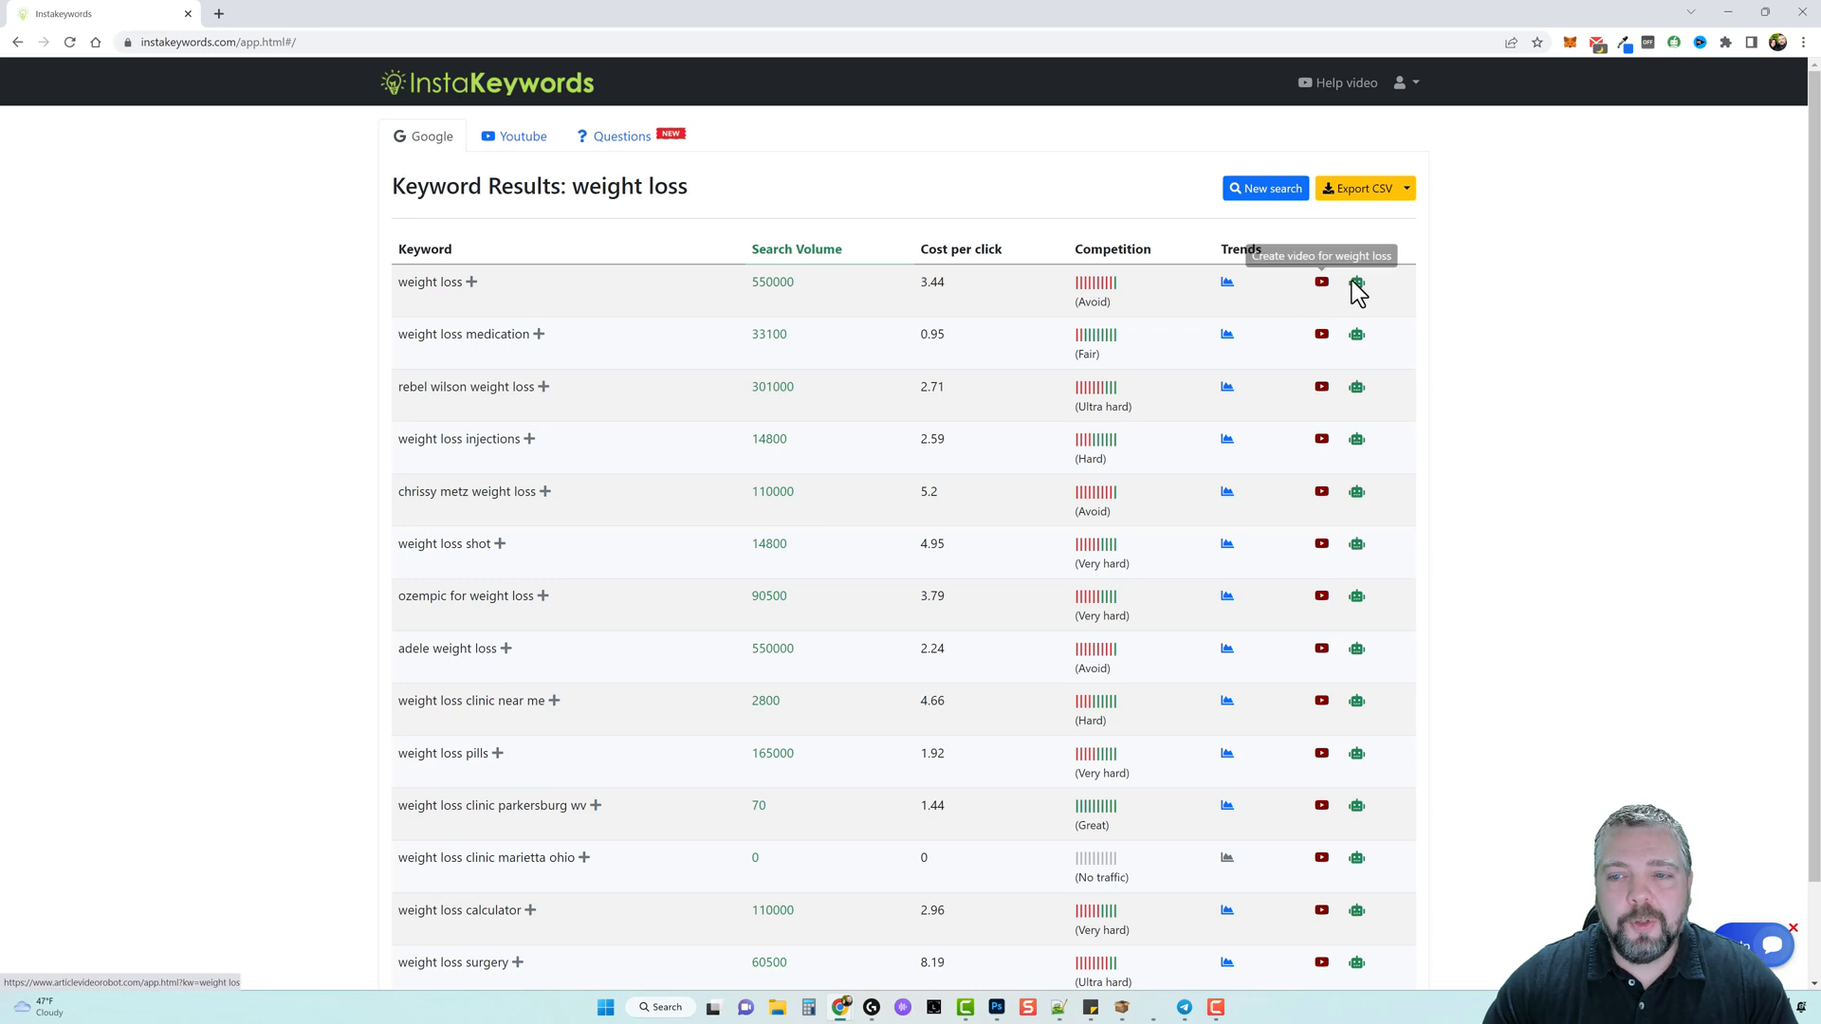
{"action": "mouse_move", "coordinate": [982, 360]}
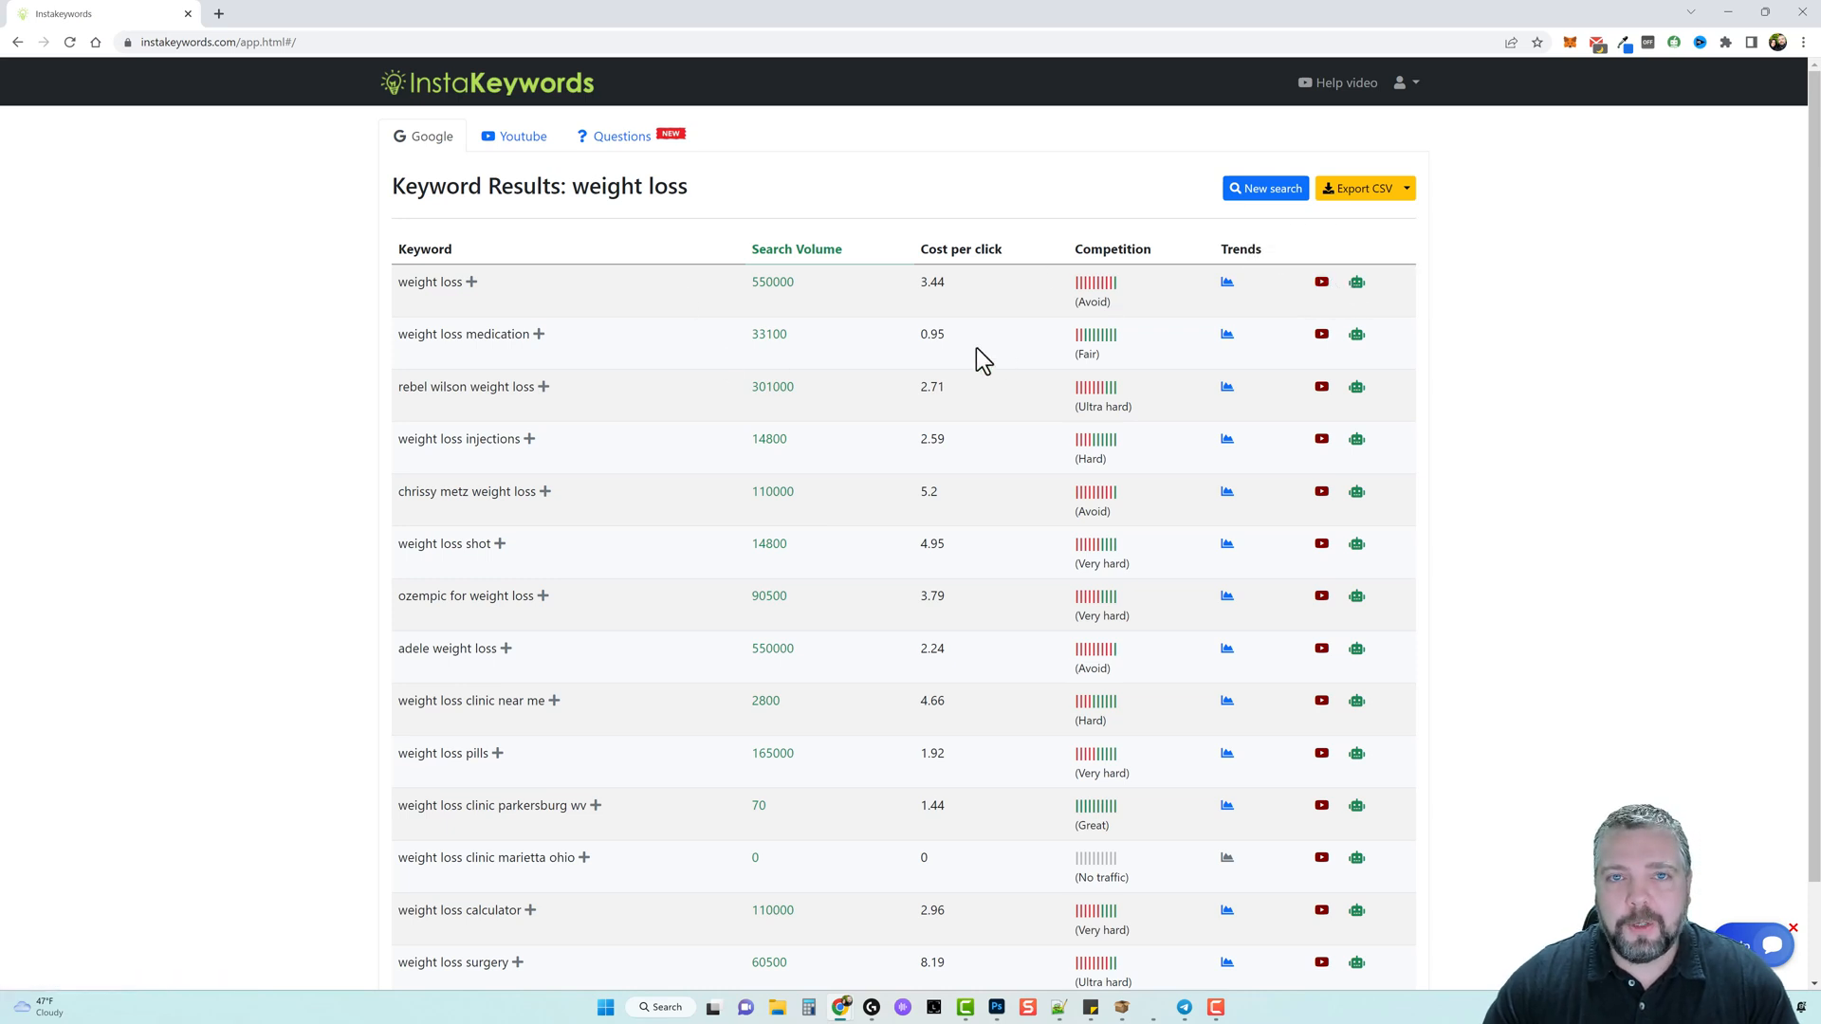
{"action": "mouse_move", "coordinate": [1310, 307]}
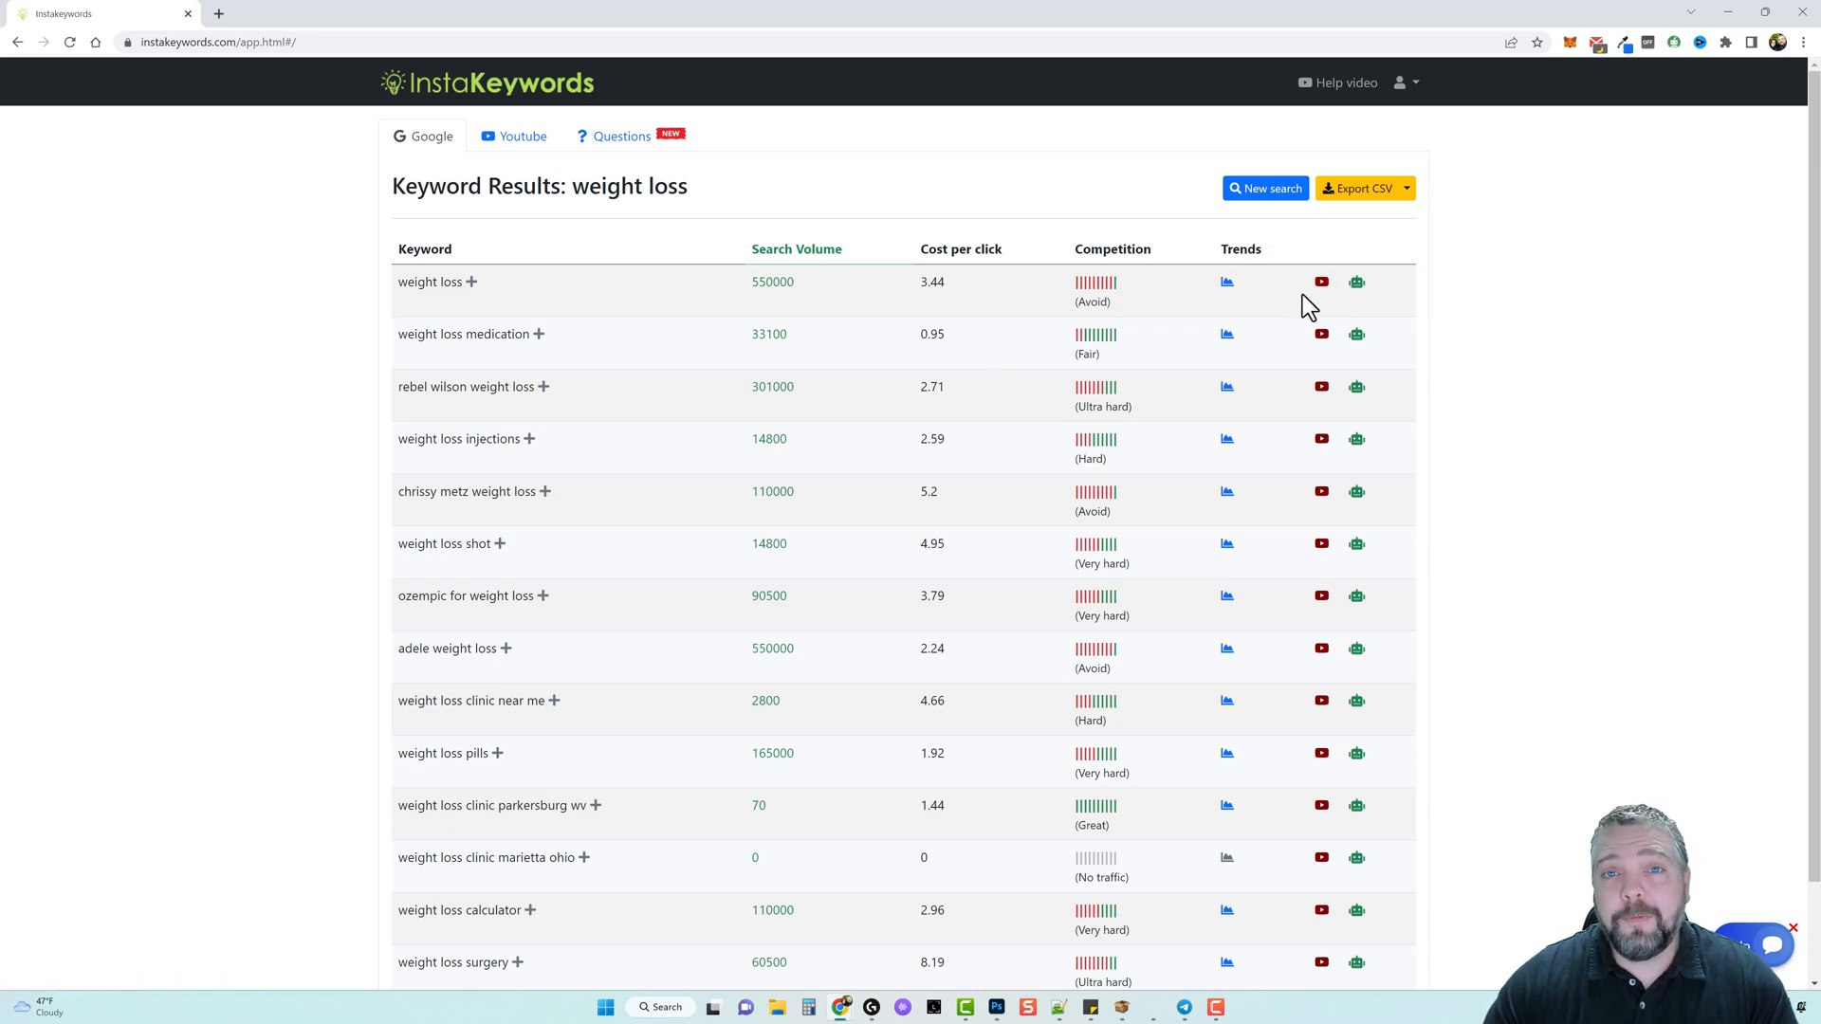
{"action": "mouse_move", "coordinate": [1320, 281]}
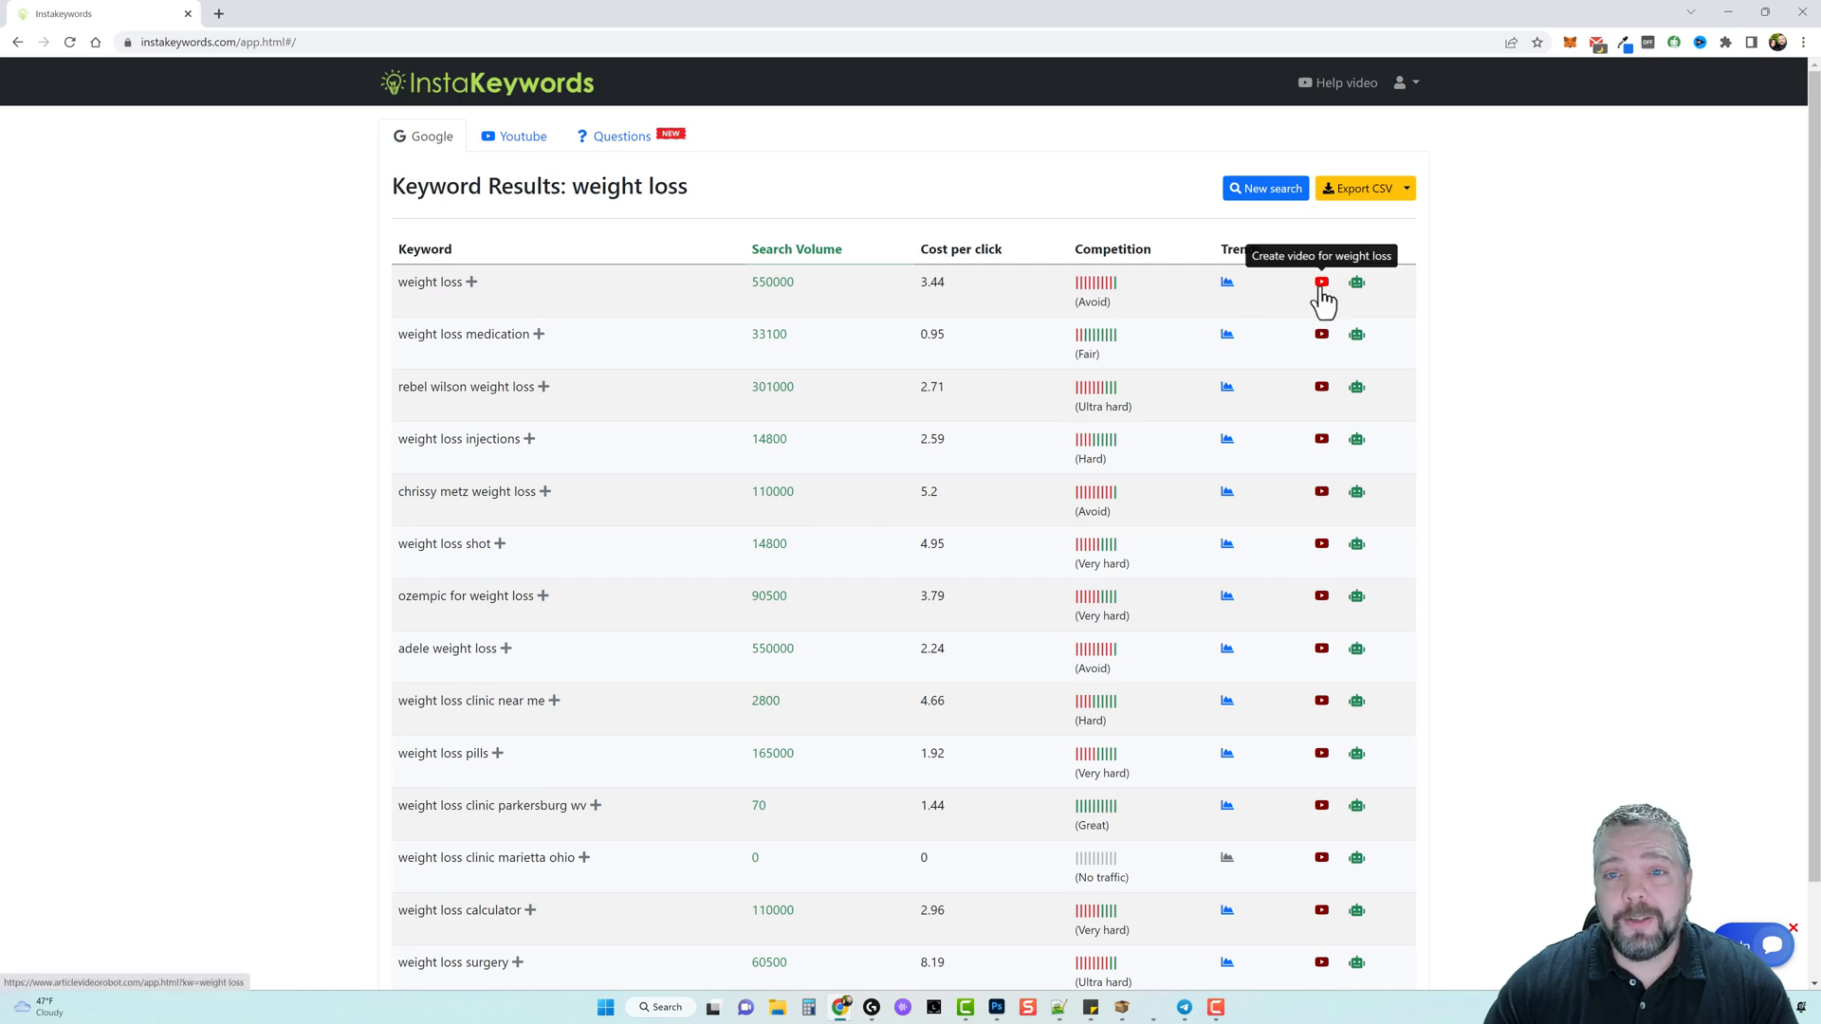
{"action": "mouse_move", "coordinate": [1356, 282]}
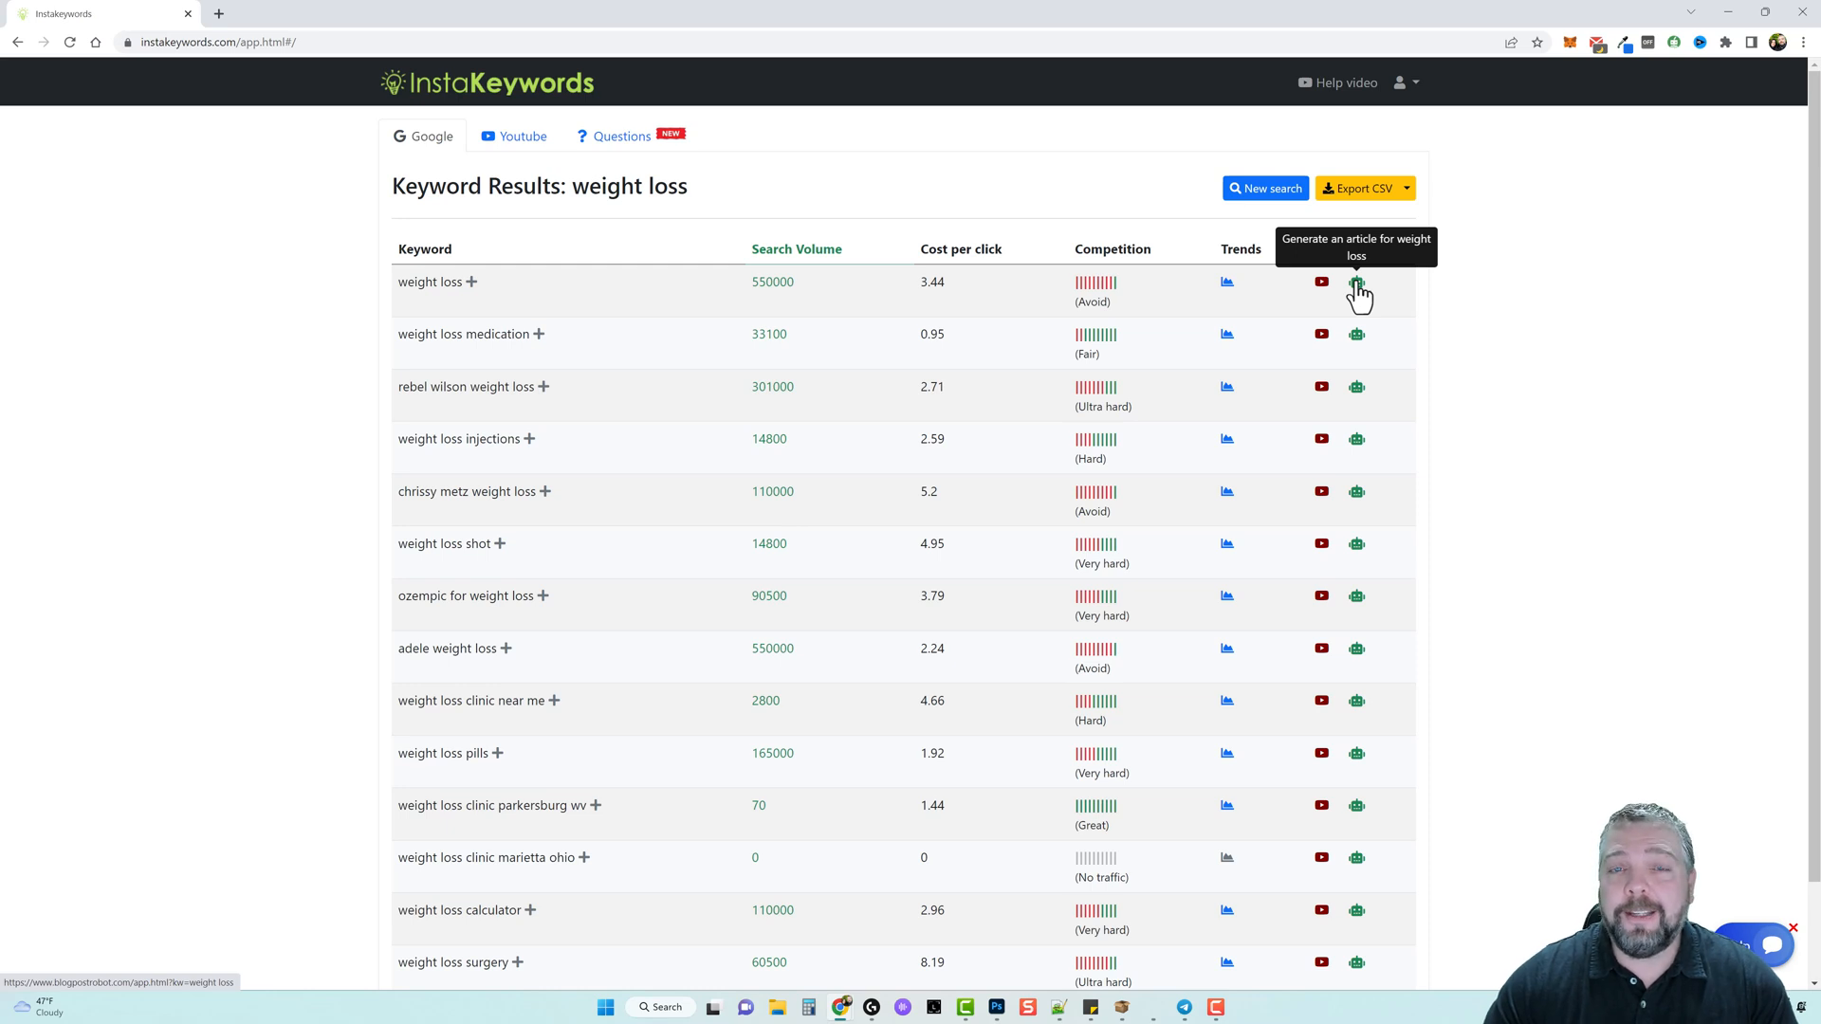
{"action": "mouse_move", "coordinate": [1361, 288]}
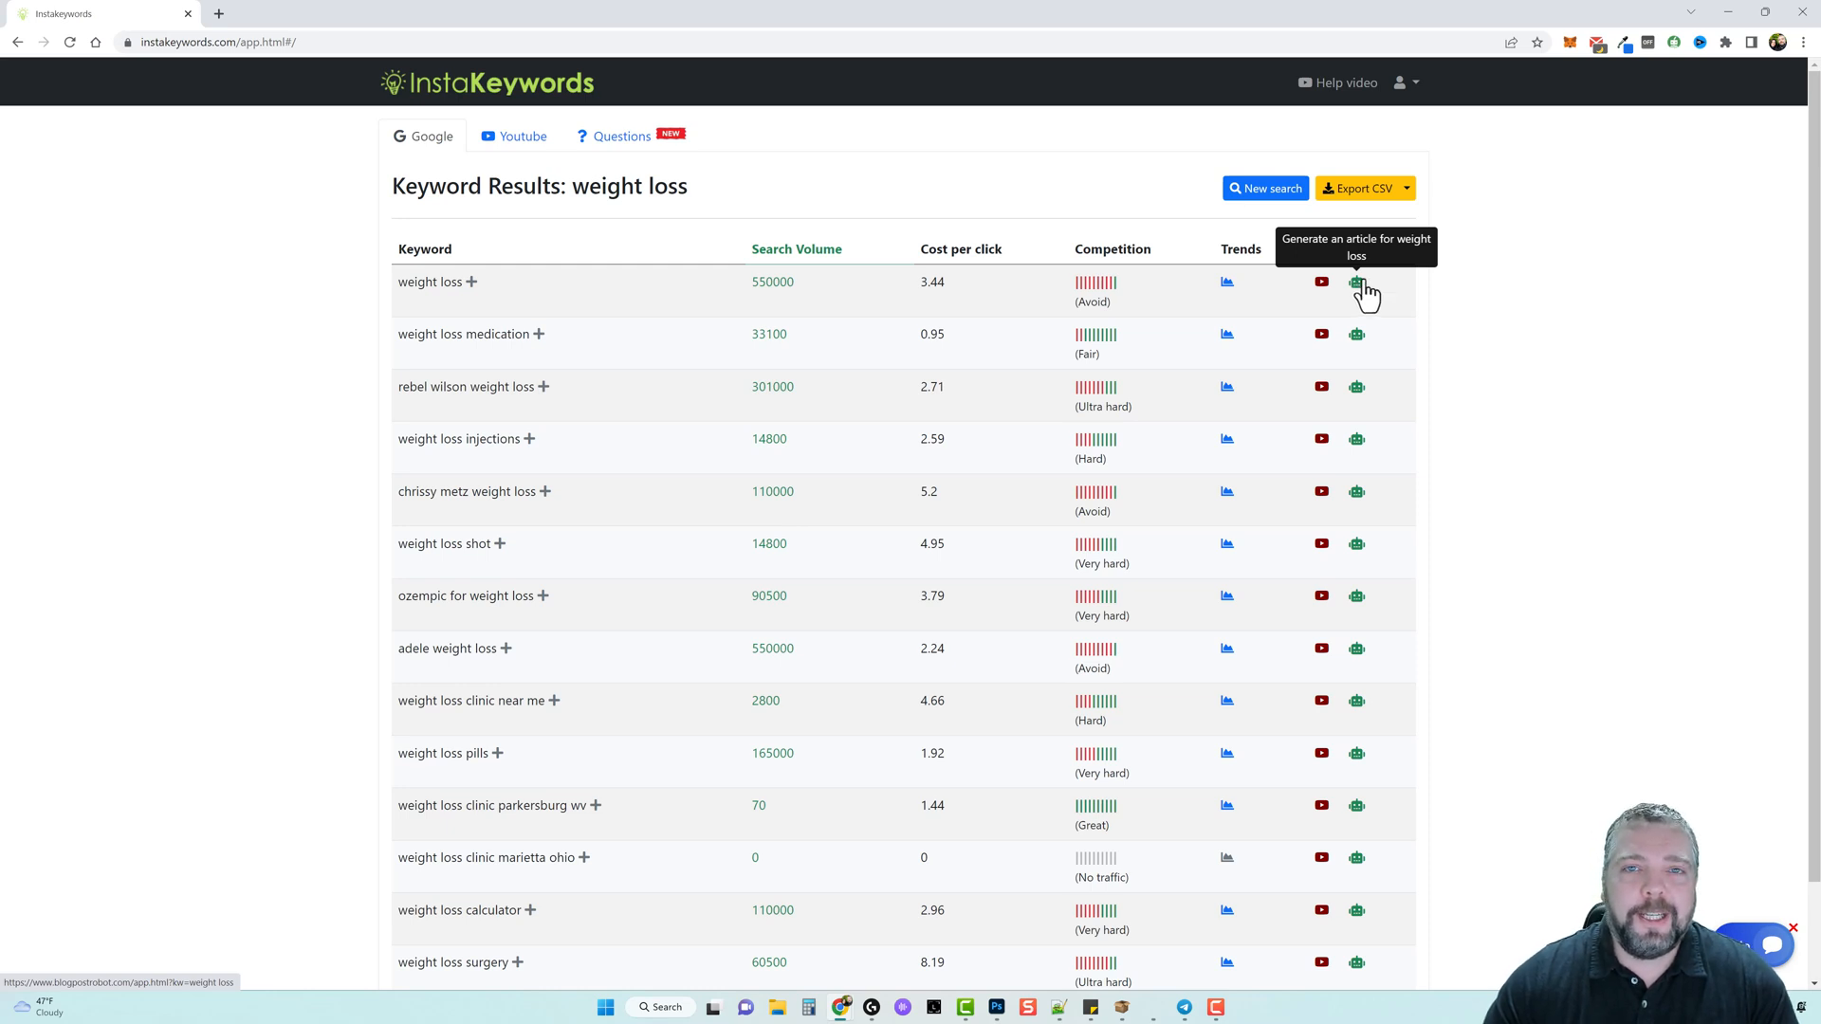
{"action": "mouse_move", "coordinate": [952, 372]}
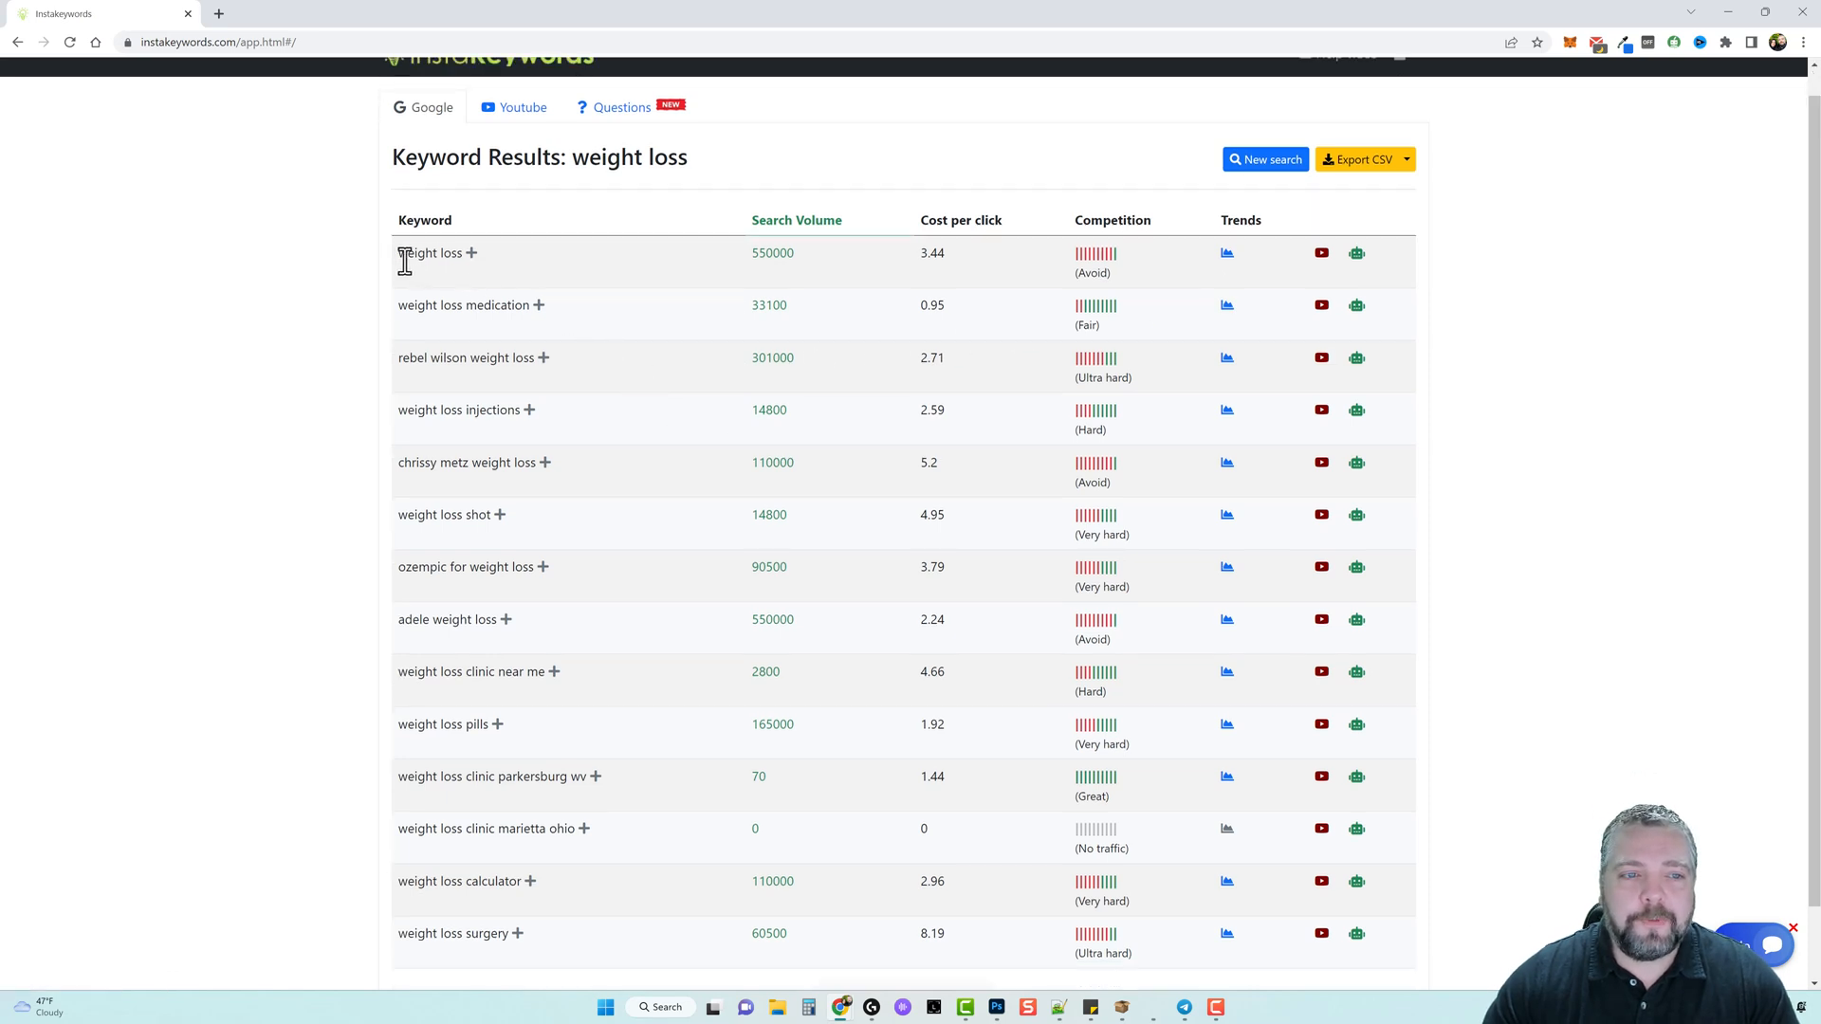
Highlight the Avoid rating, then load more weight loss results like weight loss apps.
{"action": "double_click", "coordinate": [430, 253]}
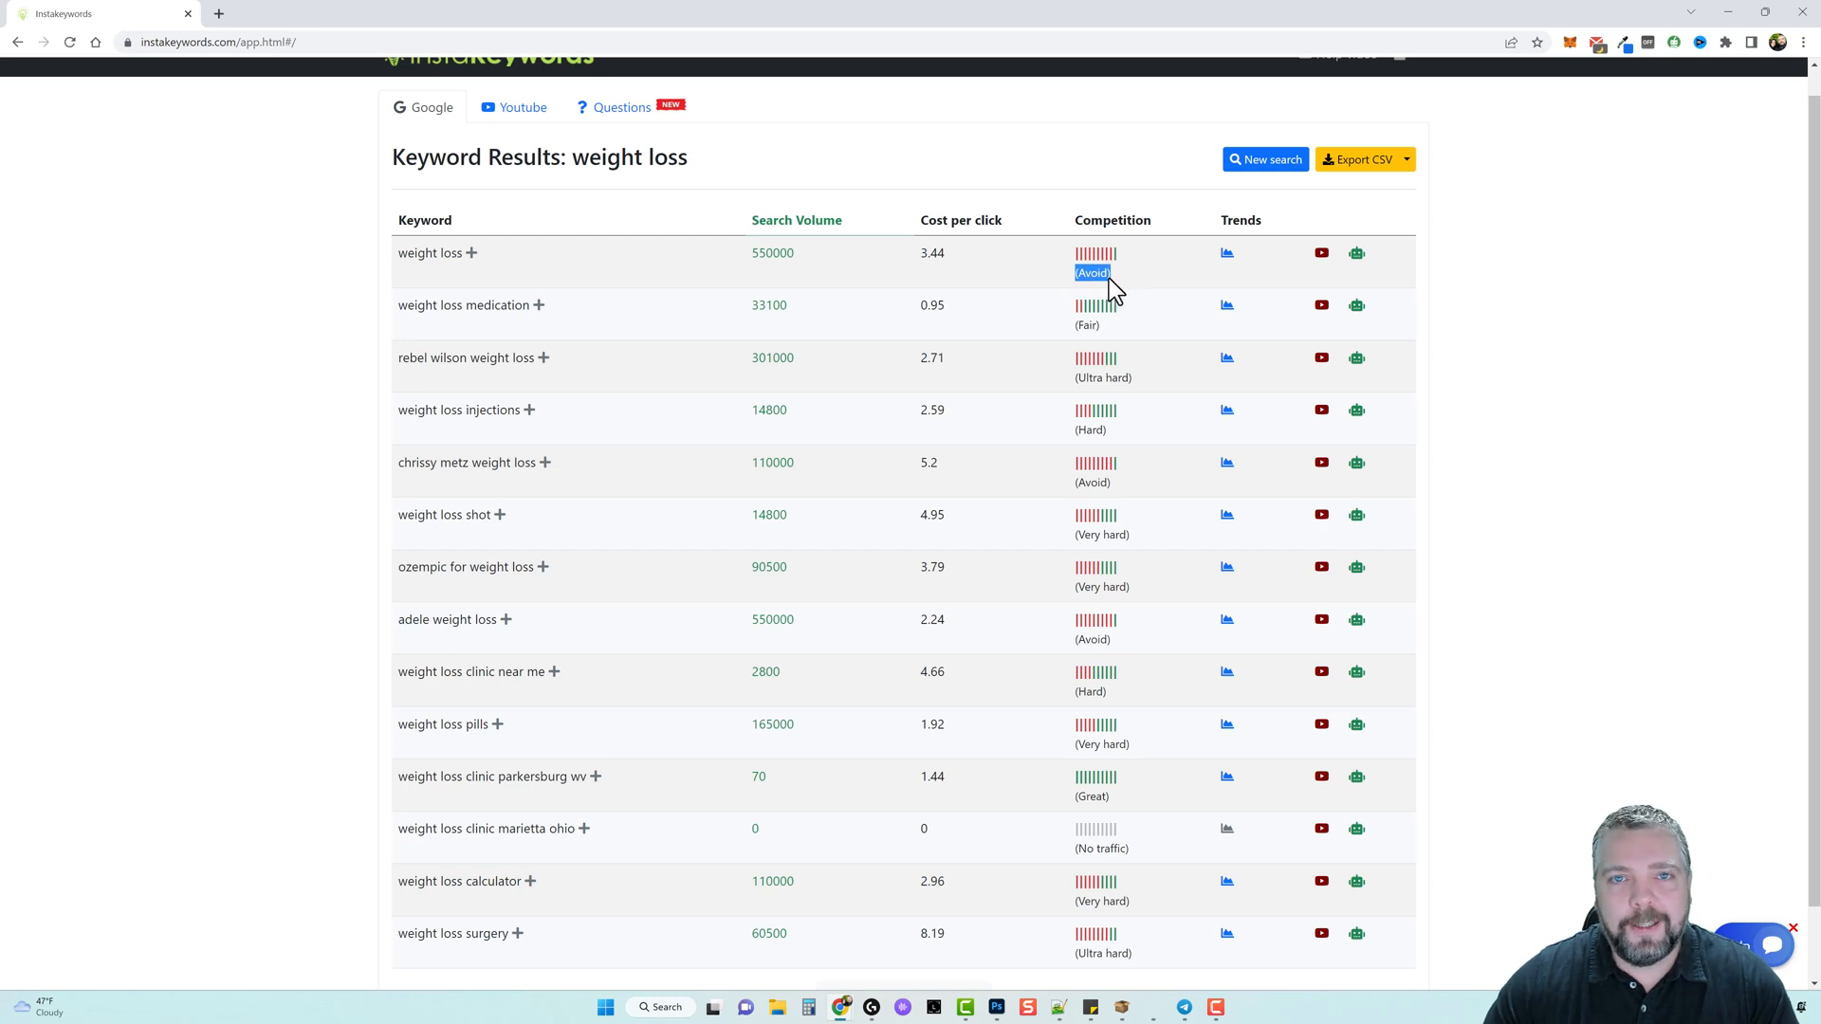
{"action": "mouse_move", "coordinate": [645, 366]}
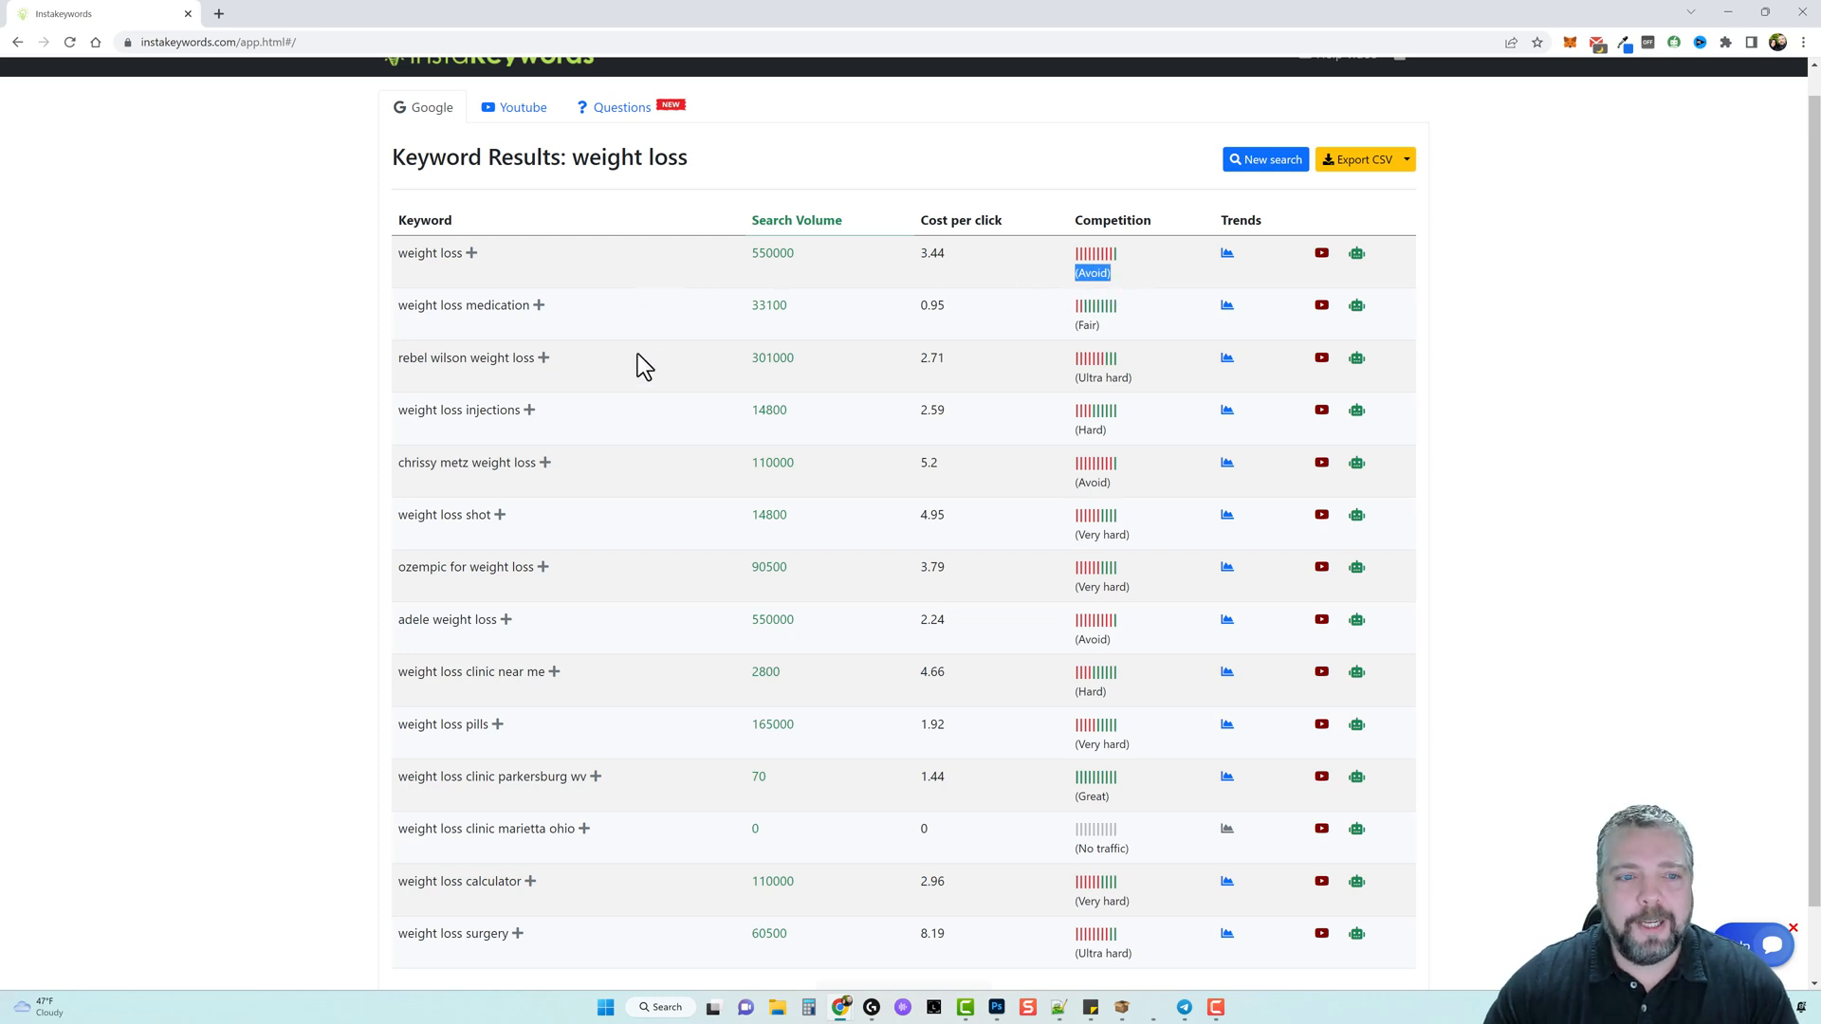
{"action": "scroll", "scroll_direction": "down", "scroll_amount": 3}
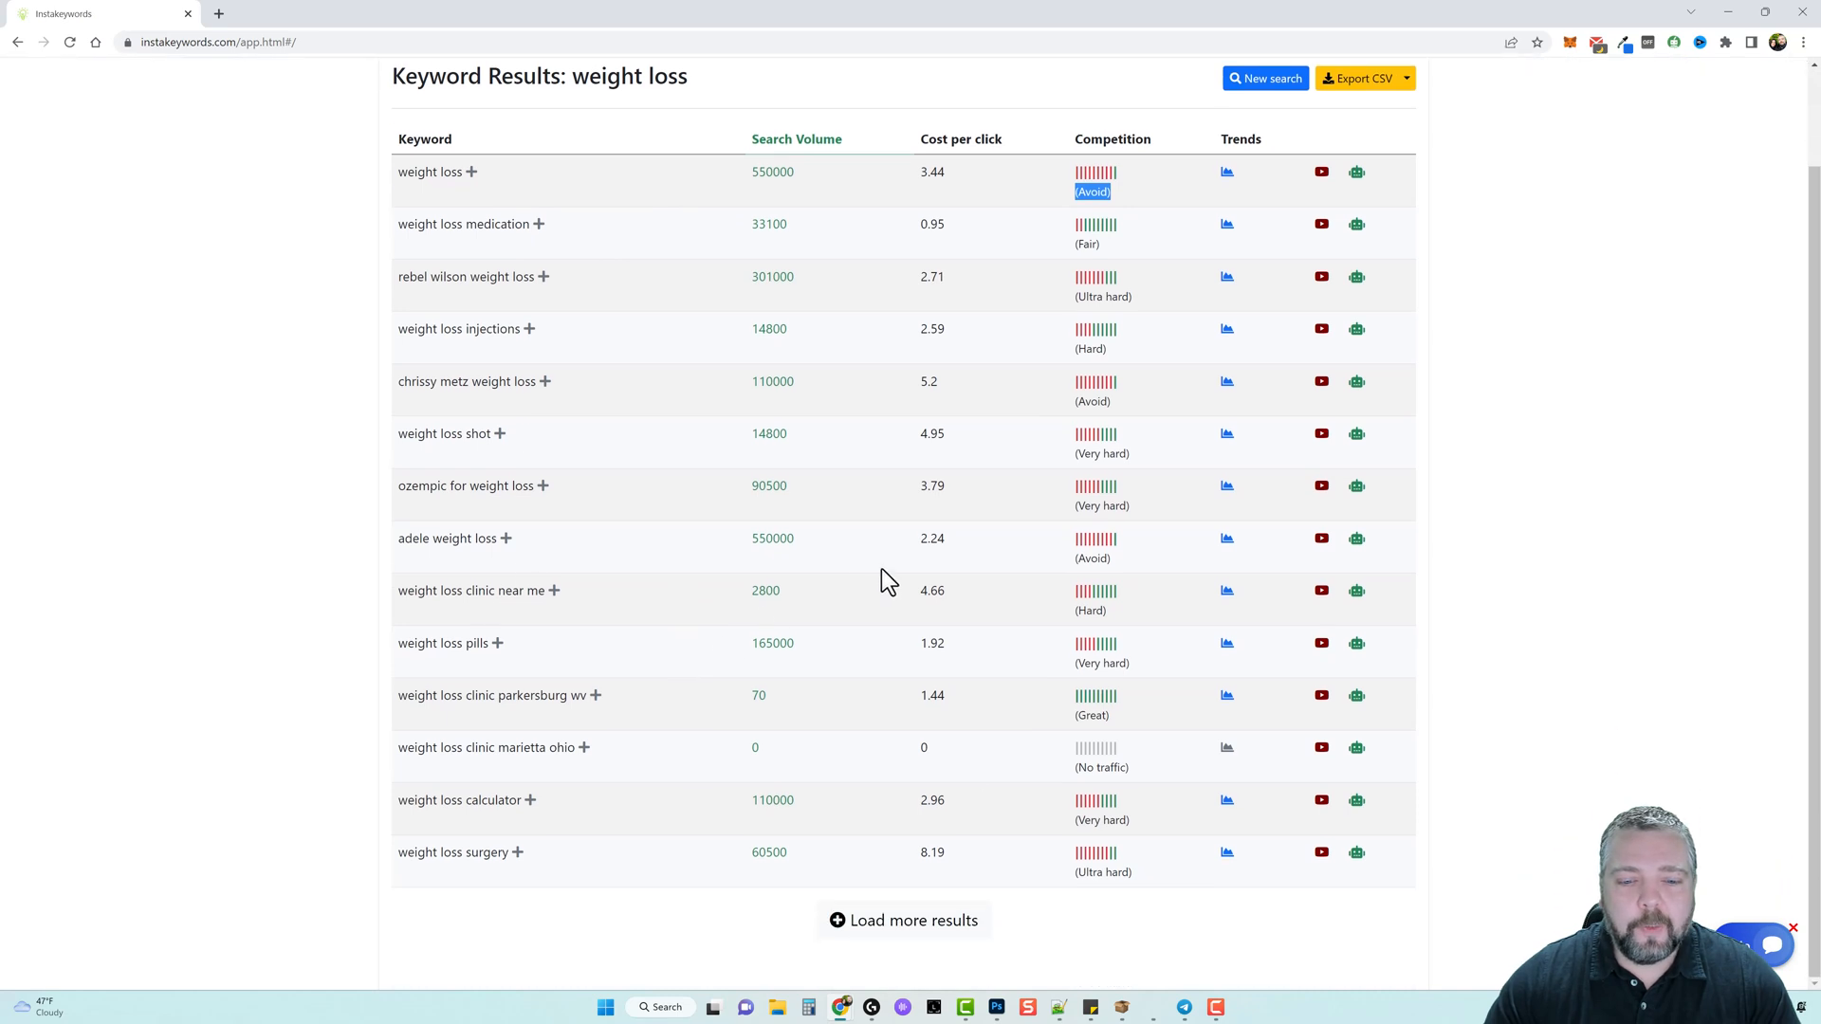
{"action": "left_click", "coordinate": [902, 920]}
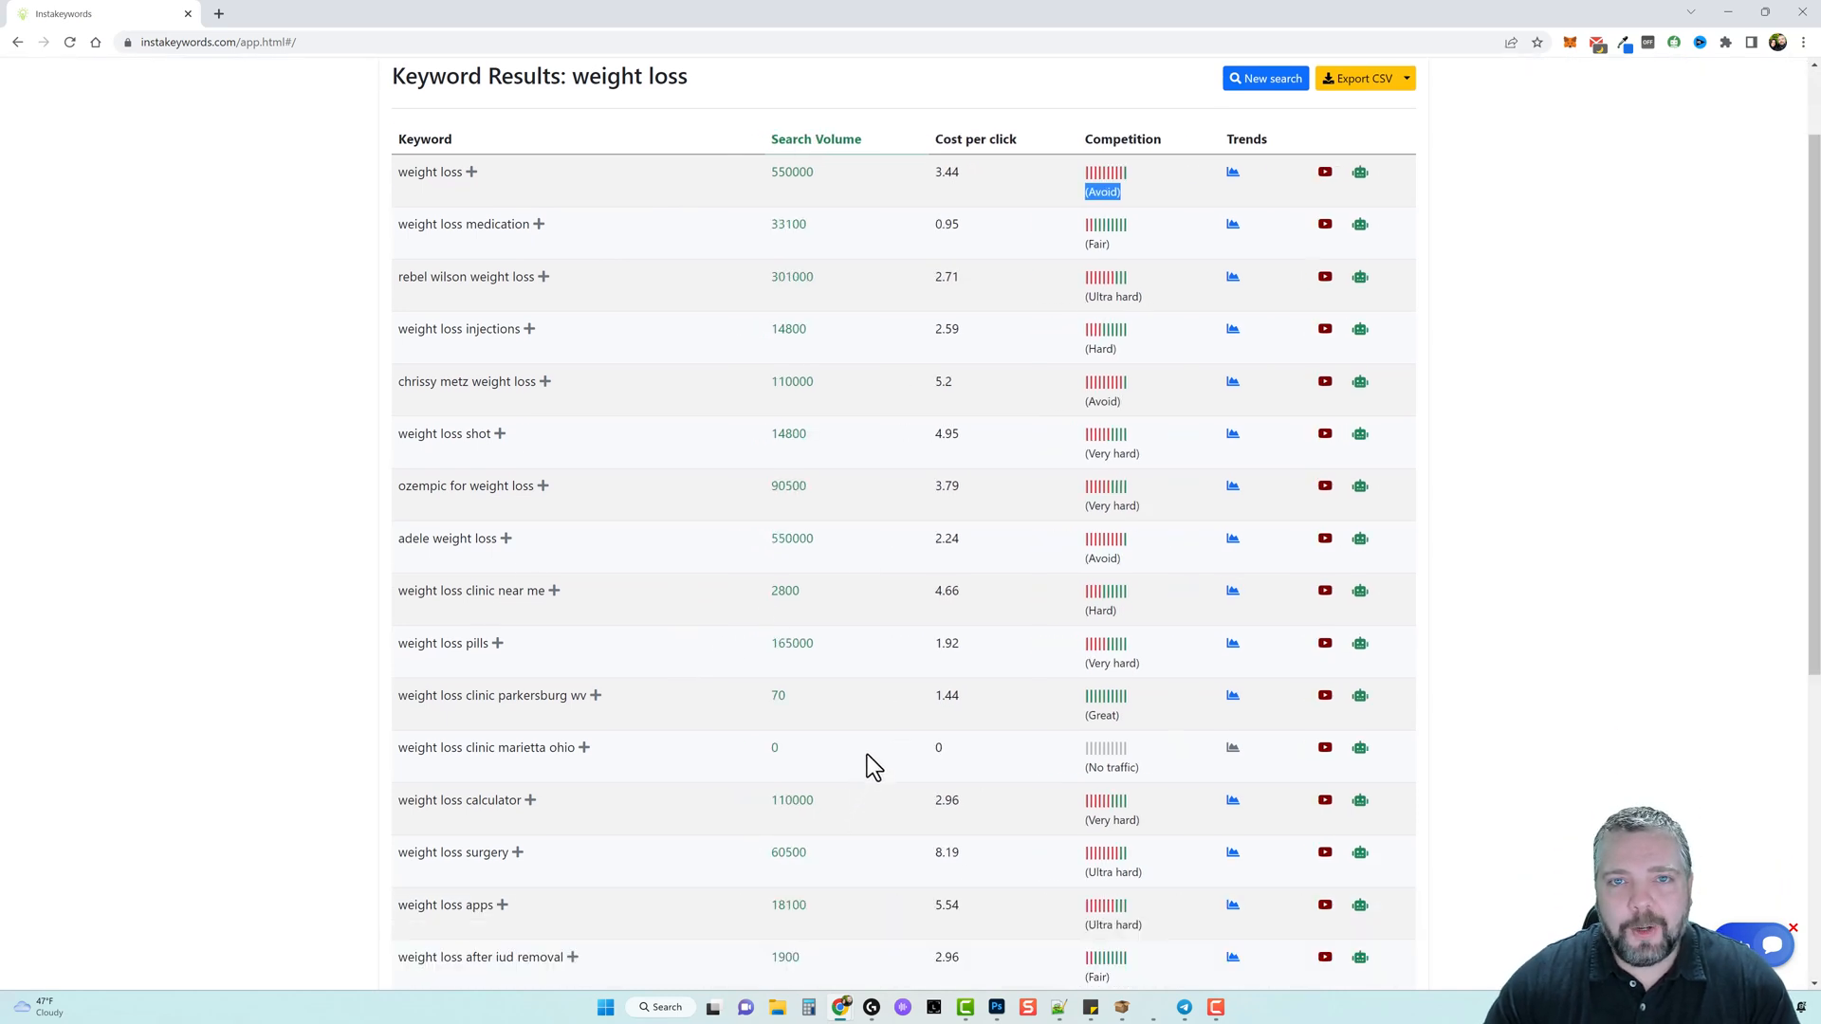
{"action": "scroll", "scroll_direction": "down", "scroll_amount": 3}
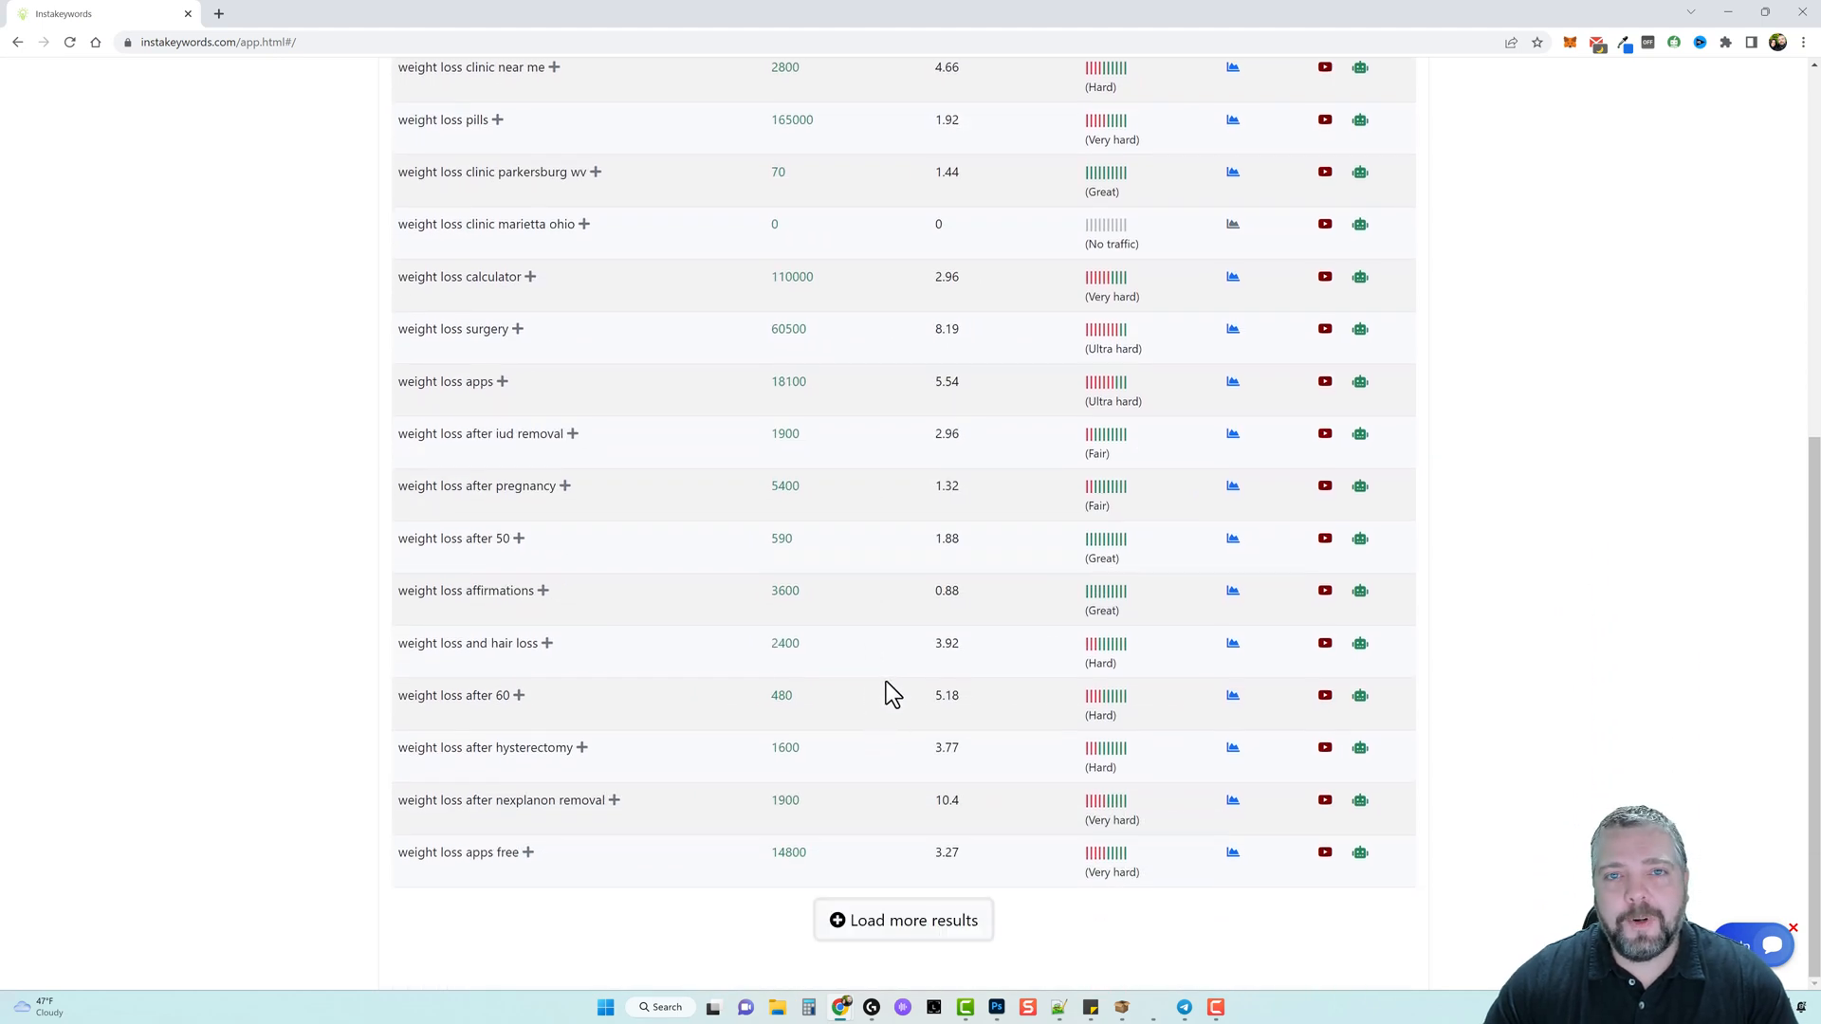
{"action": "mouse_move", "coordinate": [835, 513]}
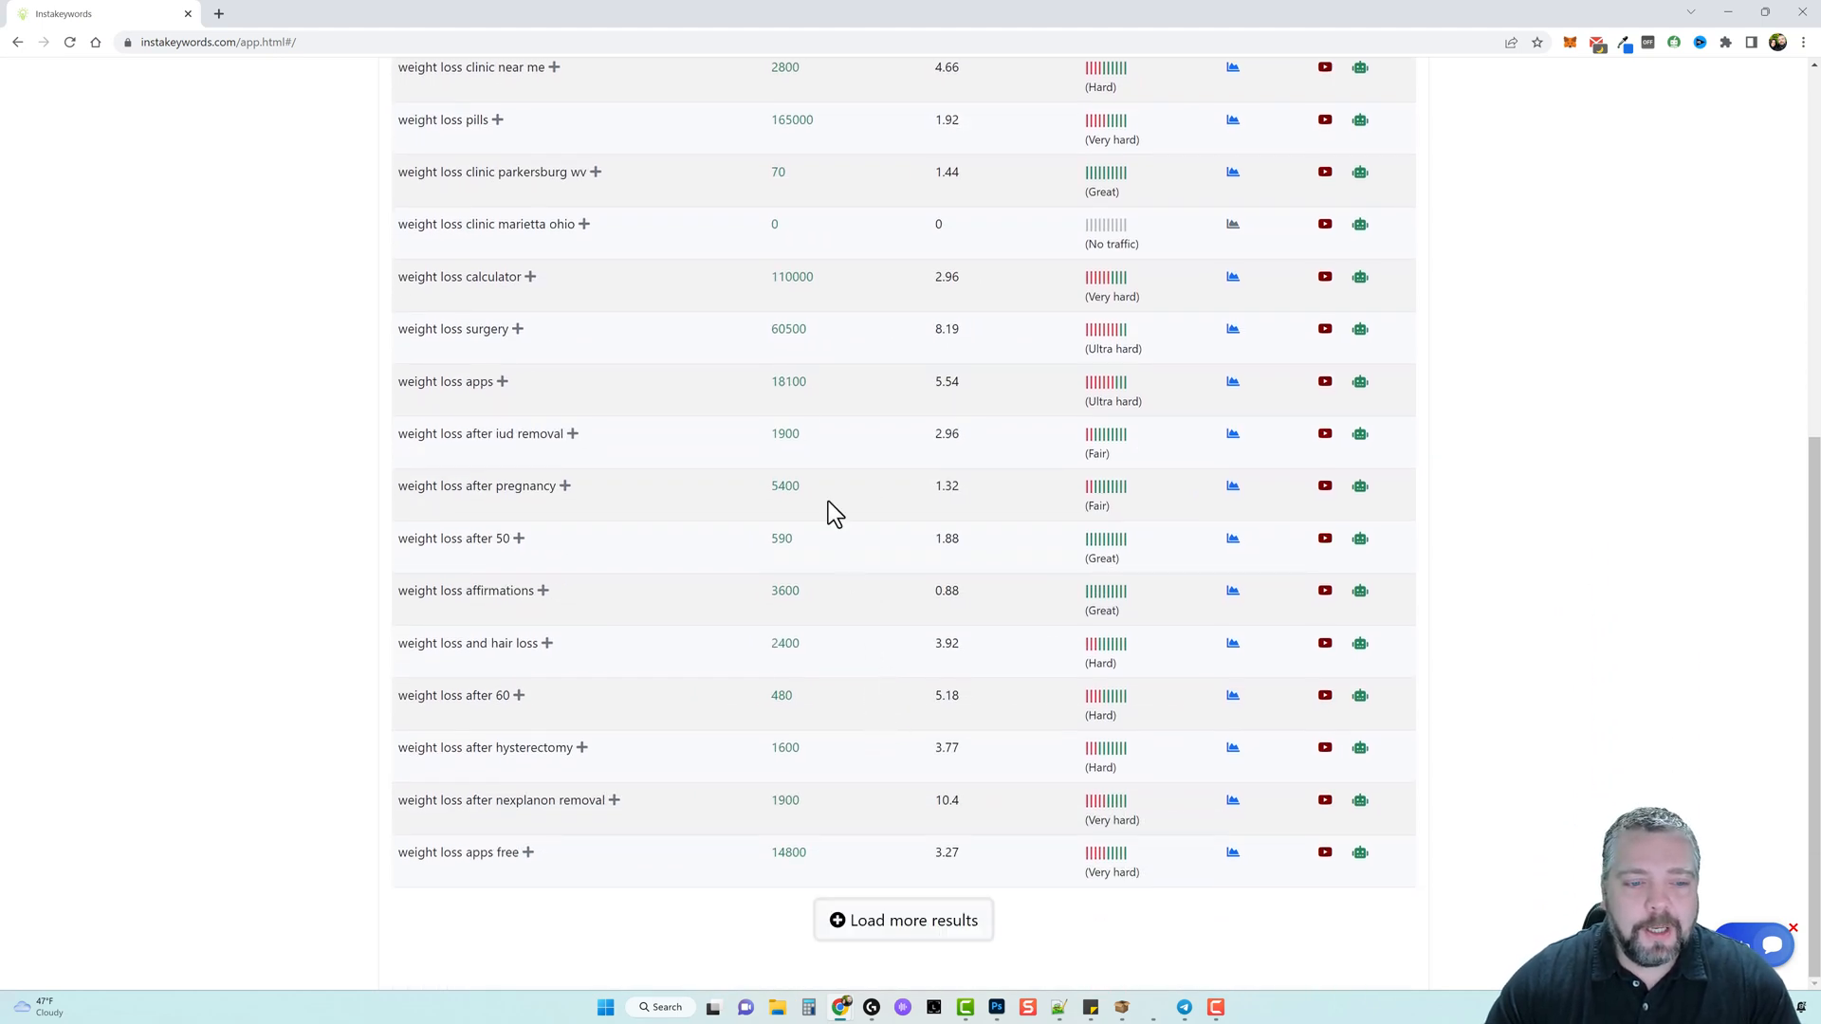
{"action": "mouse_move", "coordinate": [903, 919]}
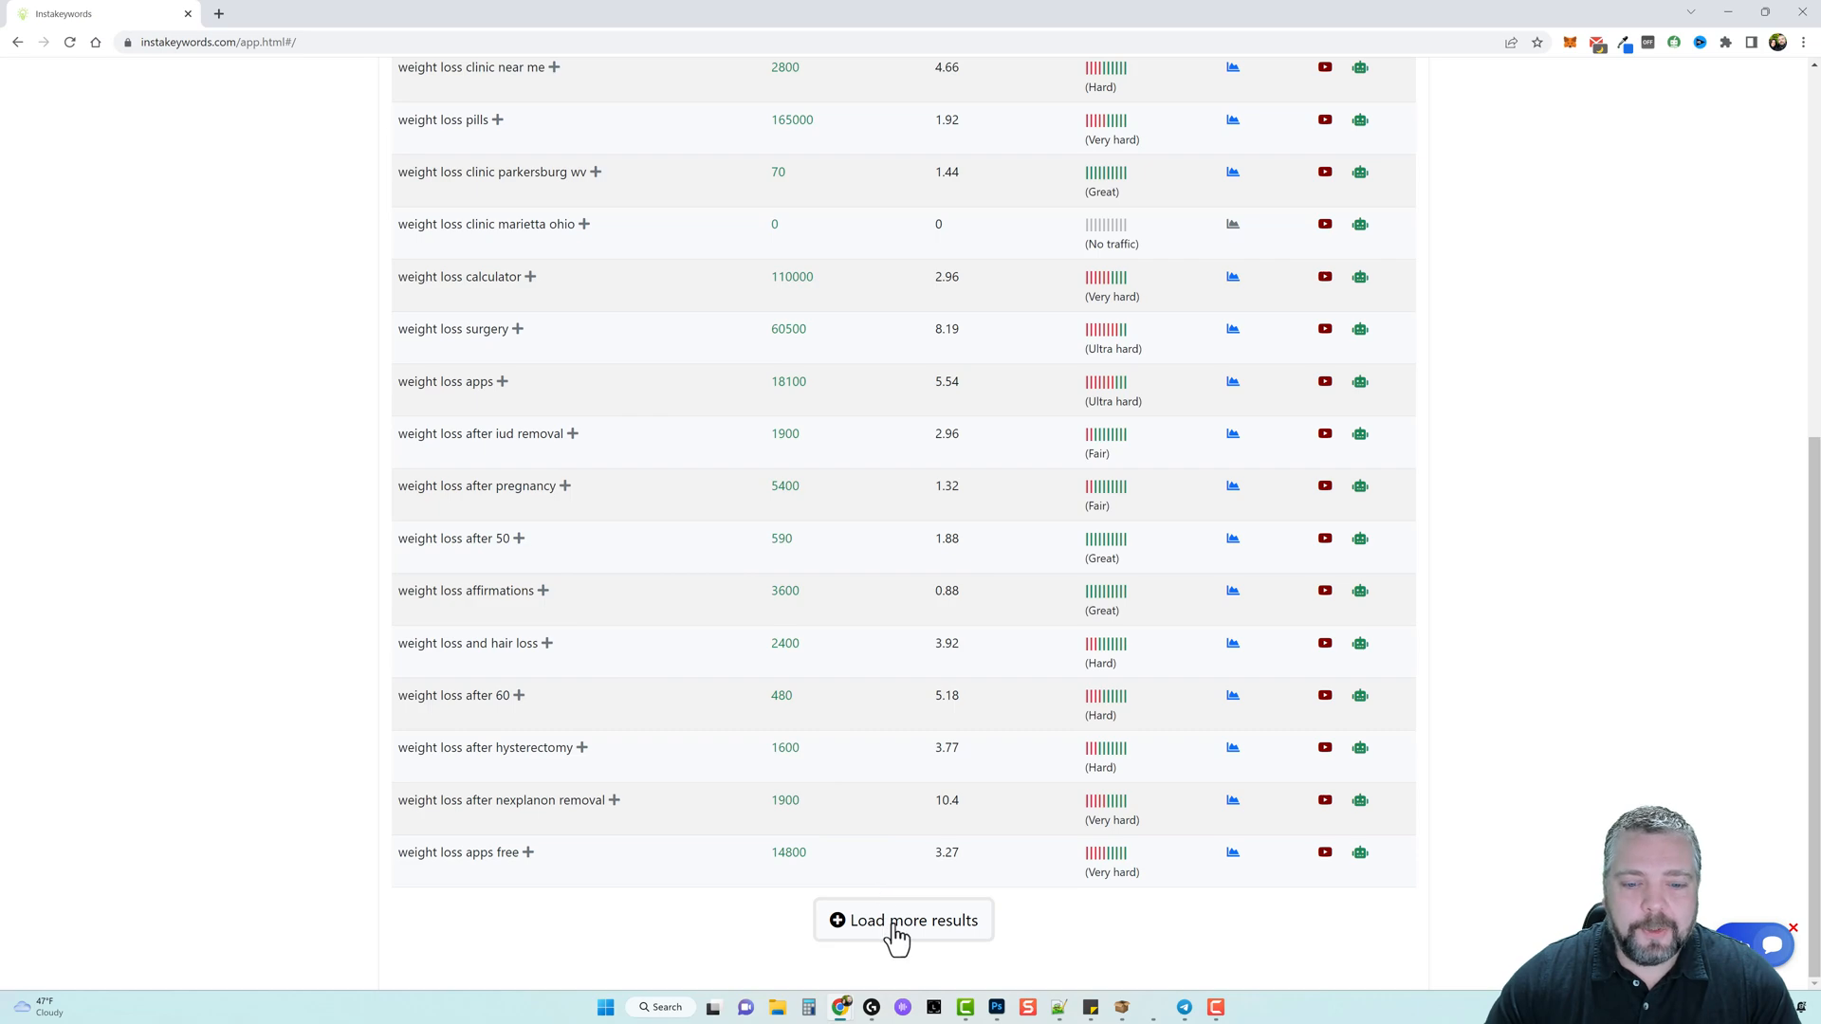
Highlight 'weight loss breakfast' and its search volume among the newly loaded results.
{"action": "scroll", "scroll_direction": "up", "scroll_amount": 3}
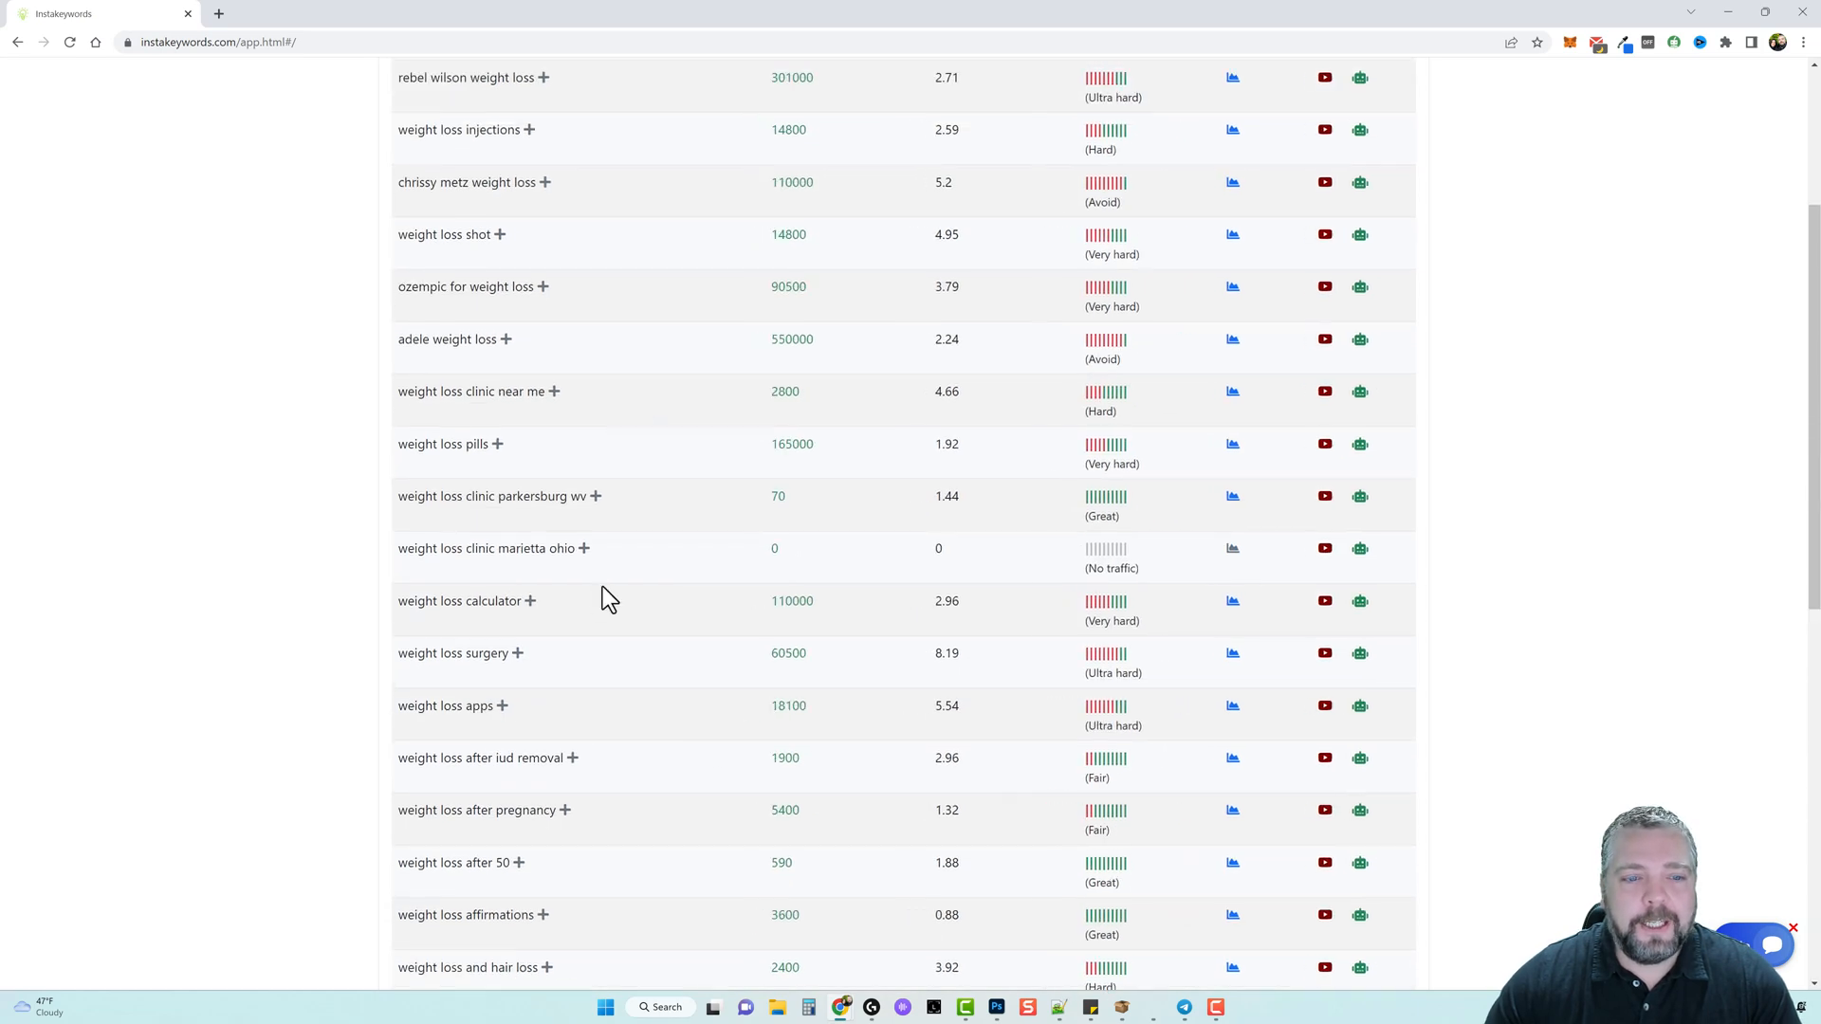
{"action": "scroll", "scroll_direction": "down", "scroll_amount": 3}
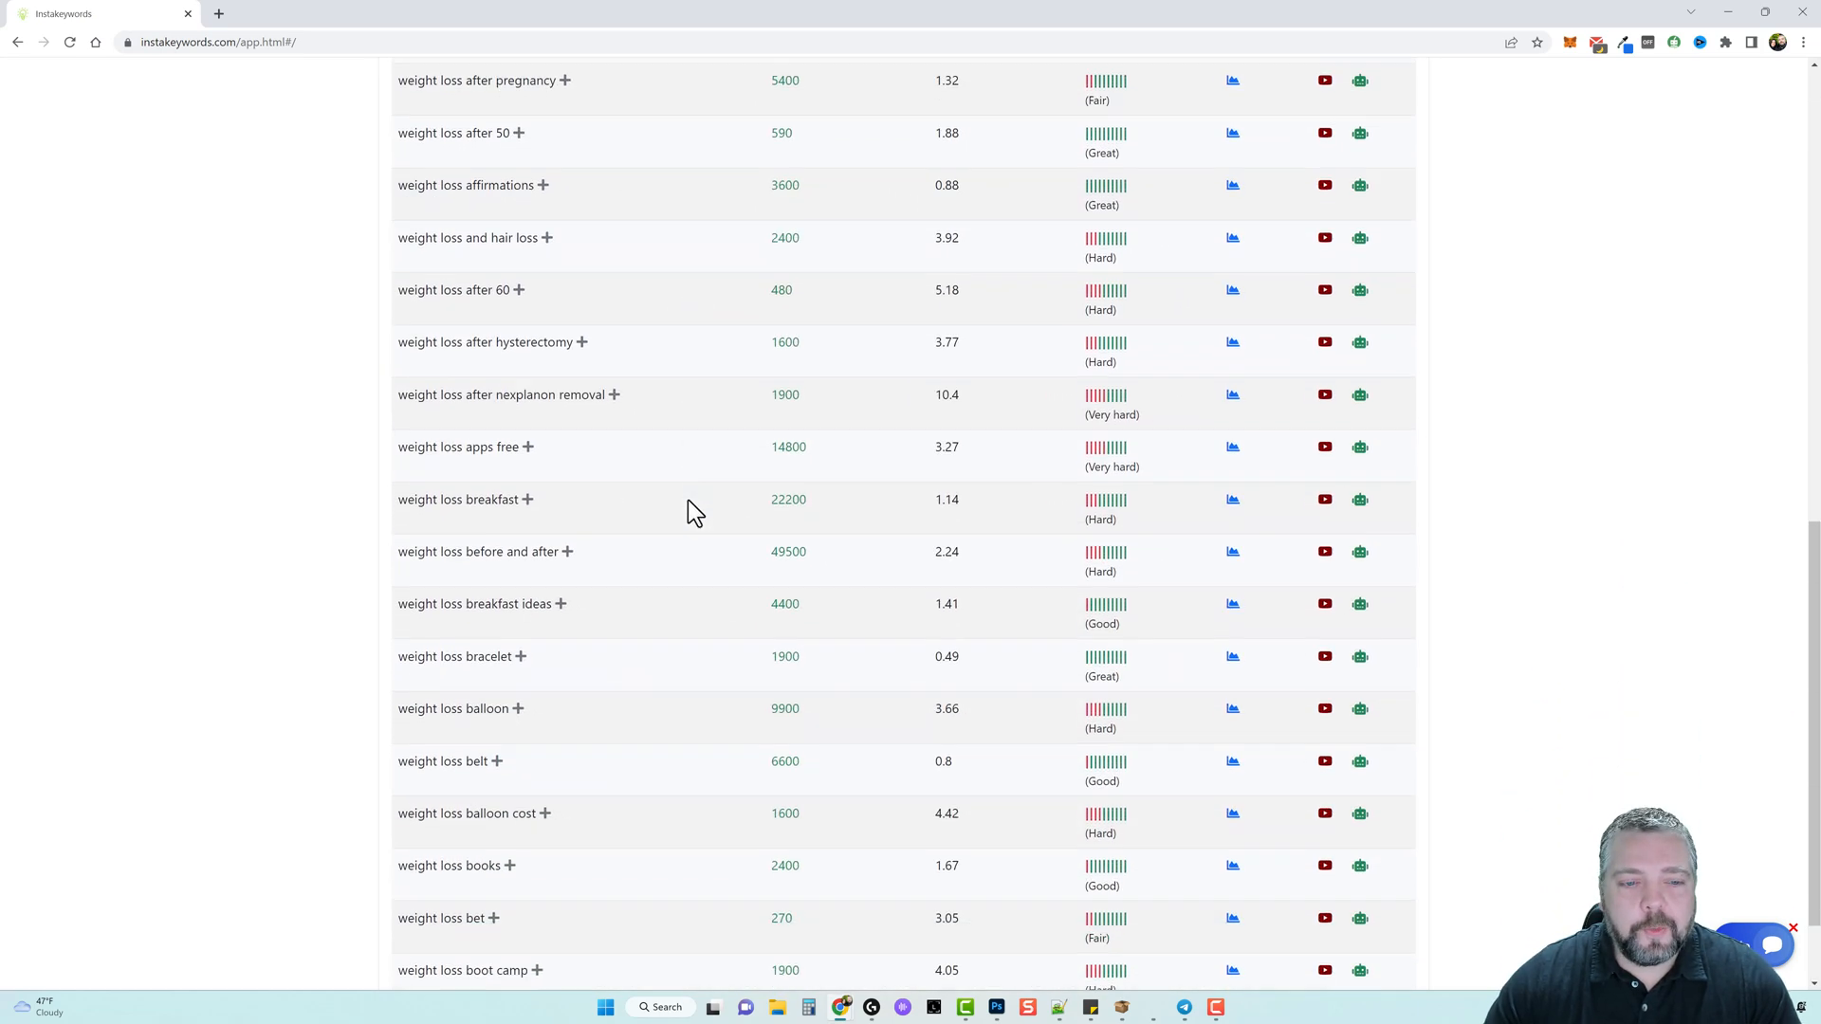
{"action": "mouse_move", "coordinate": [596, 514]}
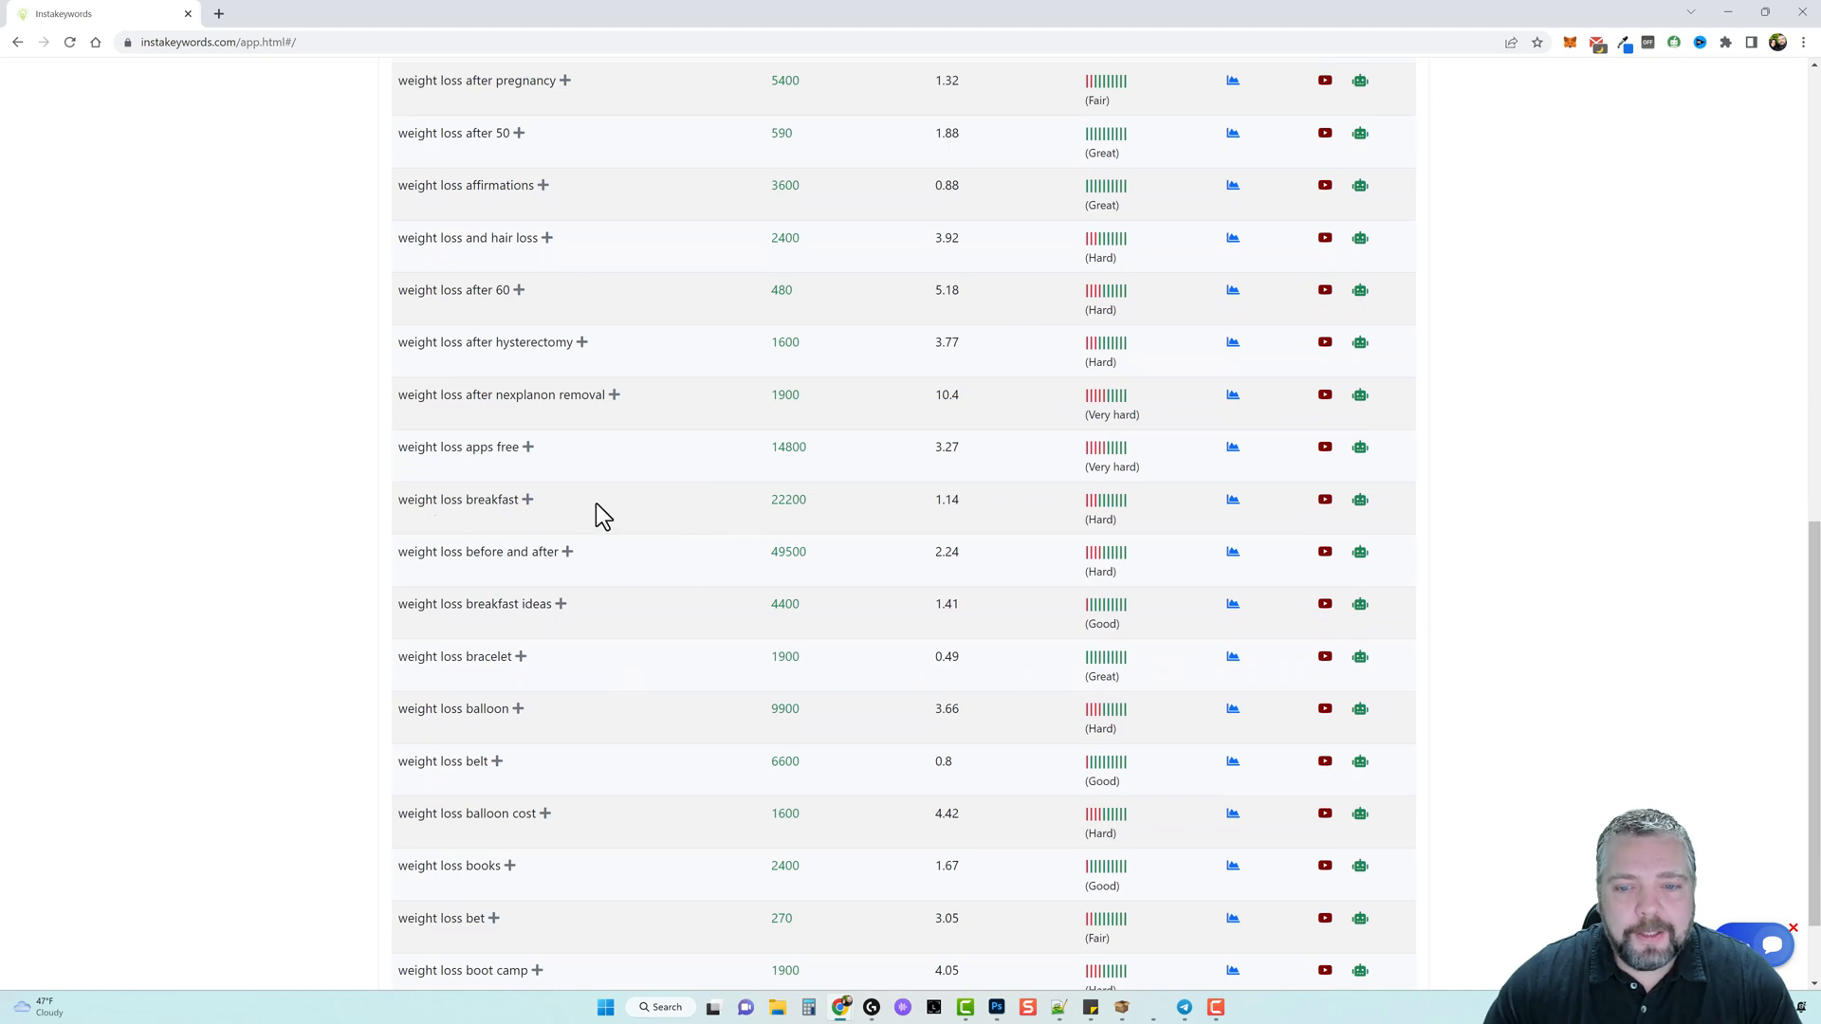
{"action": "mouse_move", "coordinate": [690, 529]}
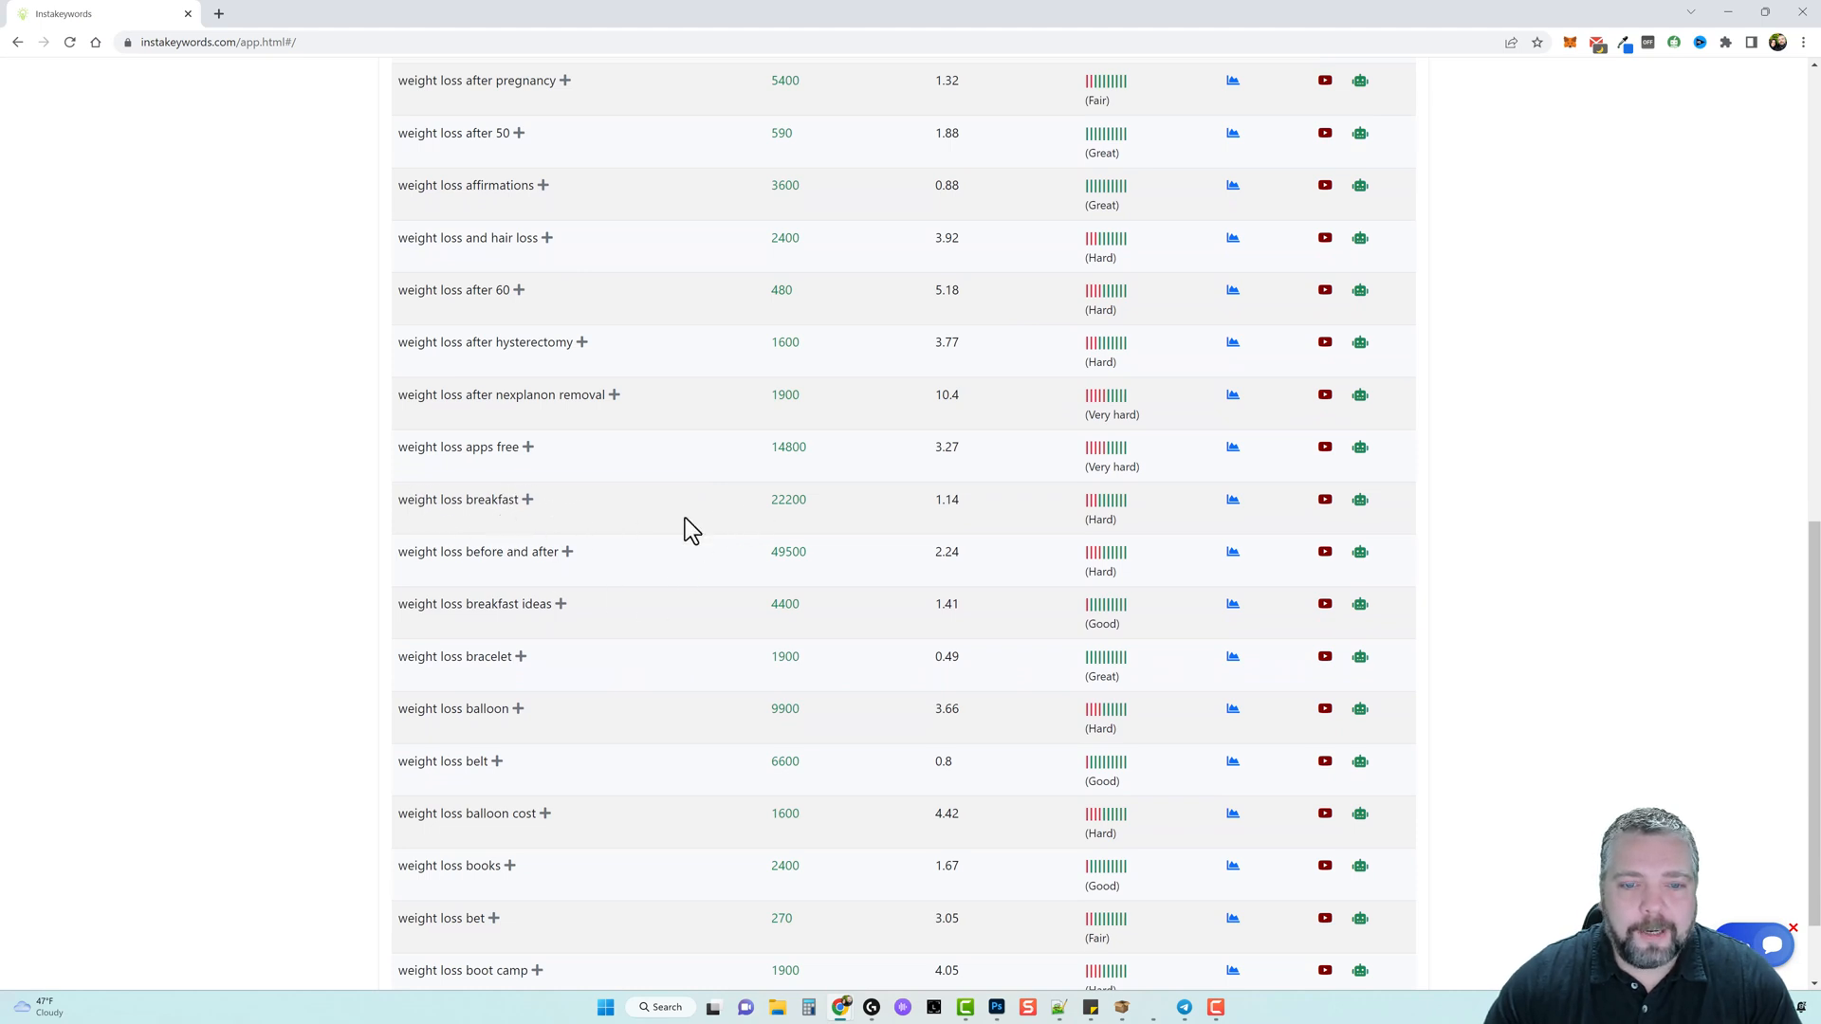
{"action": "double_click", "coordinate": [787, 500]}
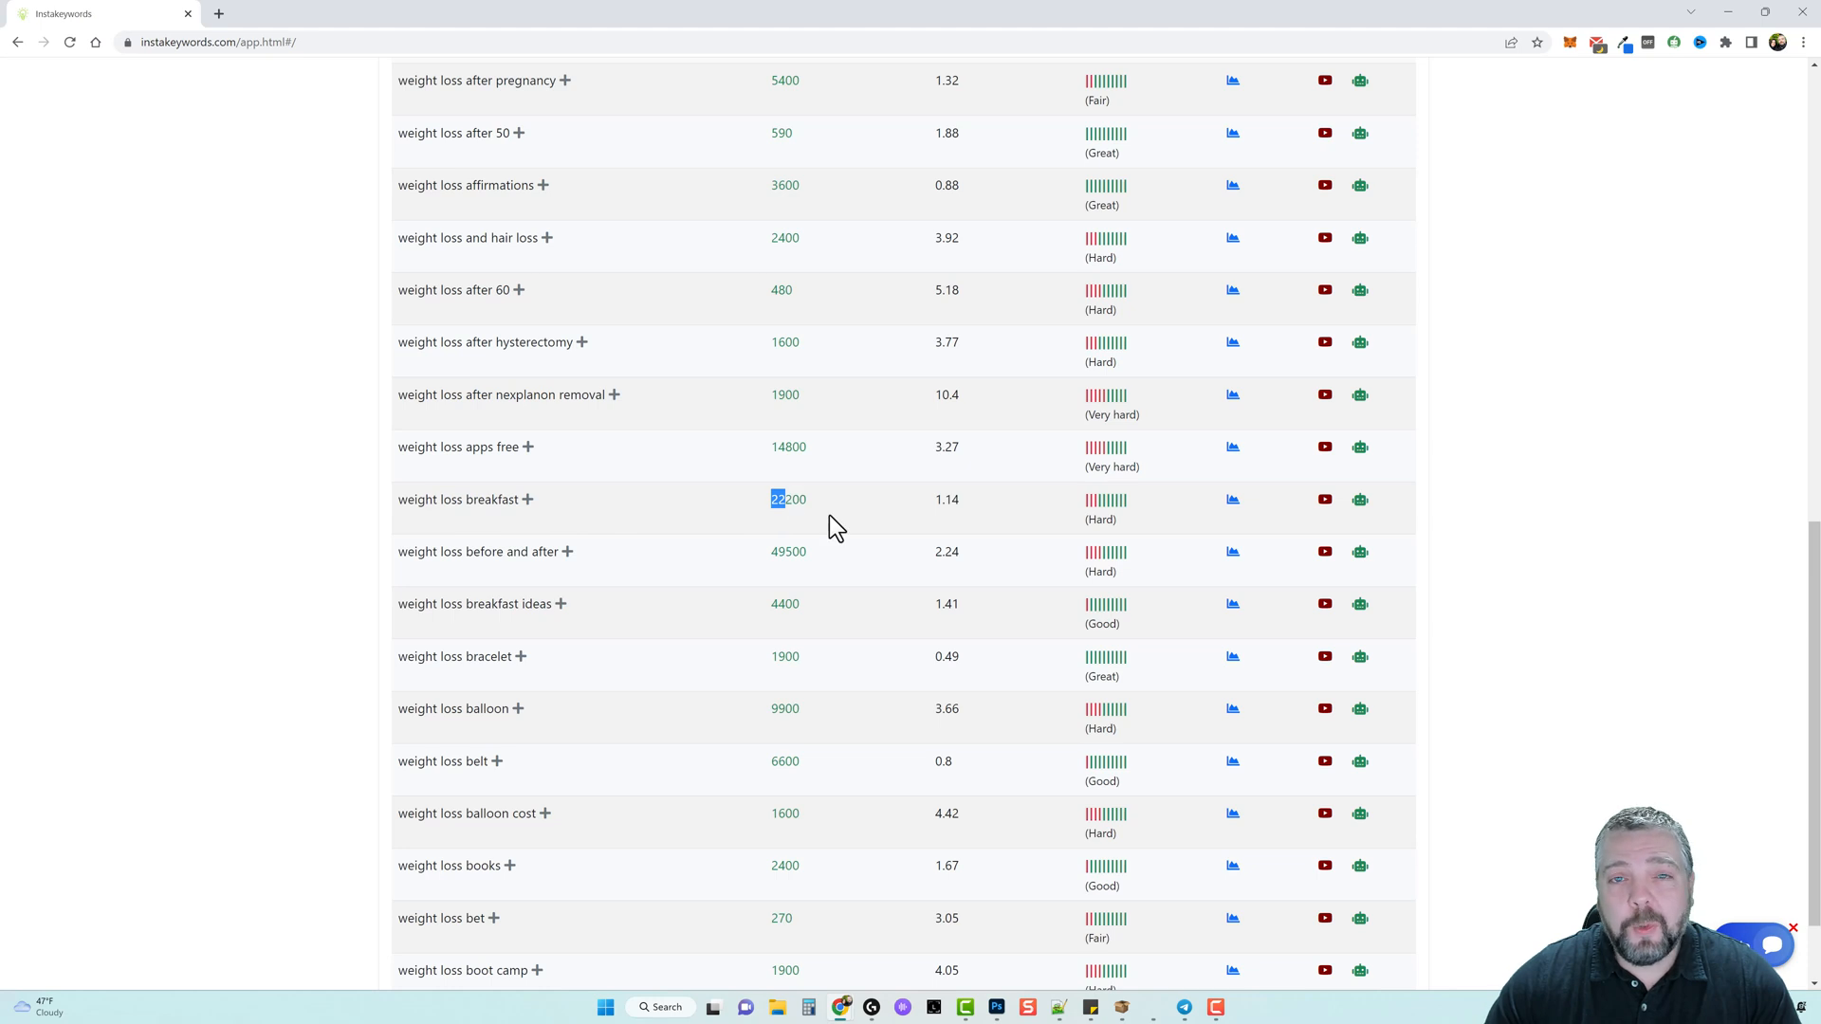
{"action": "mouse_move", "coordinate": [406, 577]}
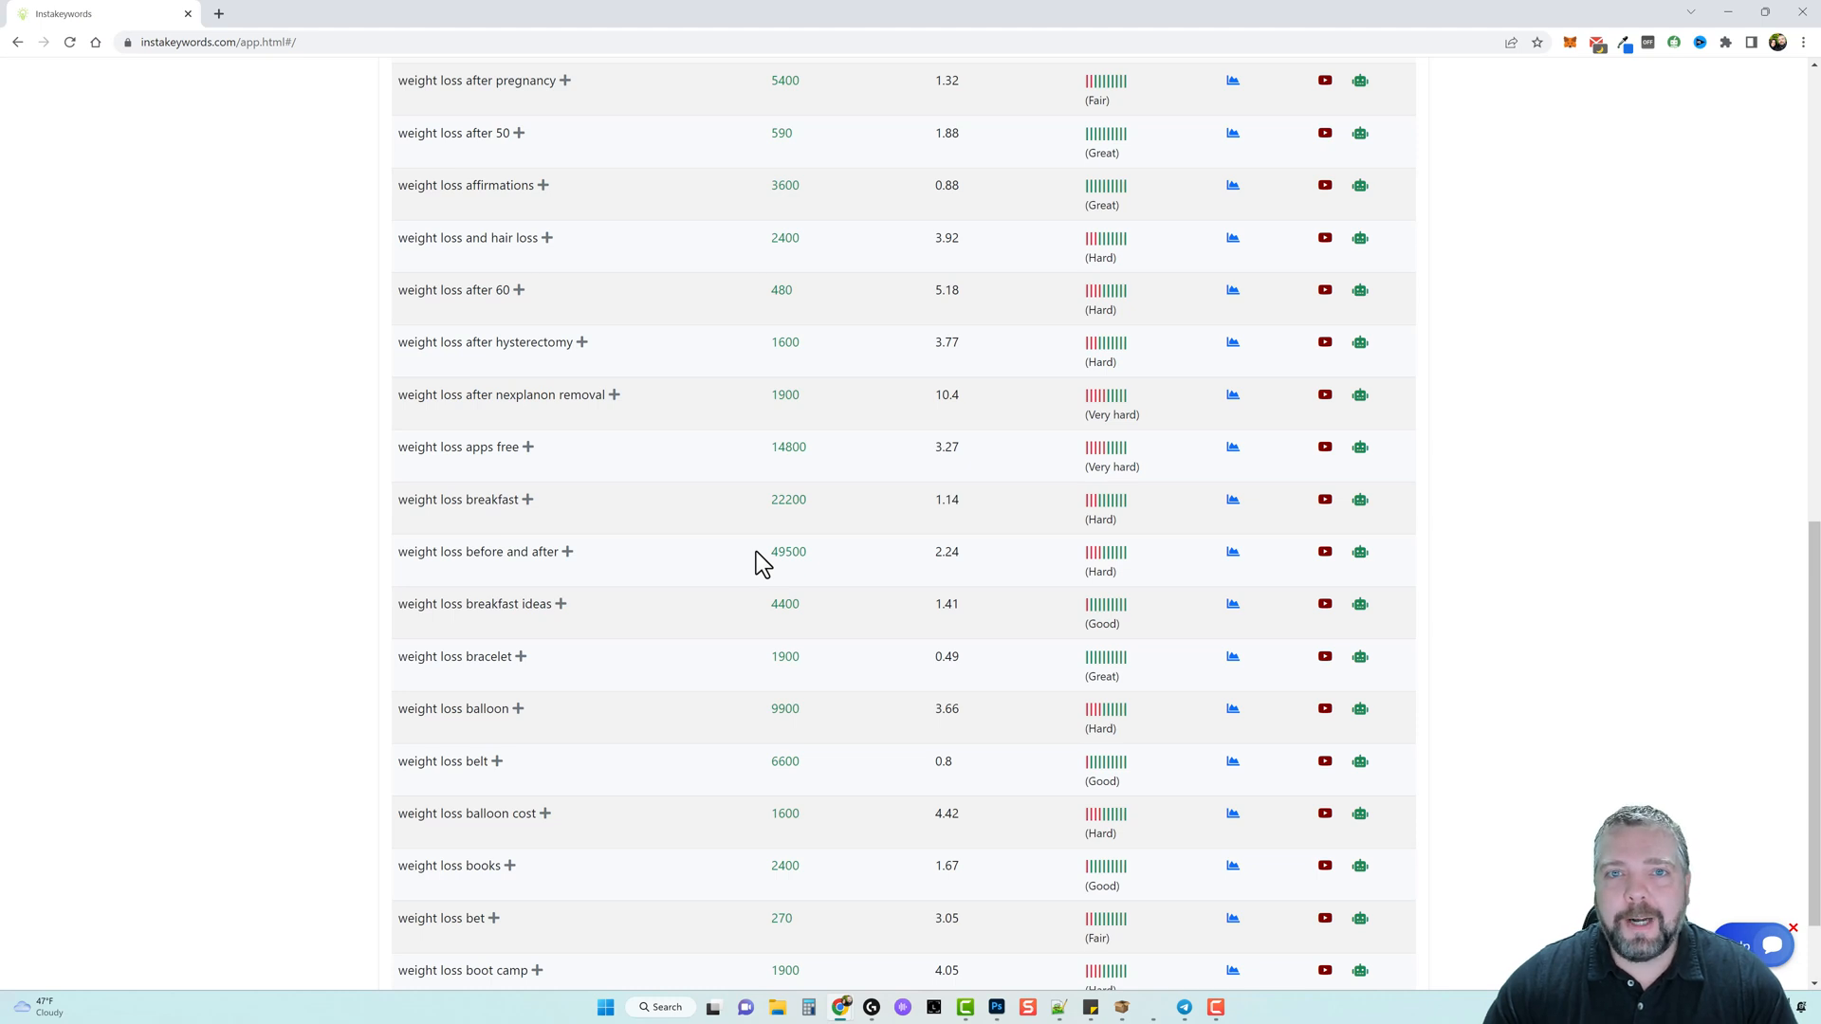
{"action": "double_click", "coordinate": [413, 500]}
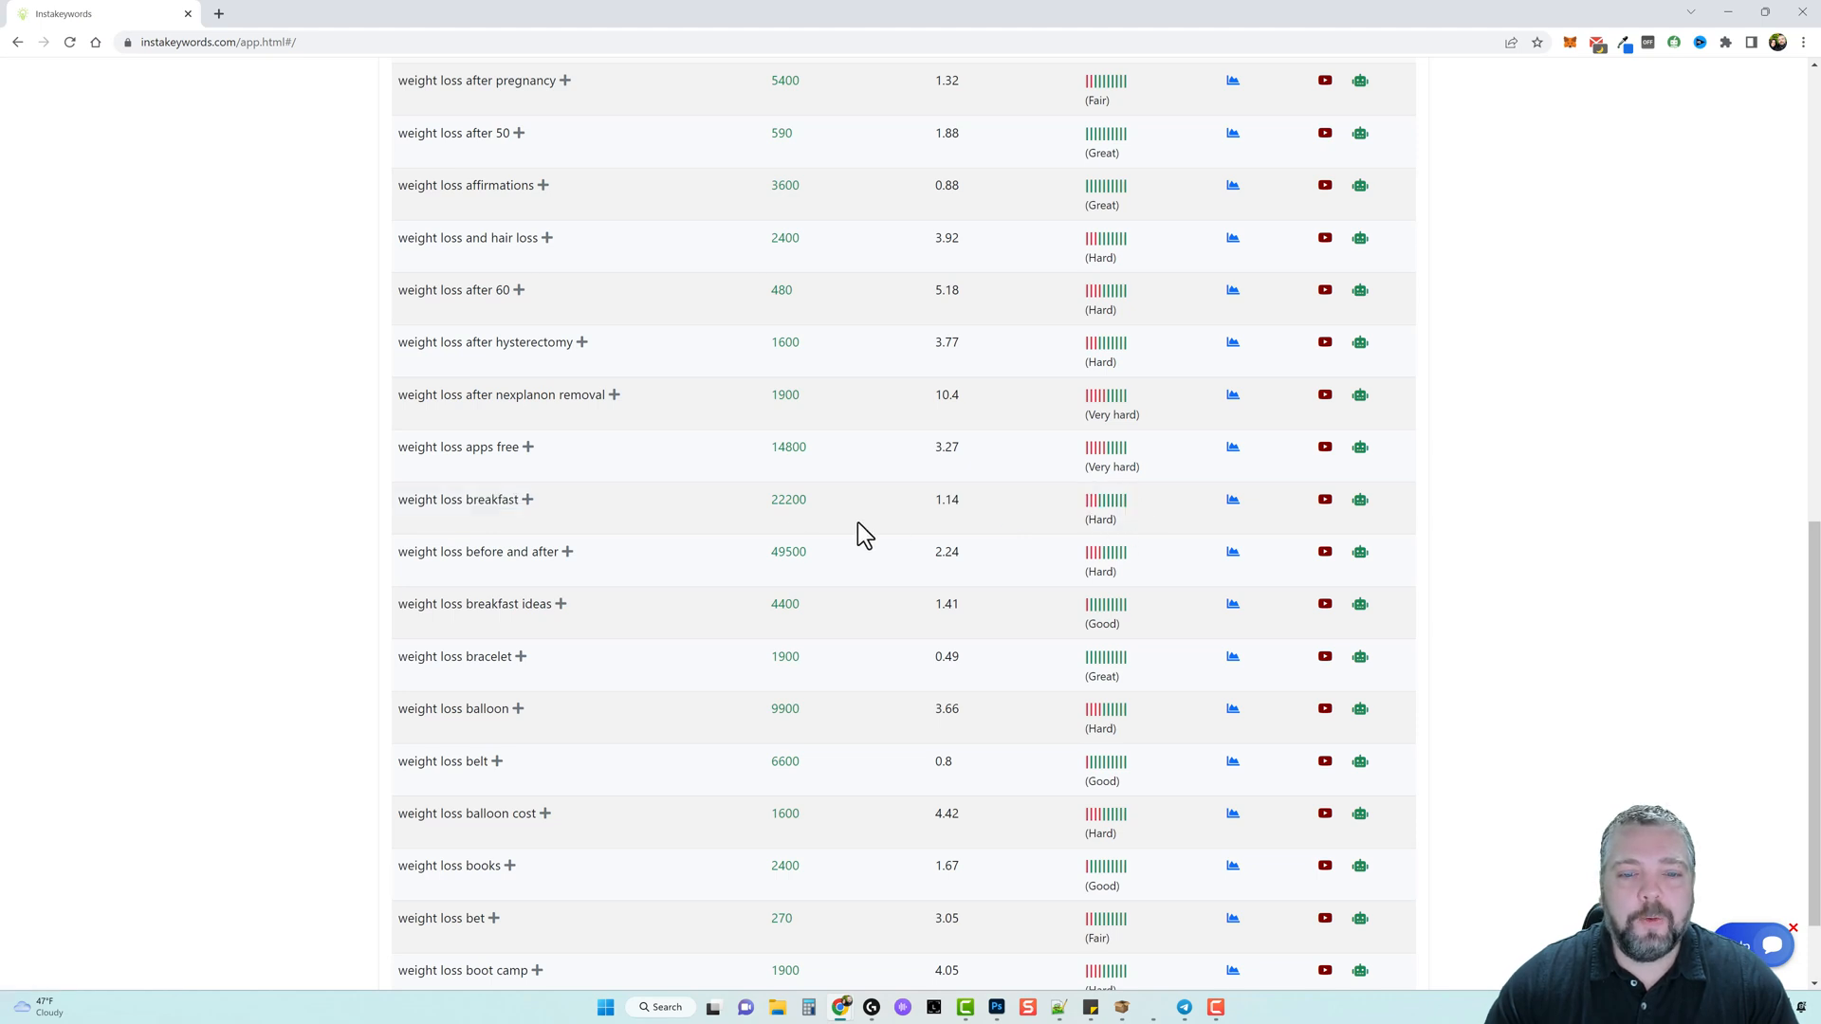
{"action": "mouse_move", "coordinate": [528, 508]}
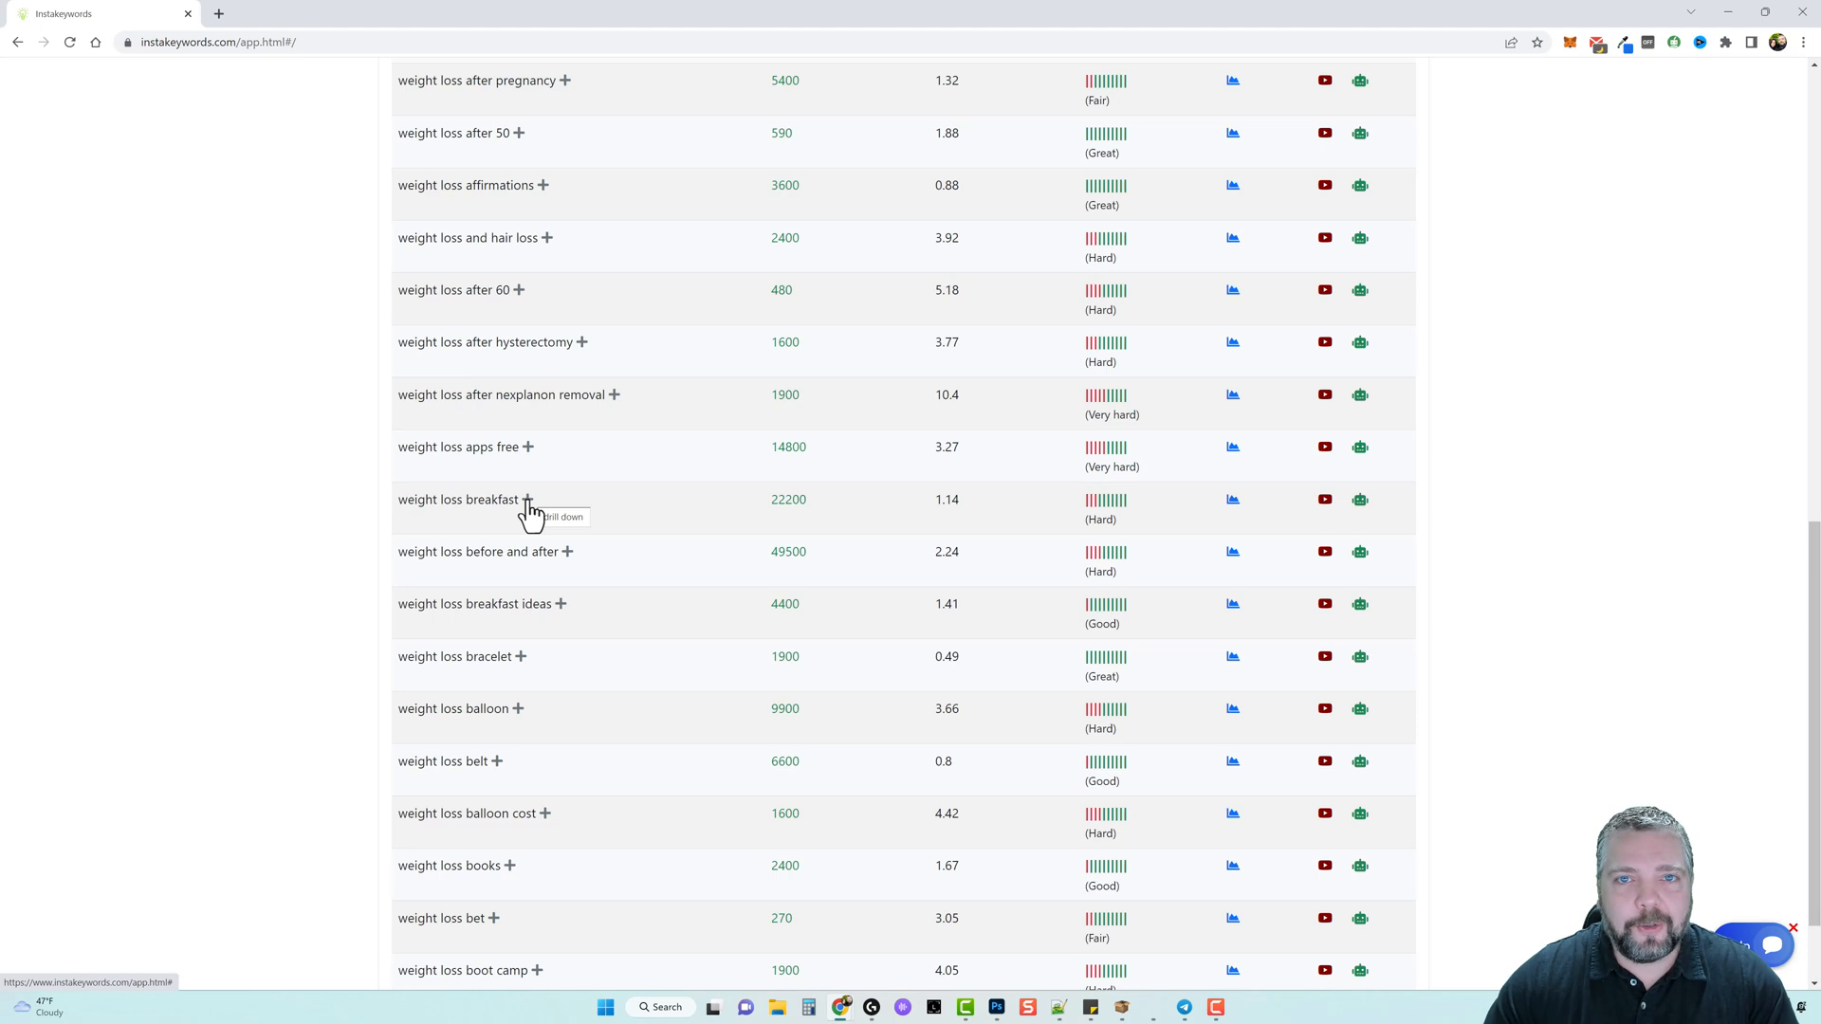
Drill into 'weight loss breakfast' and highlight best and healthy breakfast recipe keywords.
{"action": "left_click", "coordinate": [527, 500]}
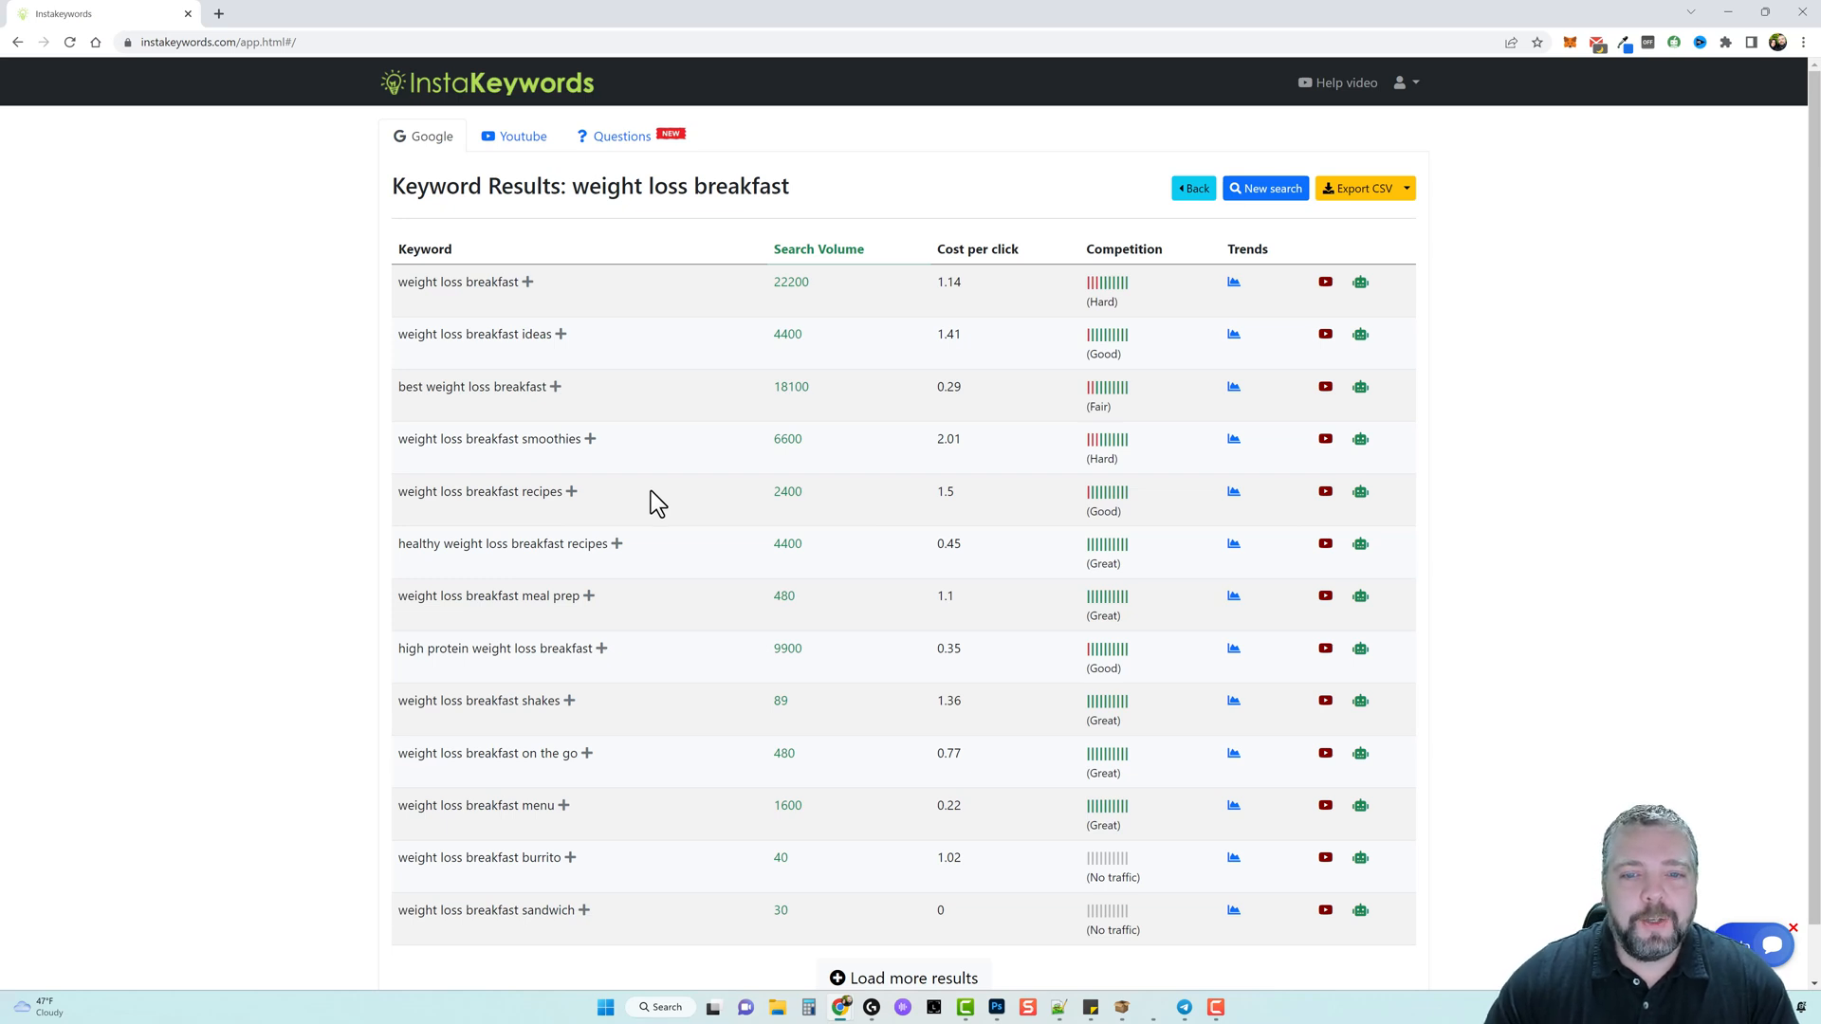
{"action": "double_click", "coordinate": [465, 387]}
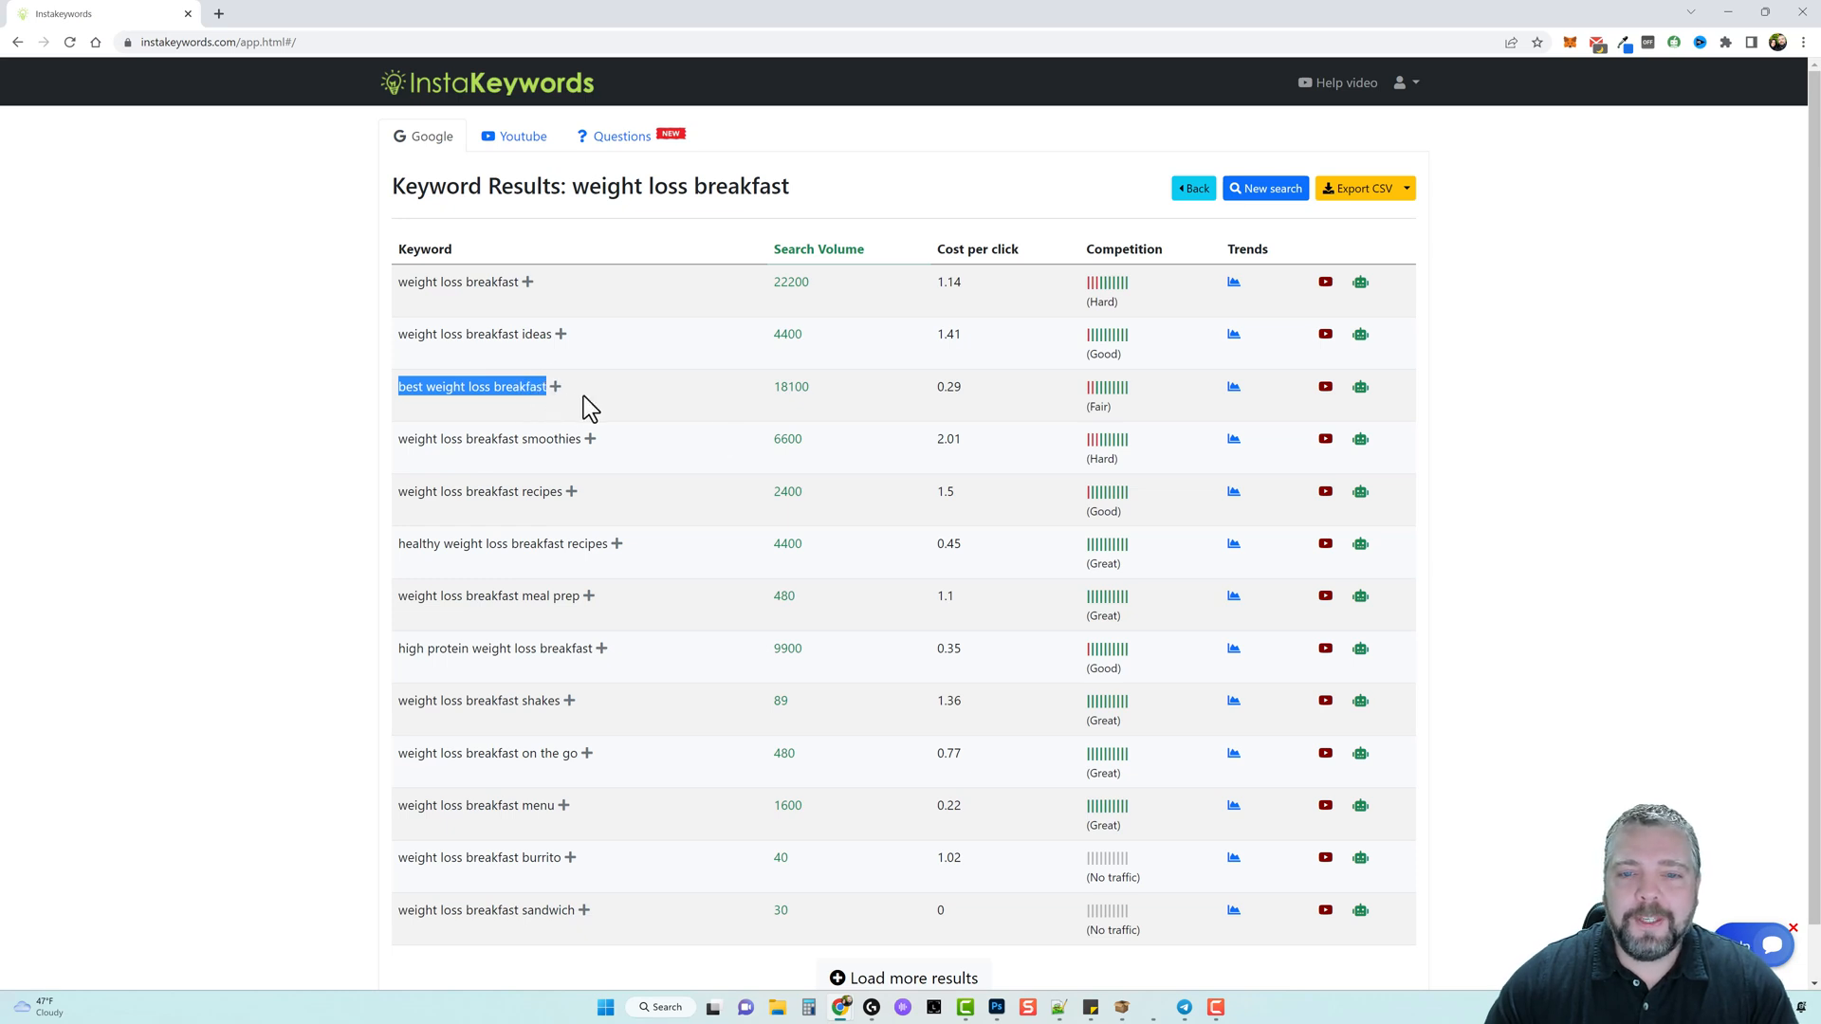
{"action": "mouse_move", "coordinate": [1100, 420]}
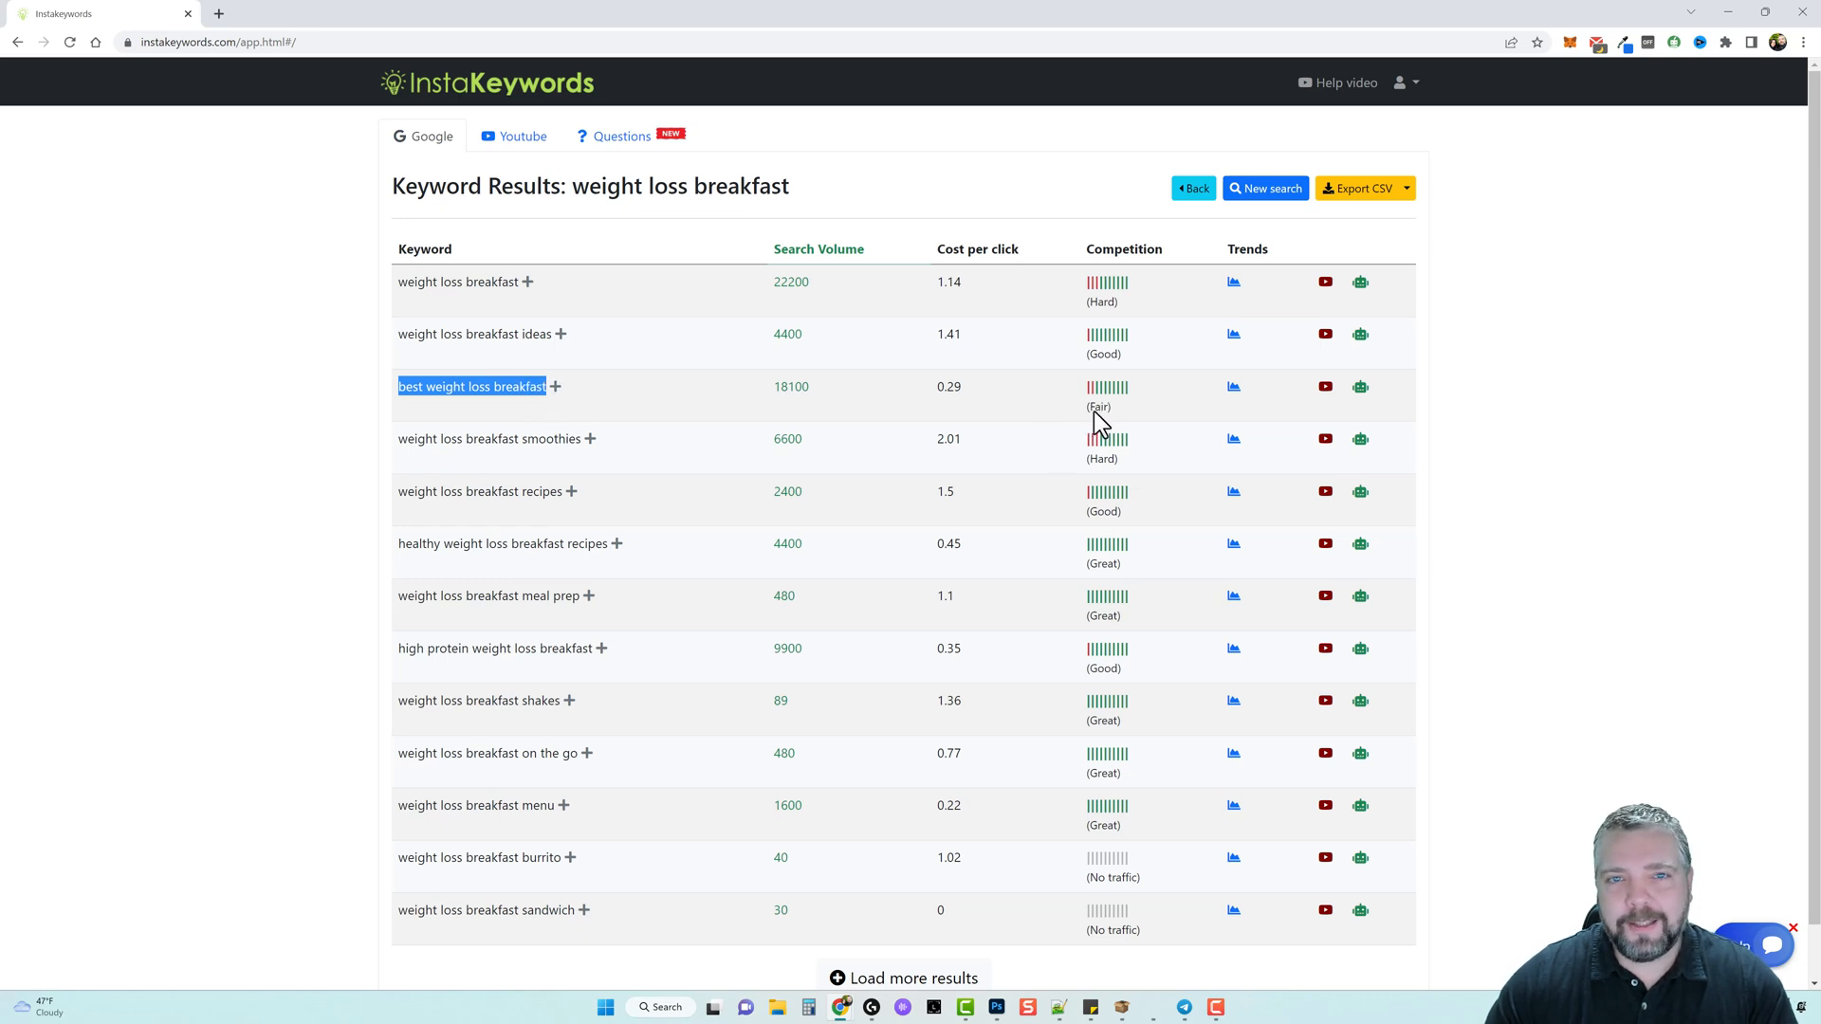
{"action": "mouse_move", "coordinate": [813, 436]}
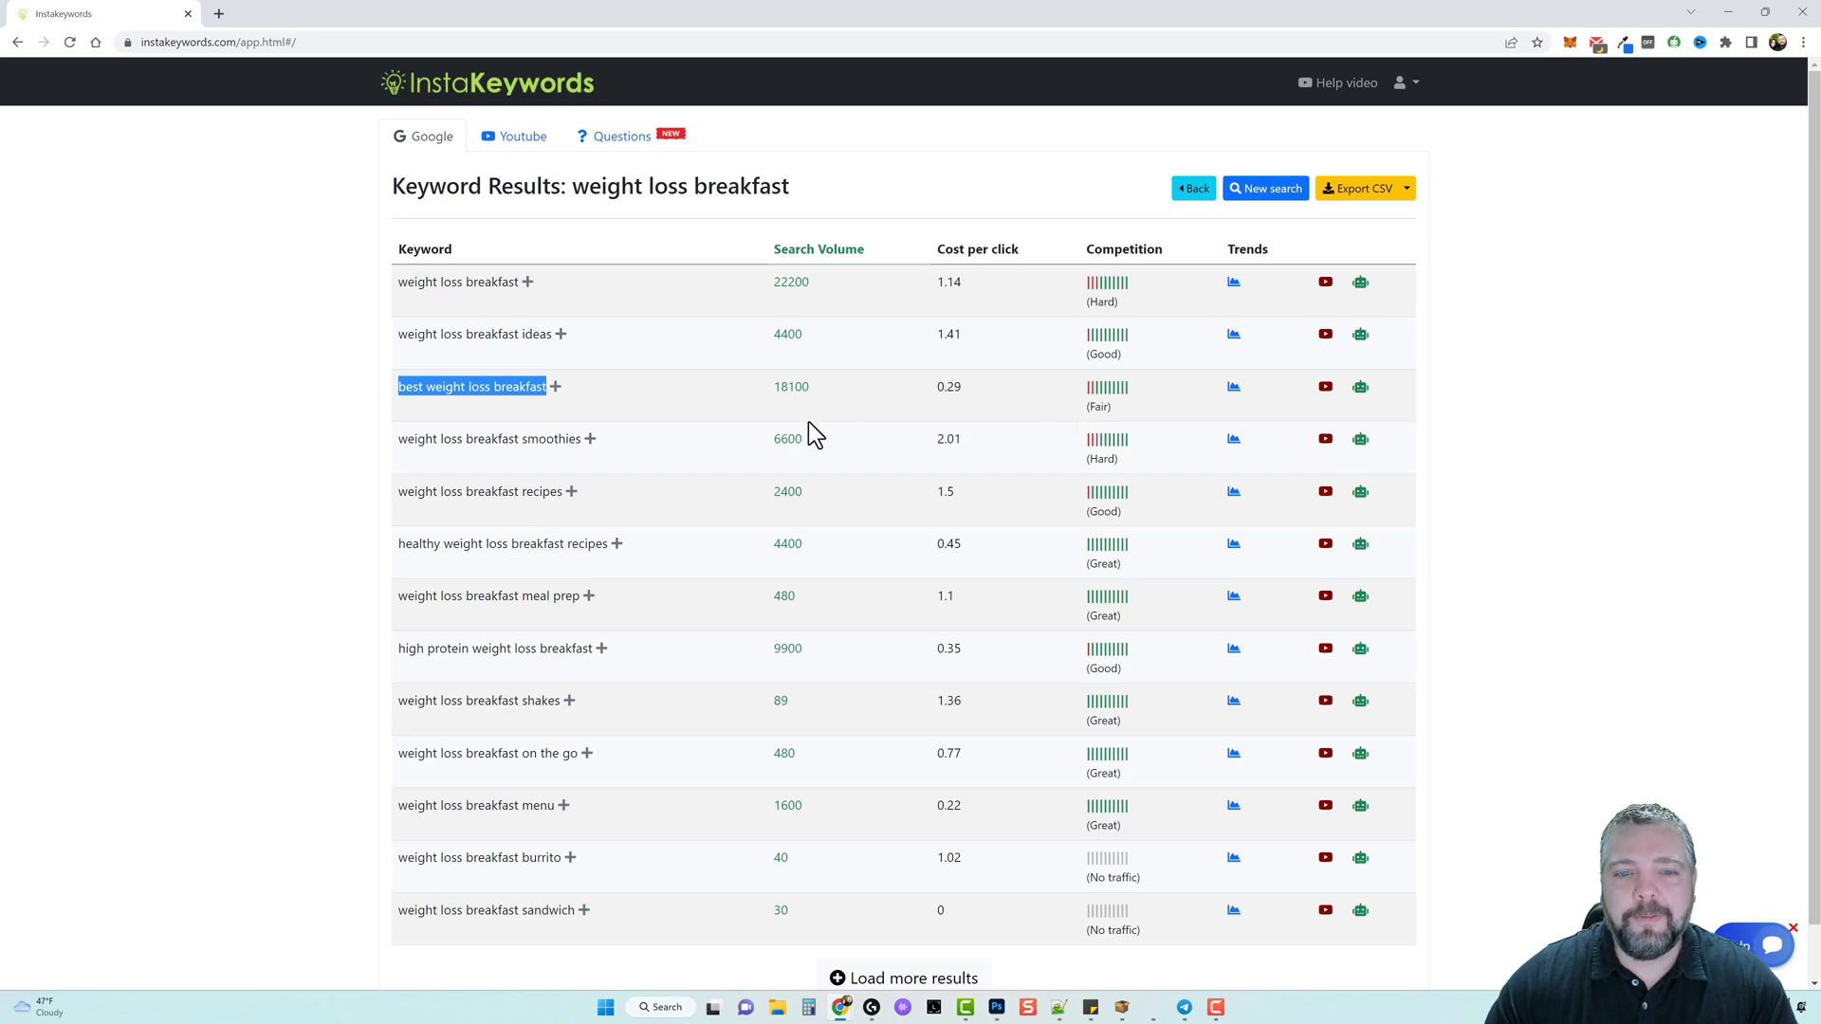
{"action": "mouse_move", "coordinate": [679, 424]}
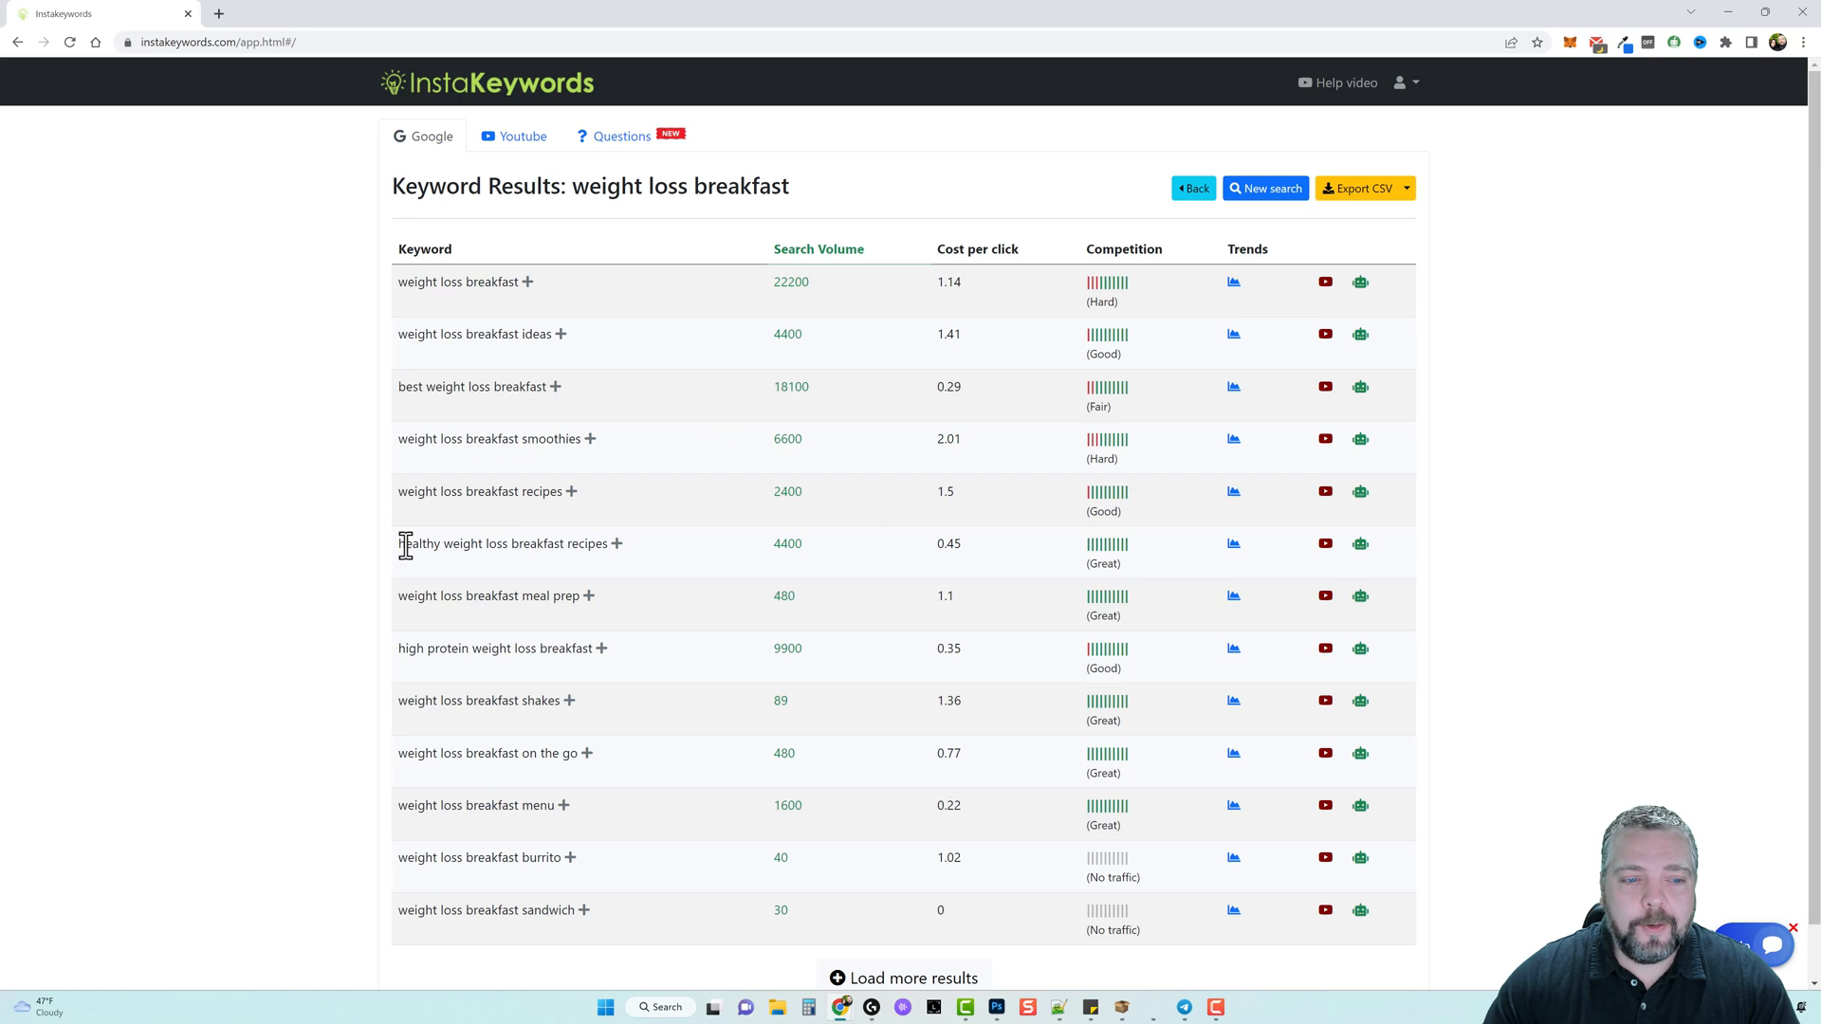
{"action": "double_click", "coordinate": [500, 544]}
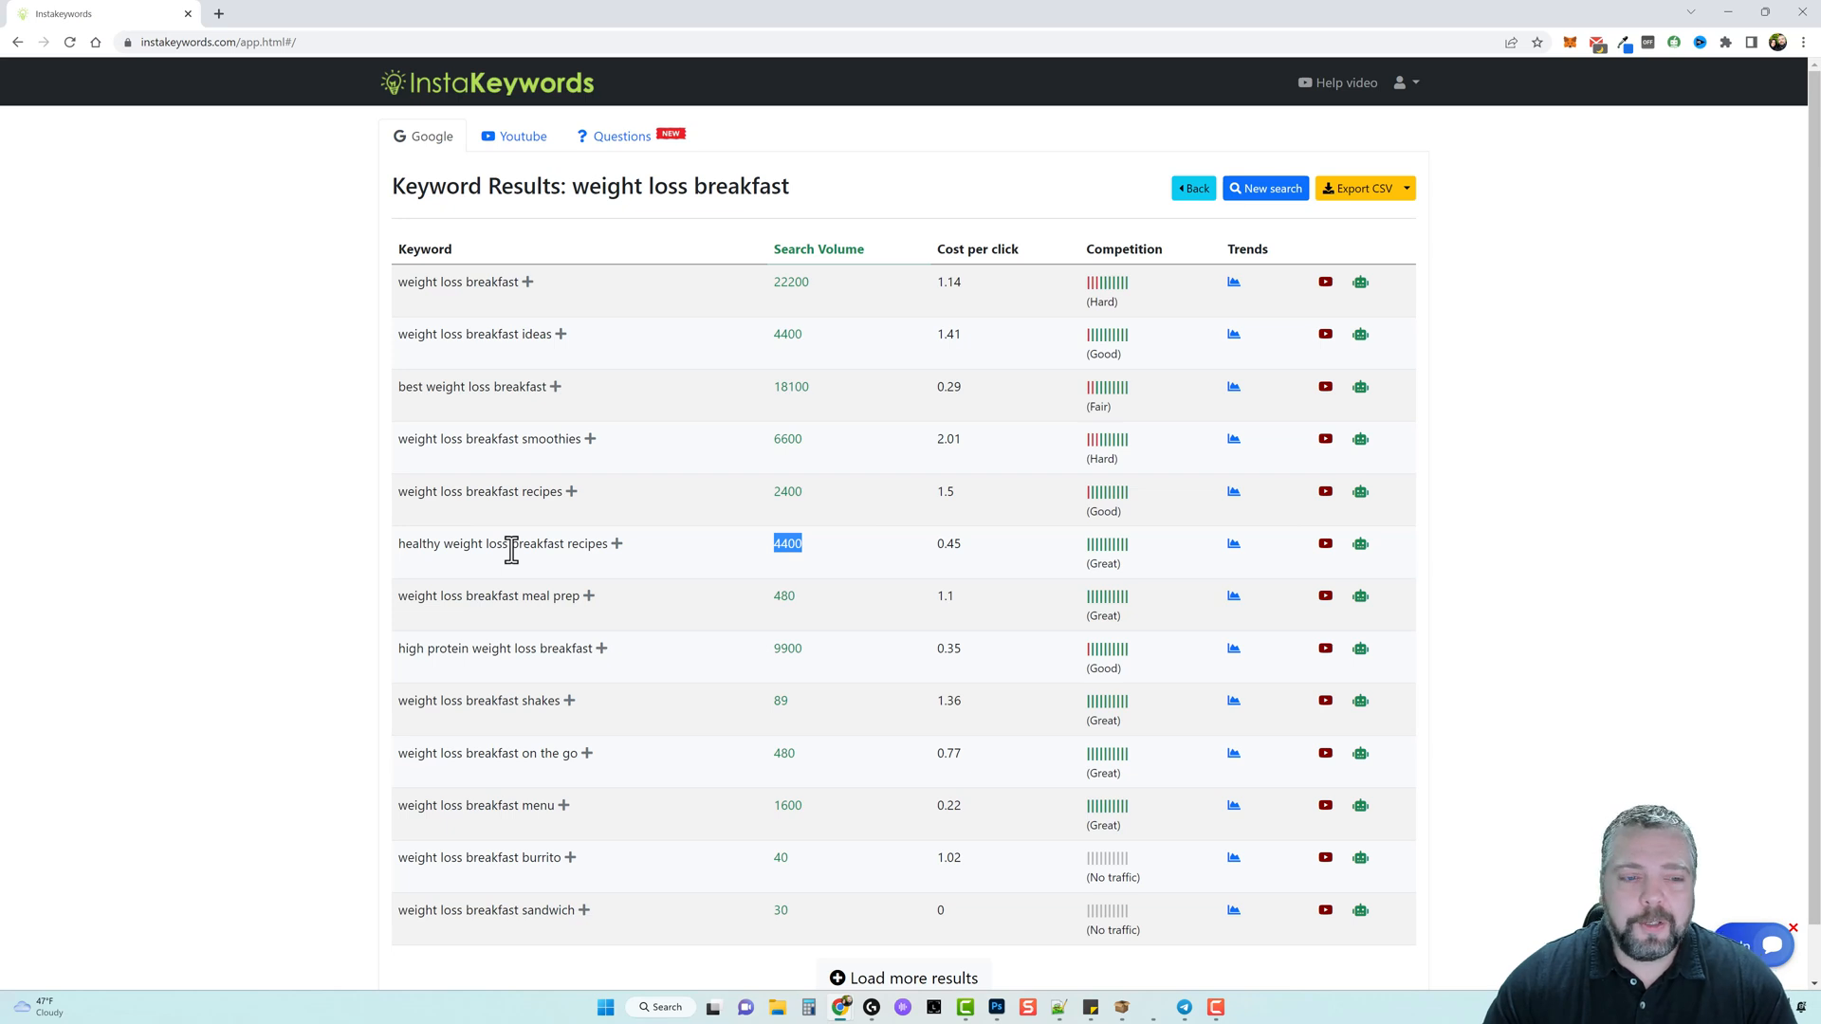
{"action": "mouse_move", "coordinate": [744, 668]}
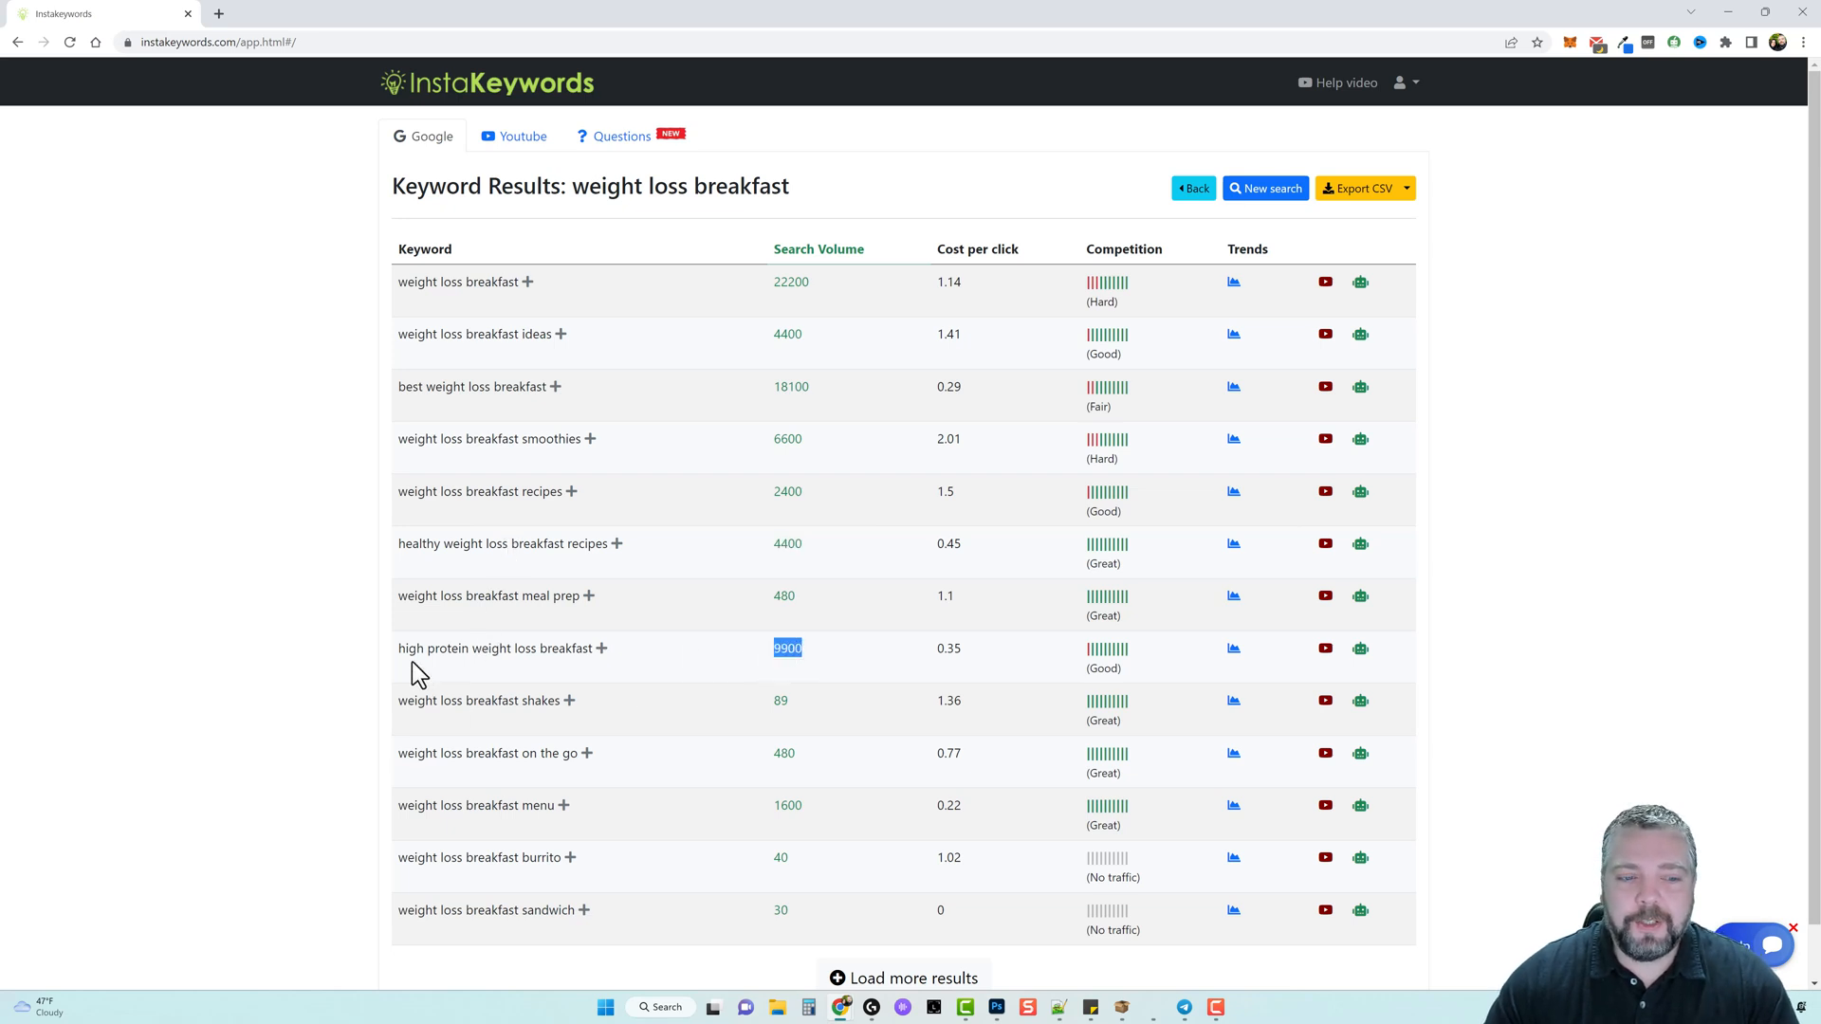
{"action": "mouse_move", "coordinate": [679, 660]}
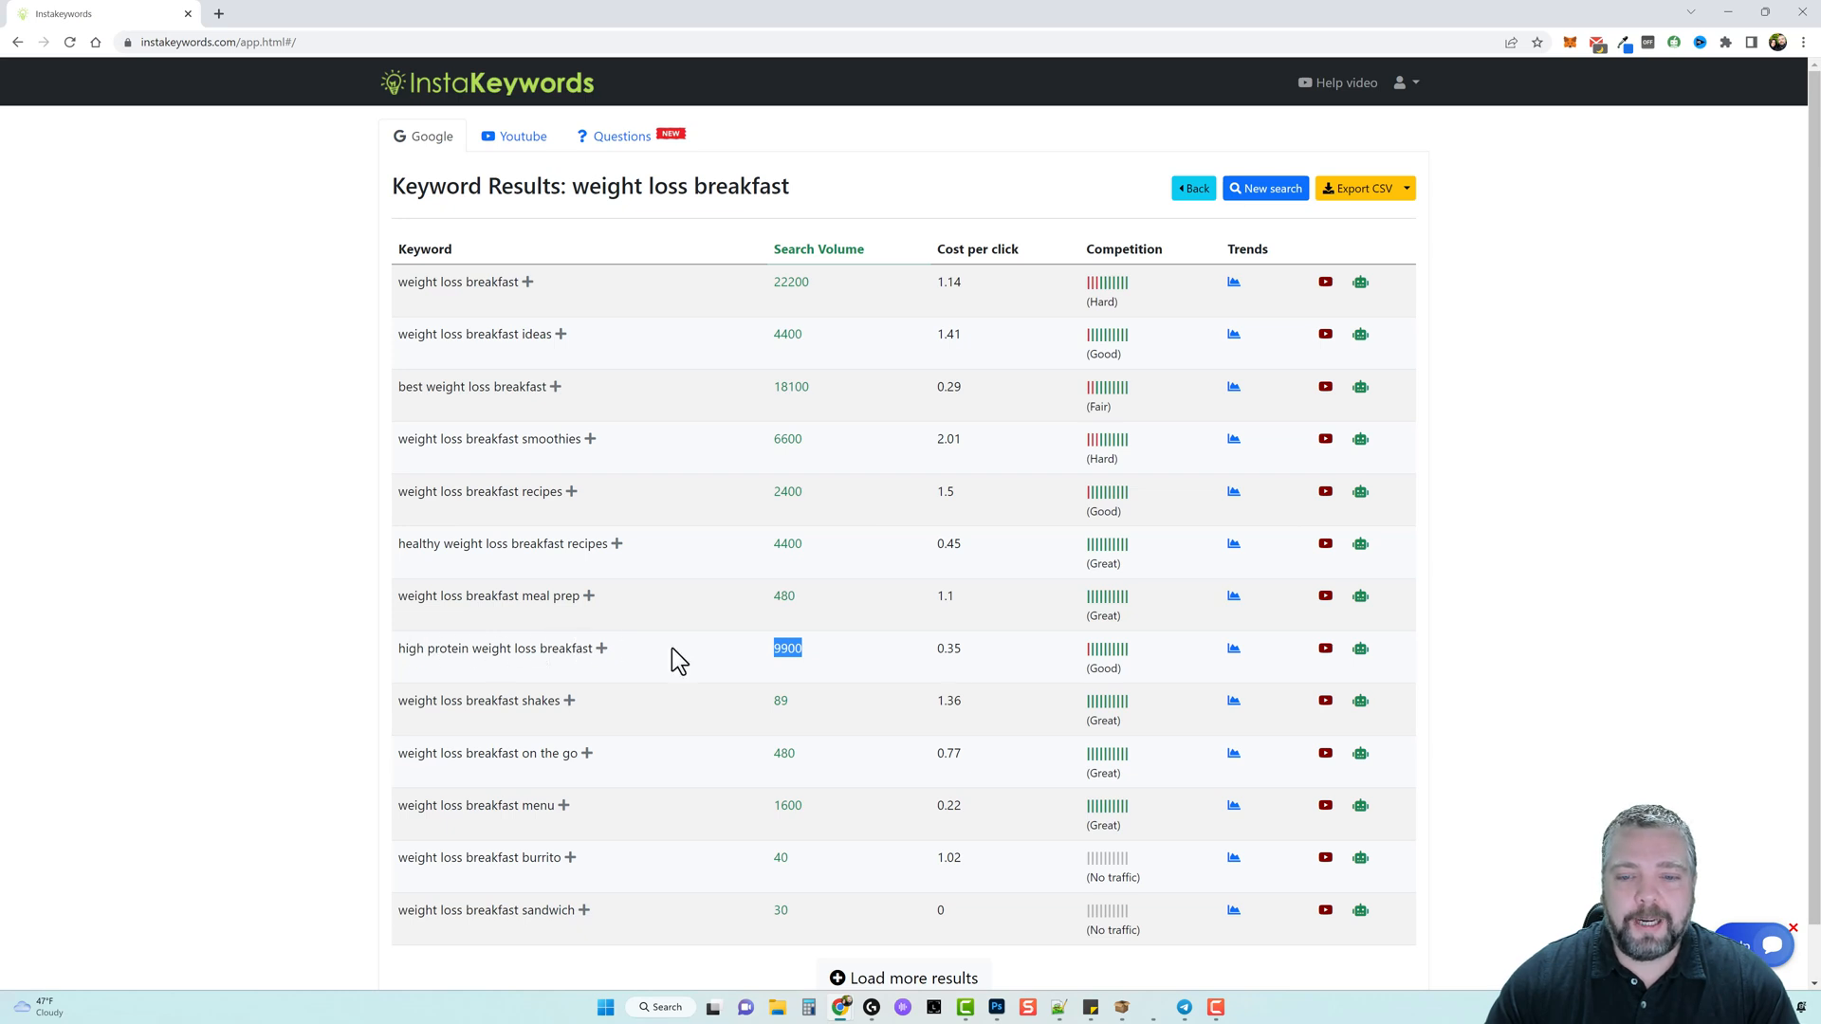
{"action": "mouse_move", "coordinate": [1120, 676]}
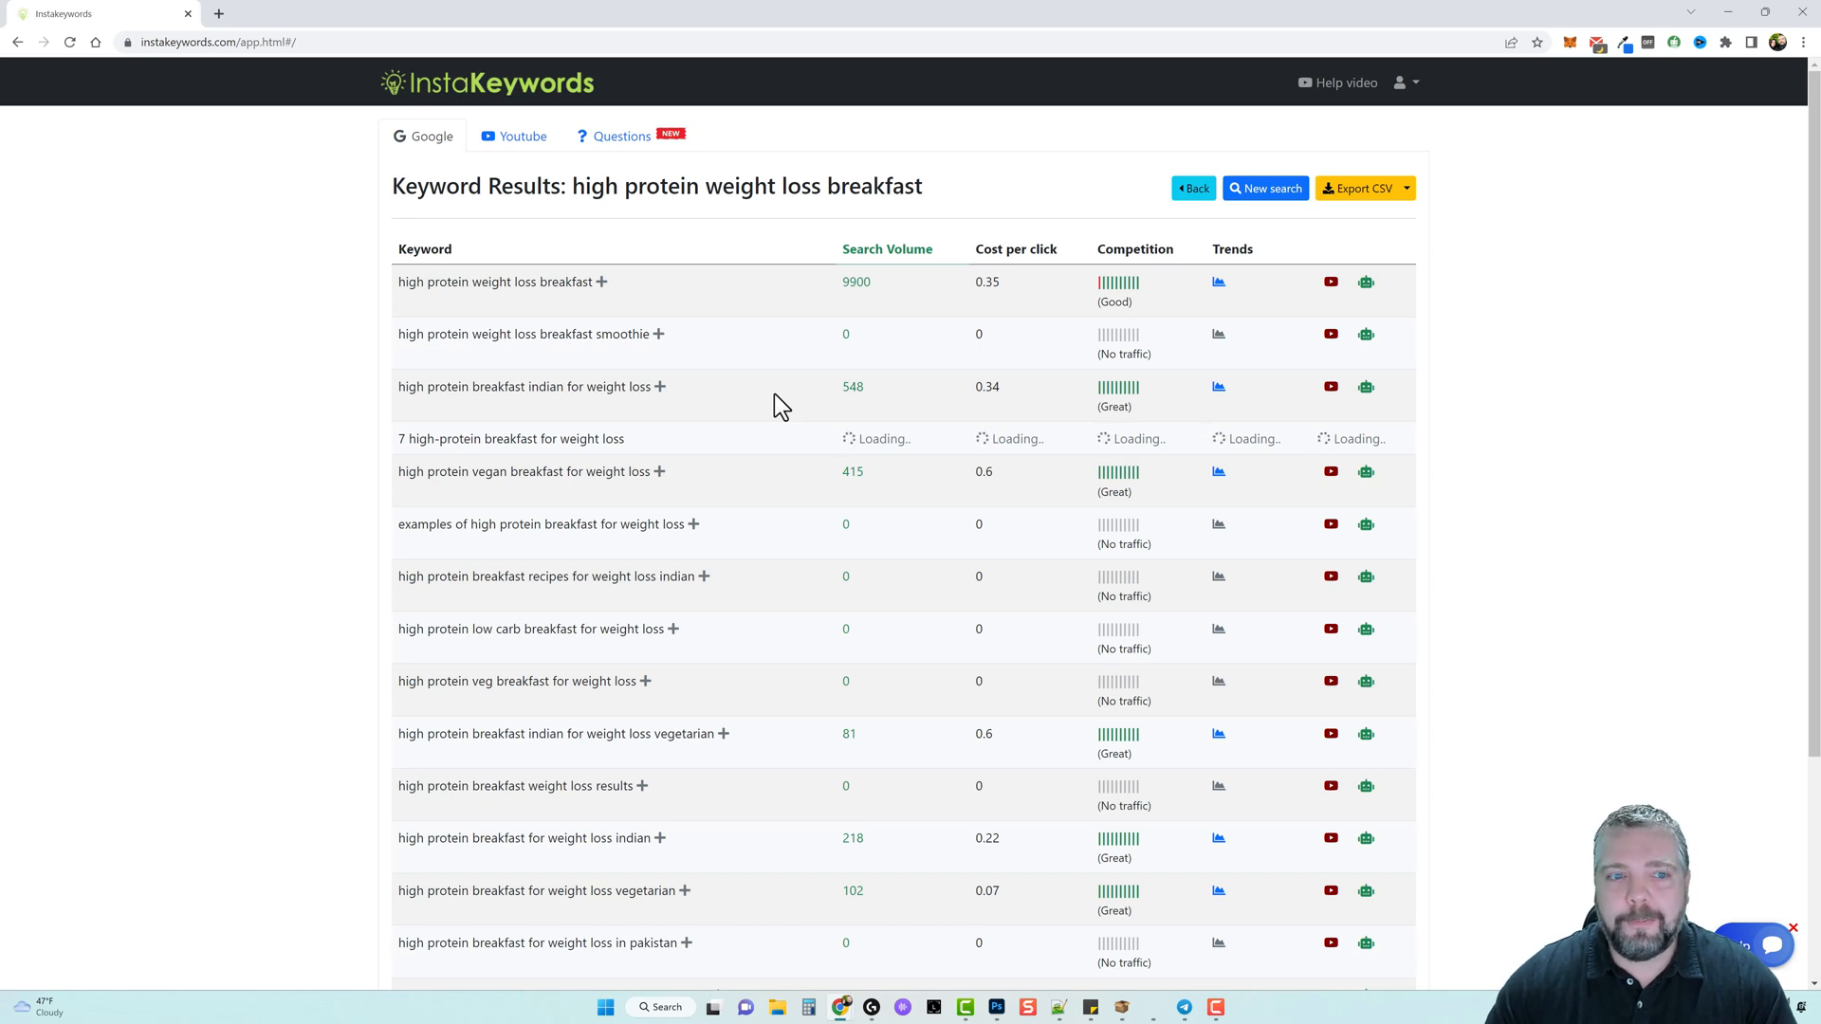
{"action": "mouse_move", "coordinate": [400, 392]}
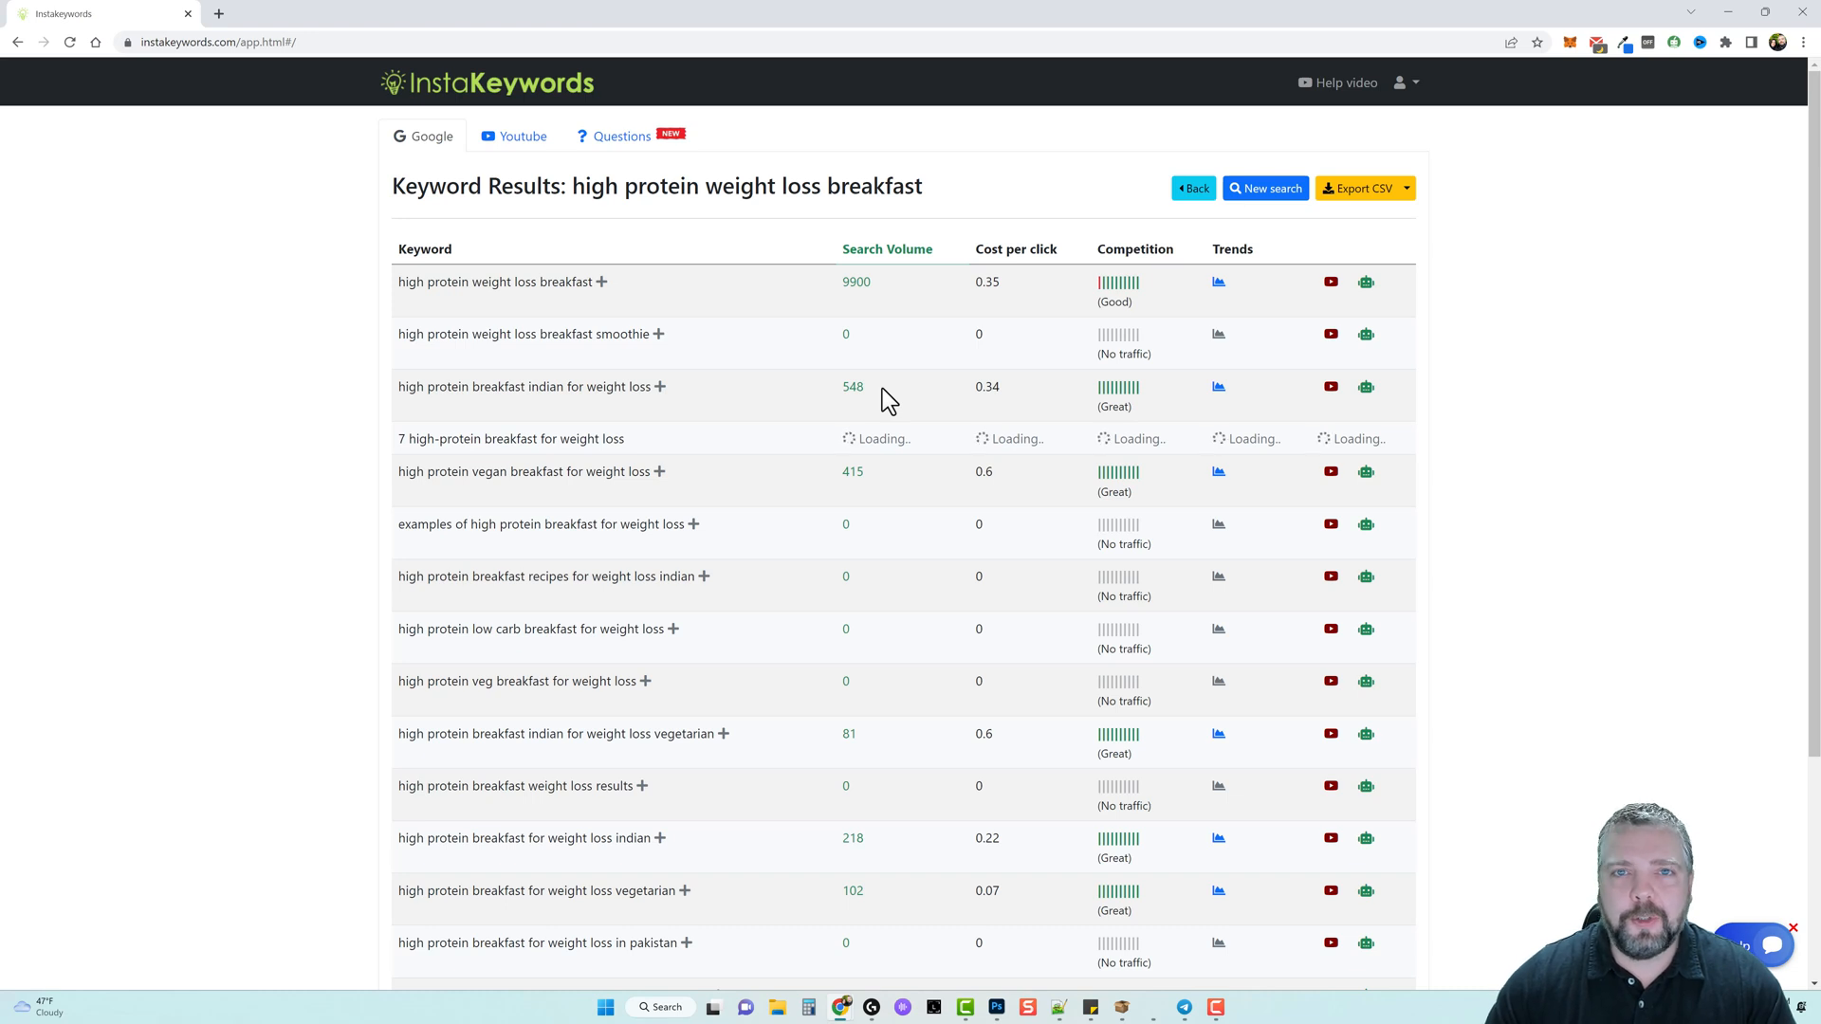
{"action": "mouse_move", "coordinate": [871, 389]}
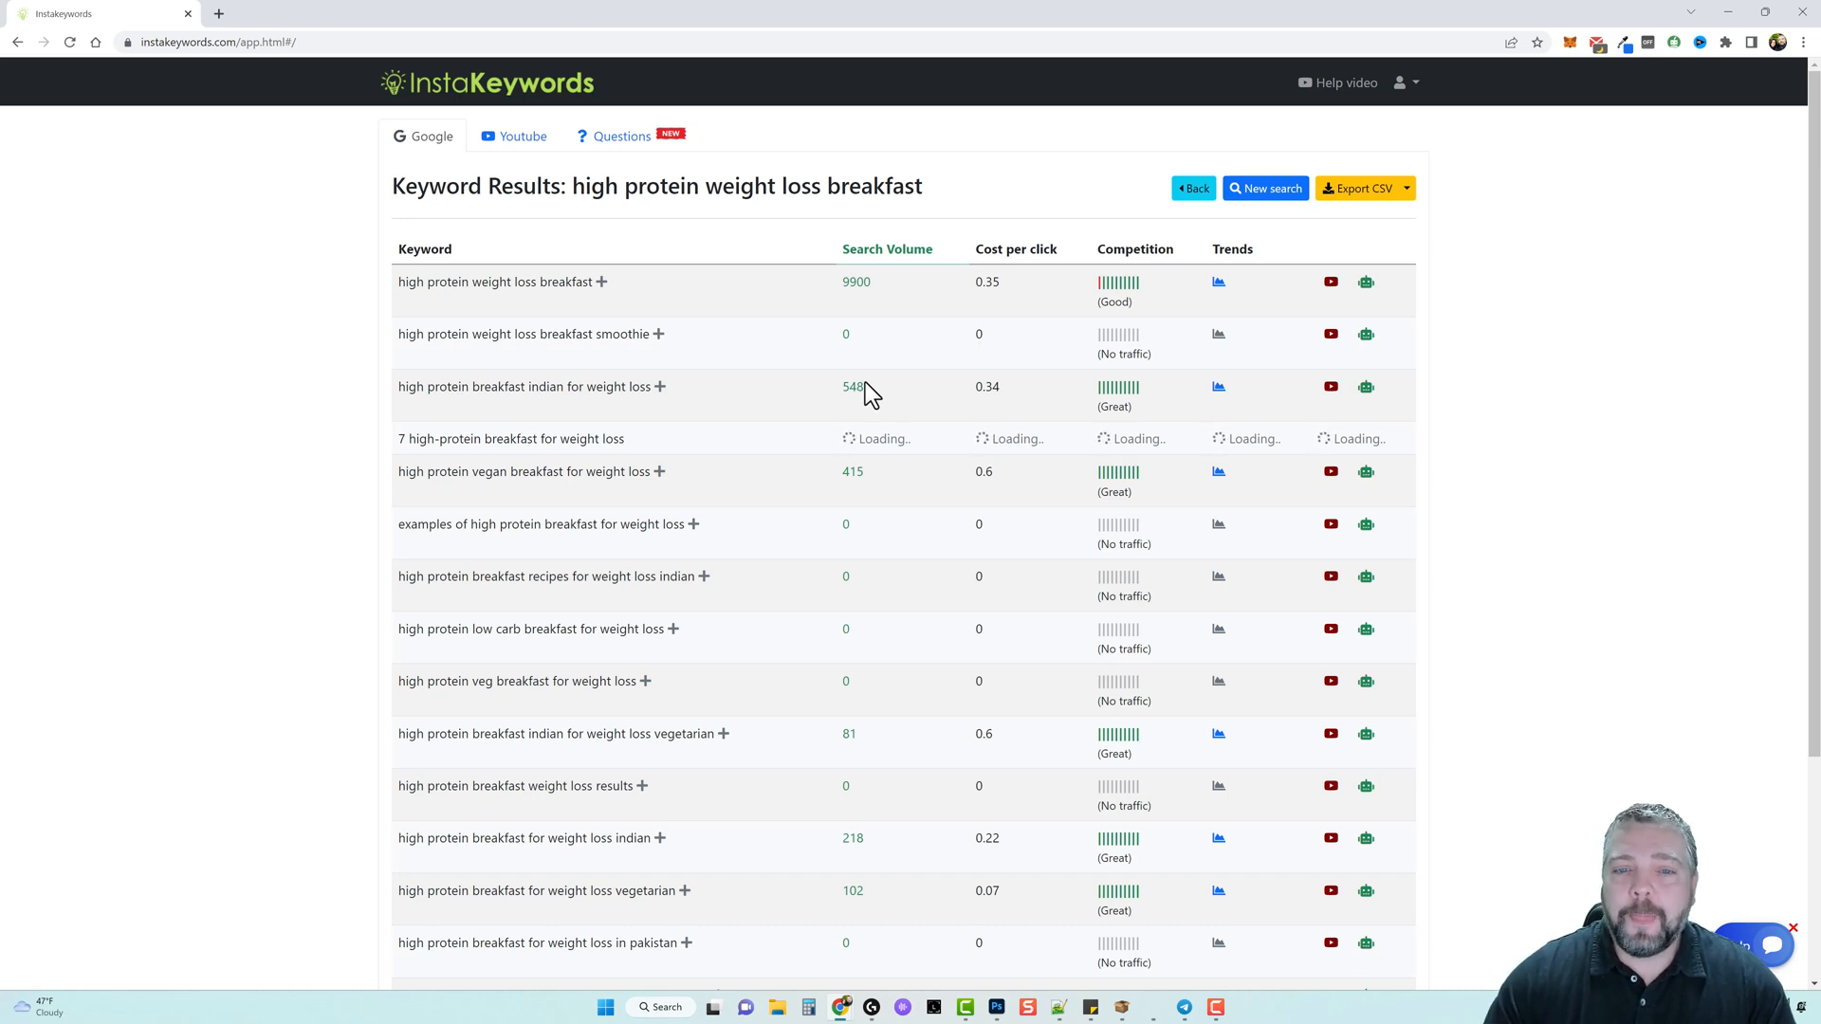
Highlight the 548 volume, Great competition rating and high protein vegan breakfast keyword.
{"action": "double_click", "coordinate": [852, 385]}
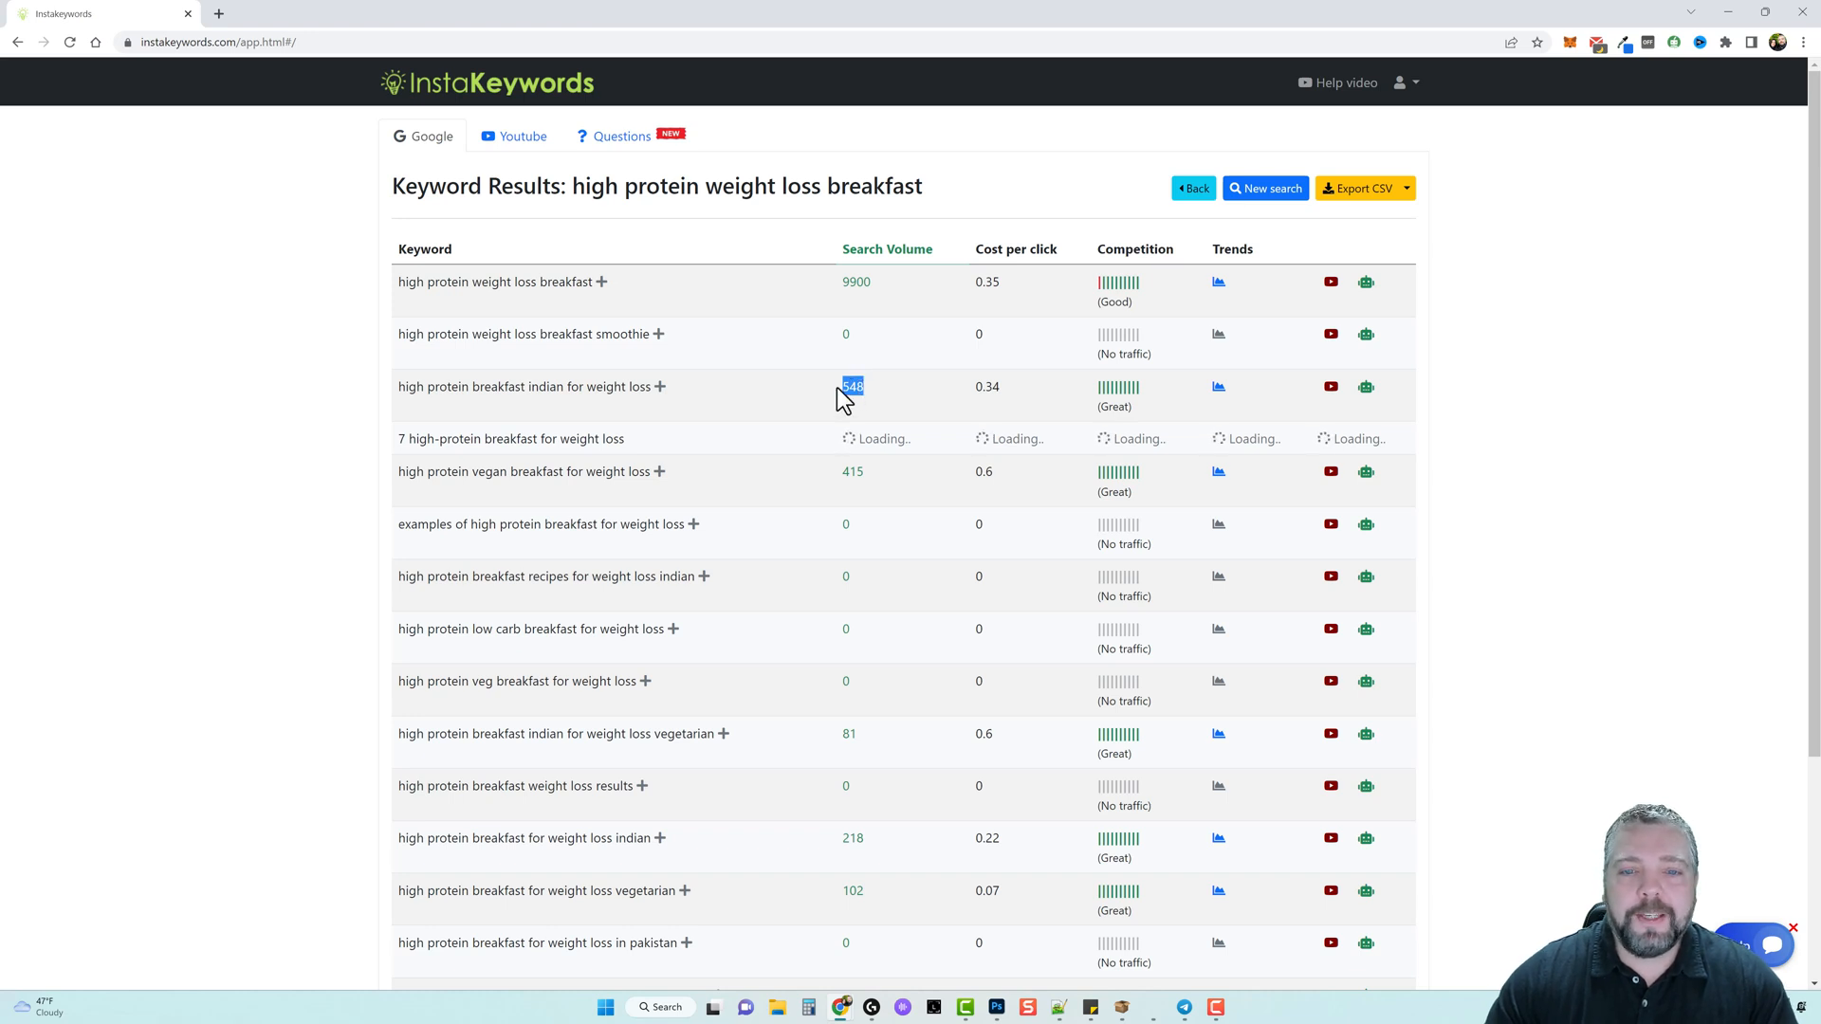
{"action": "mouse_move", "coordinate": [873, 401]}
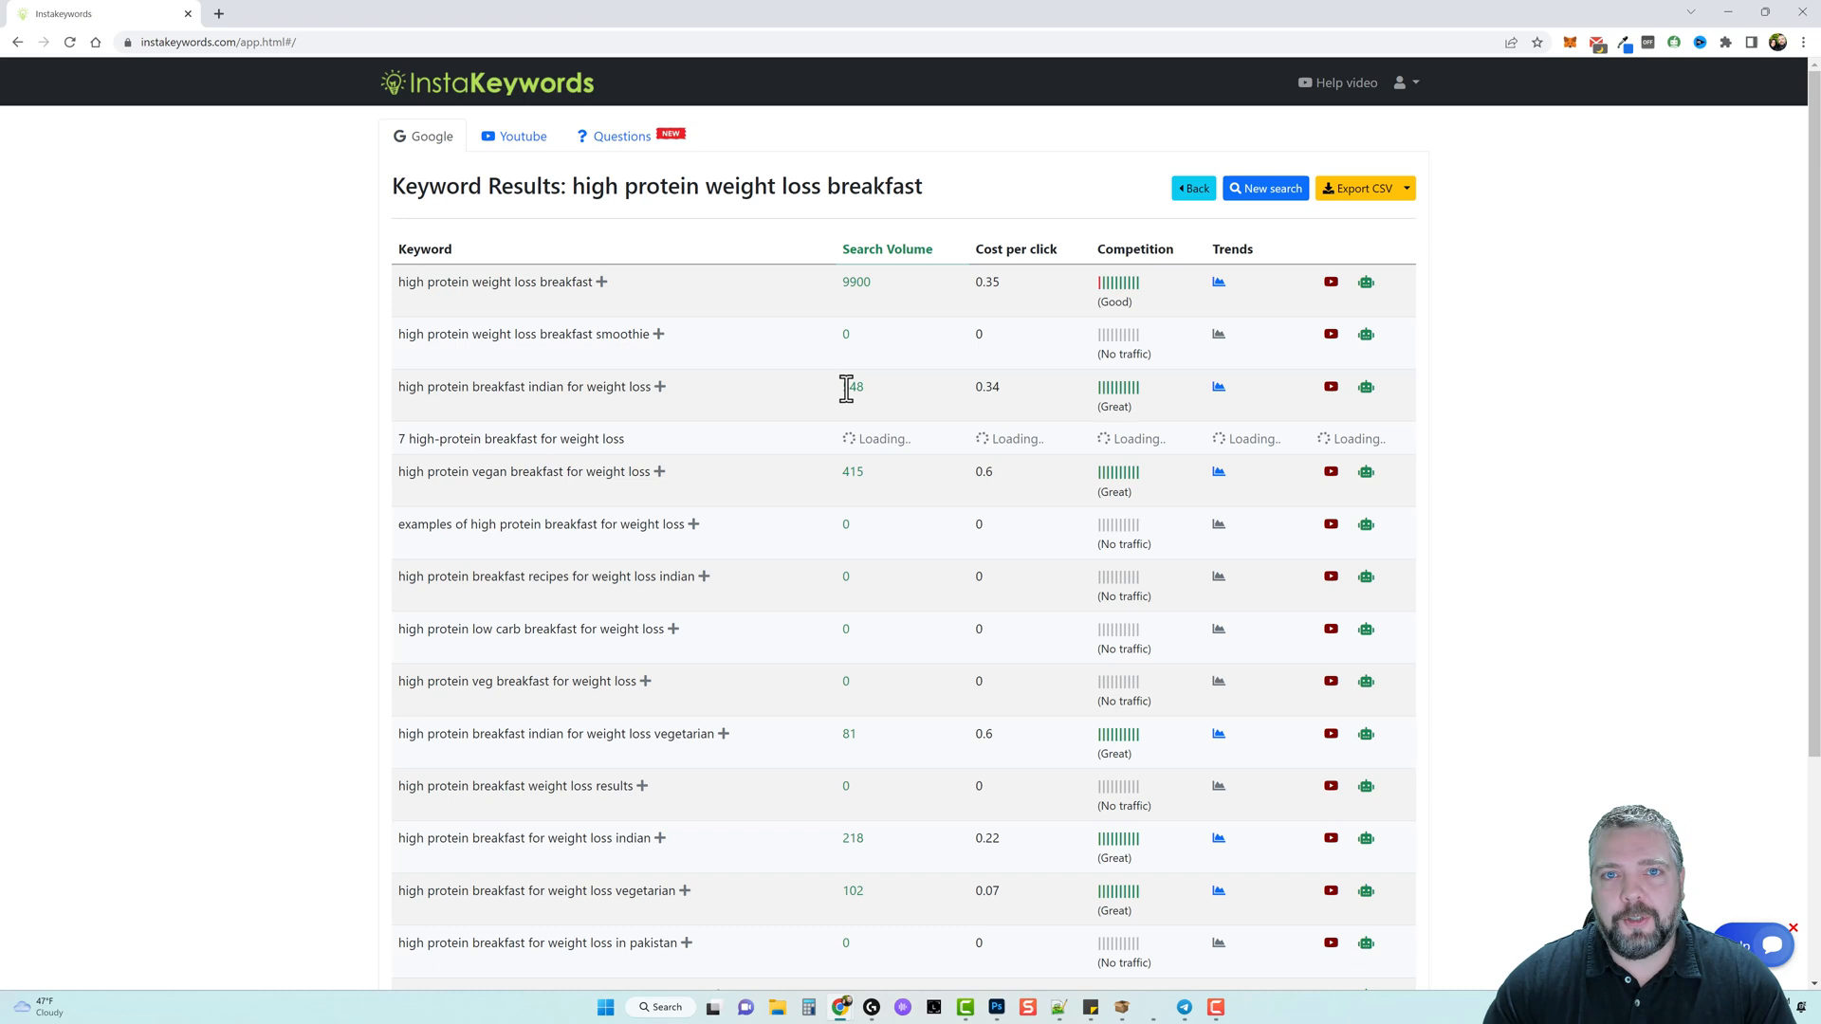
{"action": "double_click", "coordinate": [853, 386]}
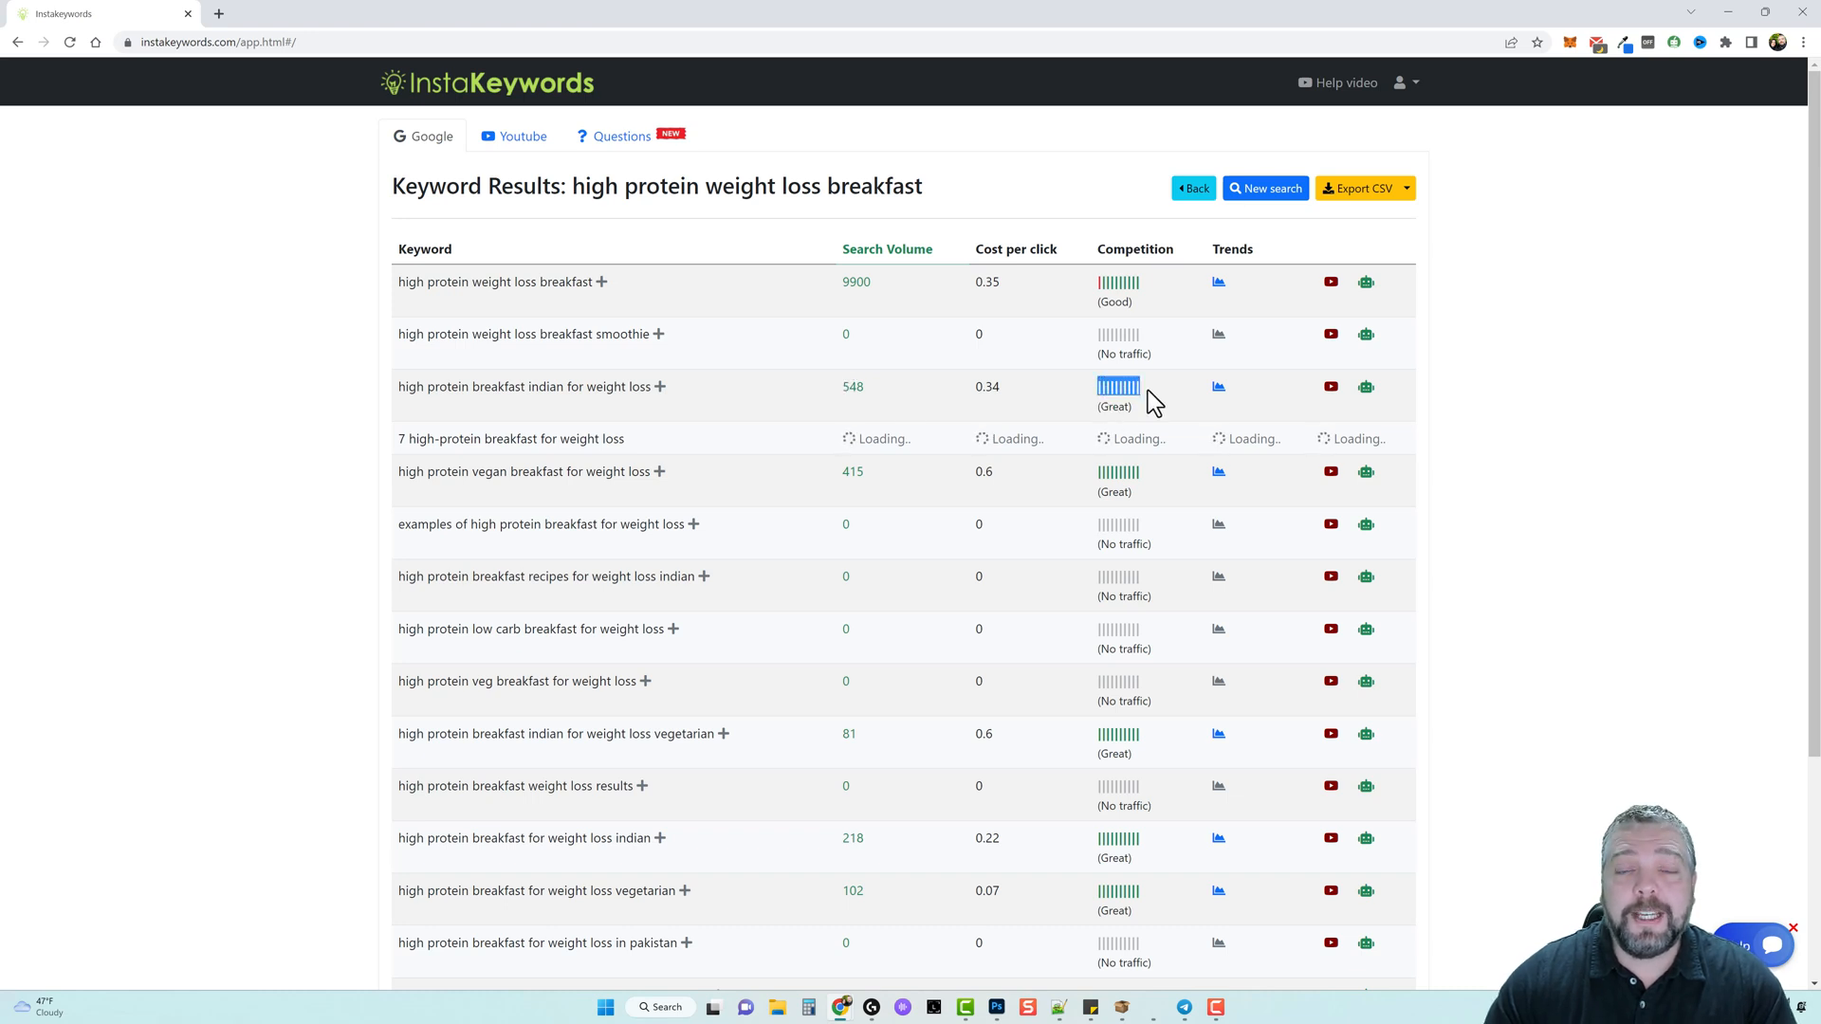
{"action": "mouse_move", "coordinate": [1164, 403]}
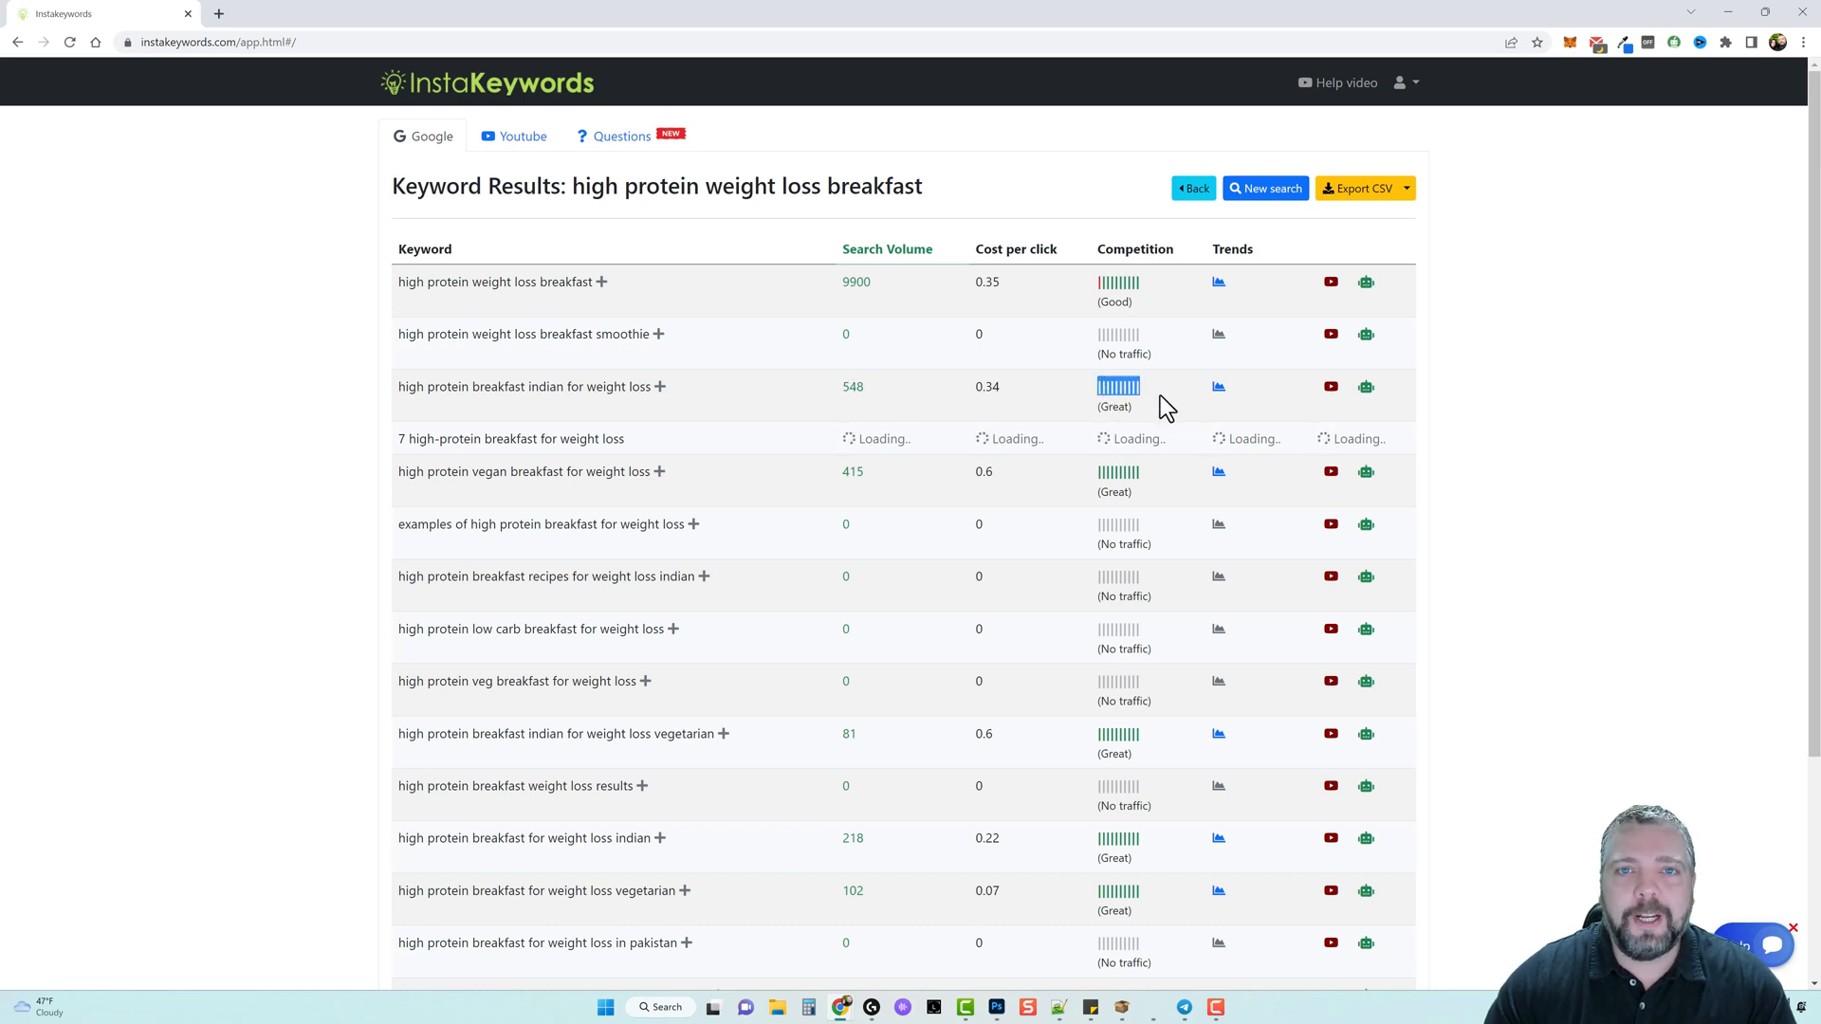
{"action": "double_click", "coordinate": [446, 471]}
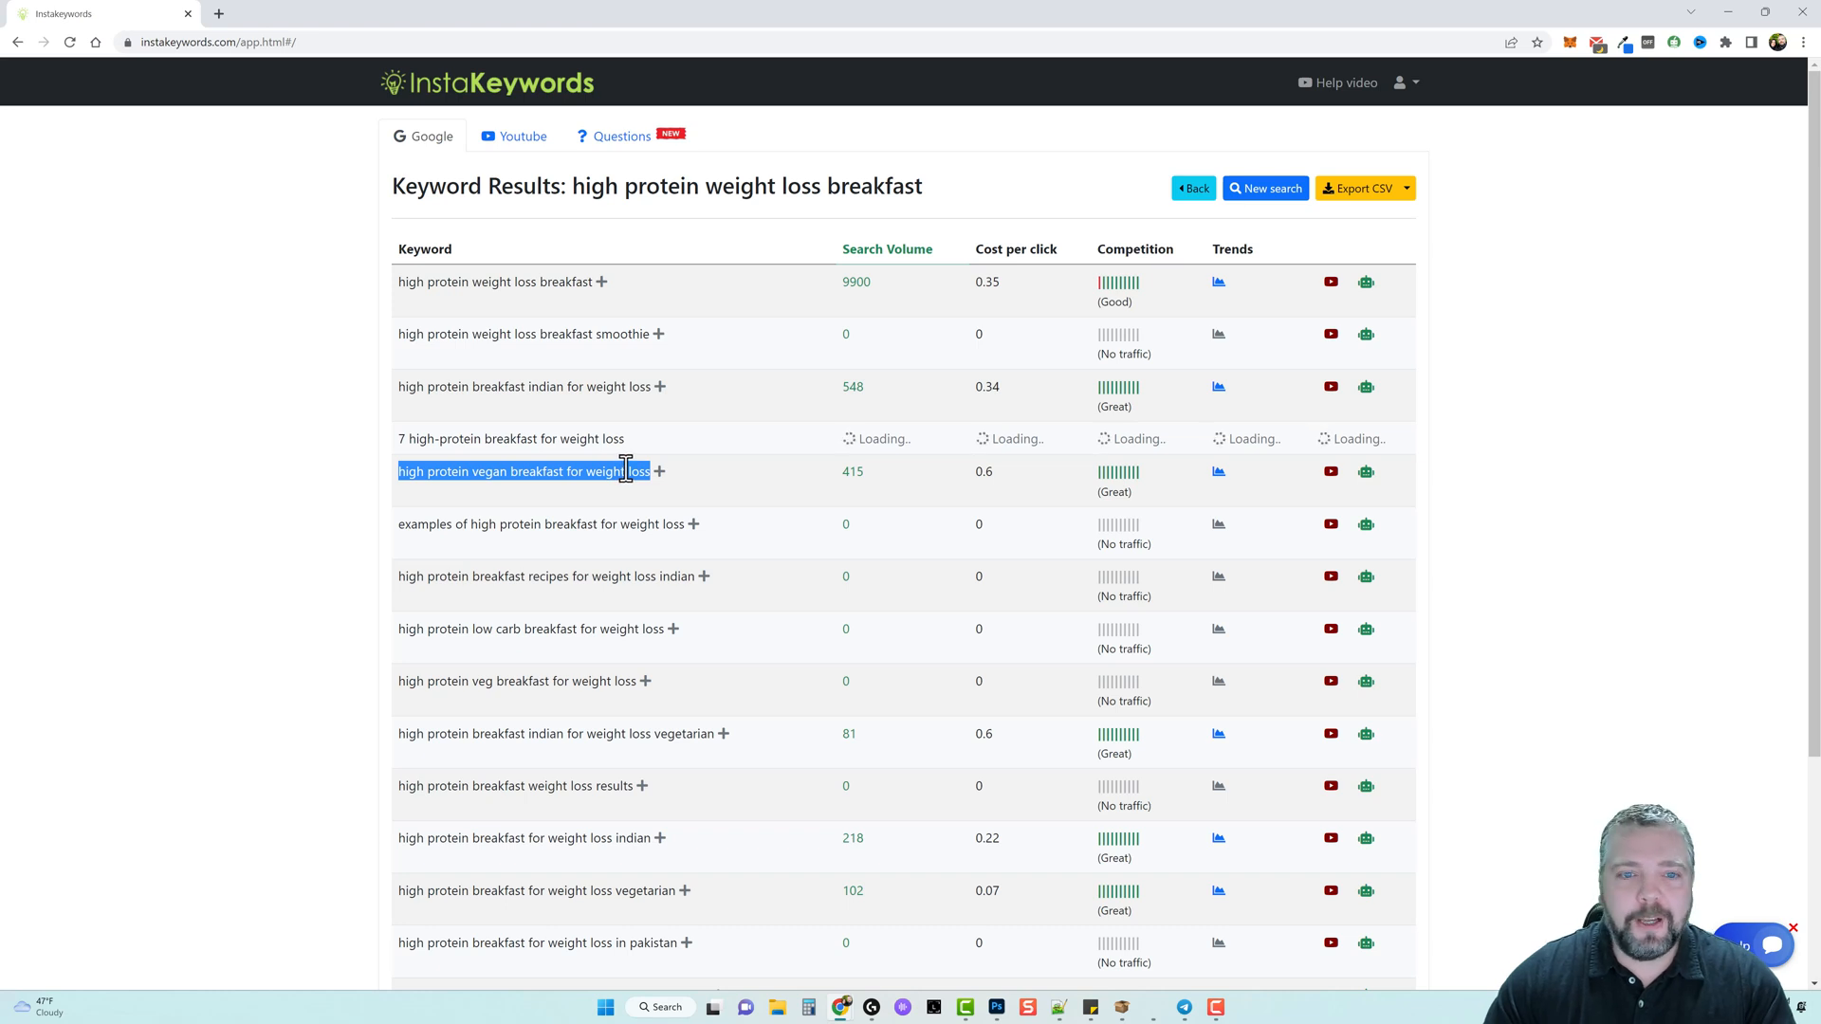
{"action": "mouse_move", "coordinate": [817, 485]}
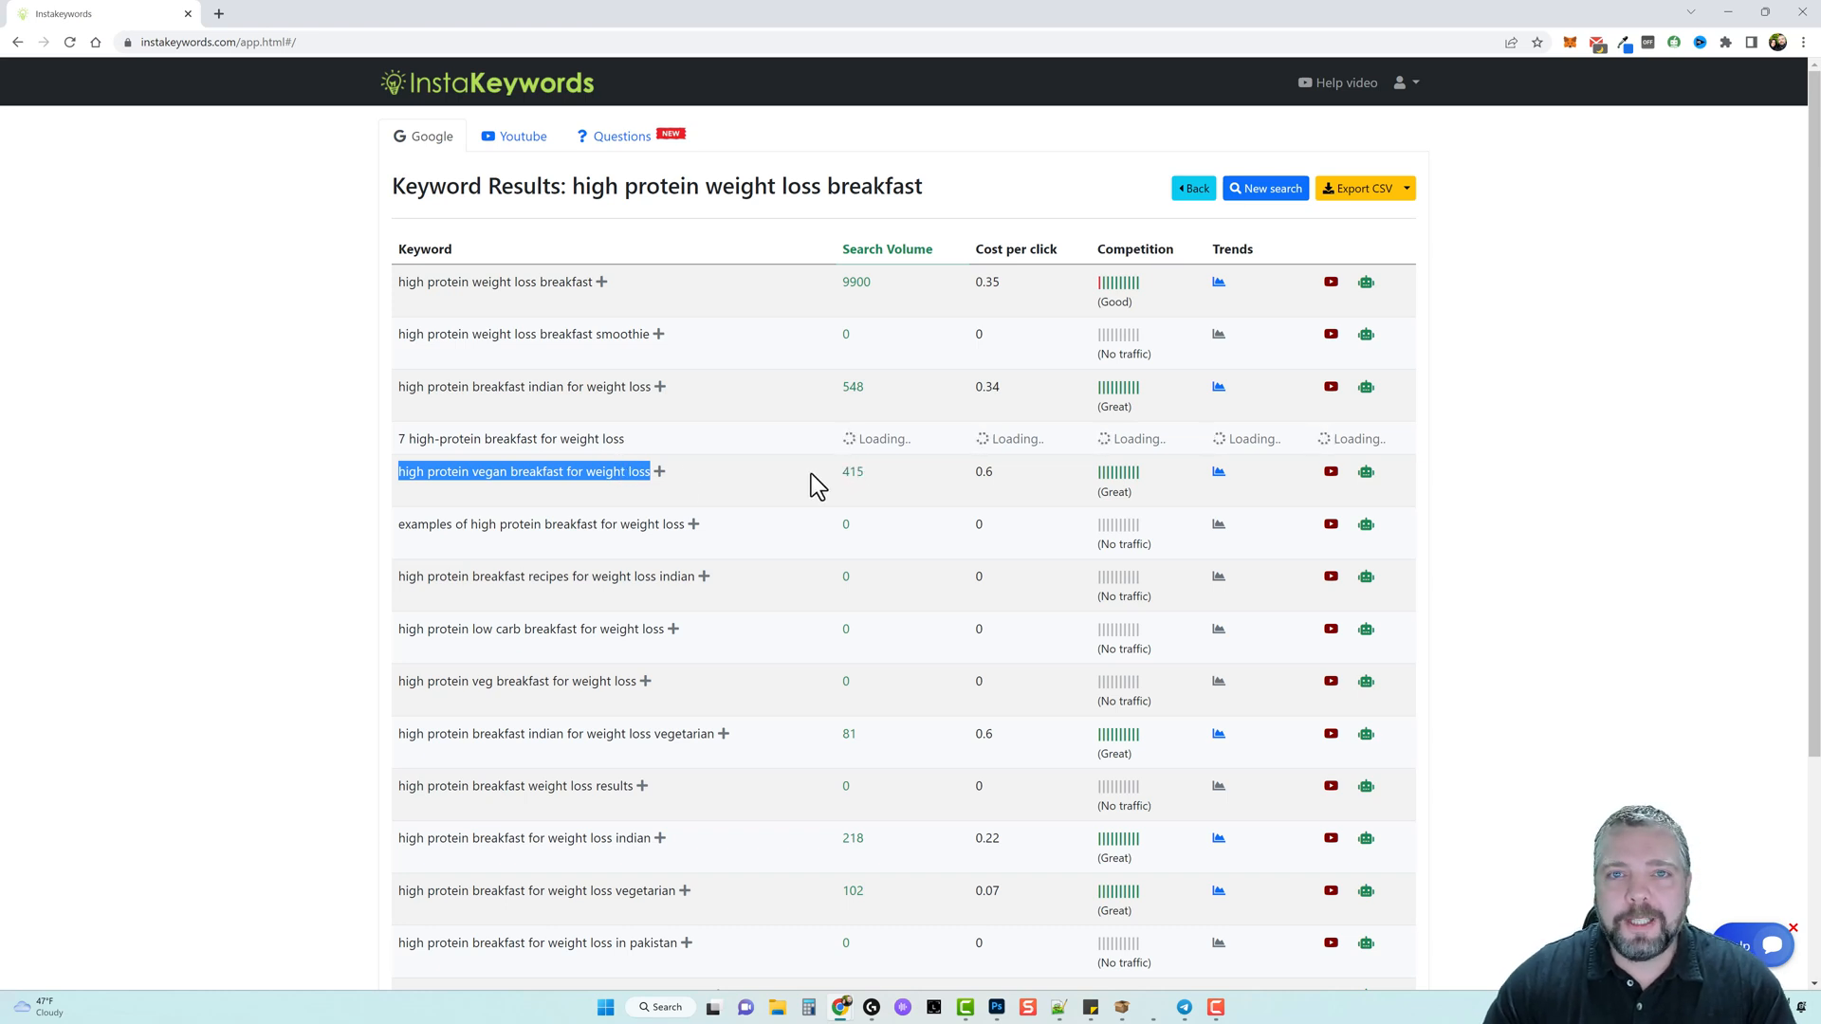
{"action": "scroll", "scroll_direction": "down", "scroll_amount": 3}
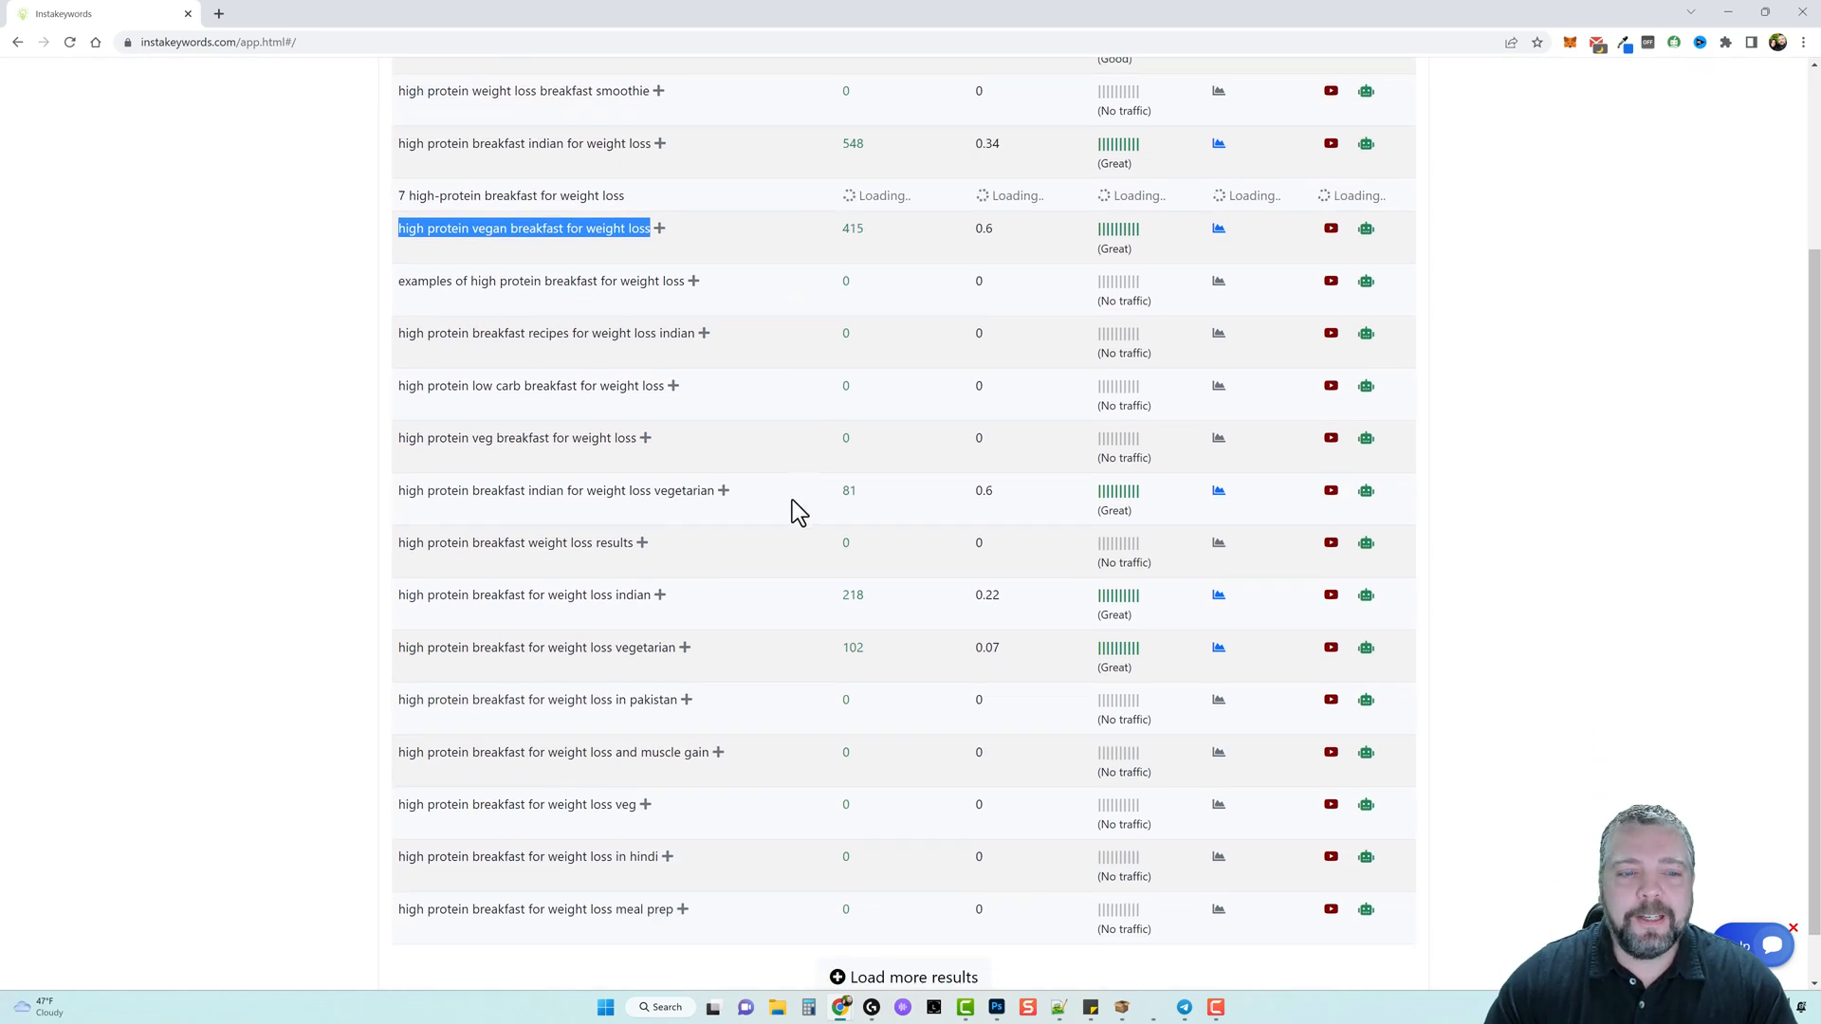
{"action": "scroll", "scroll_direction": "down", "scroll_amount": 3}
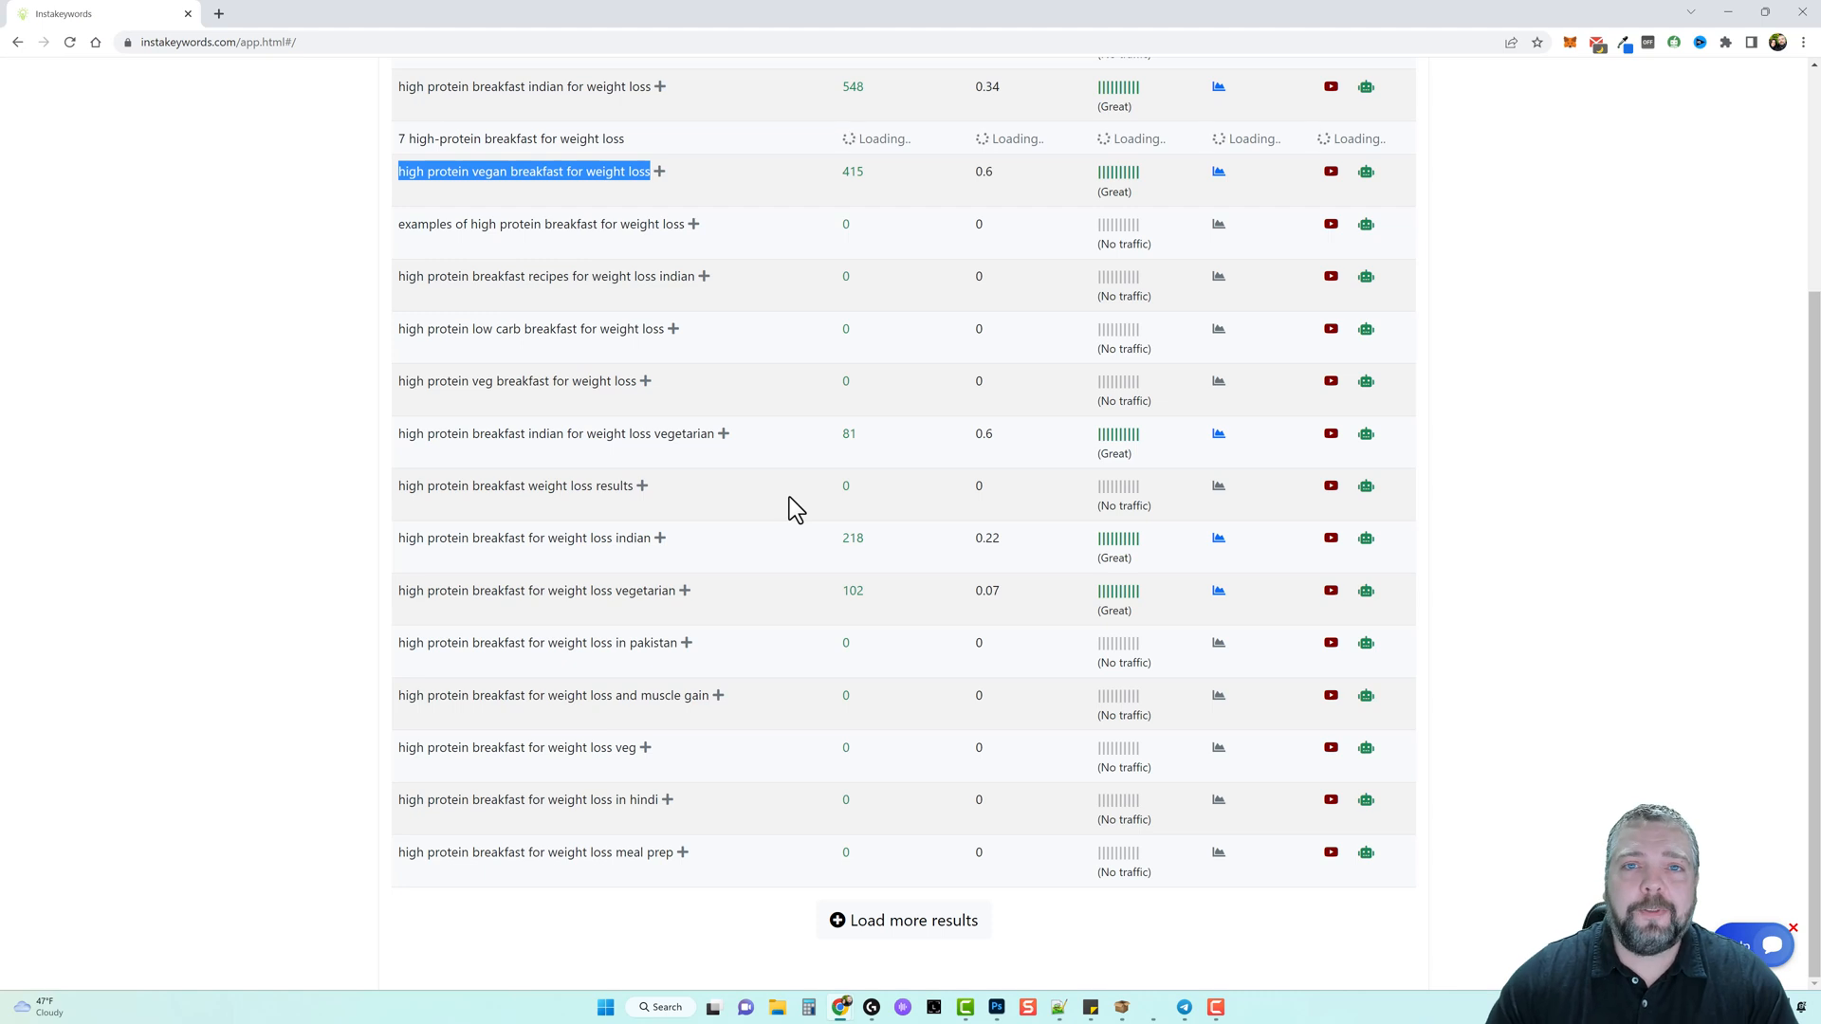
{"action": "mouse_move", "coordinate": [780, 348]}
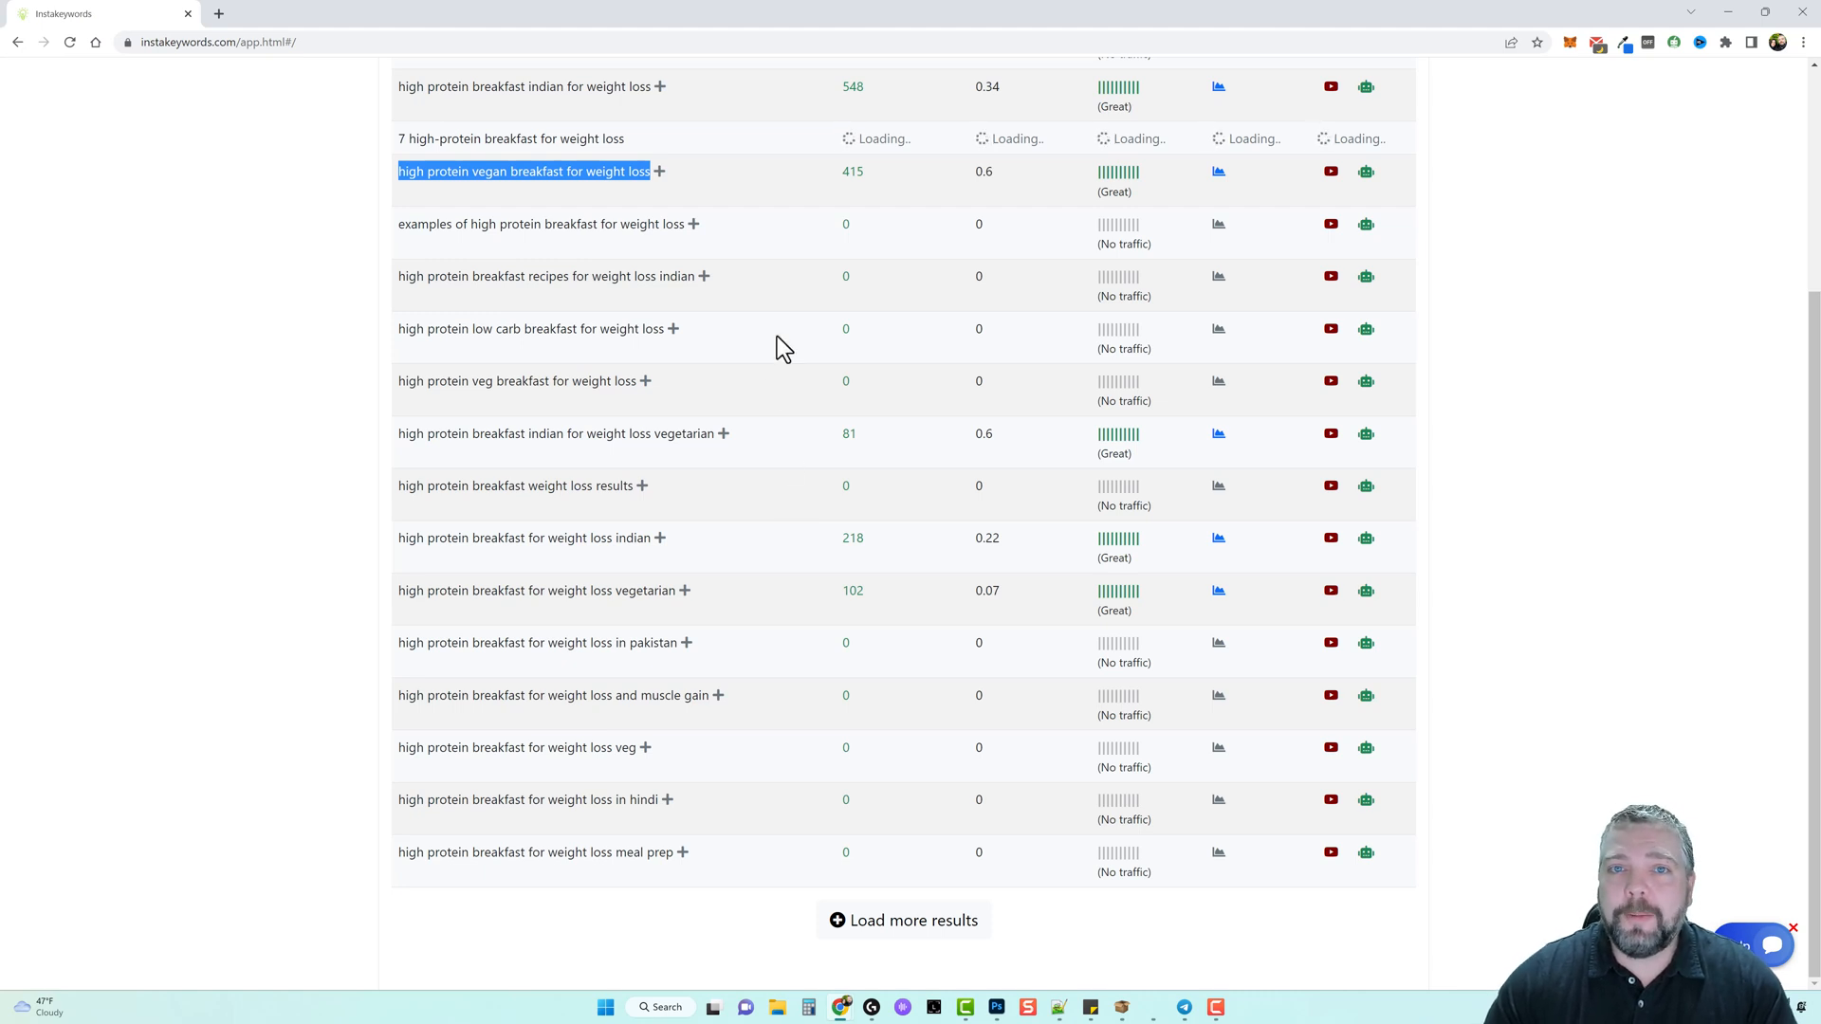
{"action": "mouse_move", "coordinate": [767, 316]}
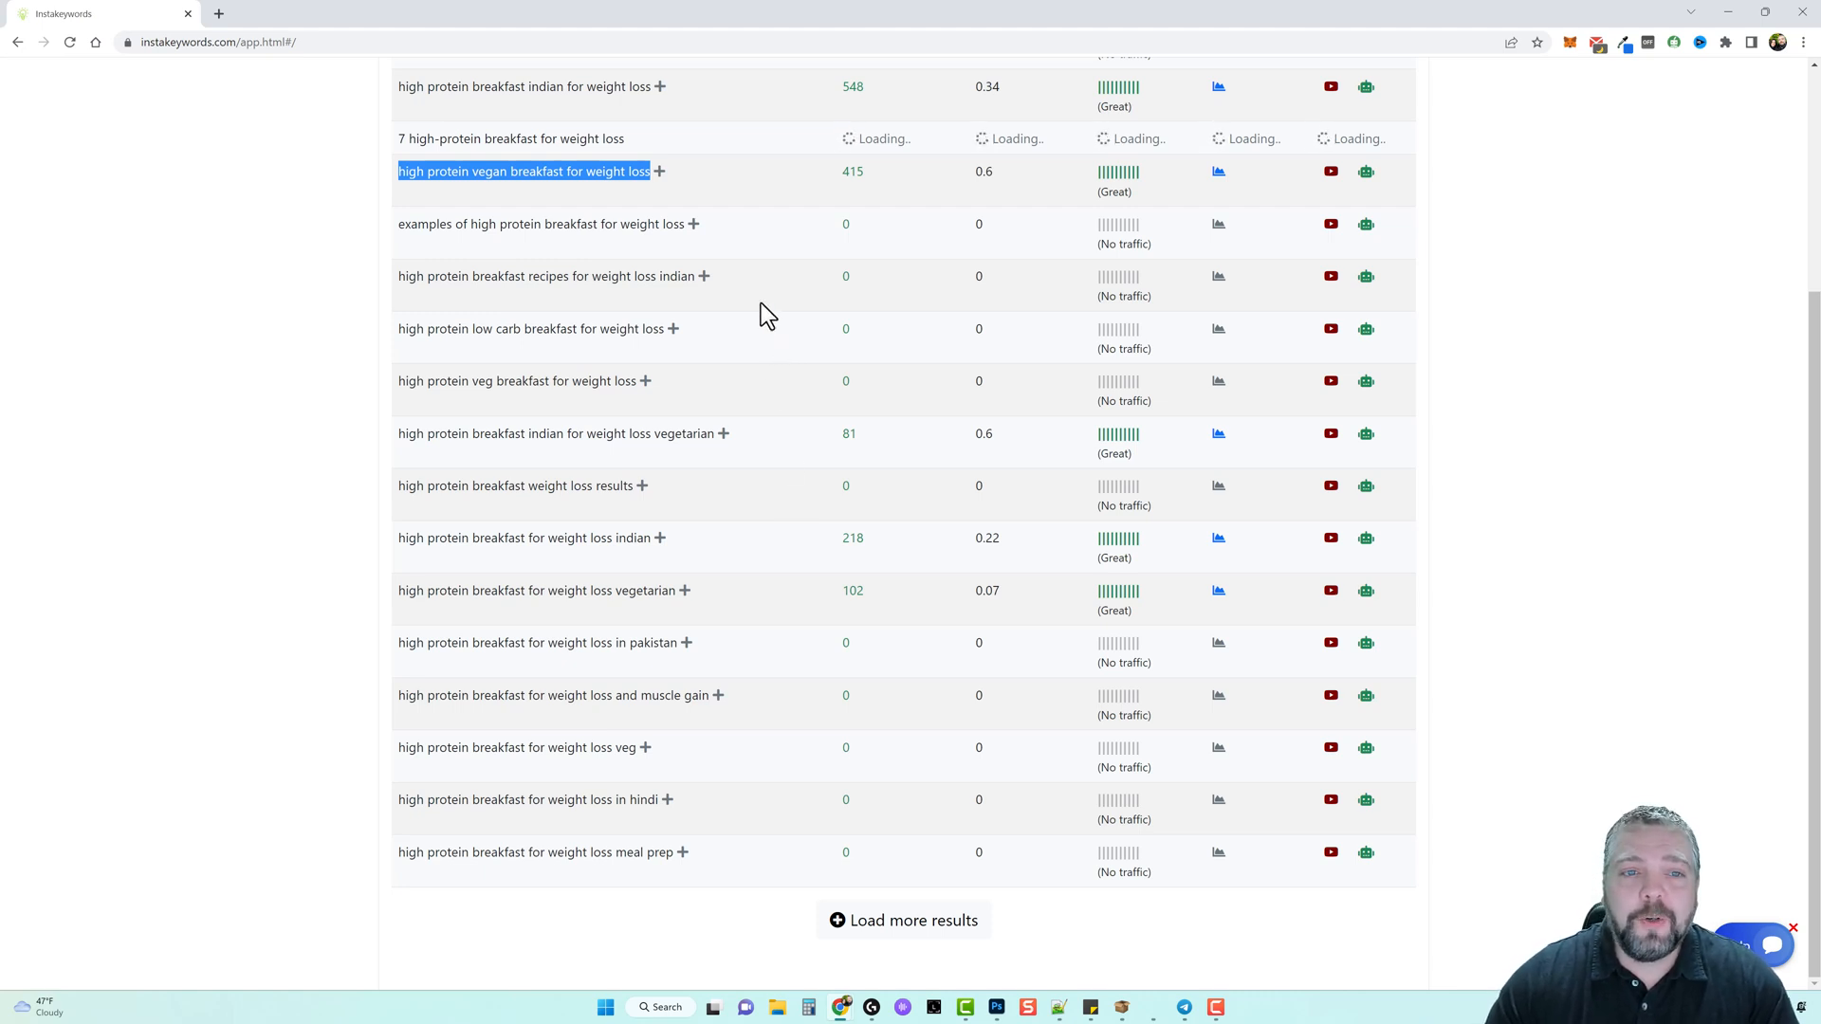
{"action": "mouse_move", "coordinate": [778, 275]}
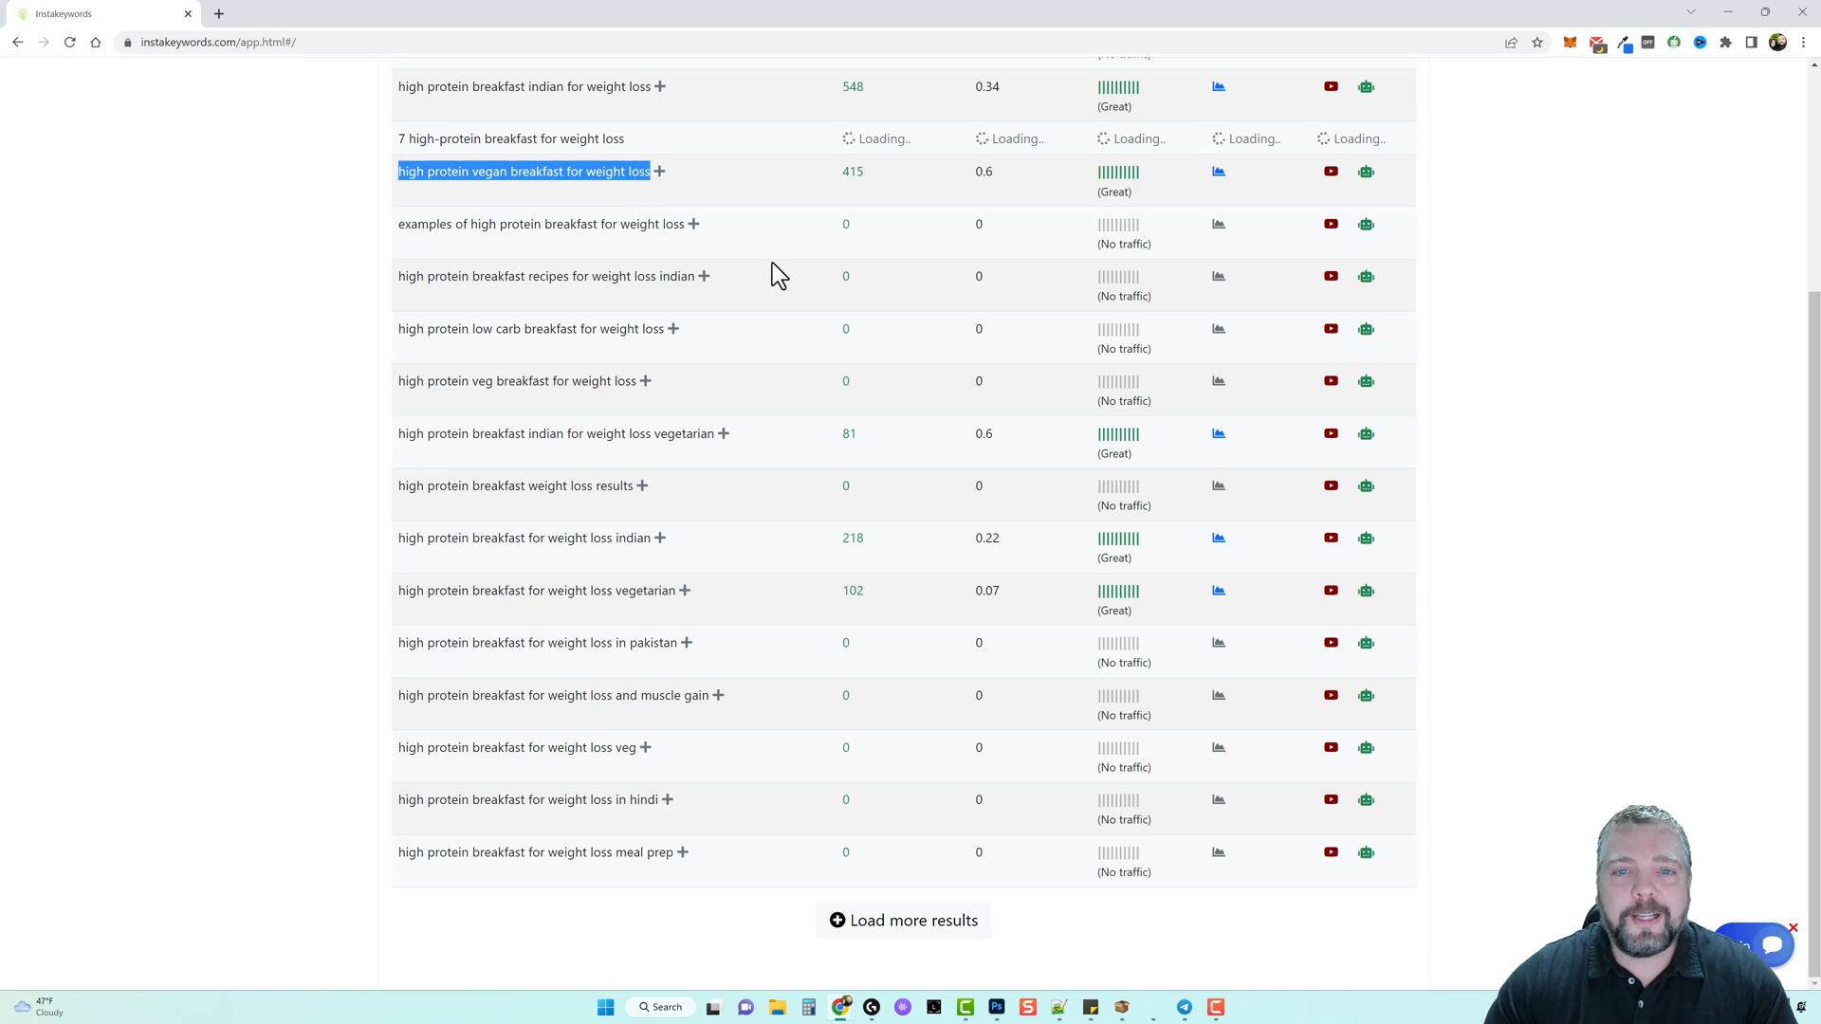
{"action": "mouse_move", "coordinate": [789, 514]}
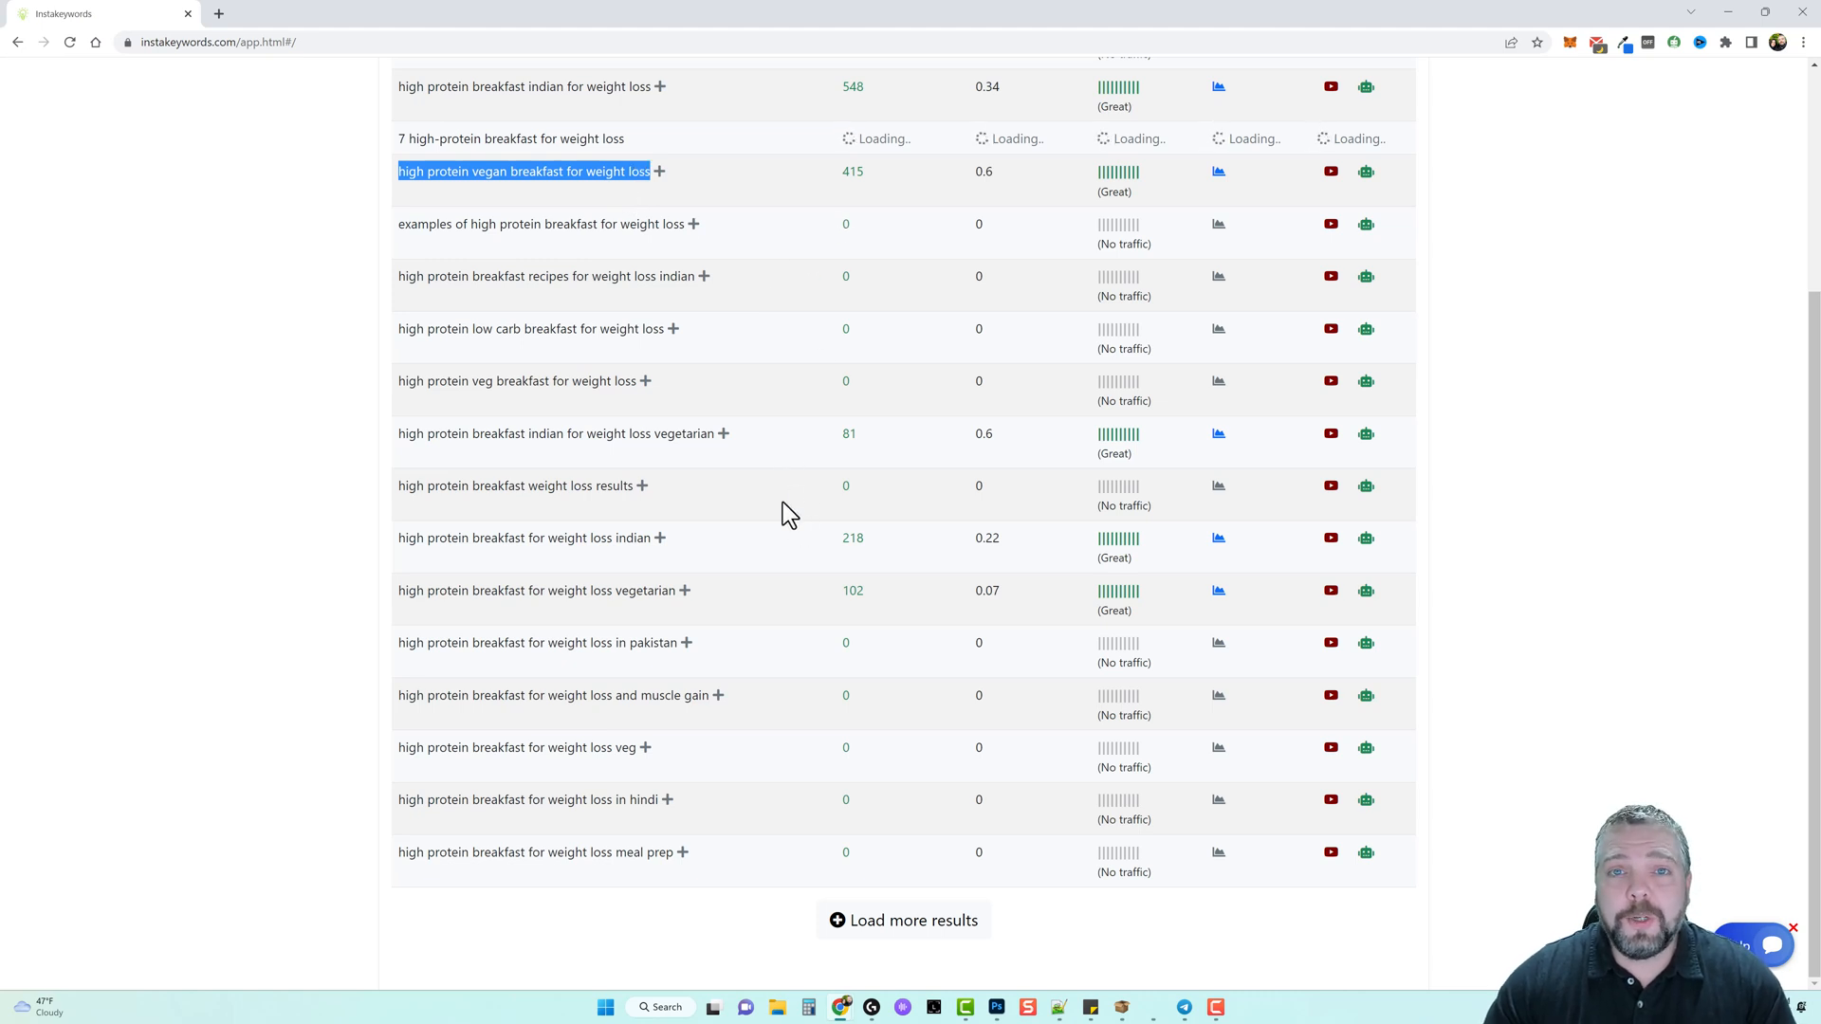
{"action": "mouse_move", "coordinate": [777, 508]}
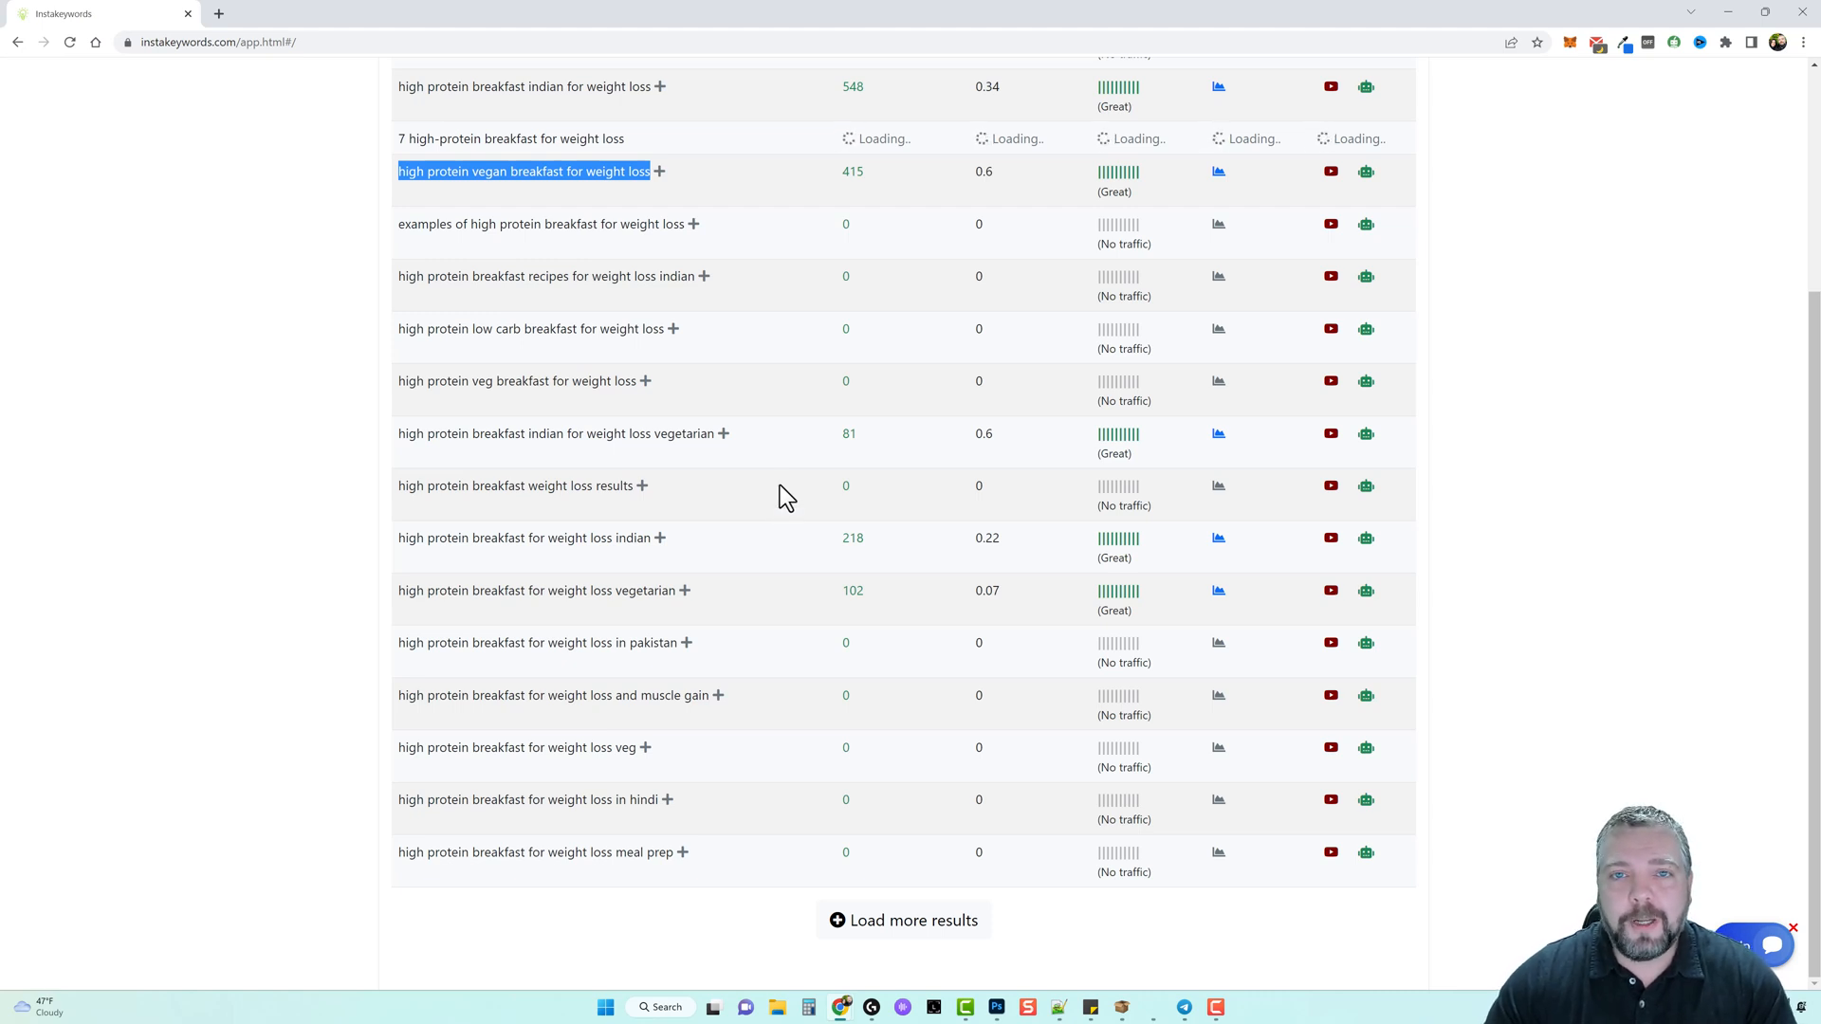
{"action": "mouse_move", "coordinate": [689, 213]}
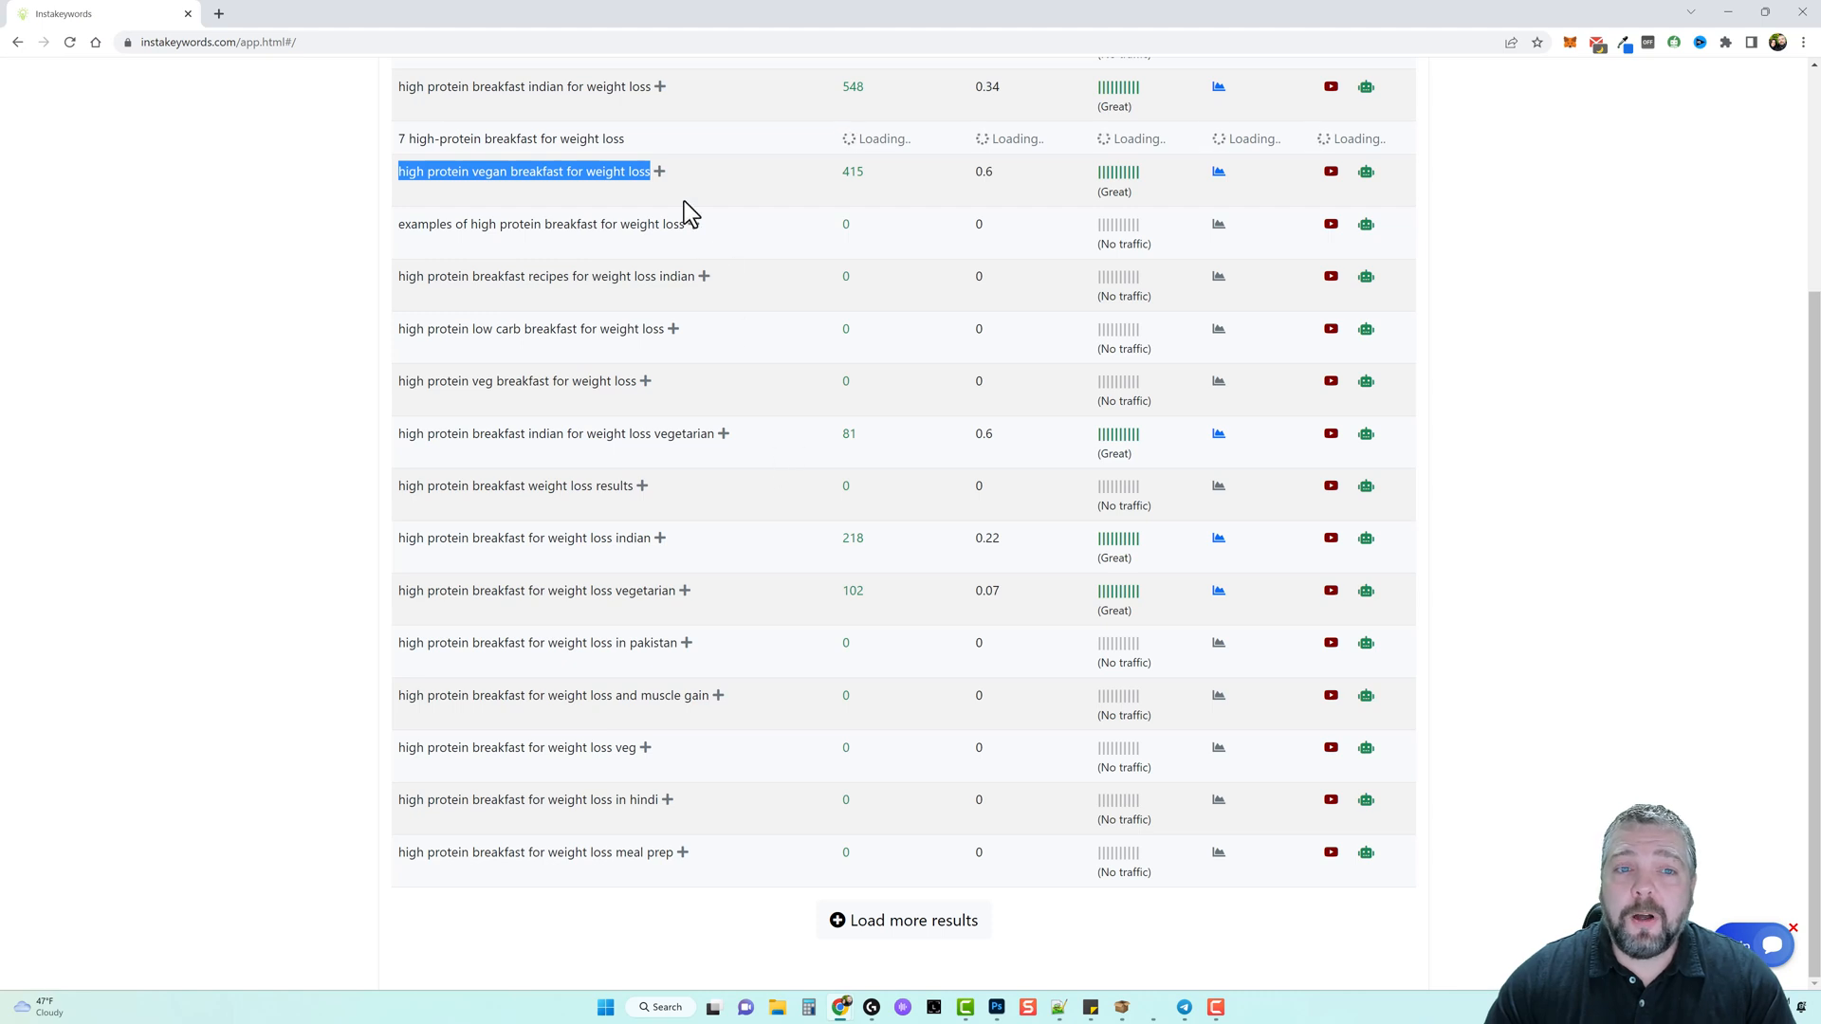
{"action": "mouse_move", "coordinate": [799, 509]}
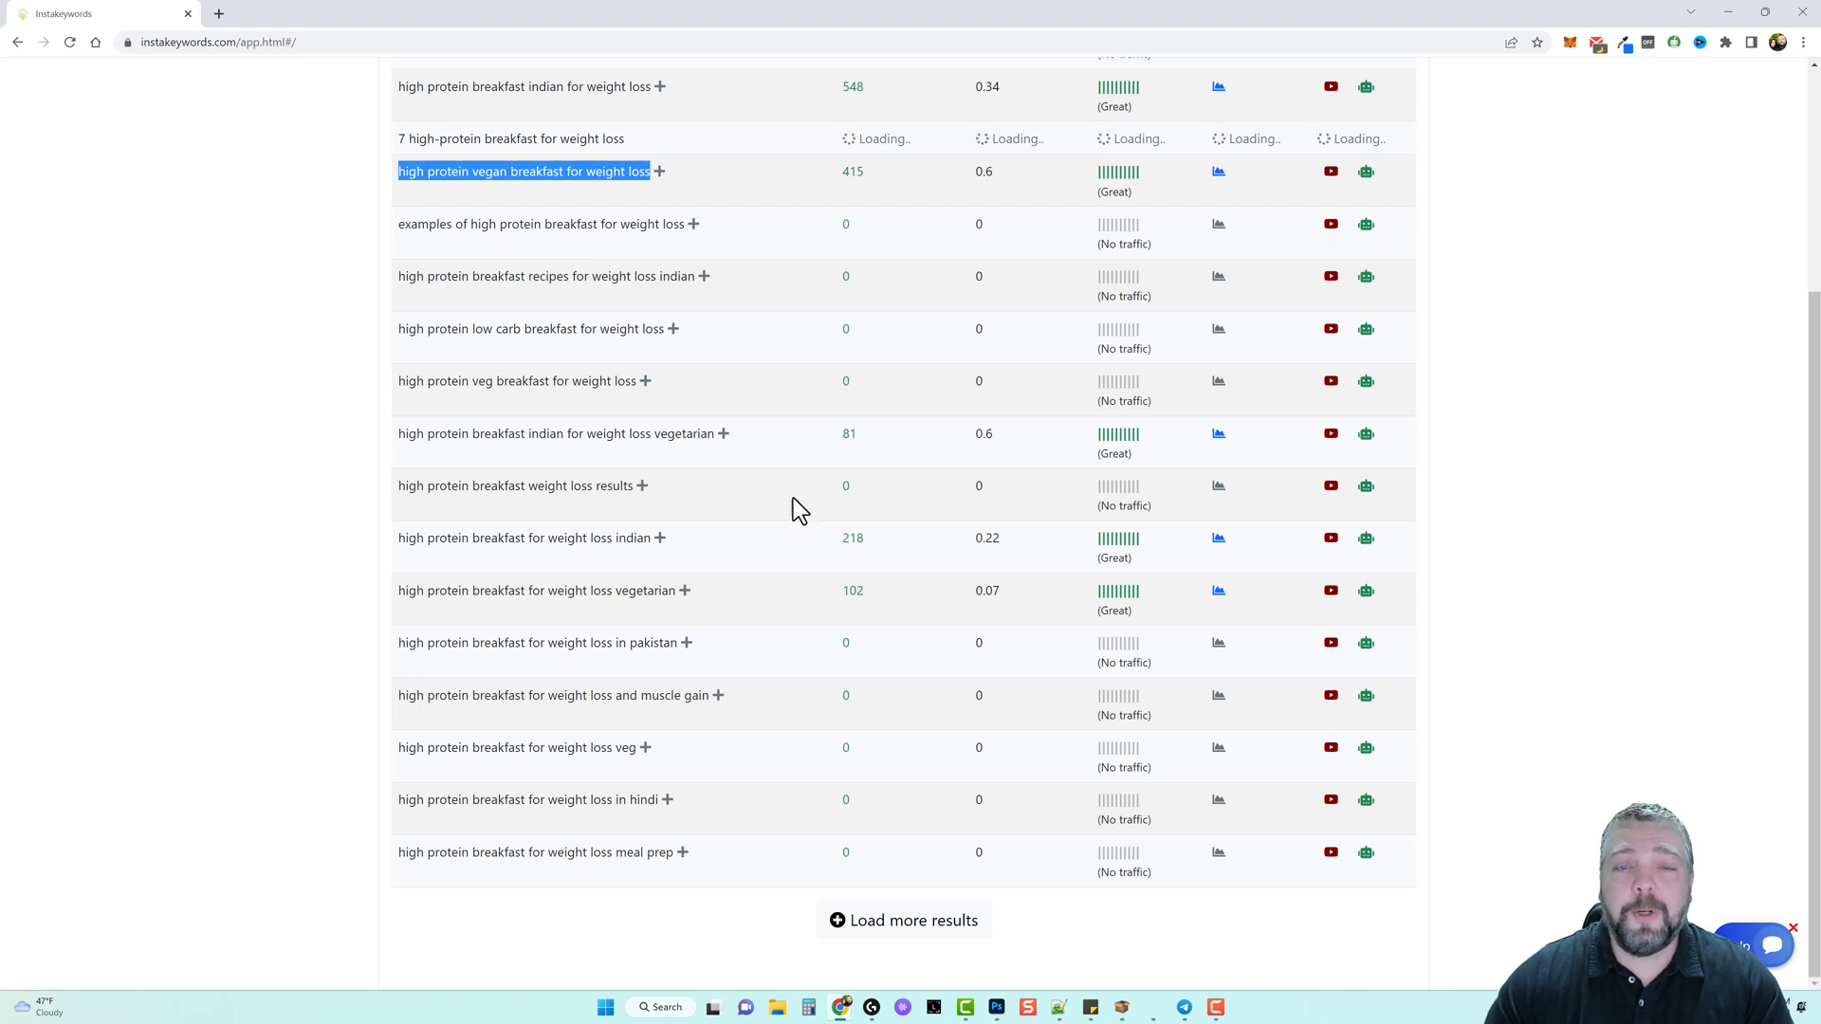
{"action": "mouse_move", "coordinate": [751, 554]}
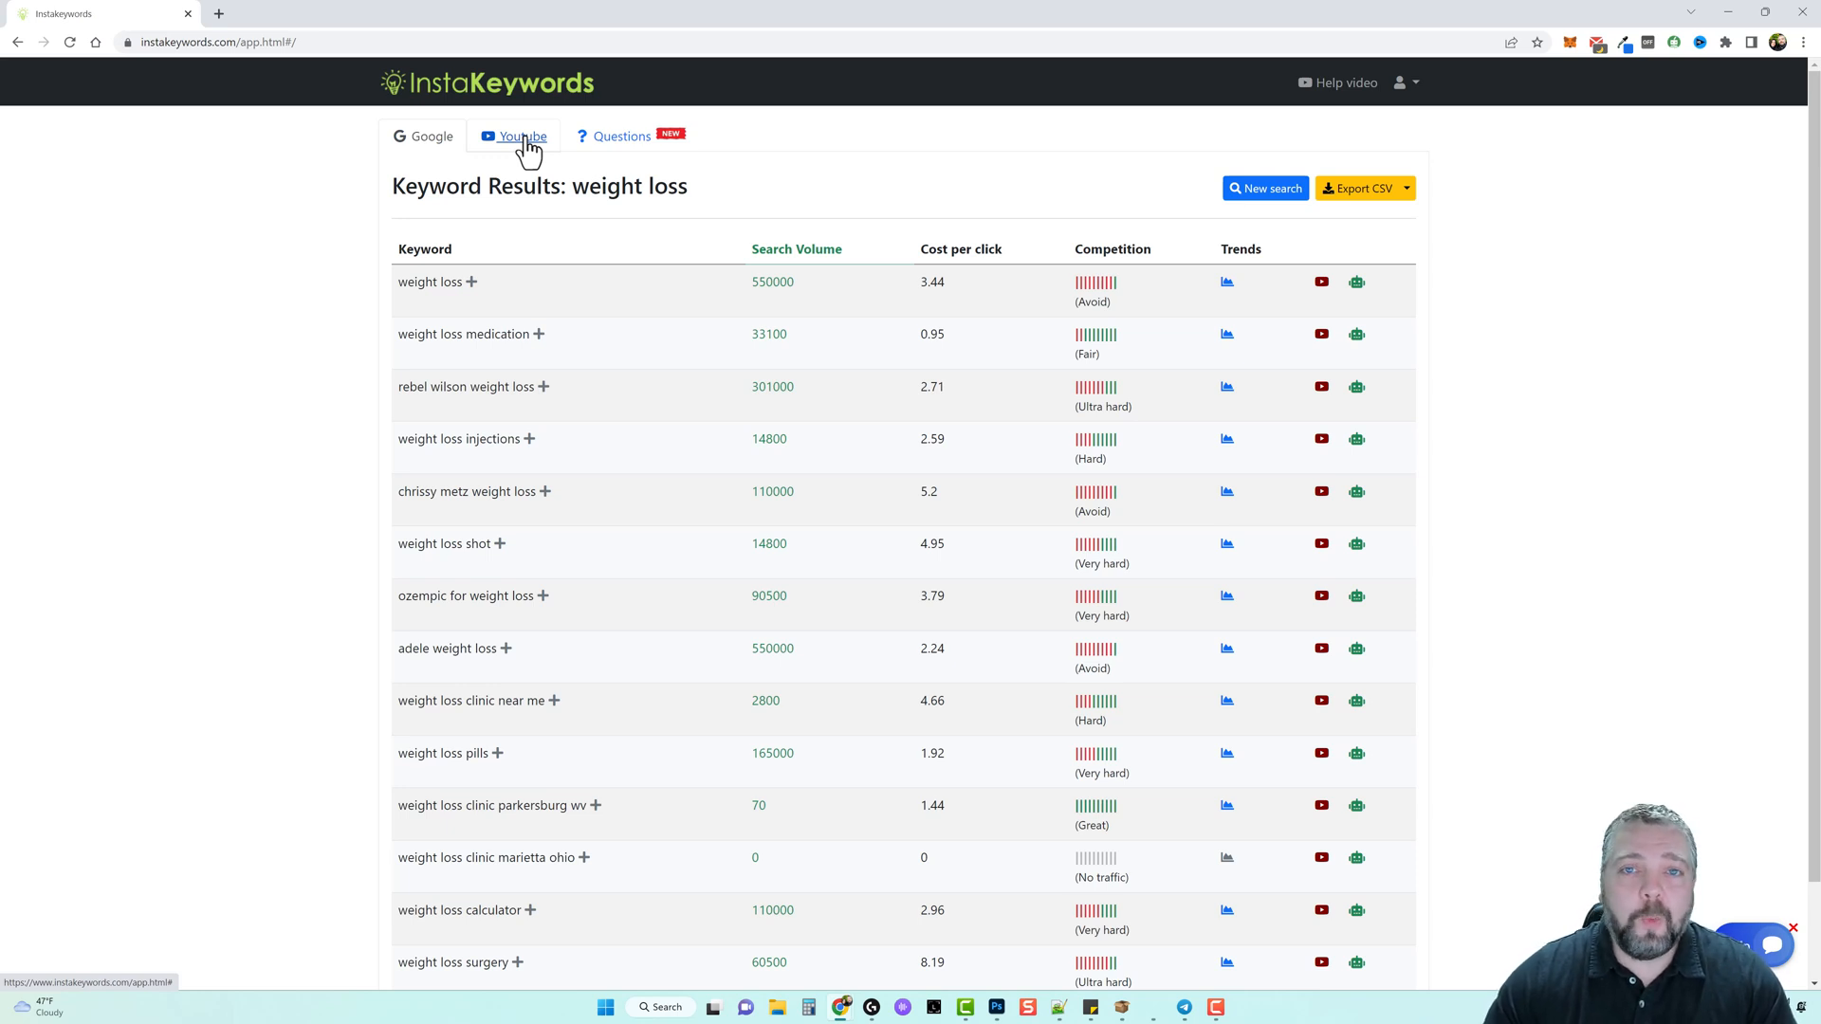
{"action": "mouse_move", "coordinate": [549, 238]}
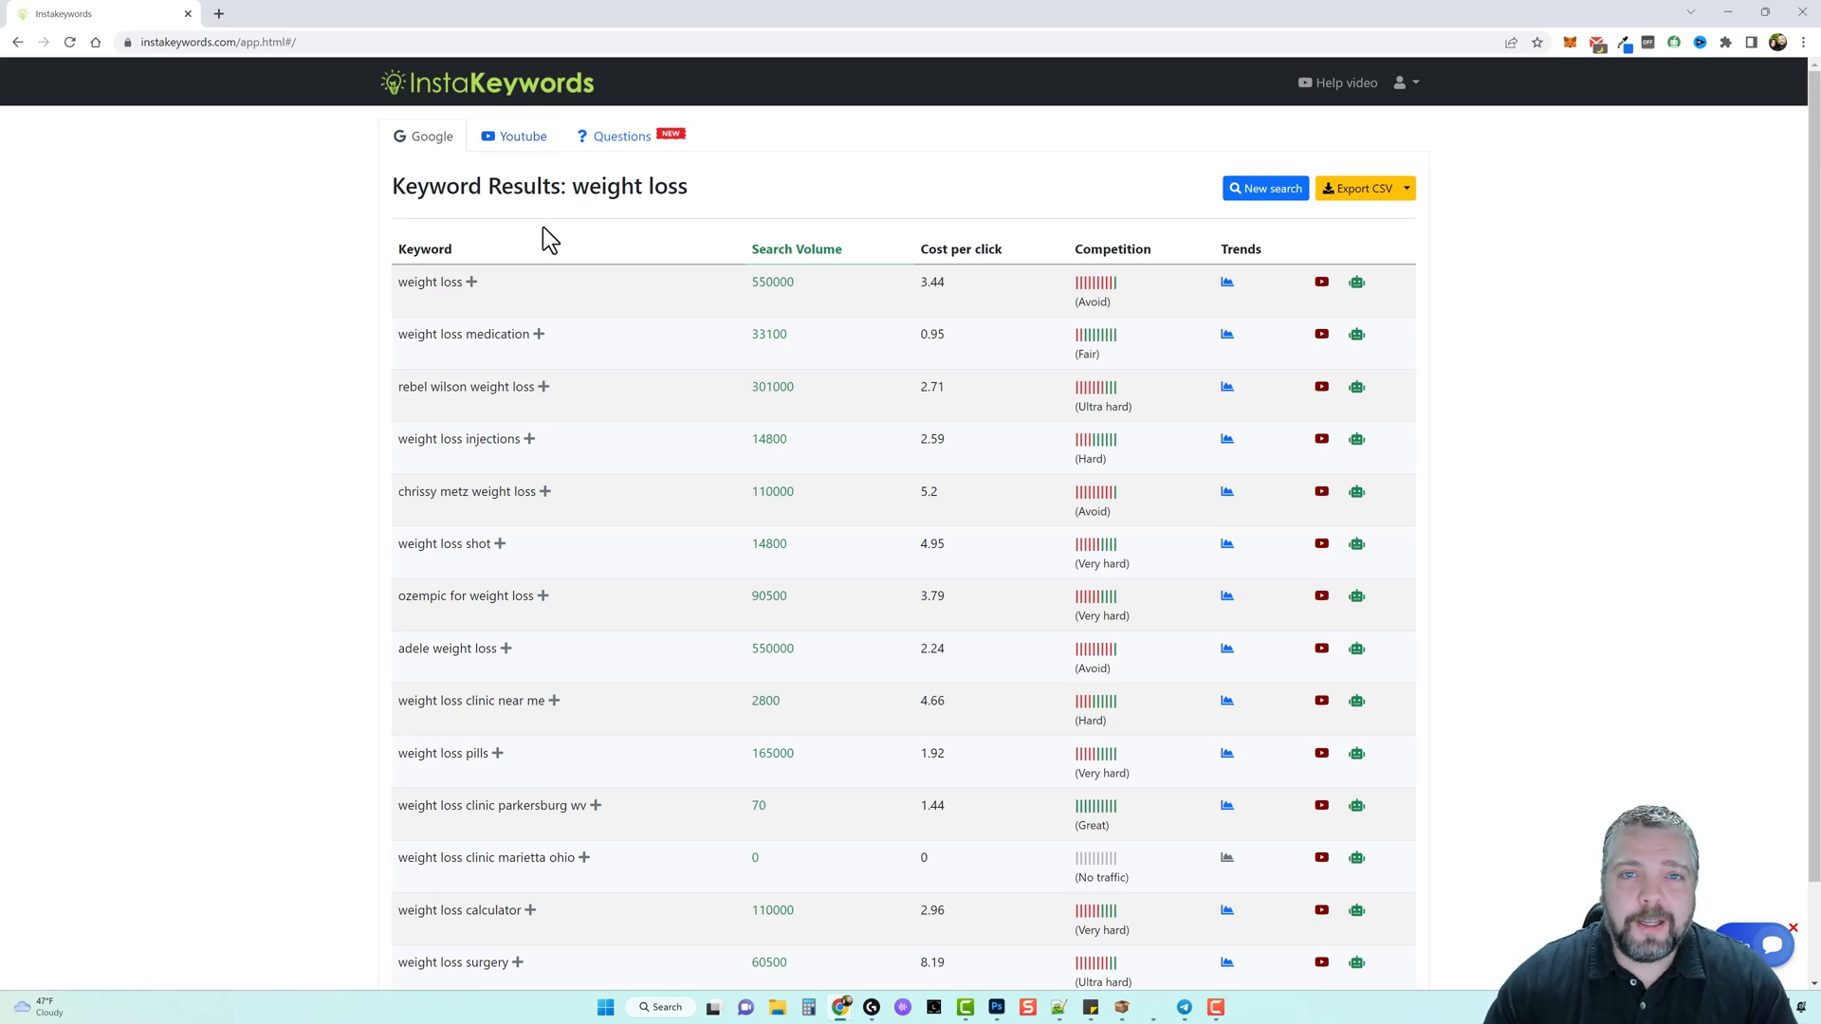
{"action": "mouse_move", "coordinate": [429, 139]}
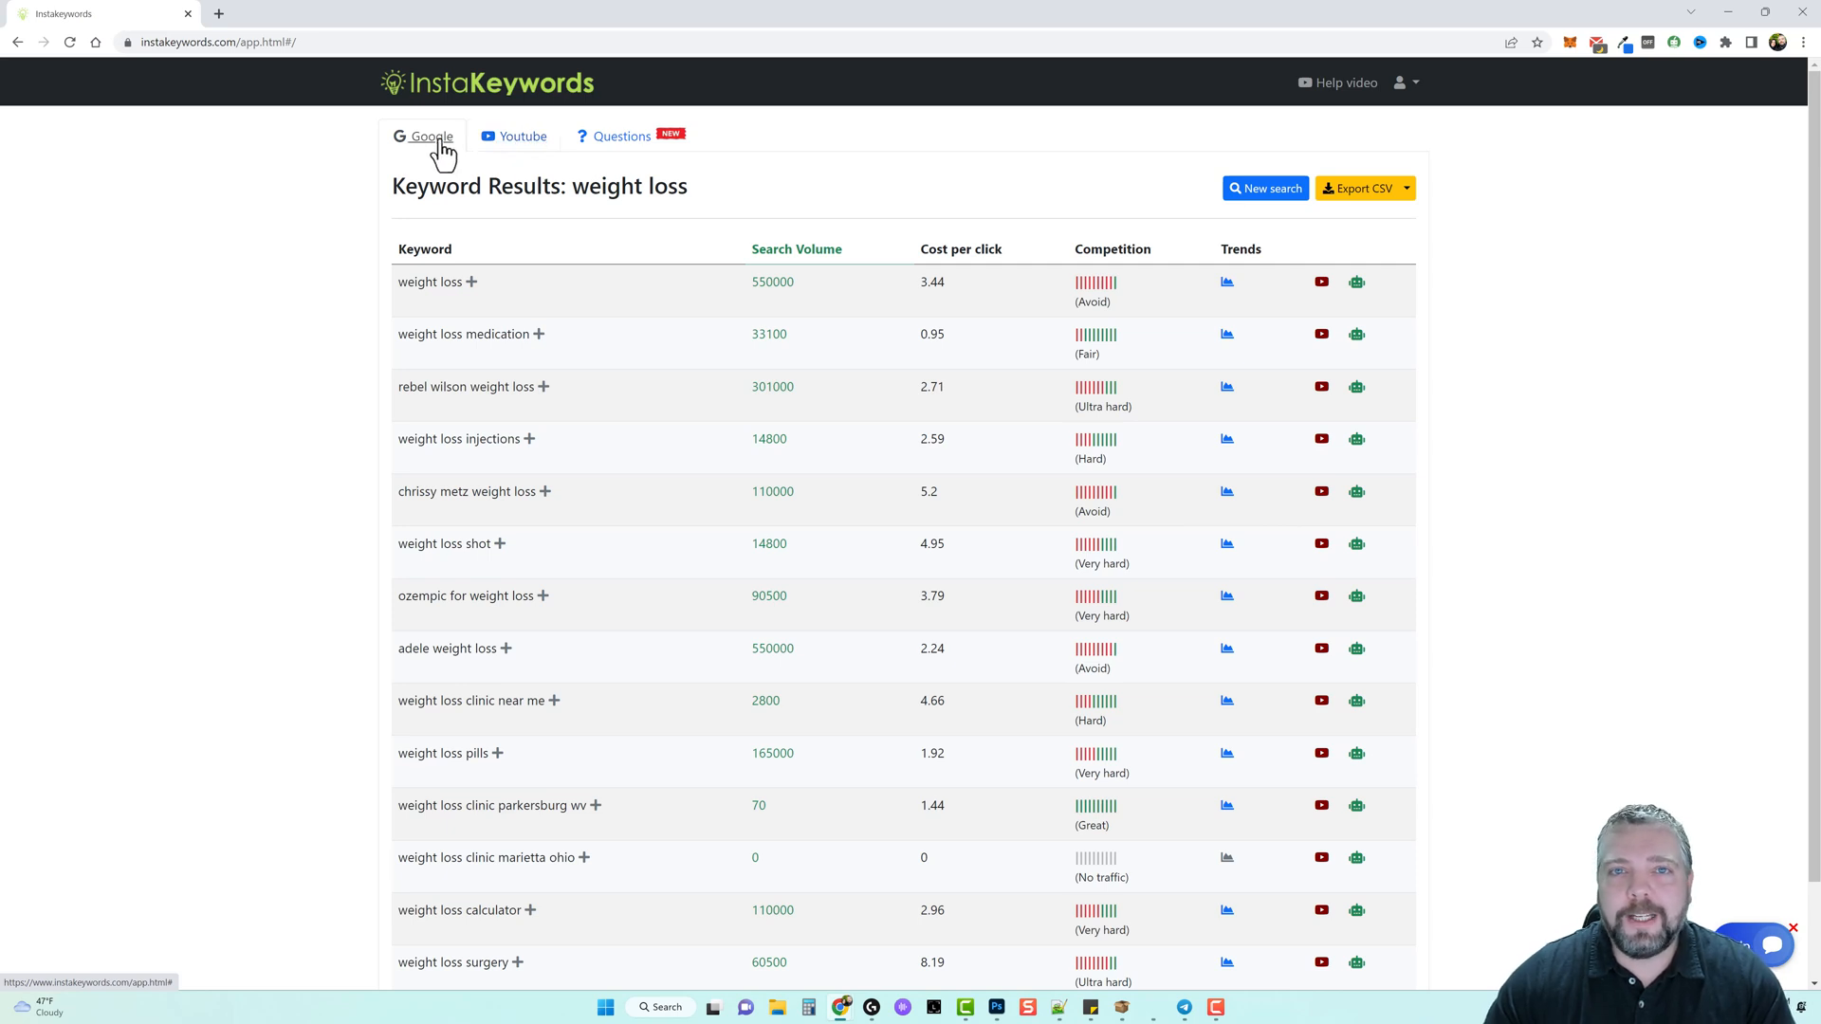
{"action": "mouse_move", "coordinate": [436, 183]}
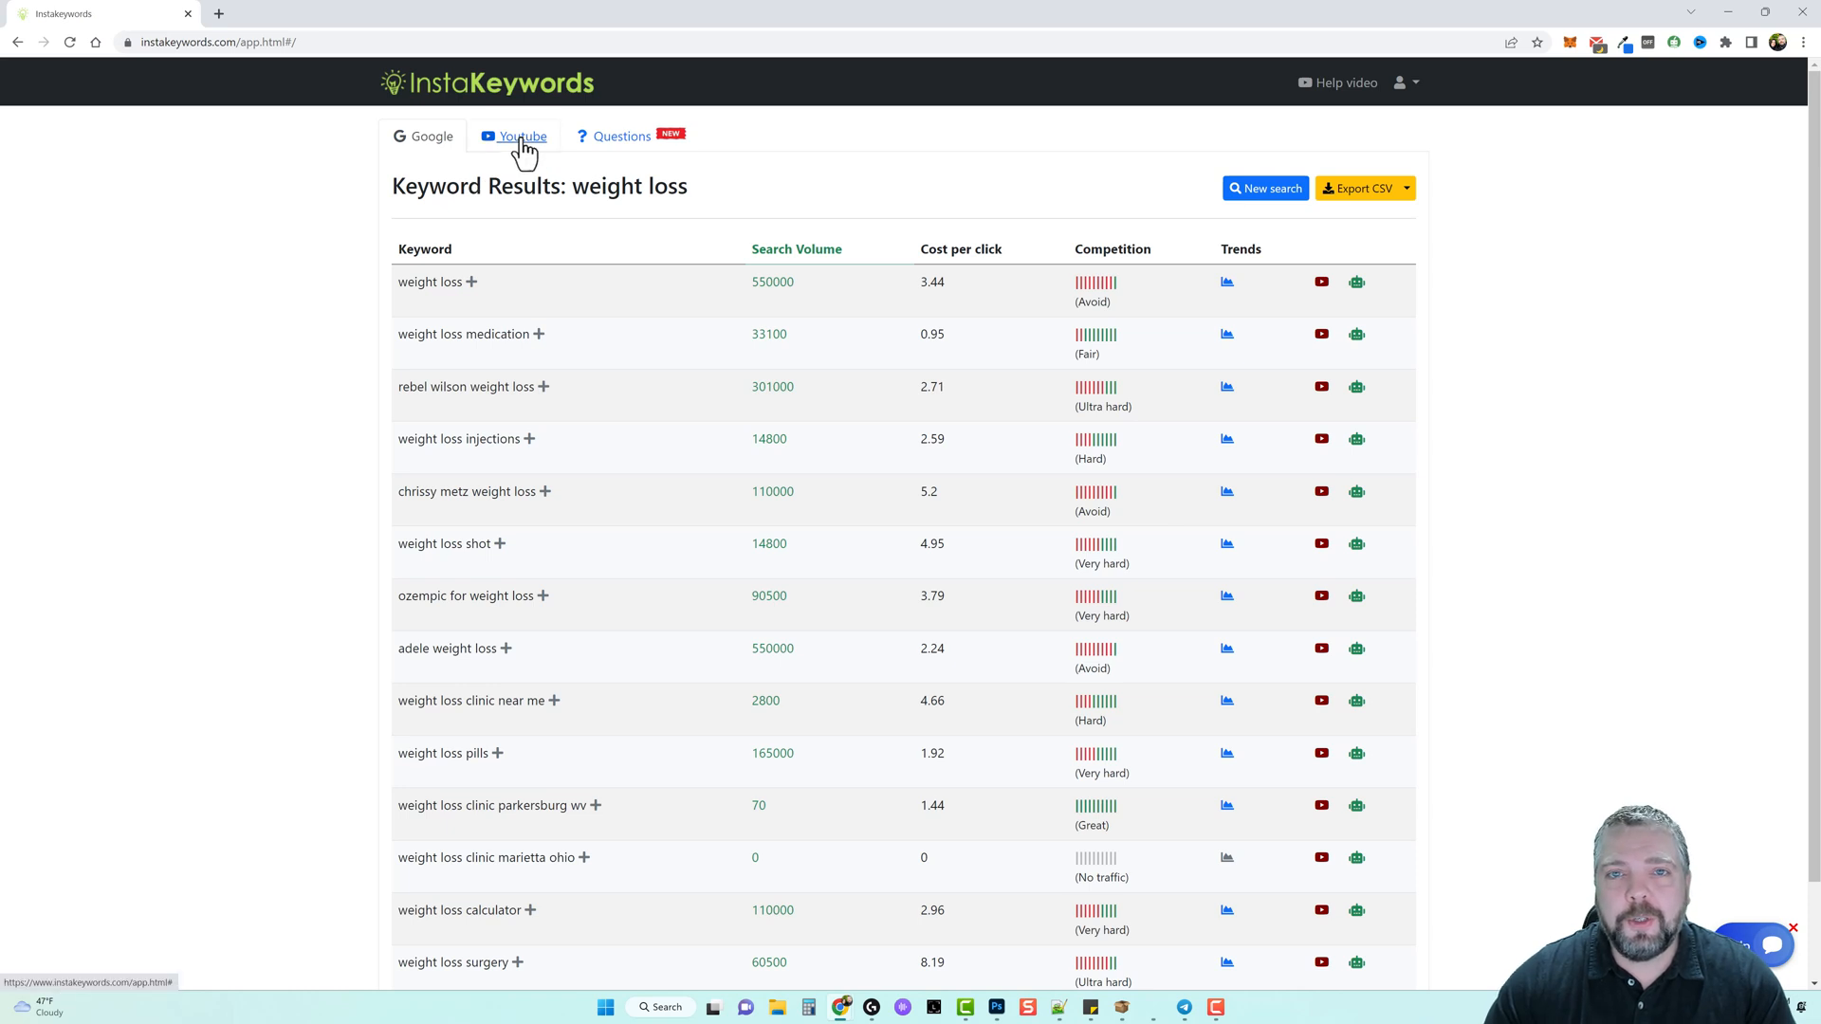
{"action": "mouse_move", "coordinate": [290, 454]}
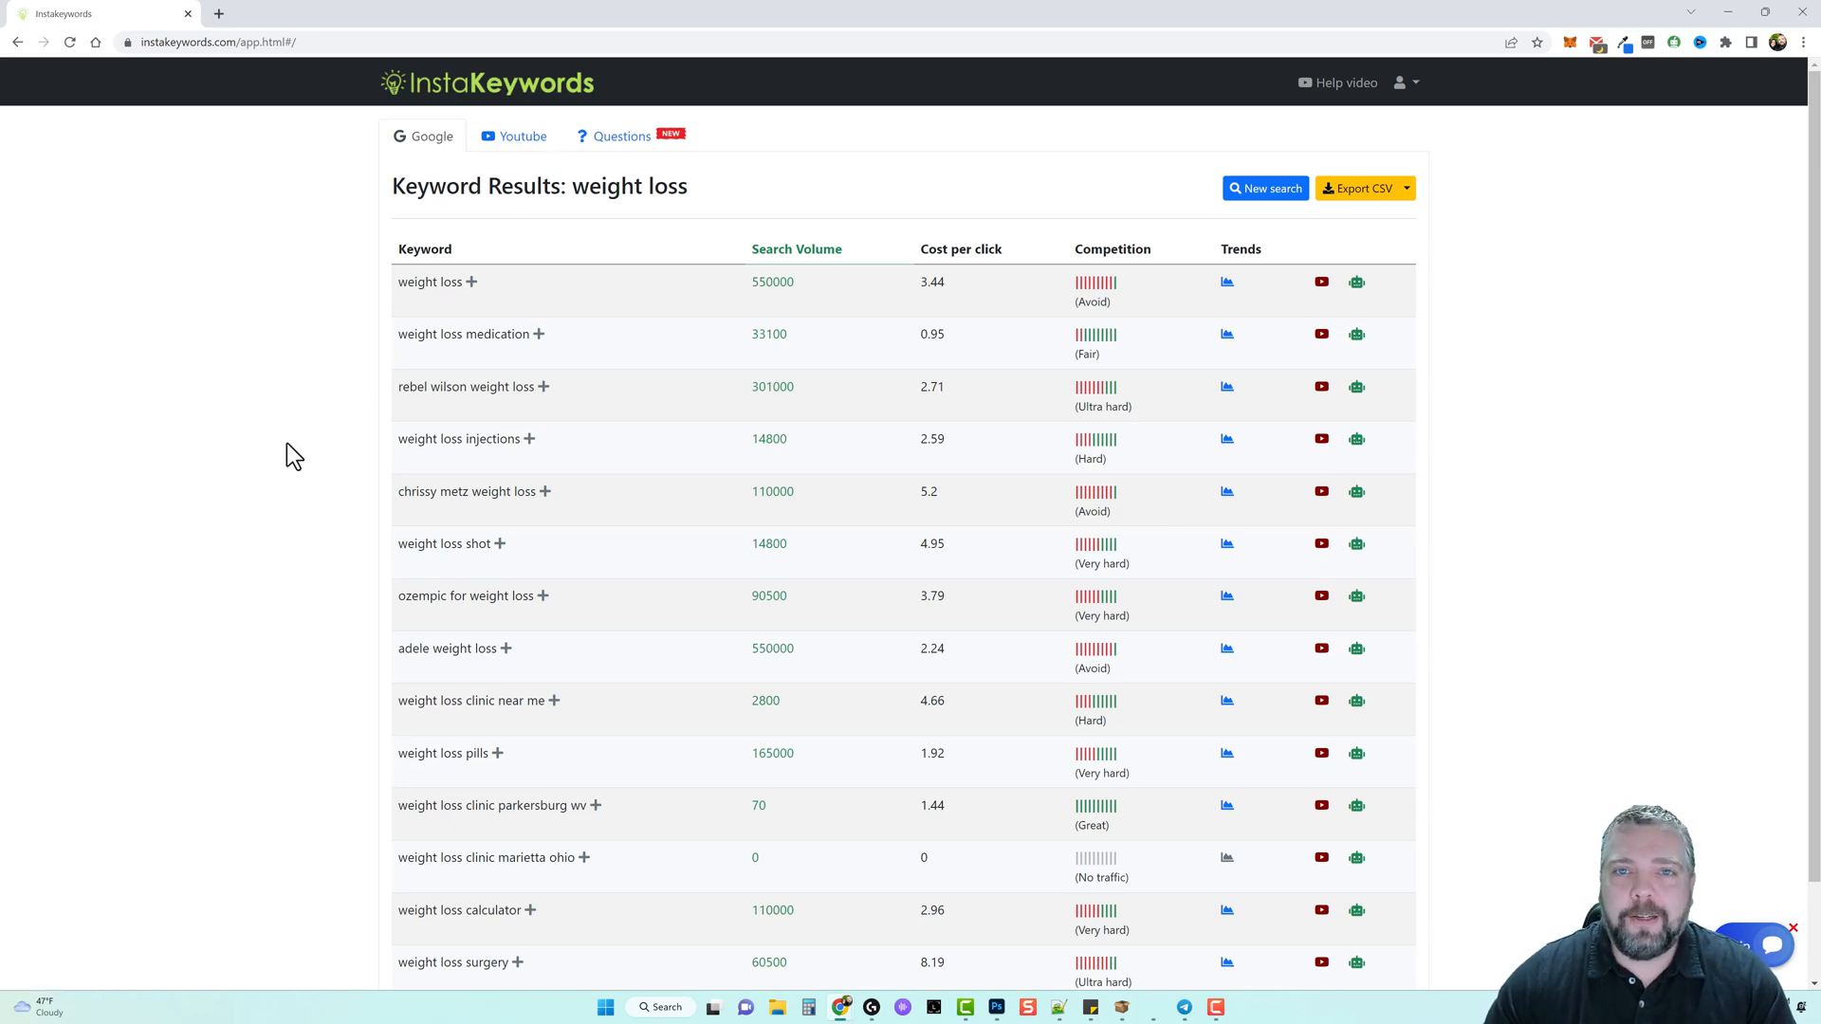
{"action": "mouse_move", "coordinate": [621, 136]}
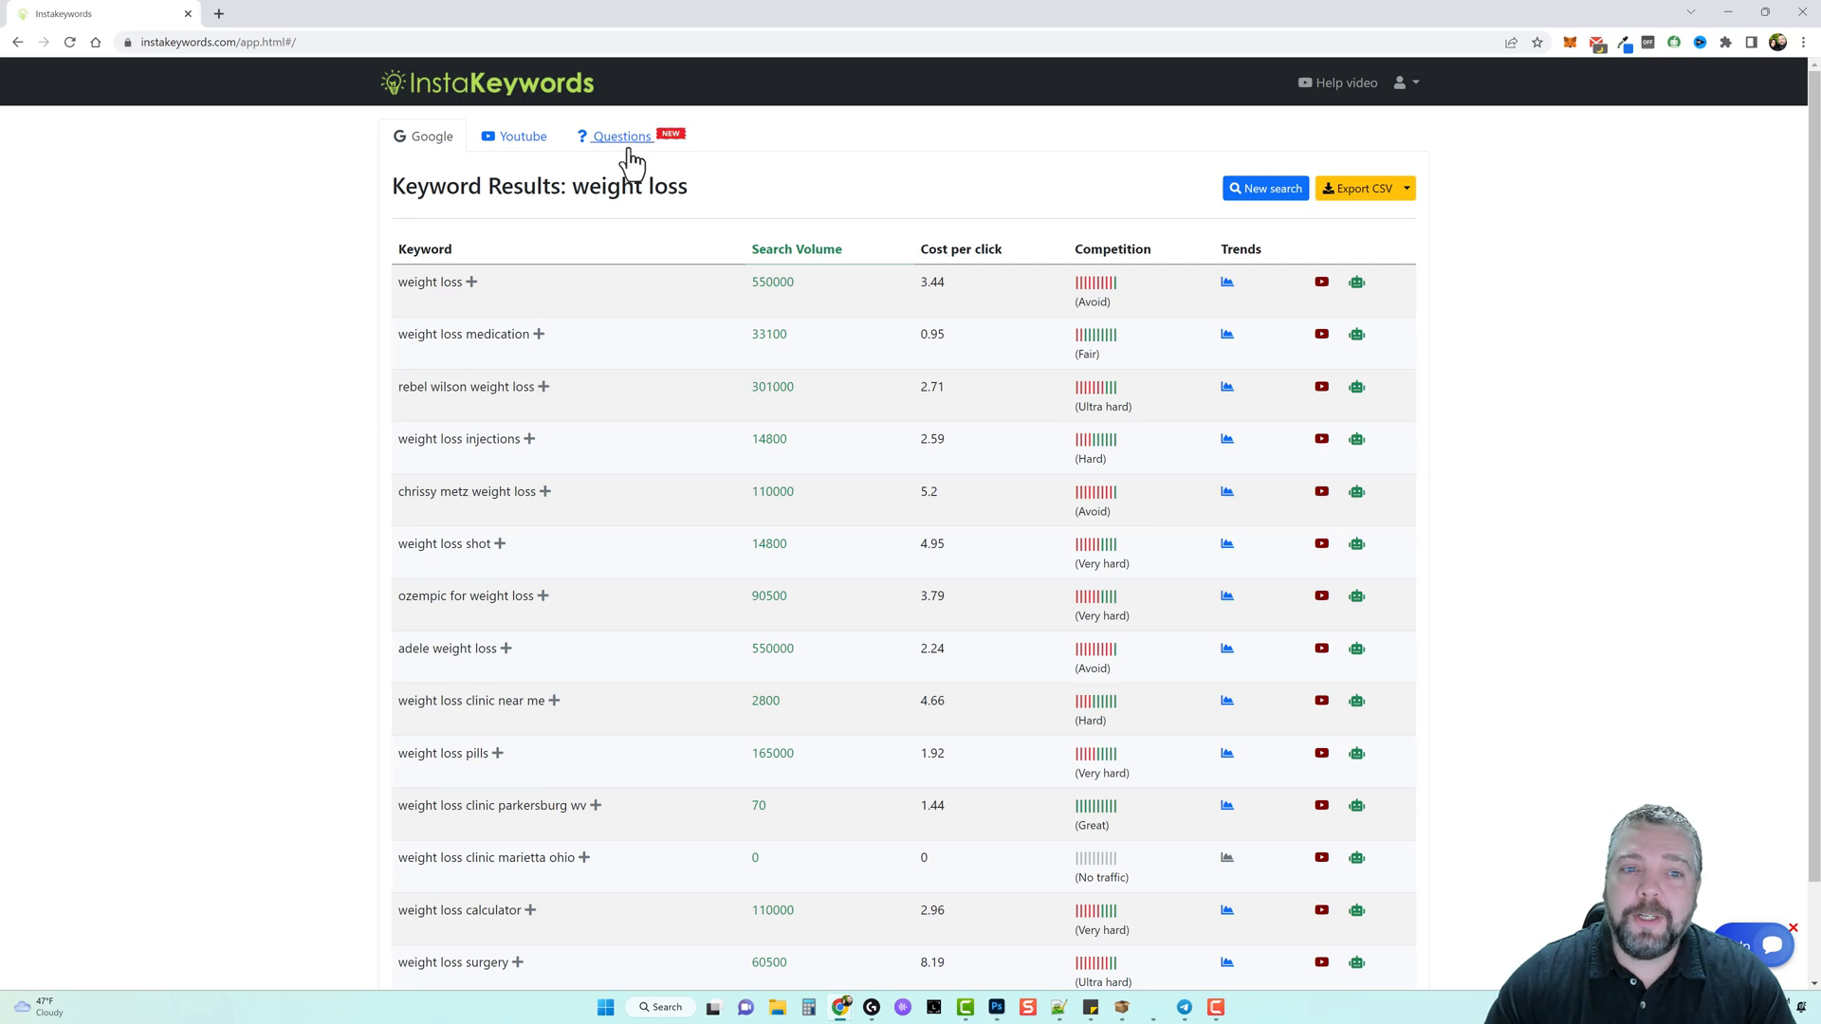
{"action": "mouse_move", "coordinate": [627, 149]}
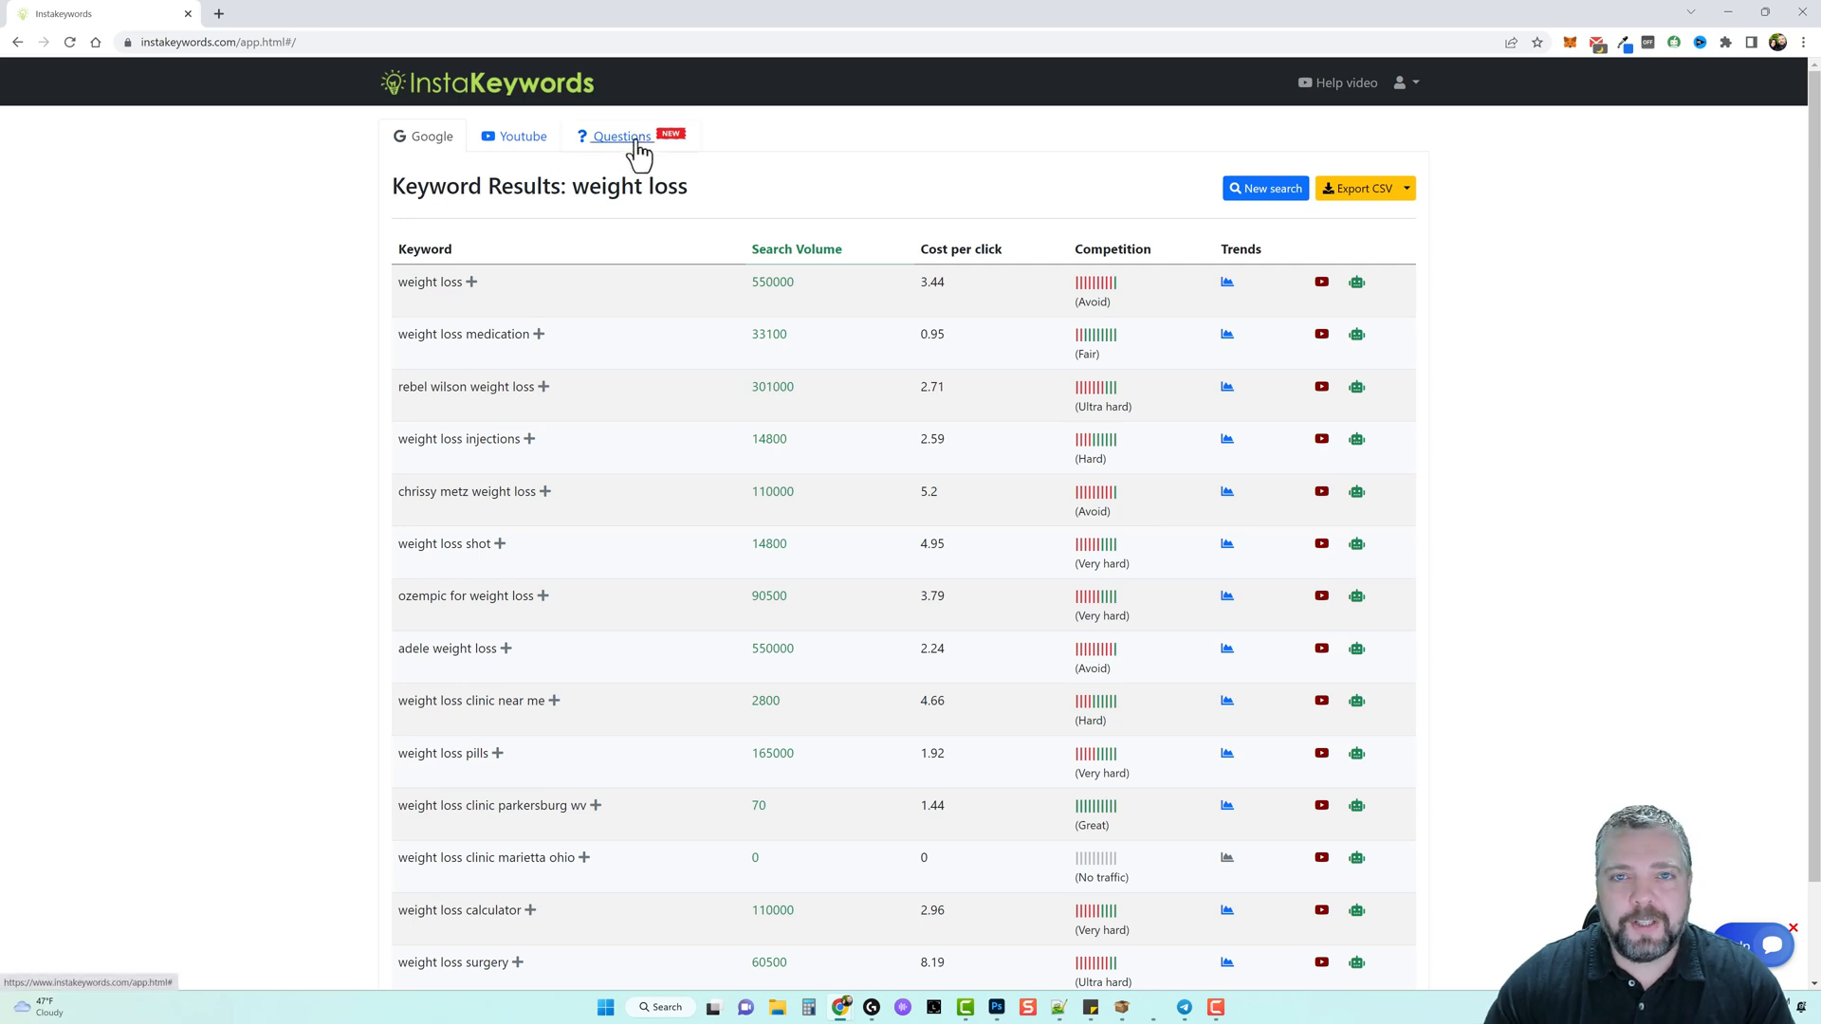
Generate weight loss question keywords on the Questions tab and scroll the how/why/what results.
{"action": "left_click", "coordinate": [621, 136]}
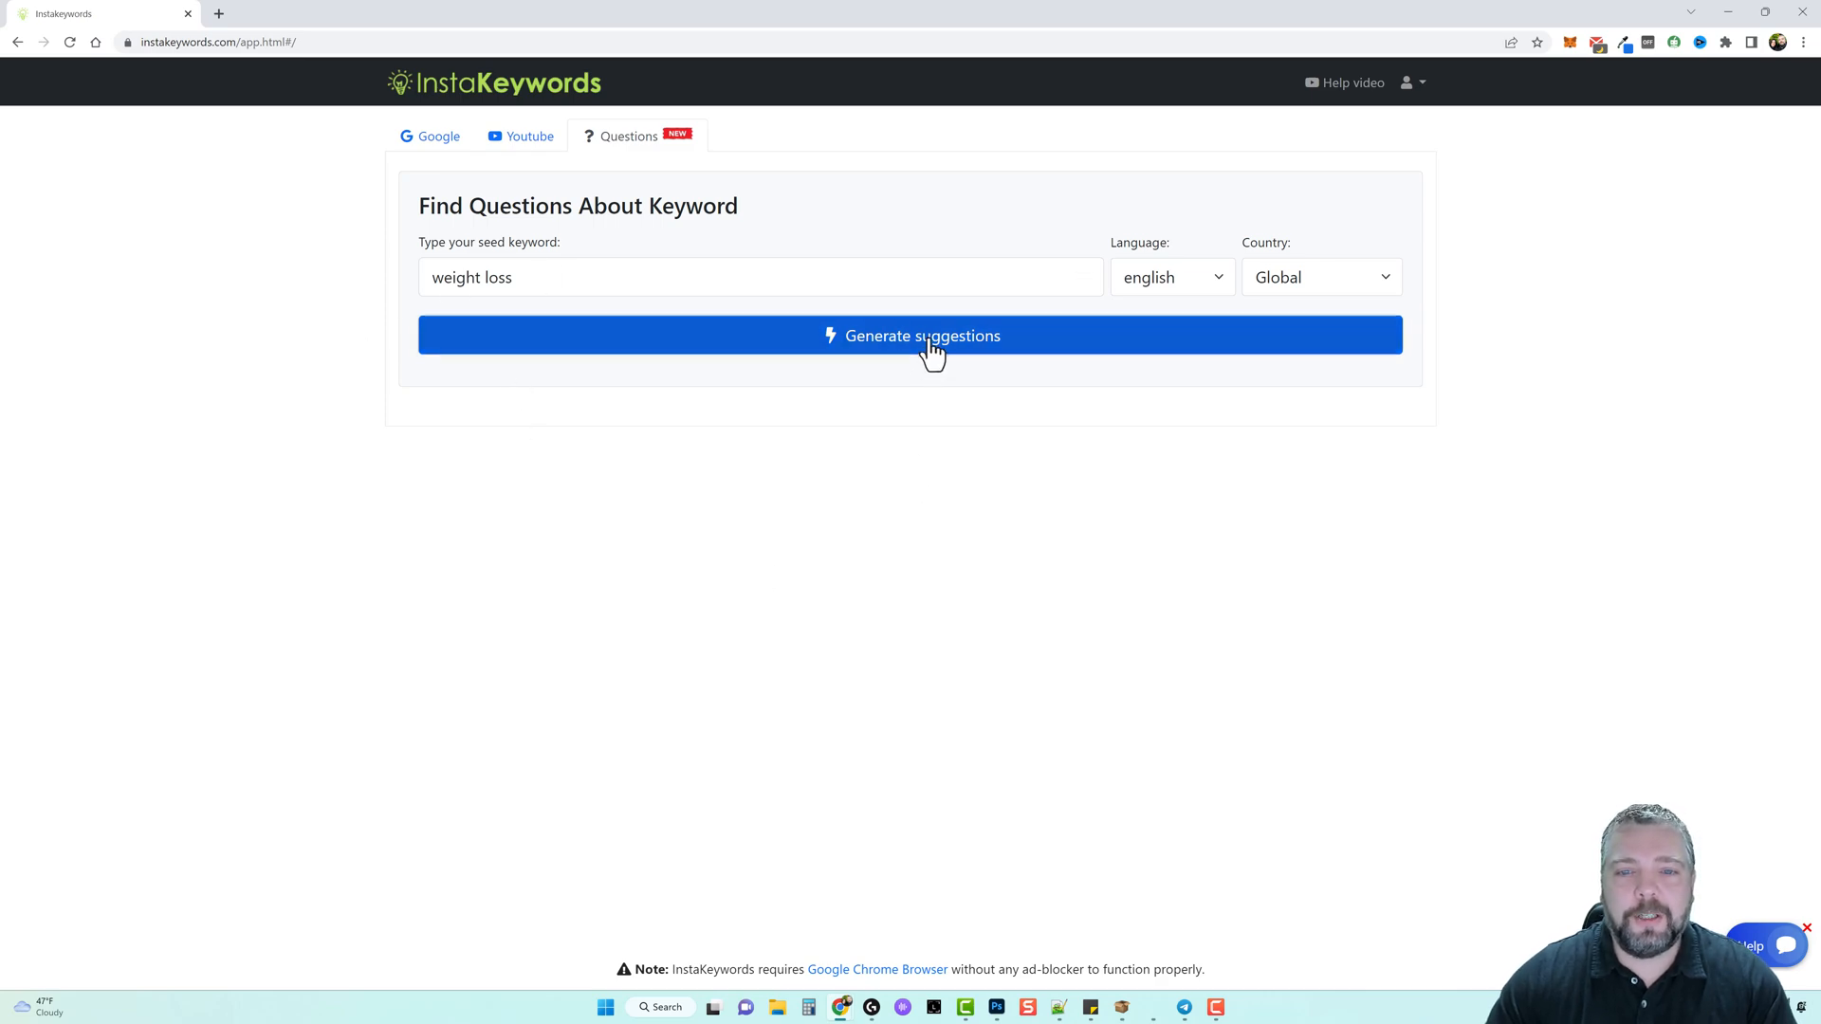
{"action": "left_click", "coordinate": [910, 335]}
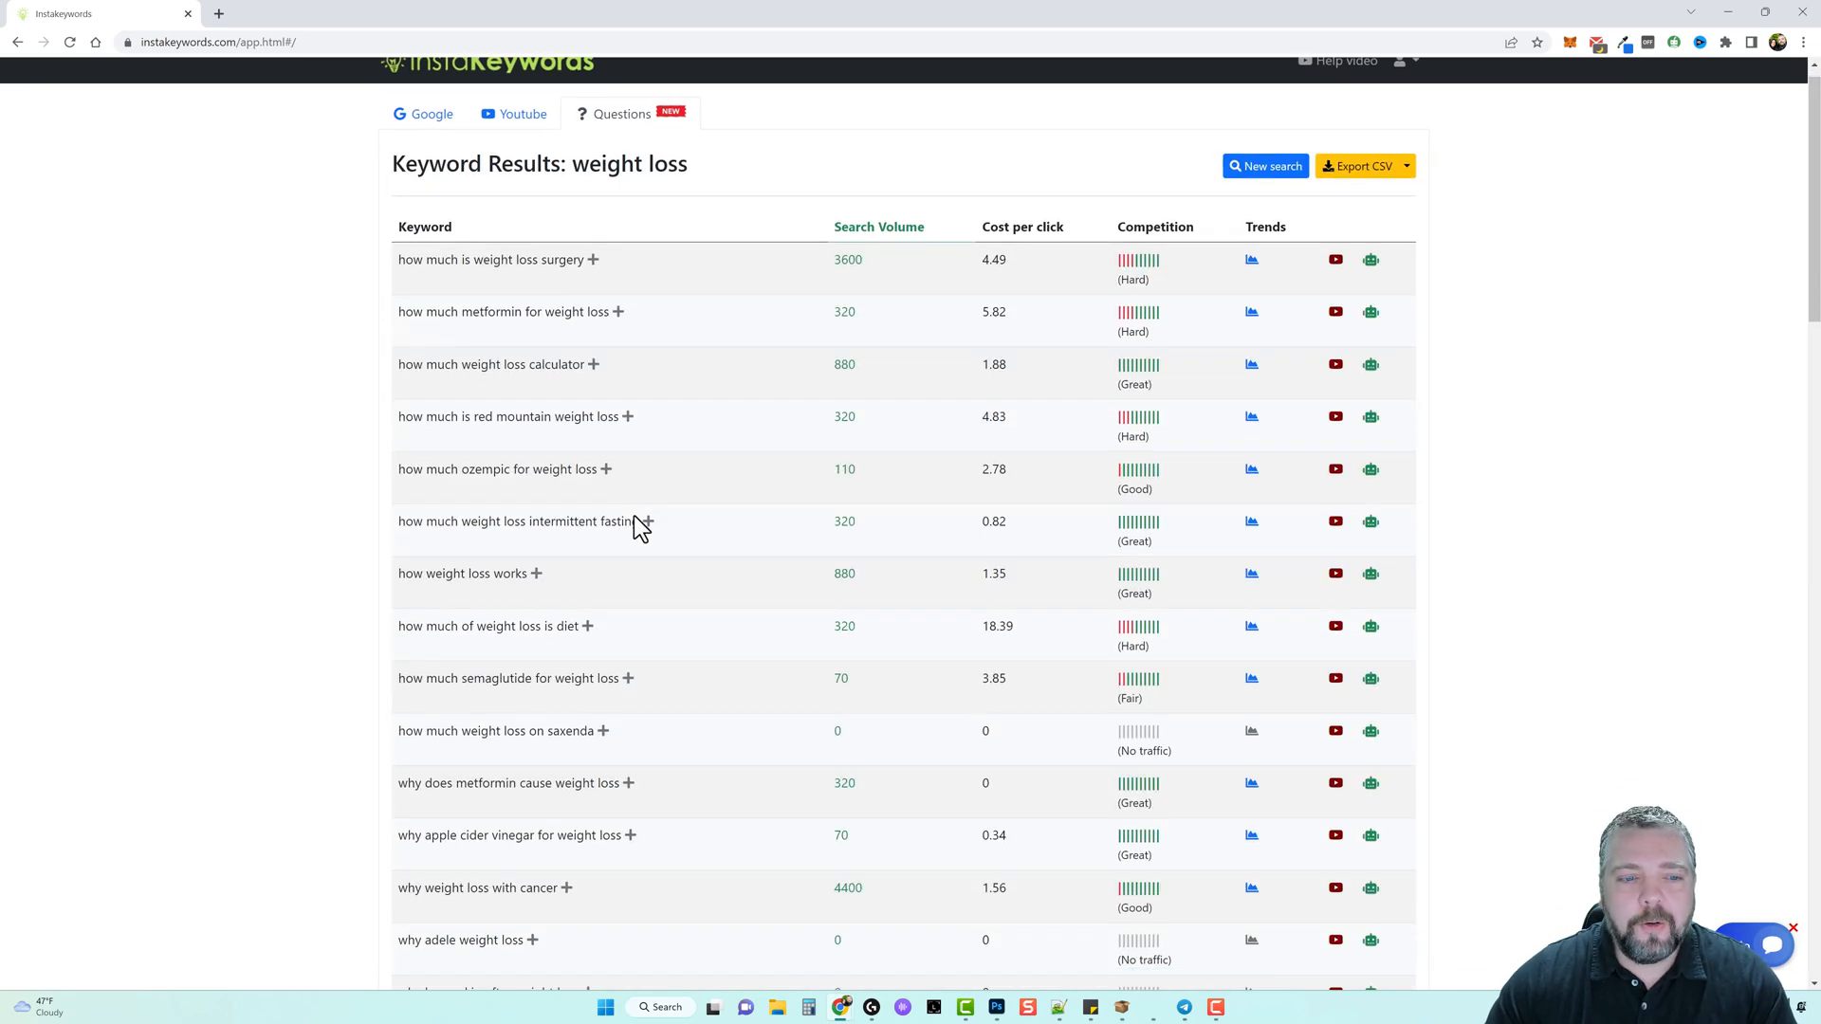
{"action": "scroll", "scroll_direction": "down", "scroll_amount": 3}
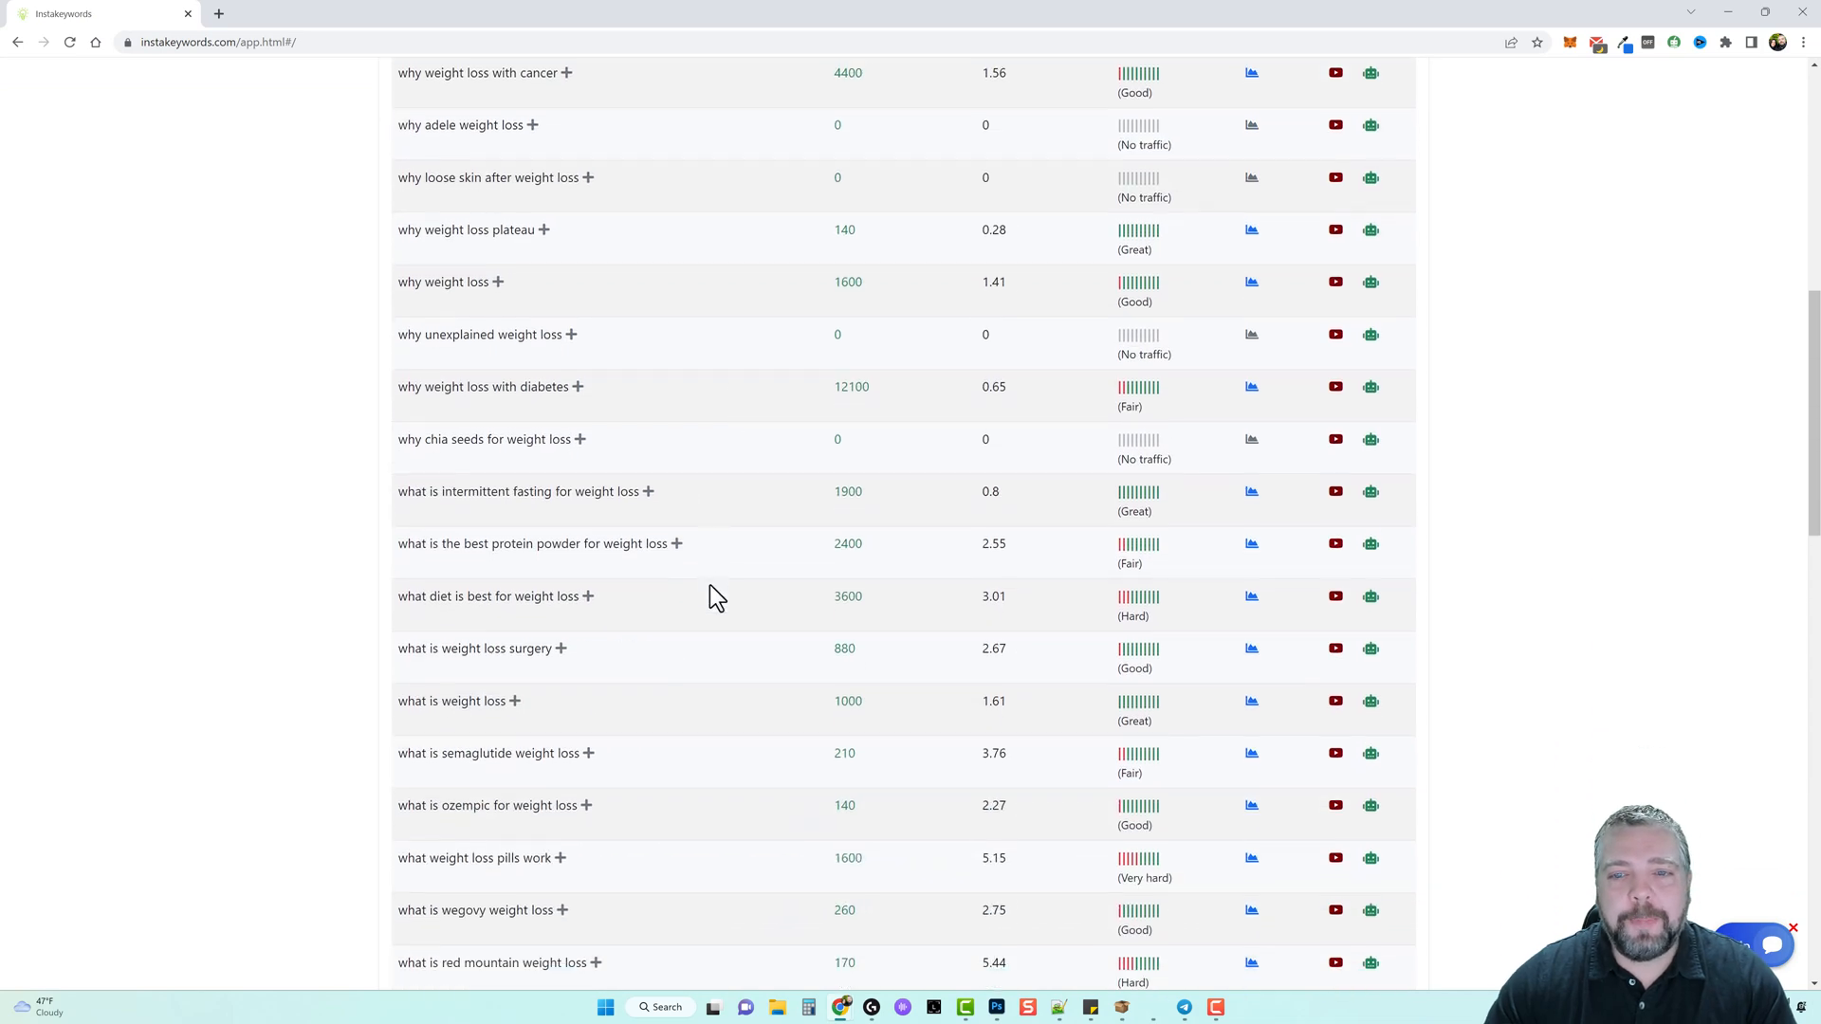
{"action": "scroll", "scroll_direction": "down", "scroll_amount": 3}
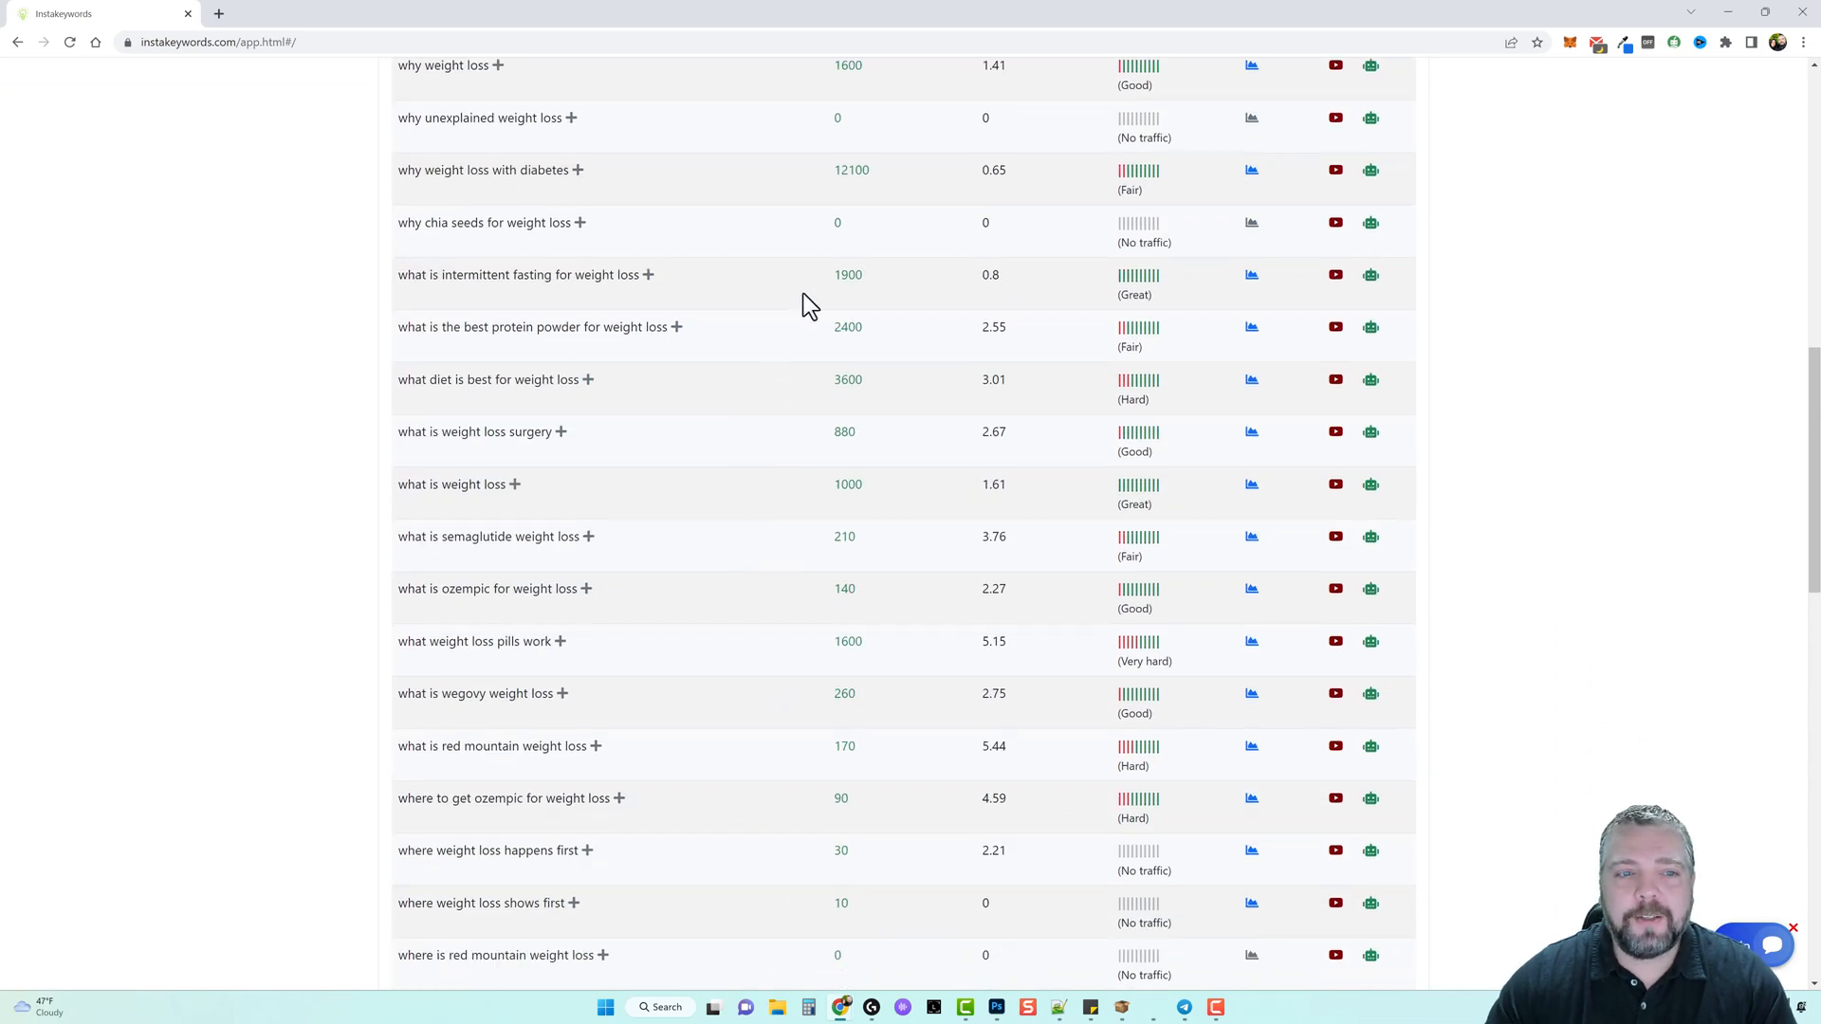
{"action": "mouse_move", "coordinate": [488, 305]}
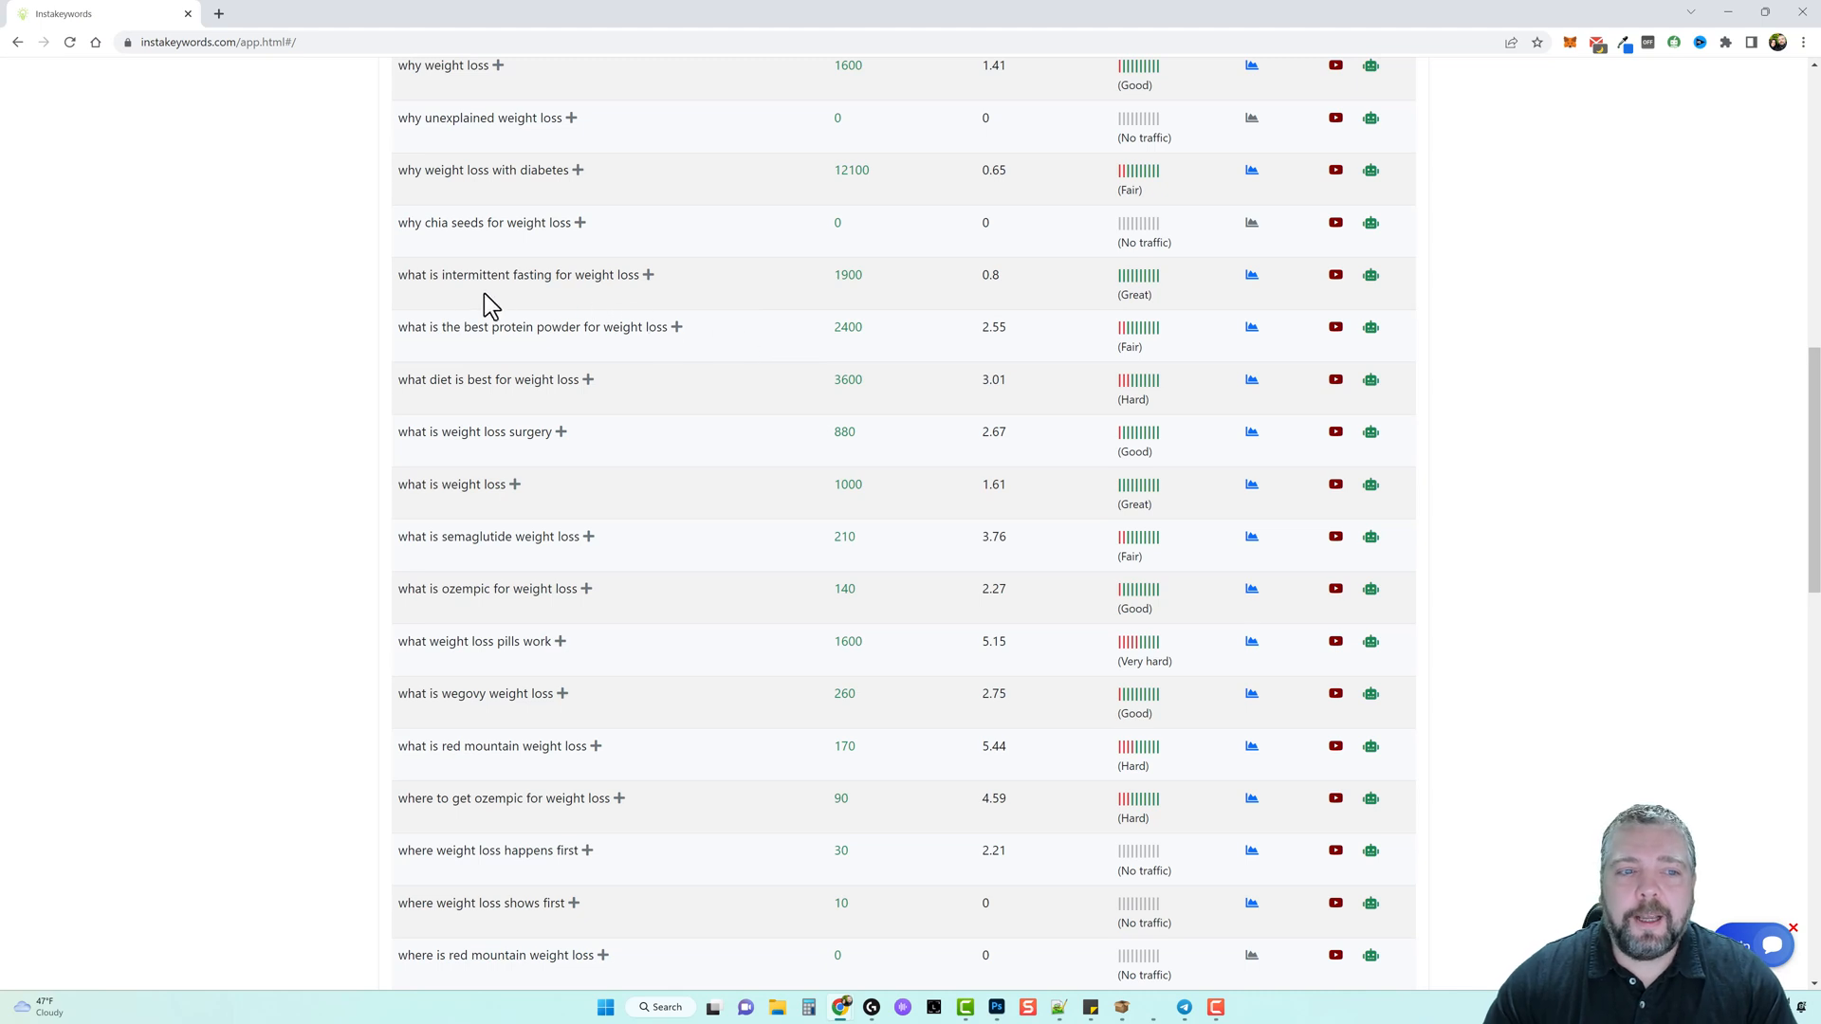
{"action": "mouse_move", "coordinate": [621, 283]}
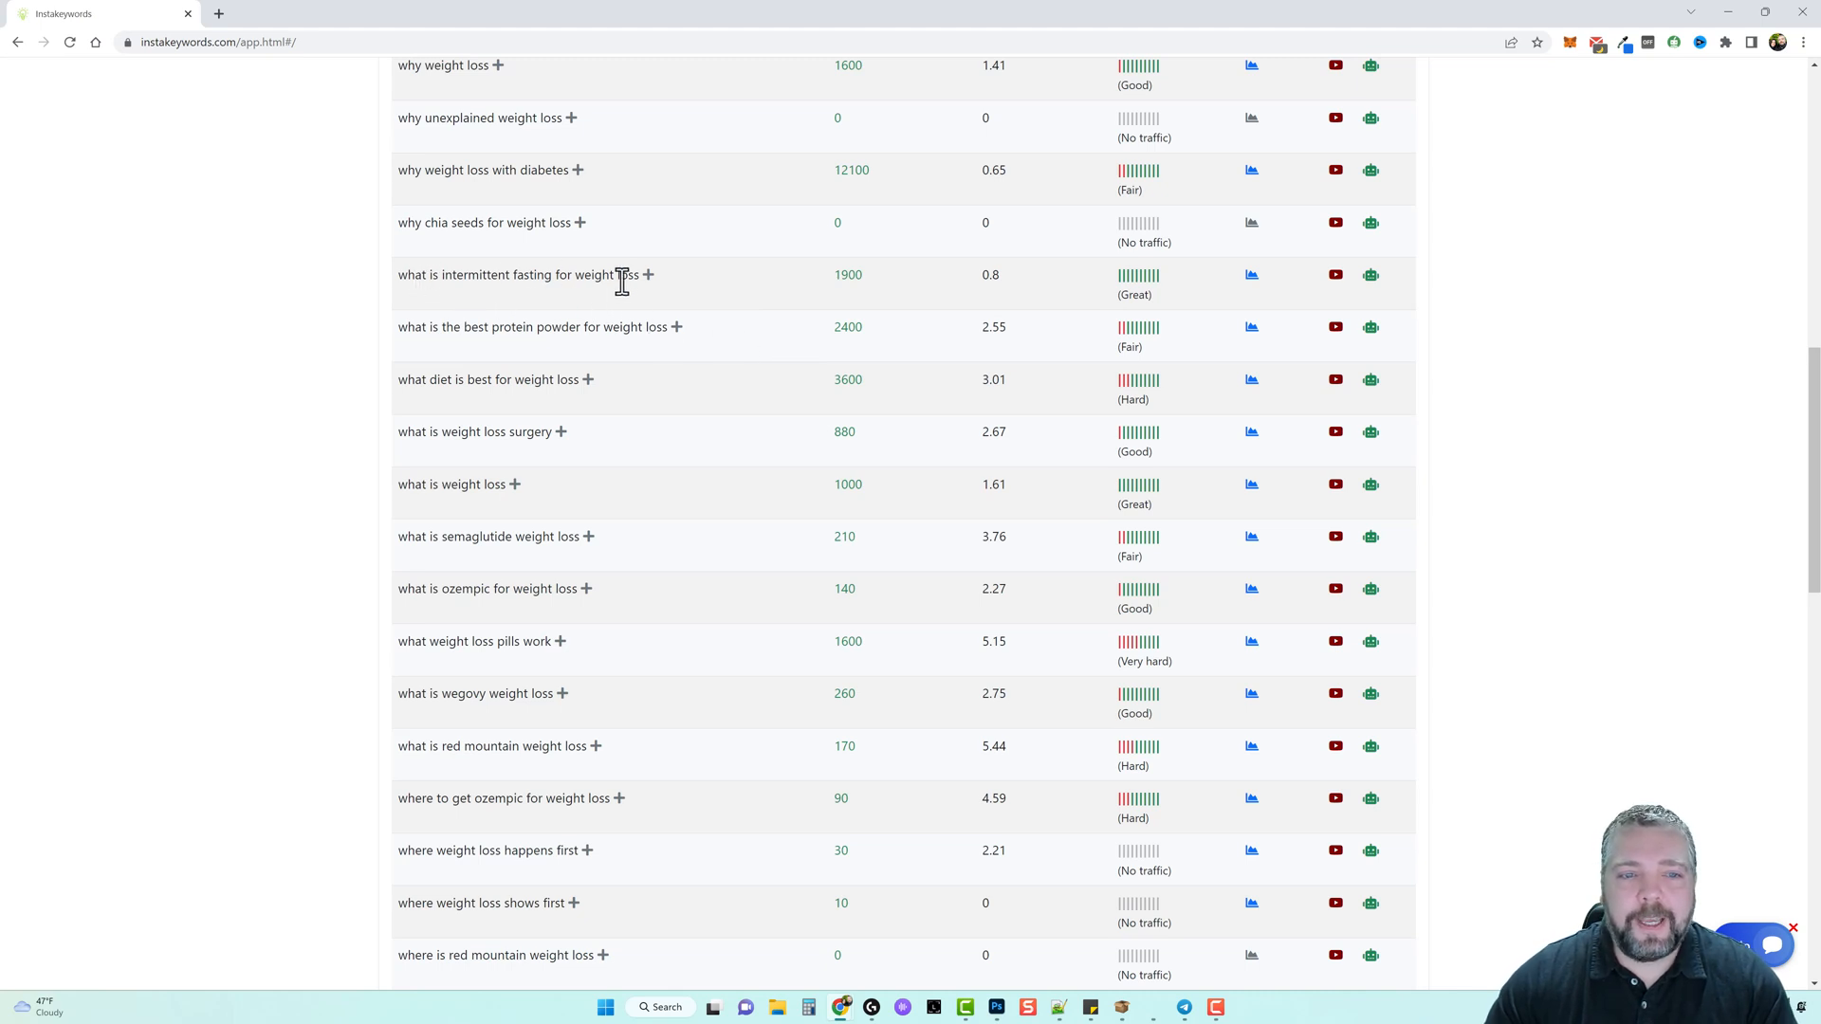
{"action": "mouse_move", "coordinate": [648, 275]}
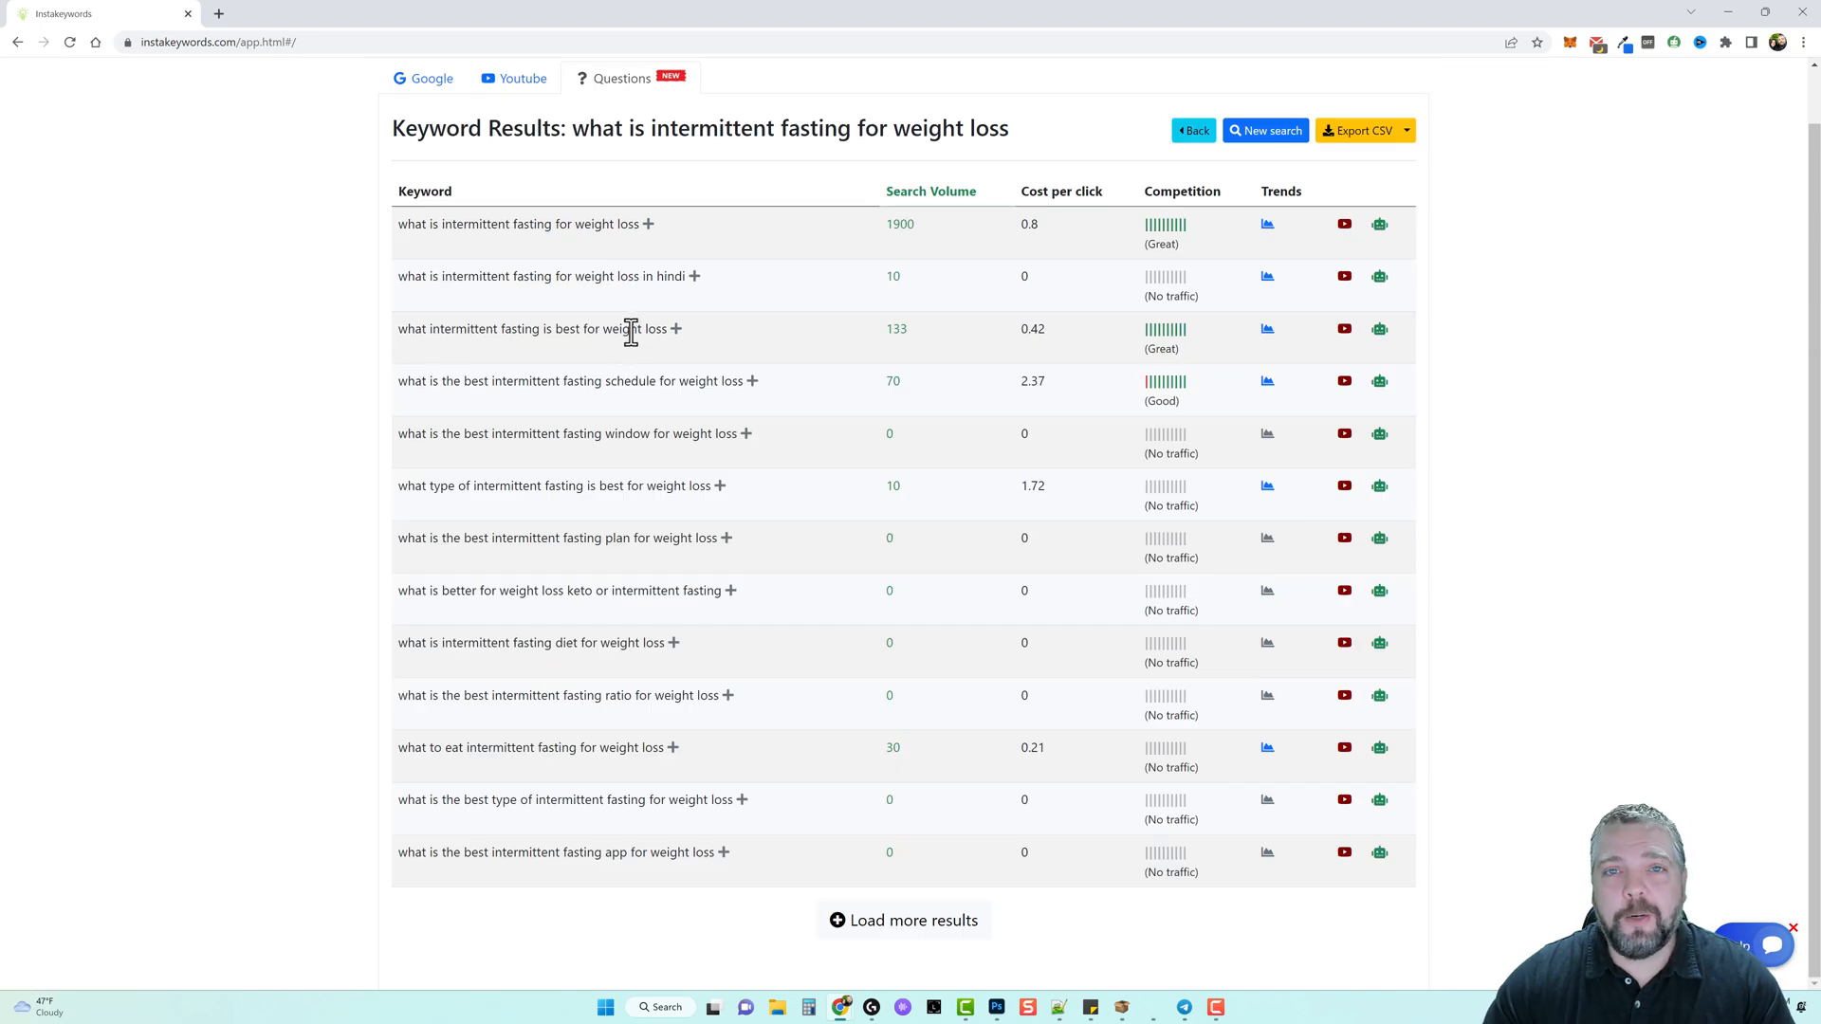
{"action": "mouse_move", "coordinate": [901, 354]}
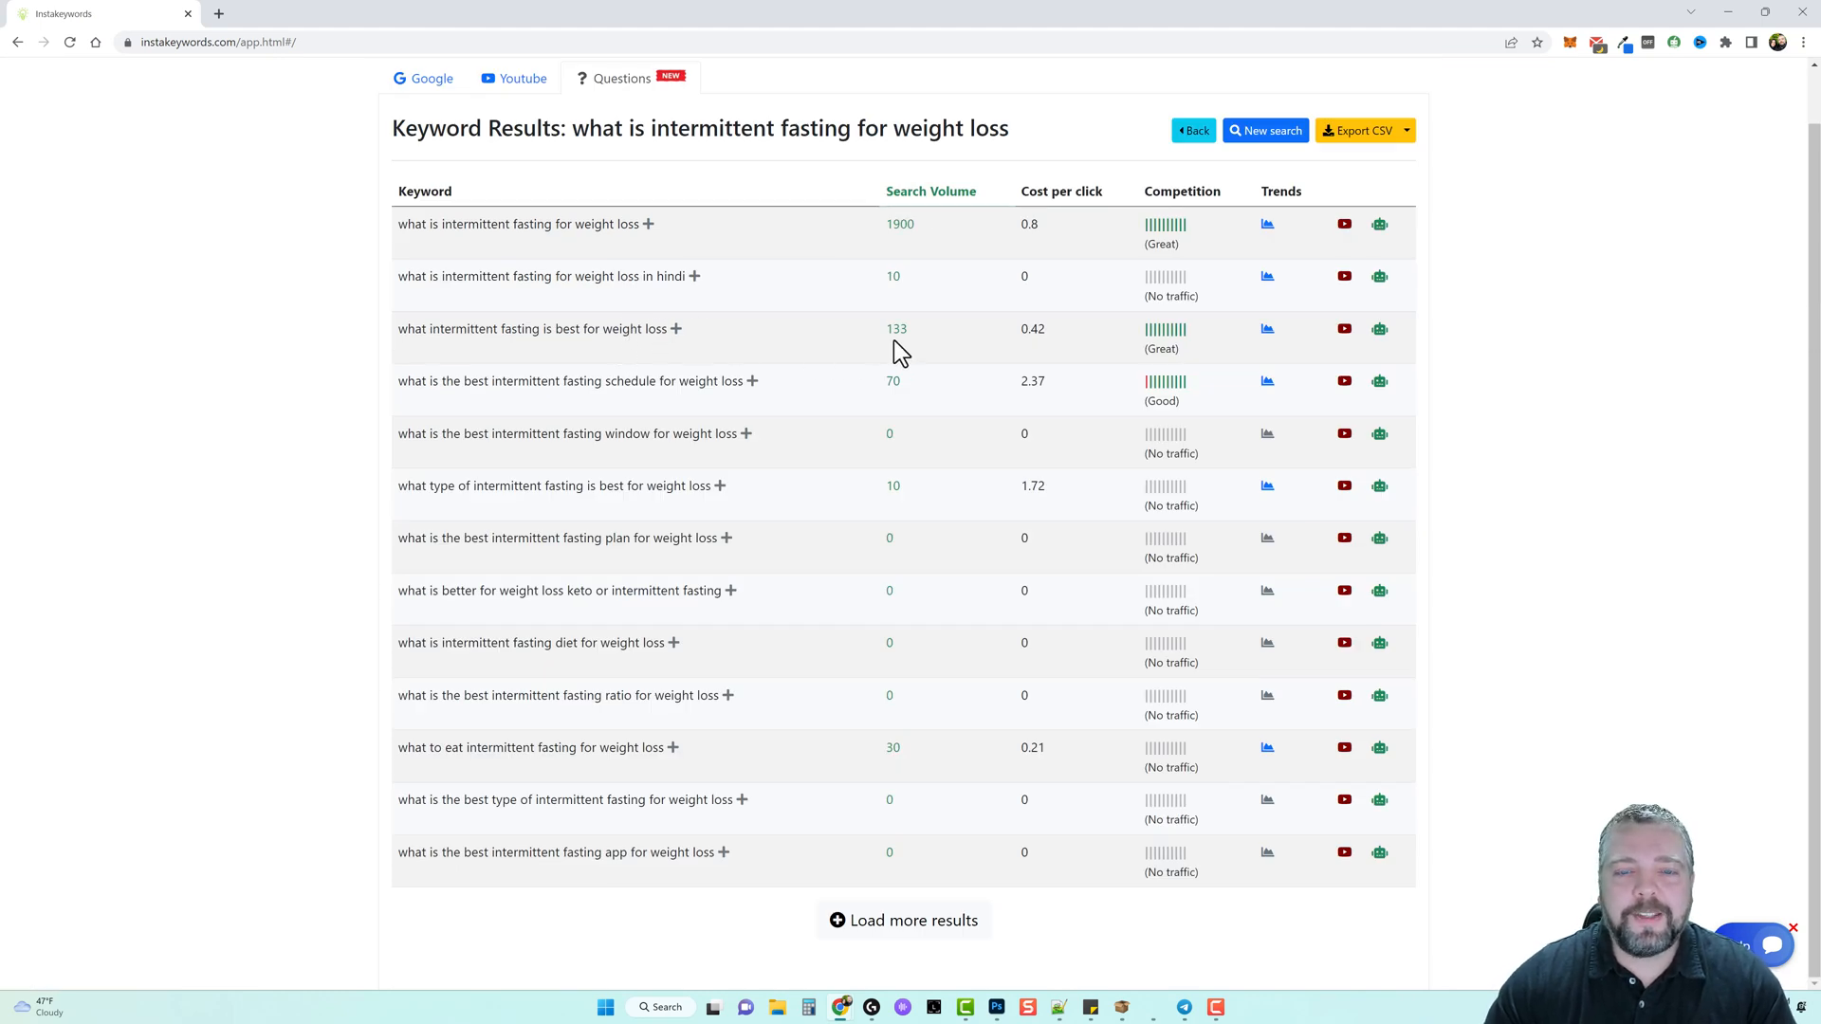
{"action": "mouse_move", "coordinate": [905, 399]}
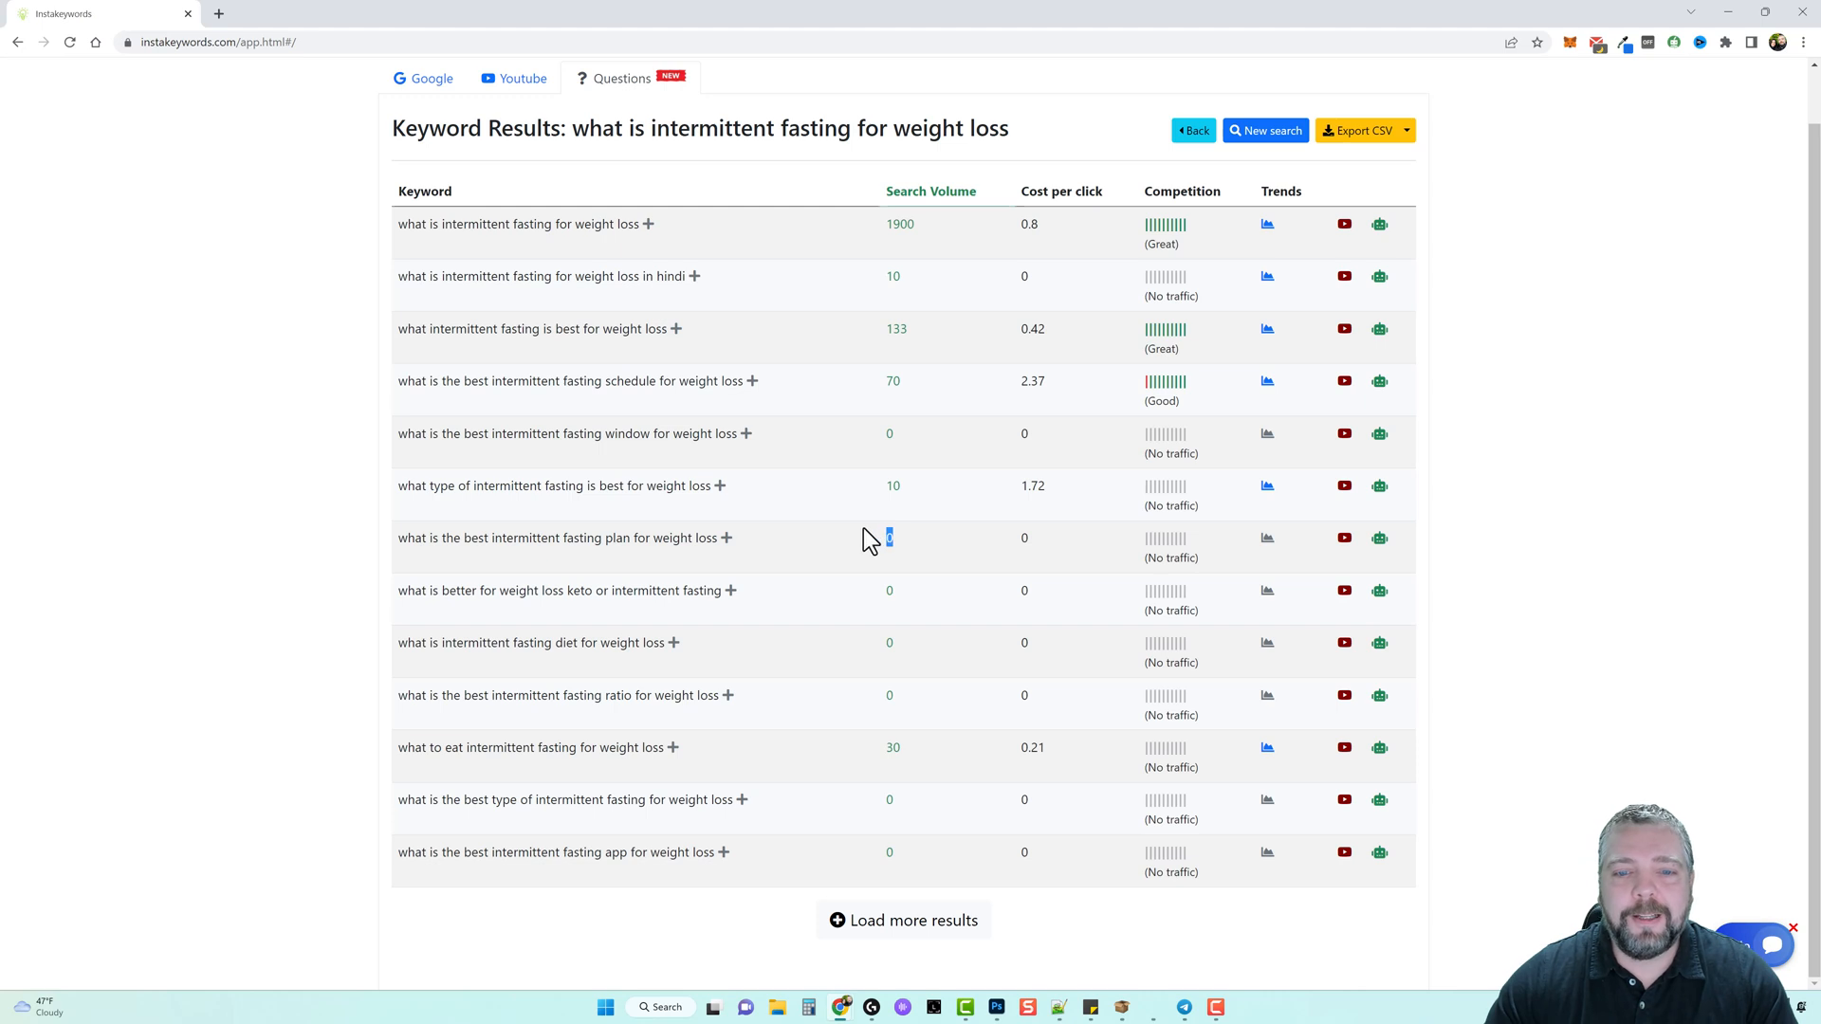
{"action": "mouse_move", "coordinate": [875, 500]}
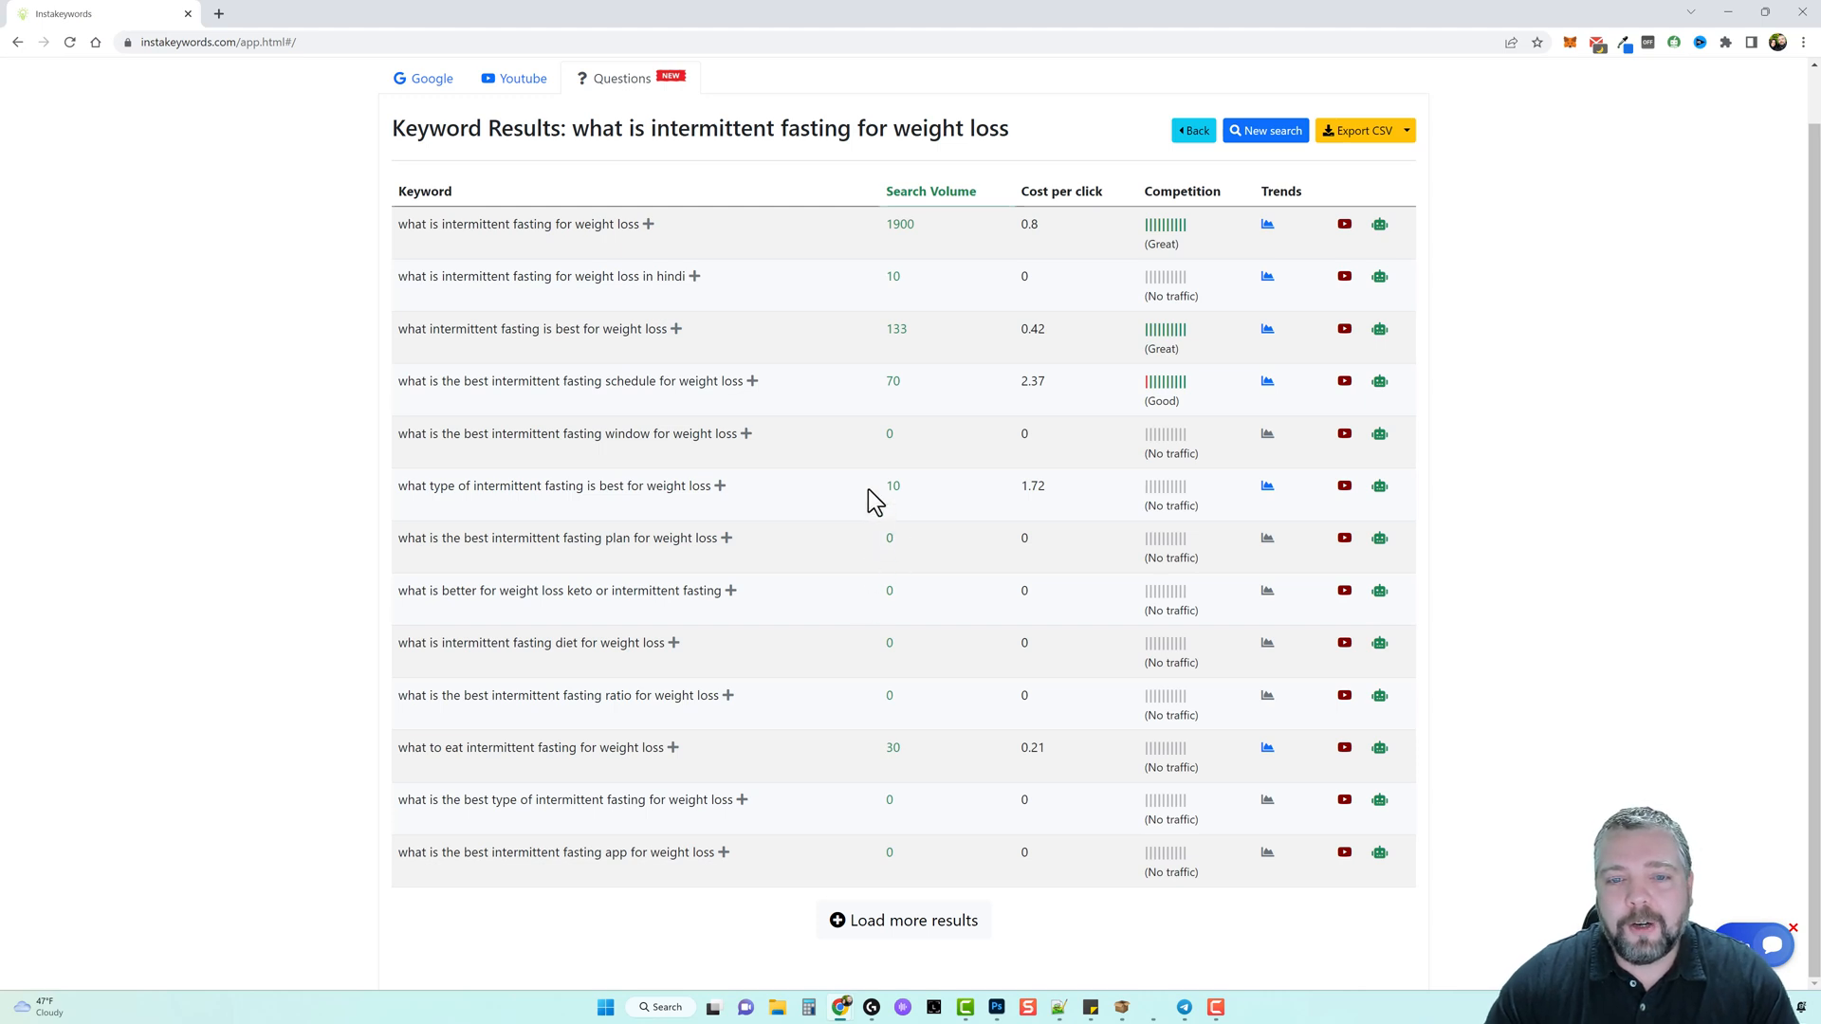
Highlight the intermittent fasting schedule volume, then run a Google keyword search for 'insurance'.
{"action": "double_click", "coordinate": [891, 381]}
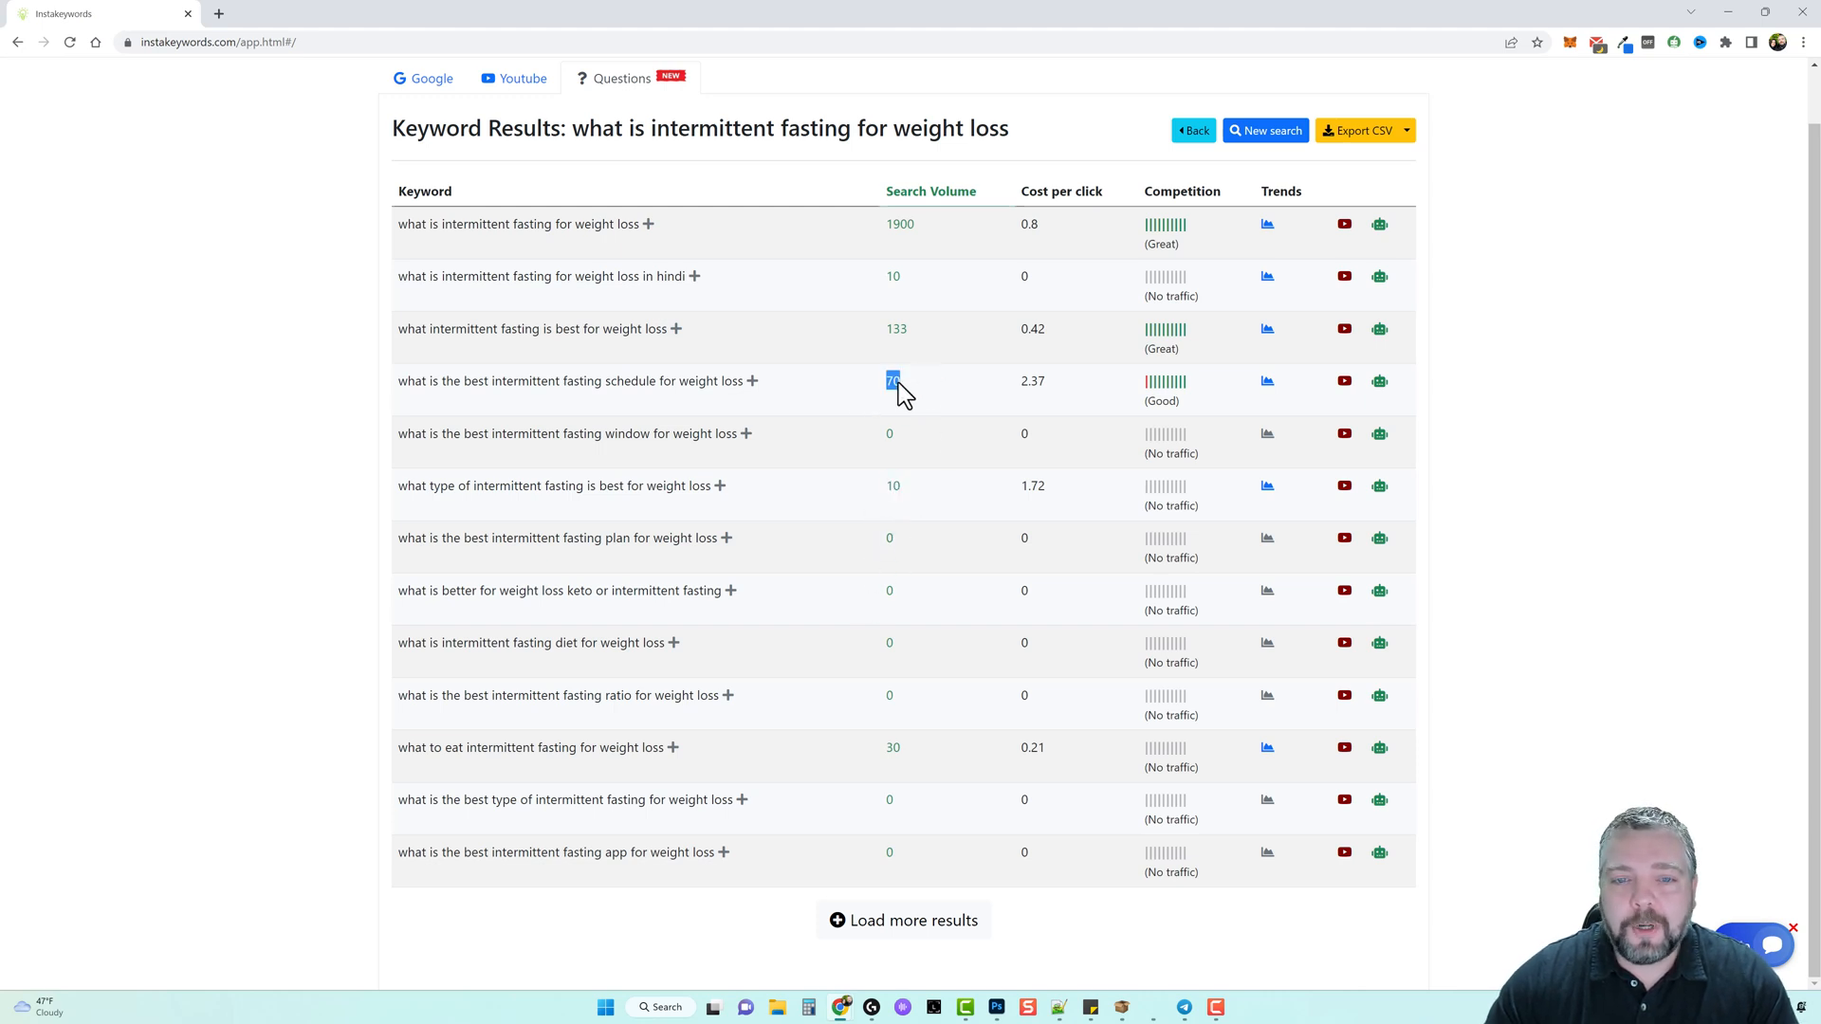
{"action": "mouse_move", "coordinate": [961, 431]}
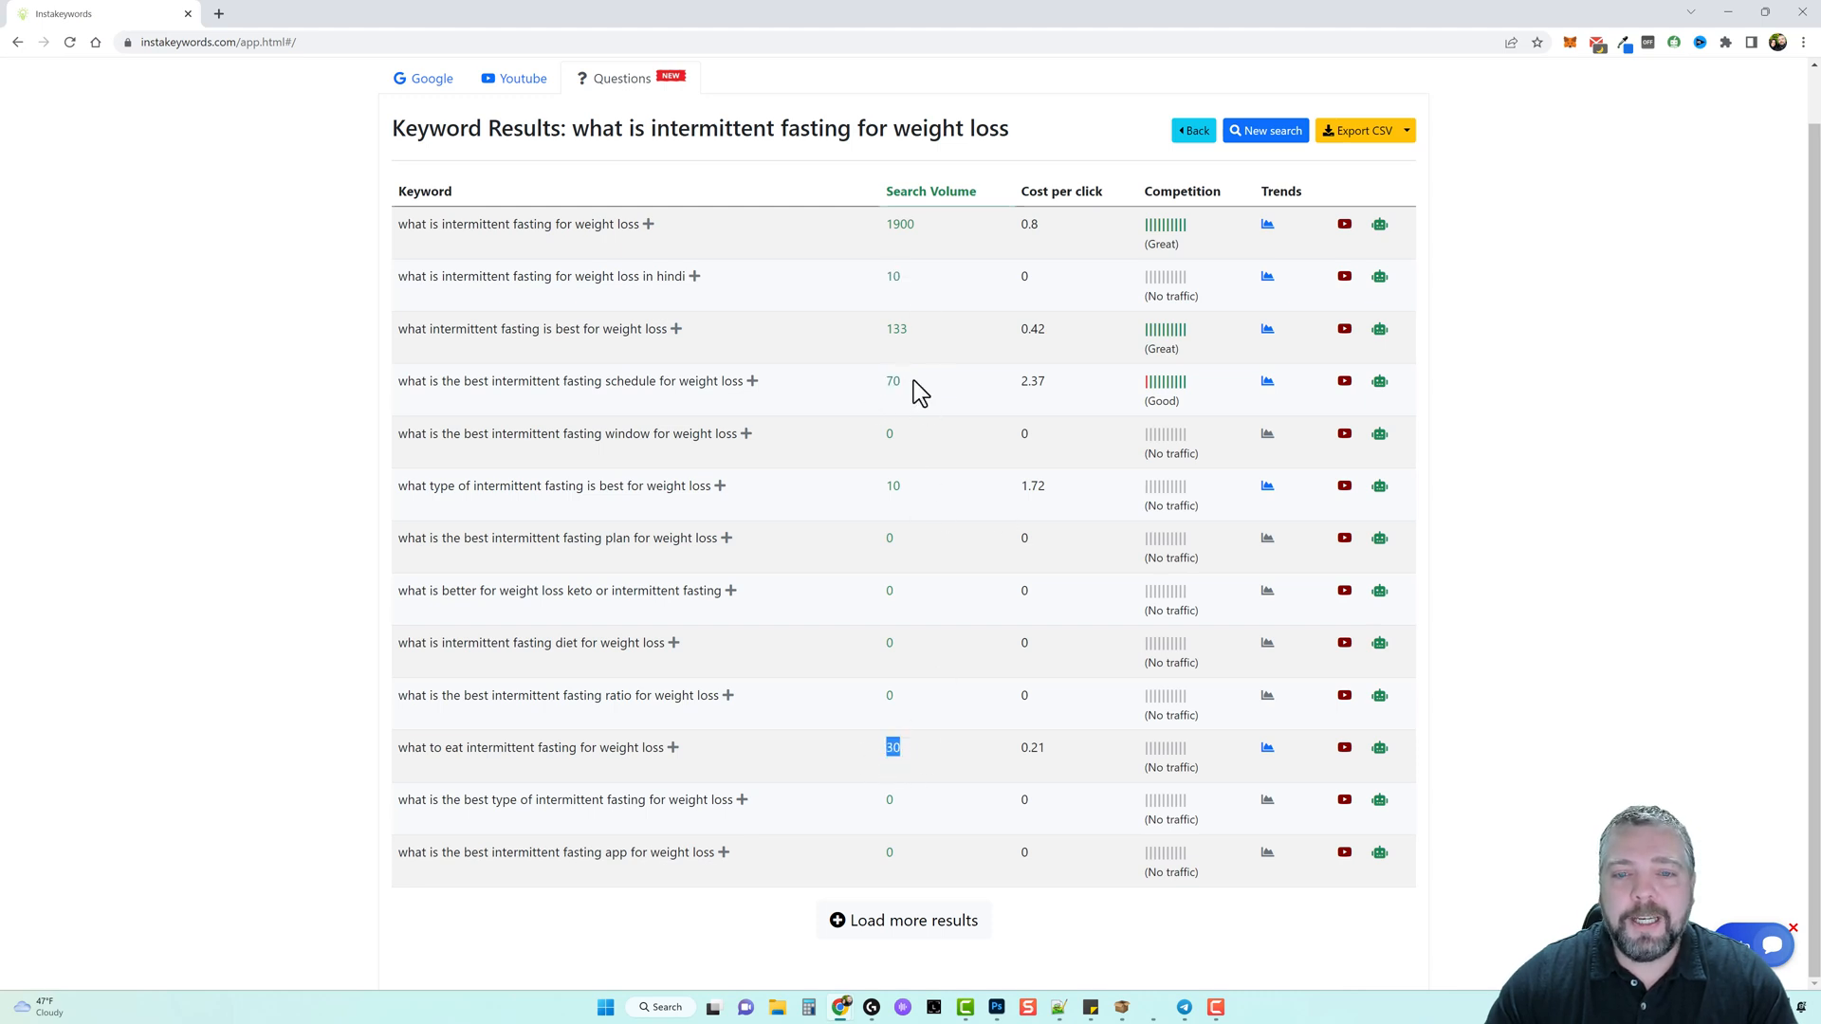
{"action": "mouse_move", "coordinate": [818, 500]}
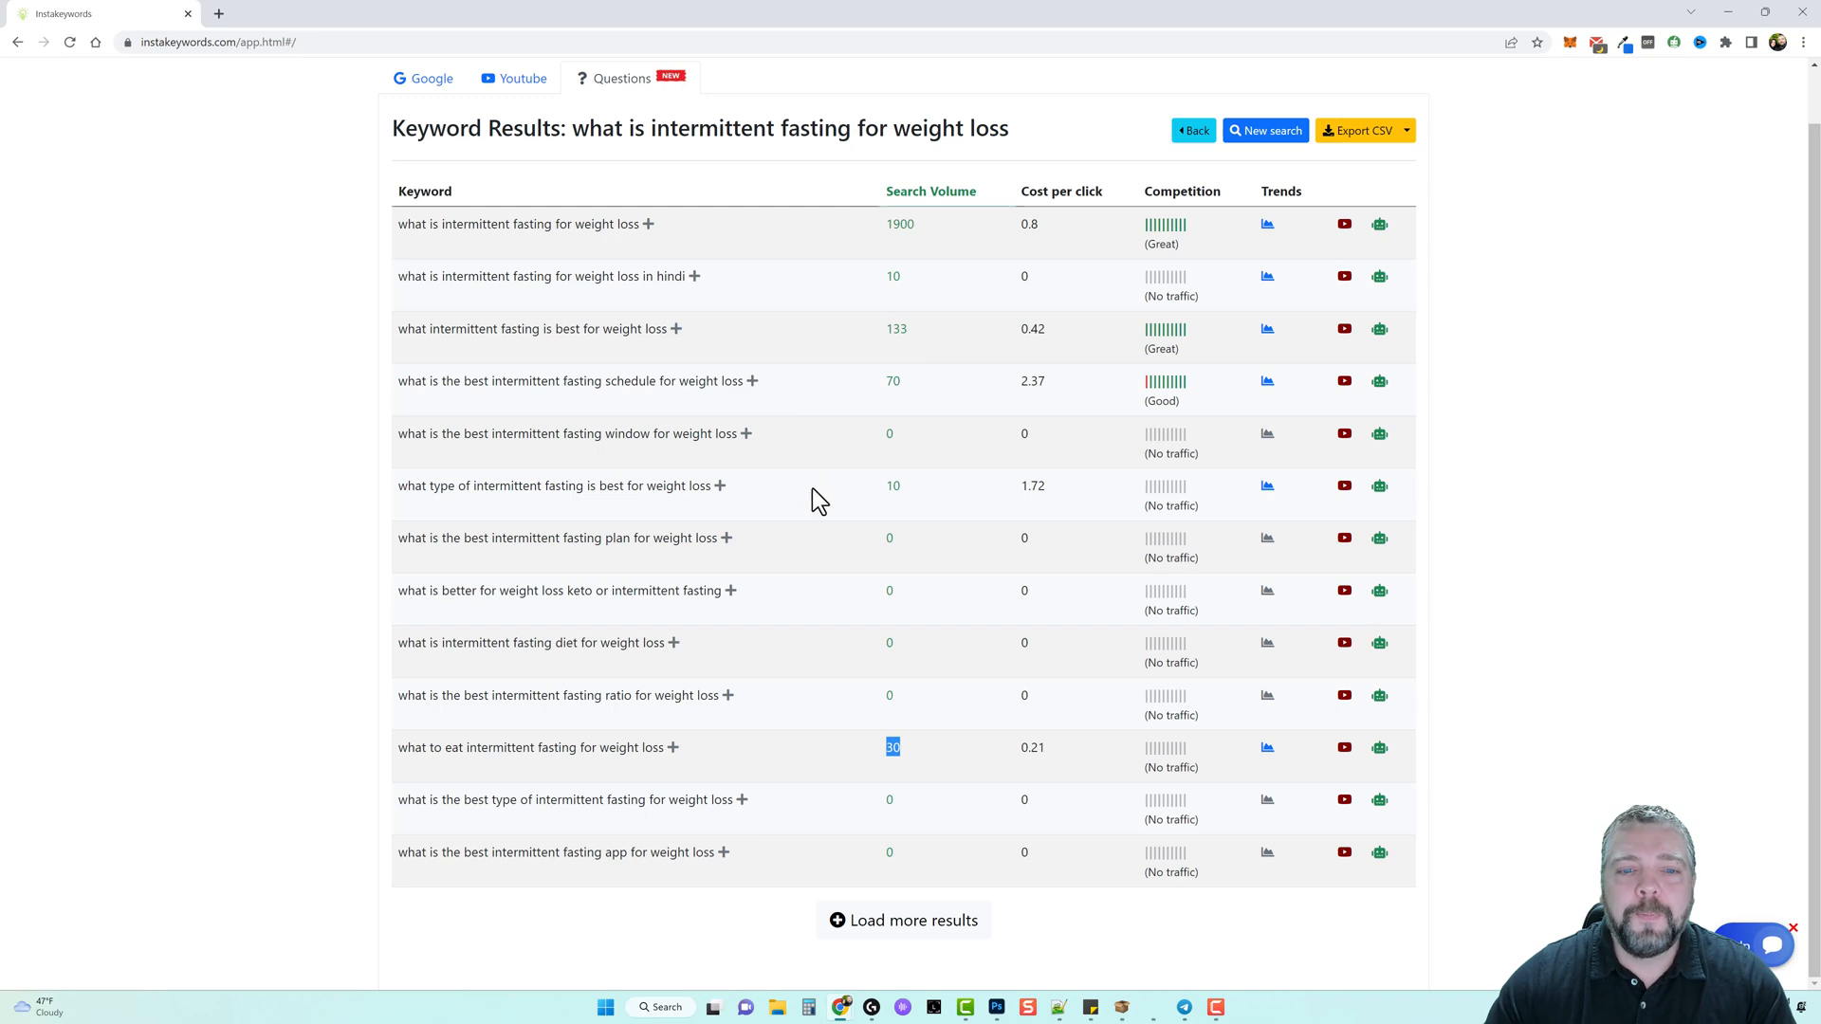
{"action": "mouse_move", "coordinate": [798, 553]}
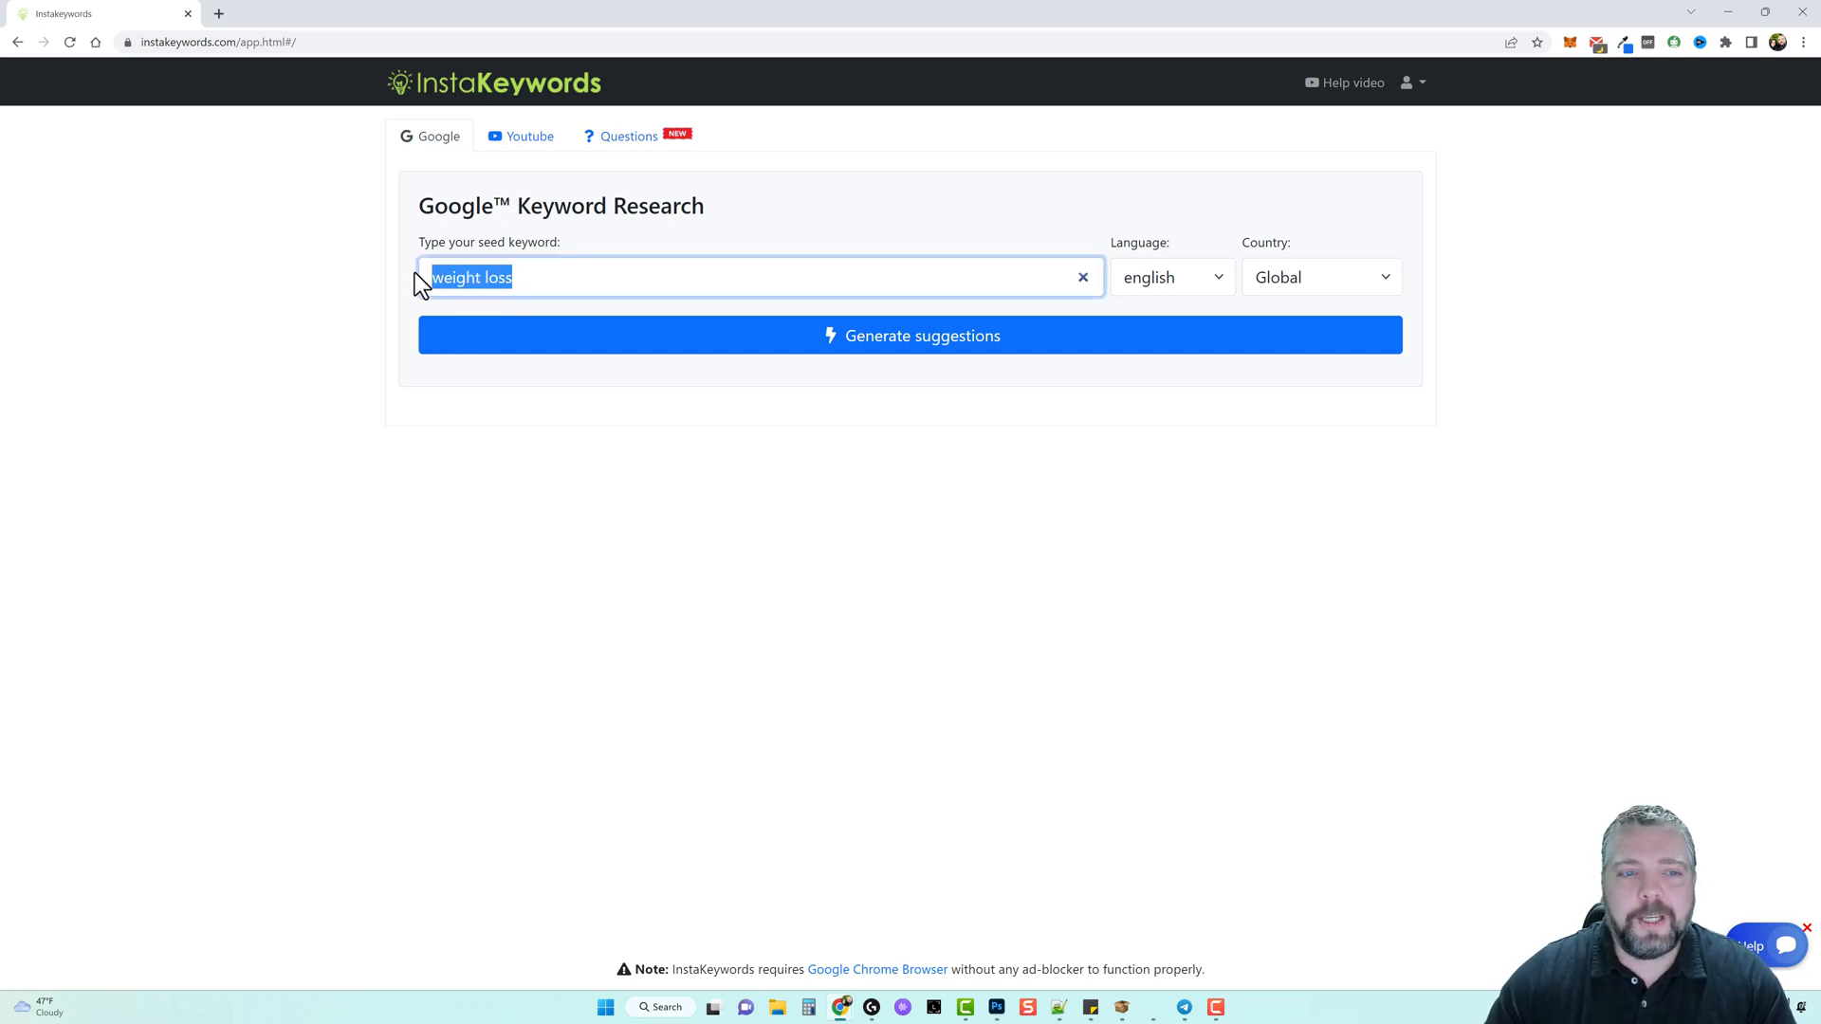
{"action": "type", "text": "insuran"}
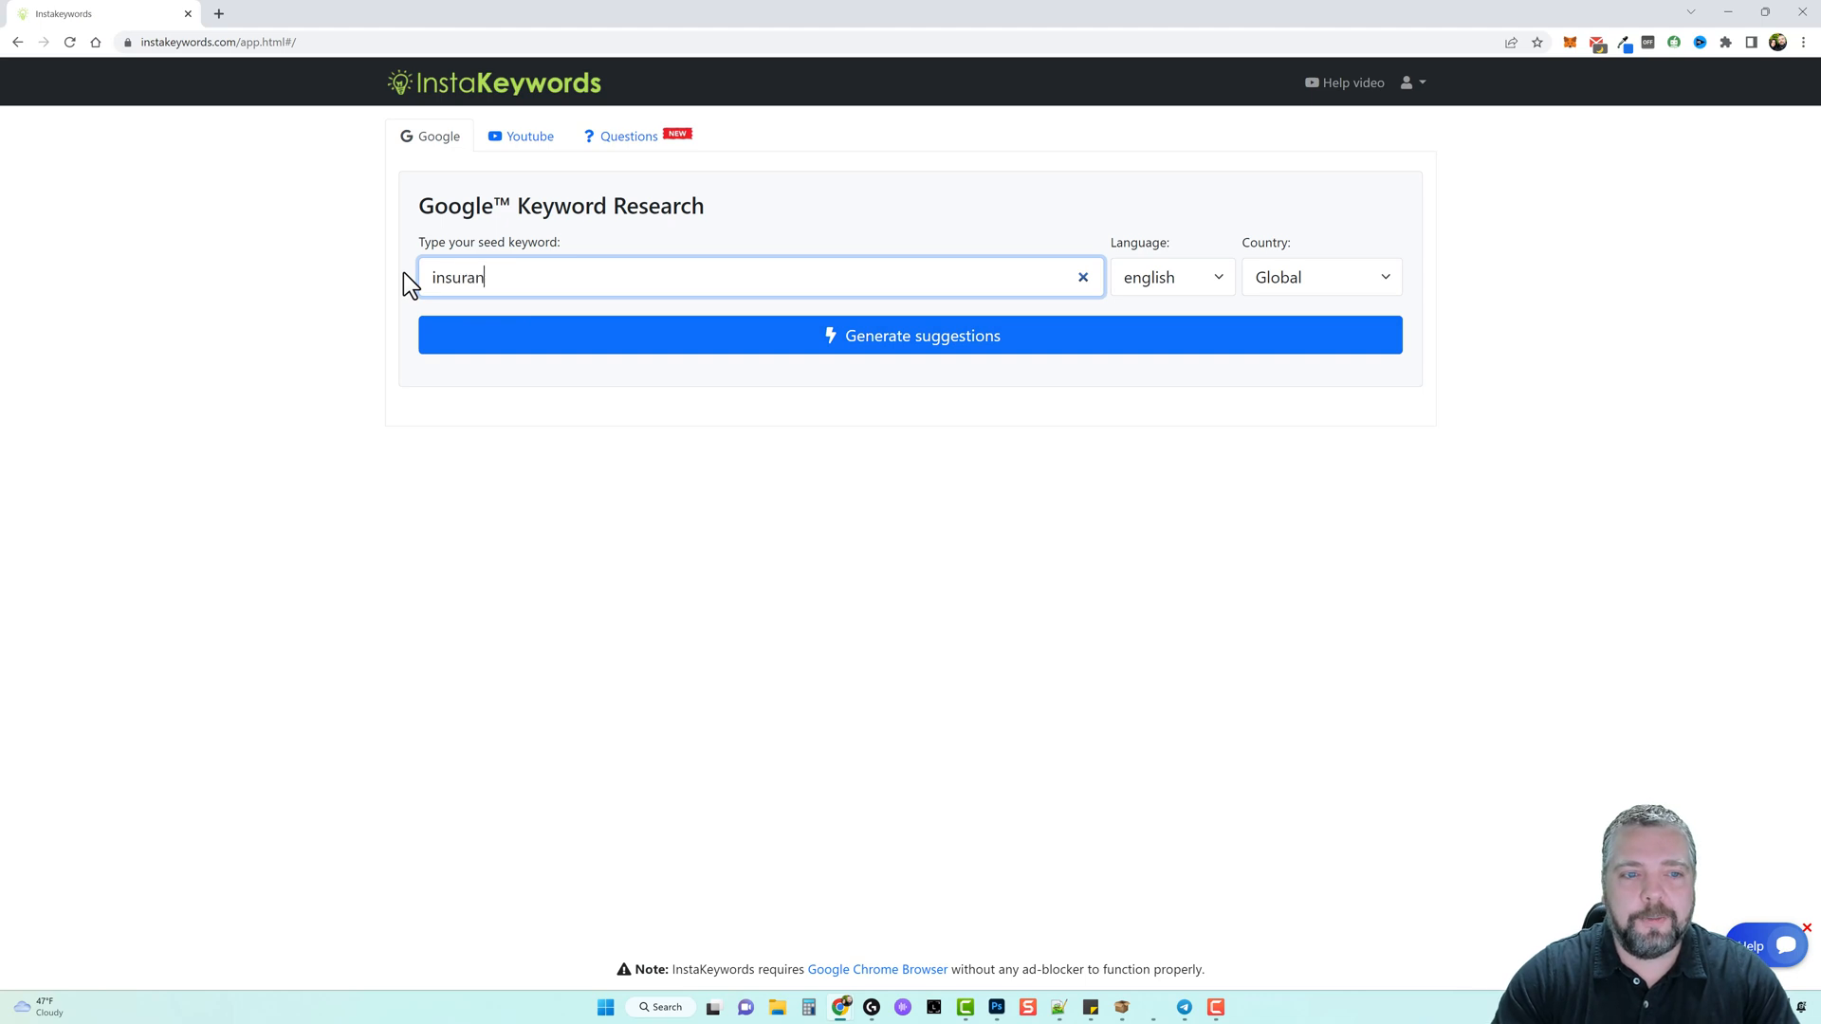
{"action": "left_click", "coordinate": [910, 336]}
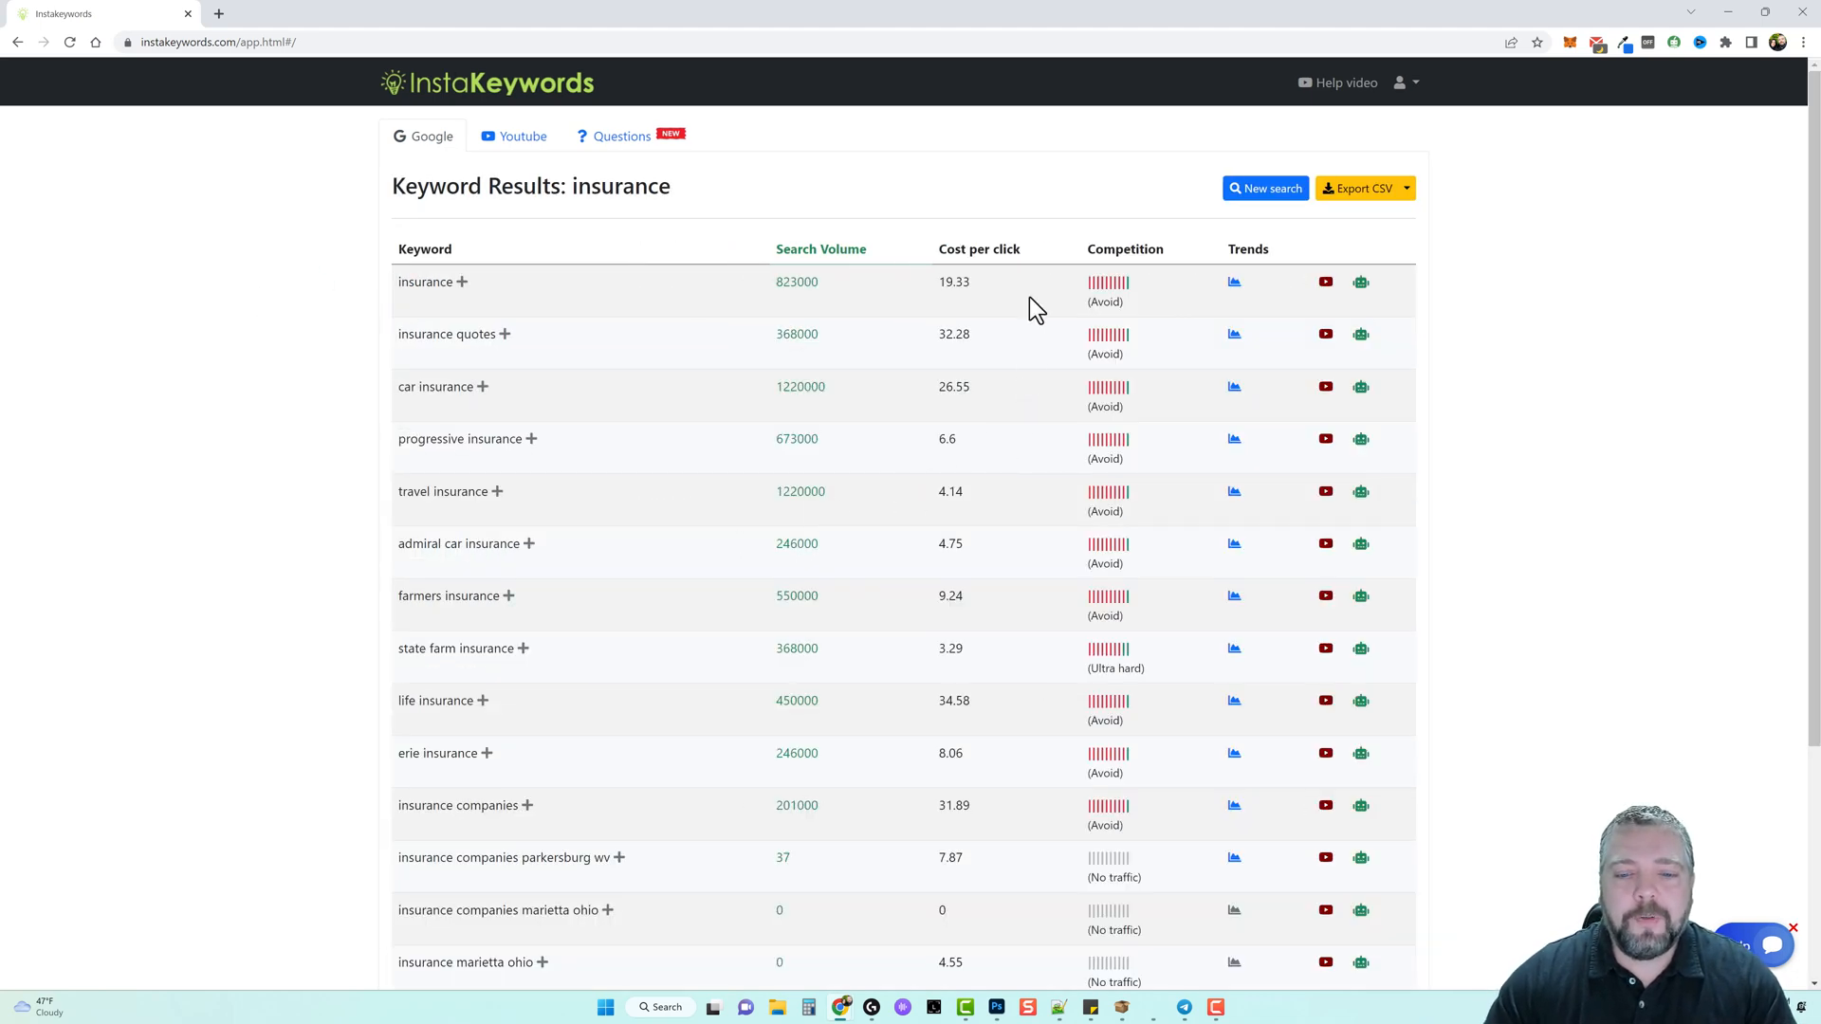
{"action": "mouse_move", "coordinate": [972, 289]}
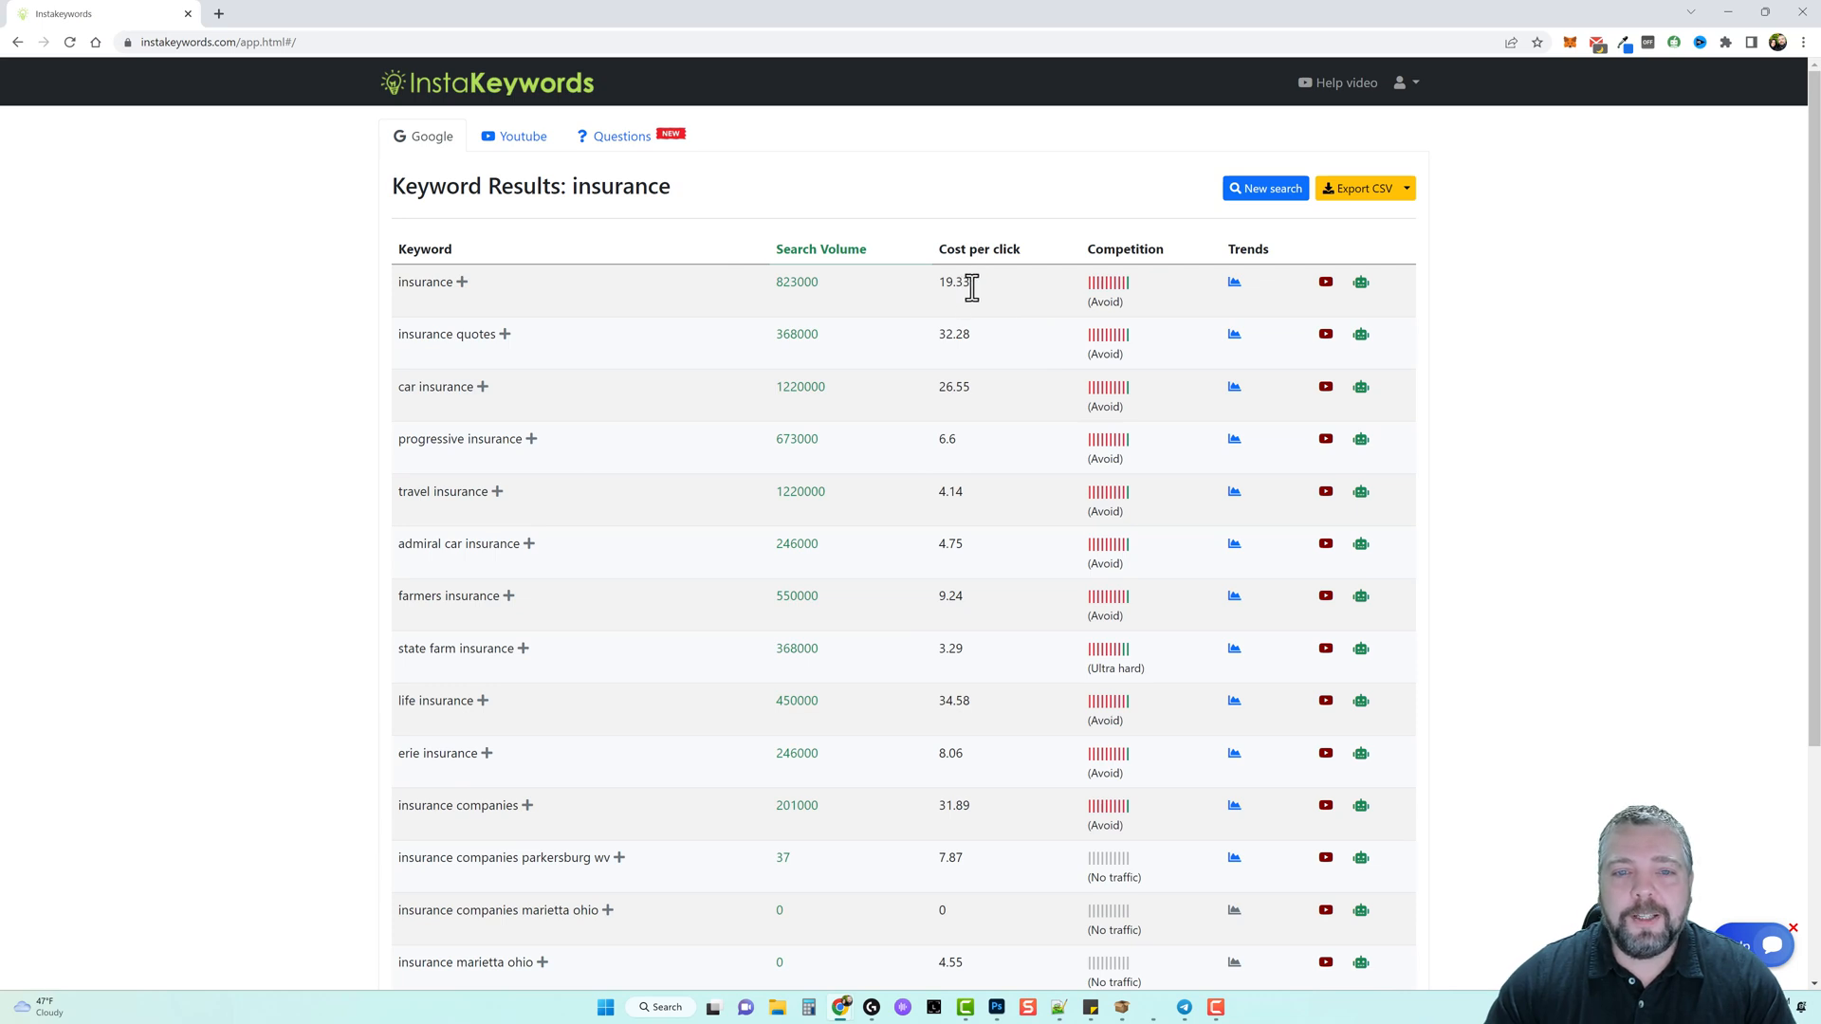
{"action": "mouse_move", "coordinate": [981, 301]}
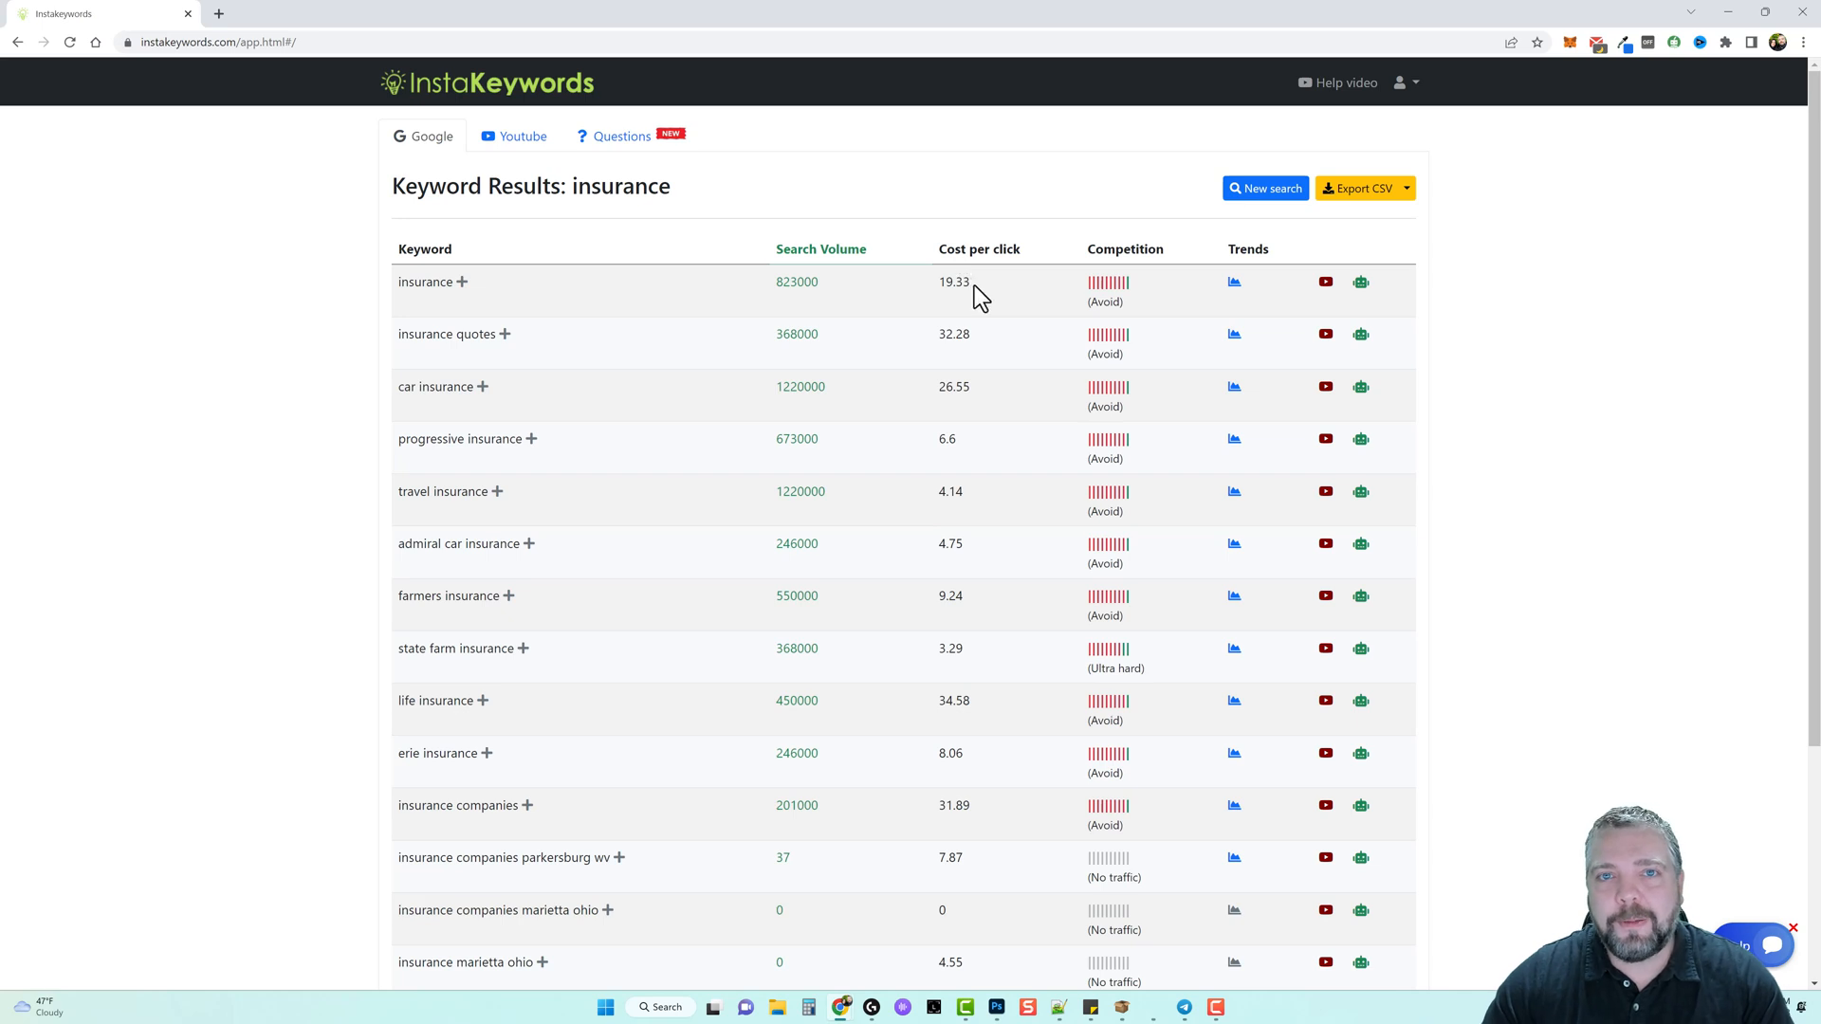
{"action": "mouse_move", "coordinate": [952, 337]}
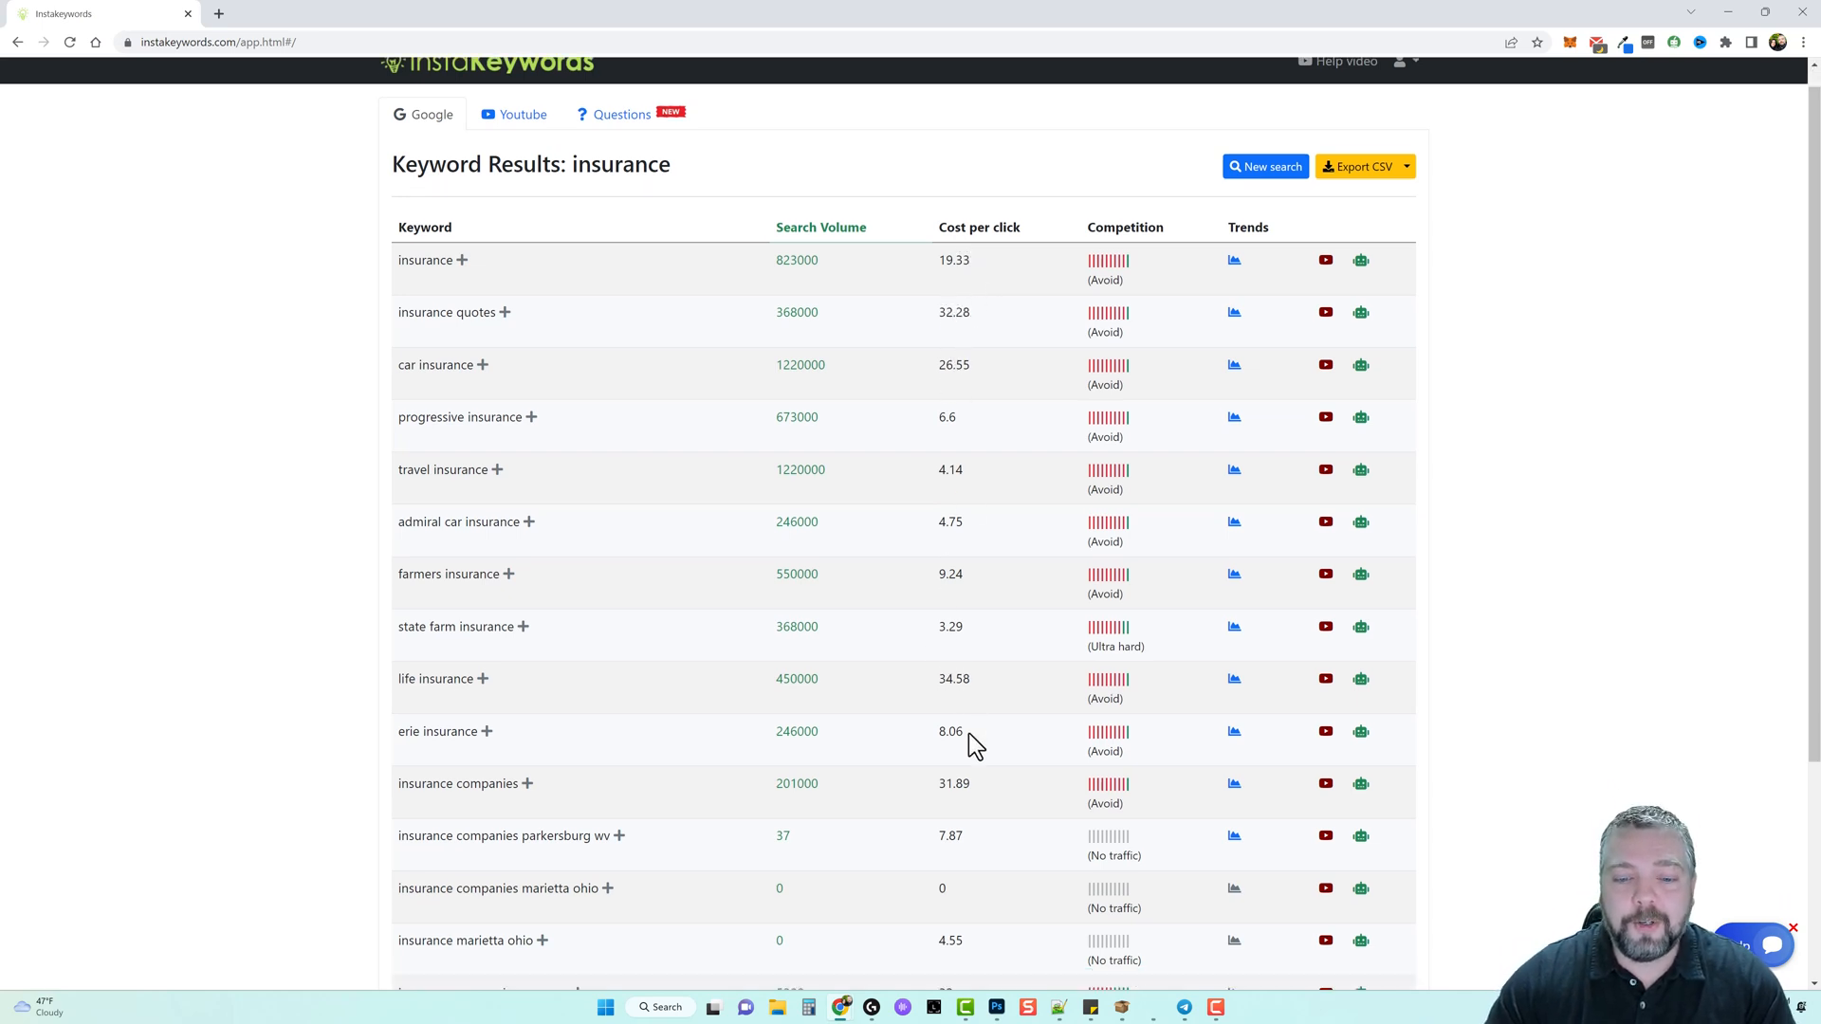
Load two more batches of insurance results, e.g. insurance broker and binder, then scroll back up.
{"action": "scroll", "scroll_direction": "down", "scroll_amount": 3}
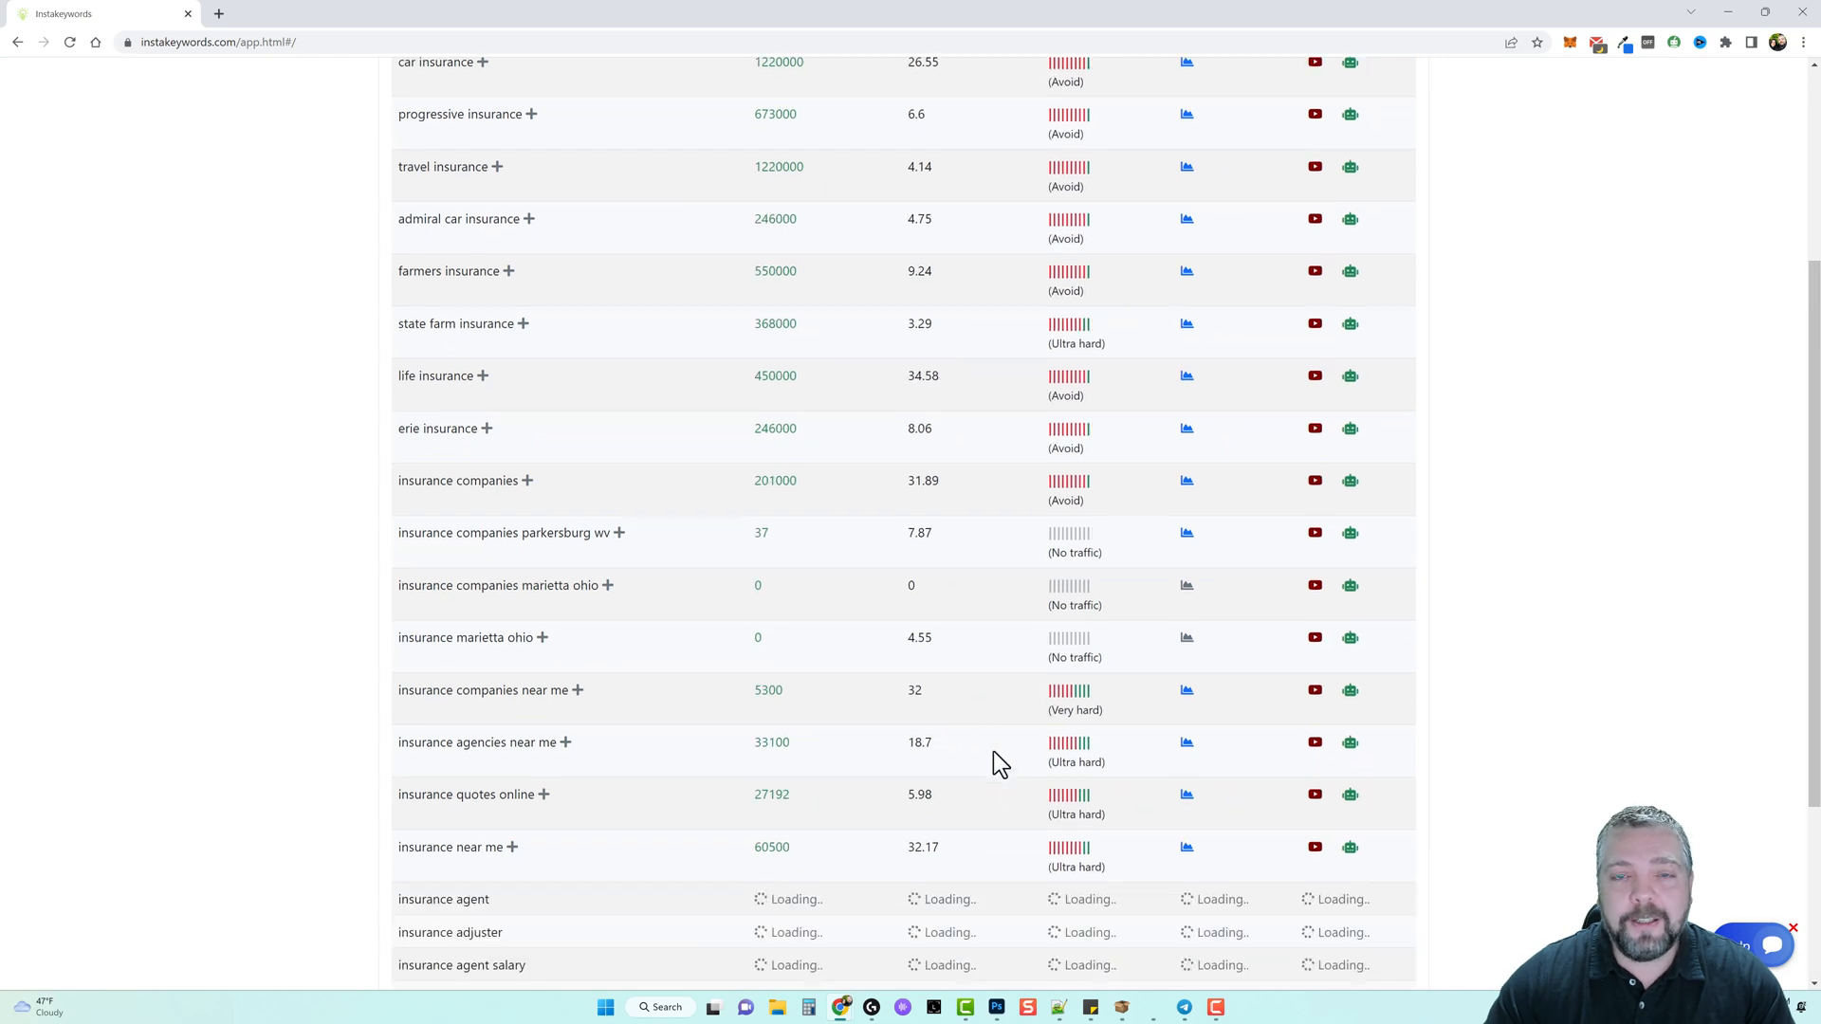
{"action": "scroll", "scroll_direction": "down", "scroll_amount": 3}
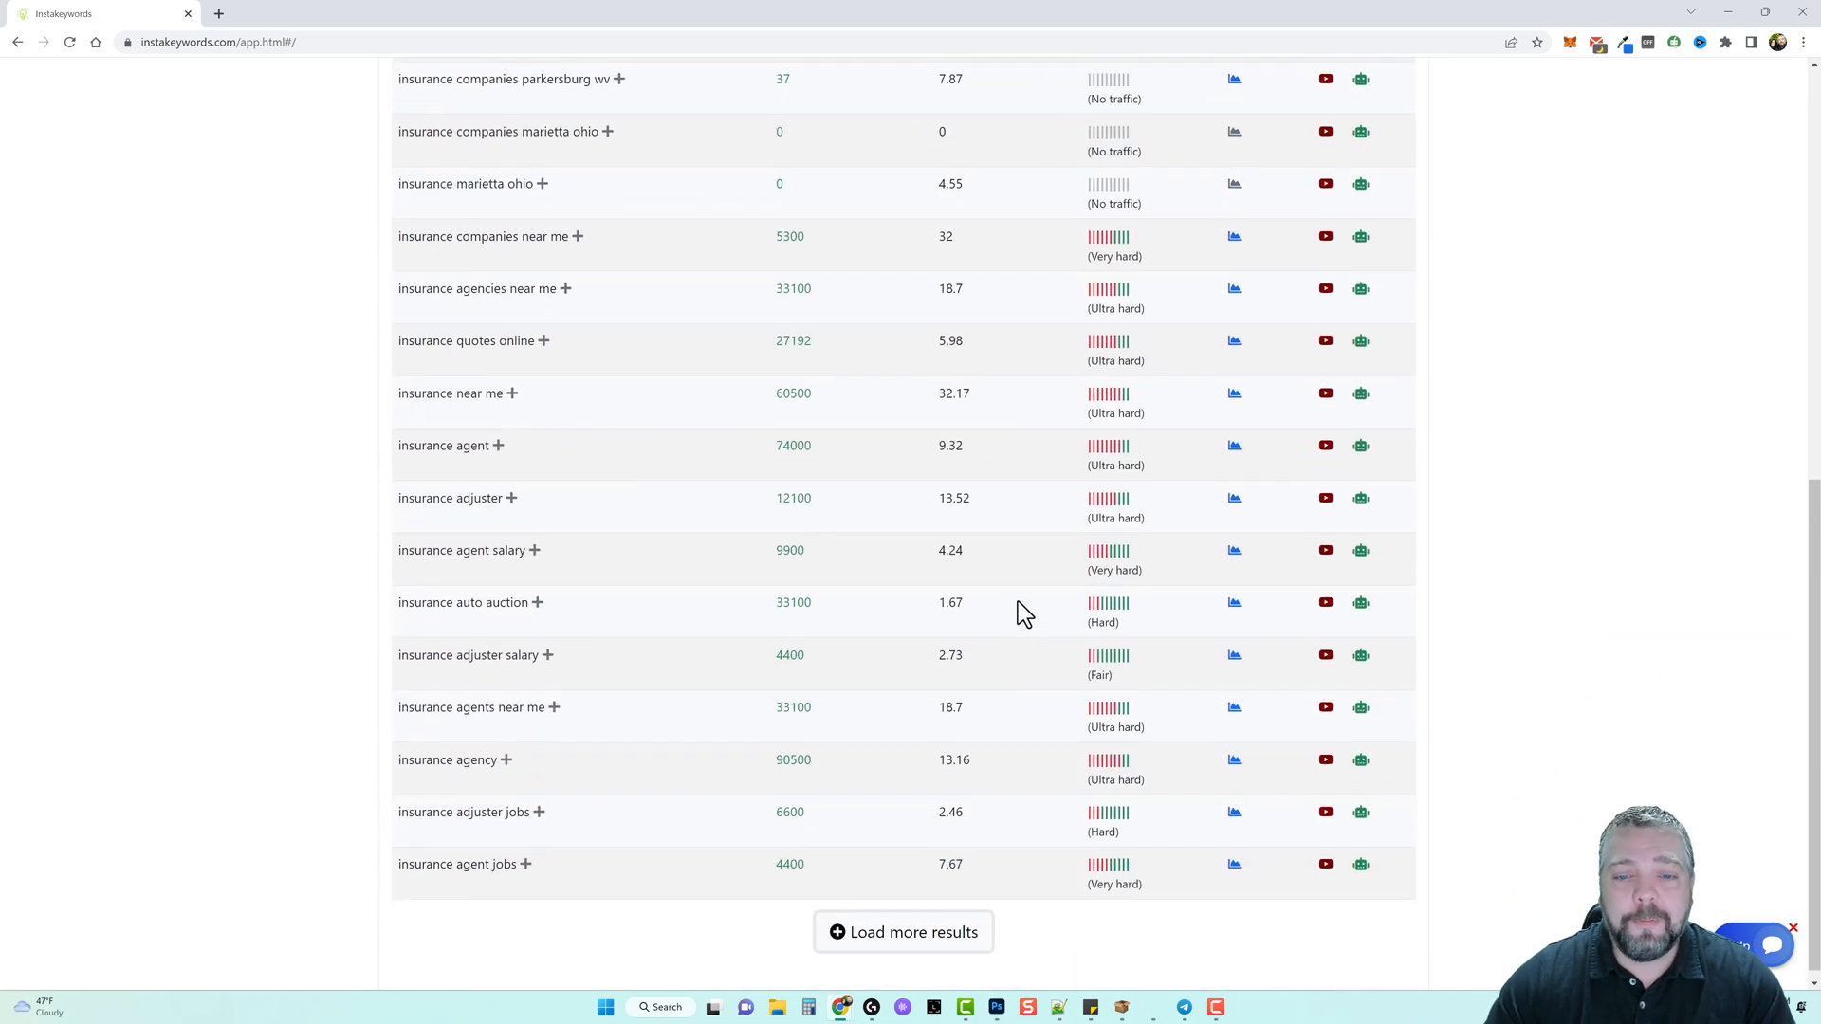
{"action": "left_click", "coordinate": [904, 931]}
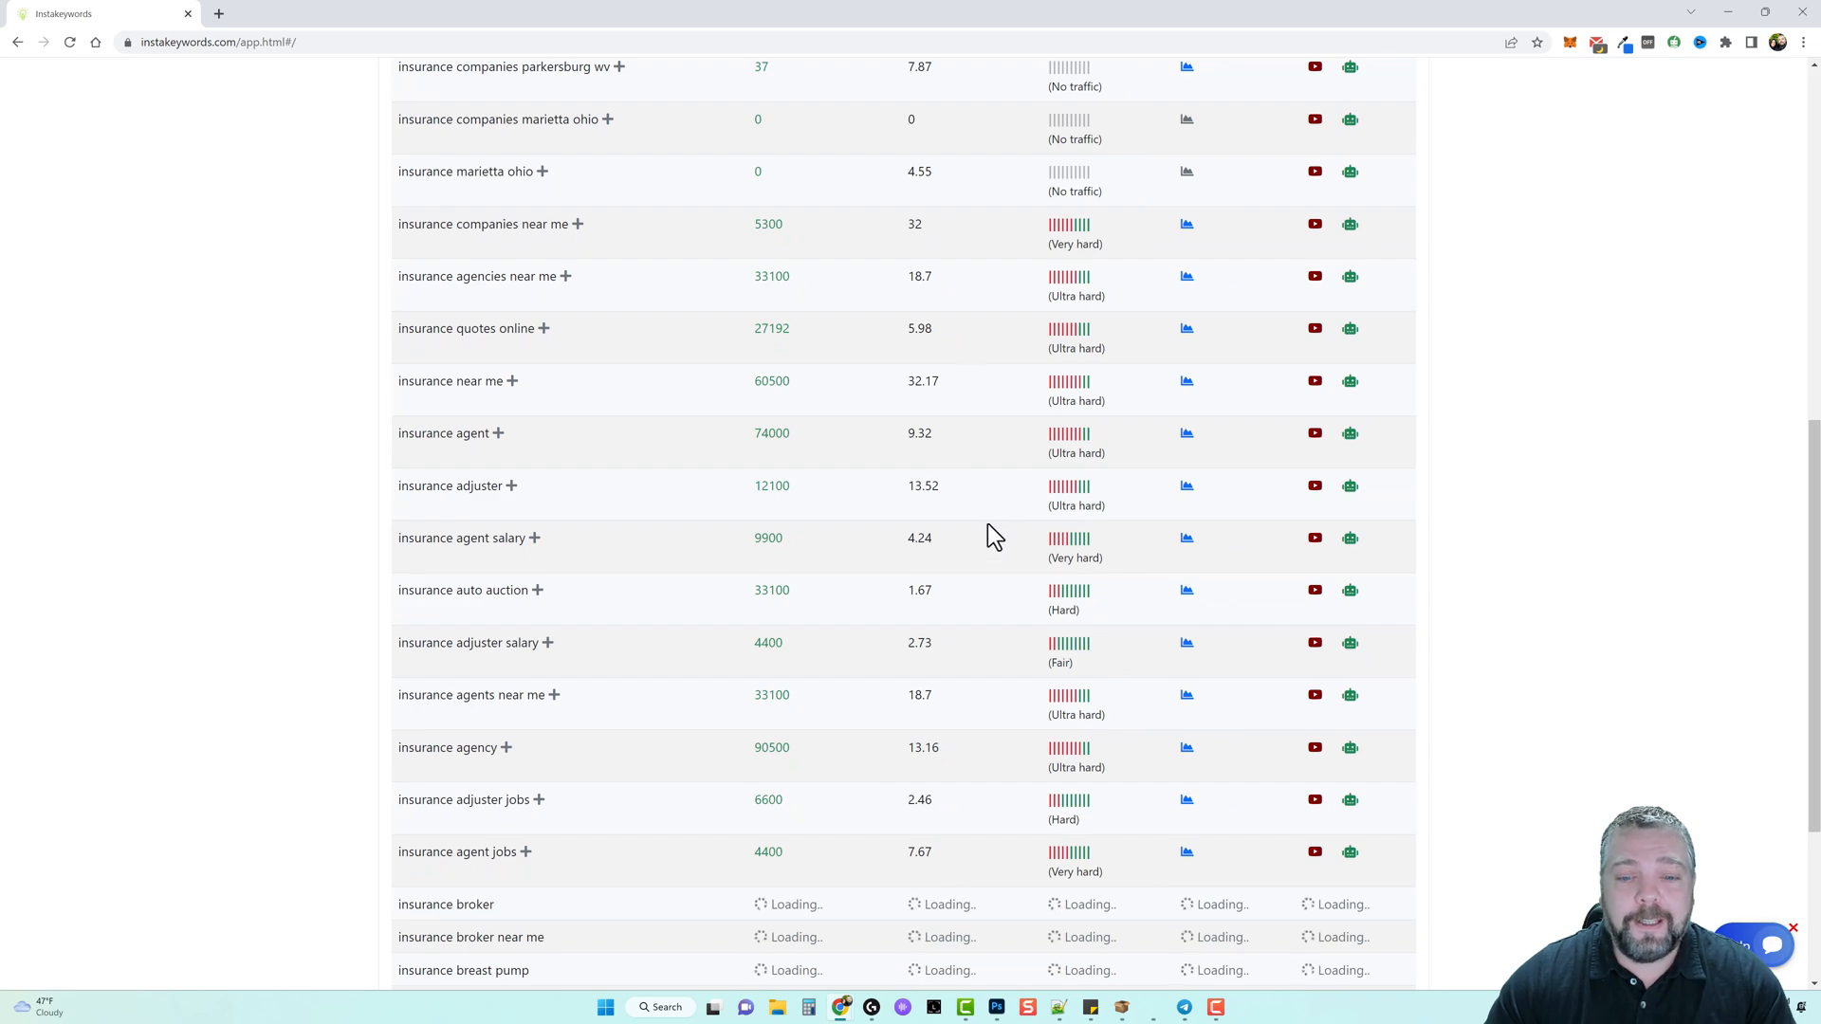
{"action": "scroll", "scroll_direction": "down", "scroll_amount": 3}
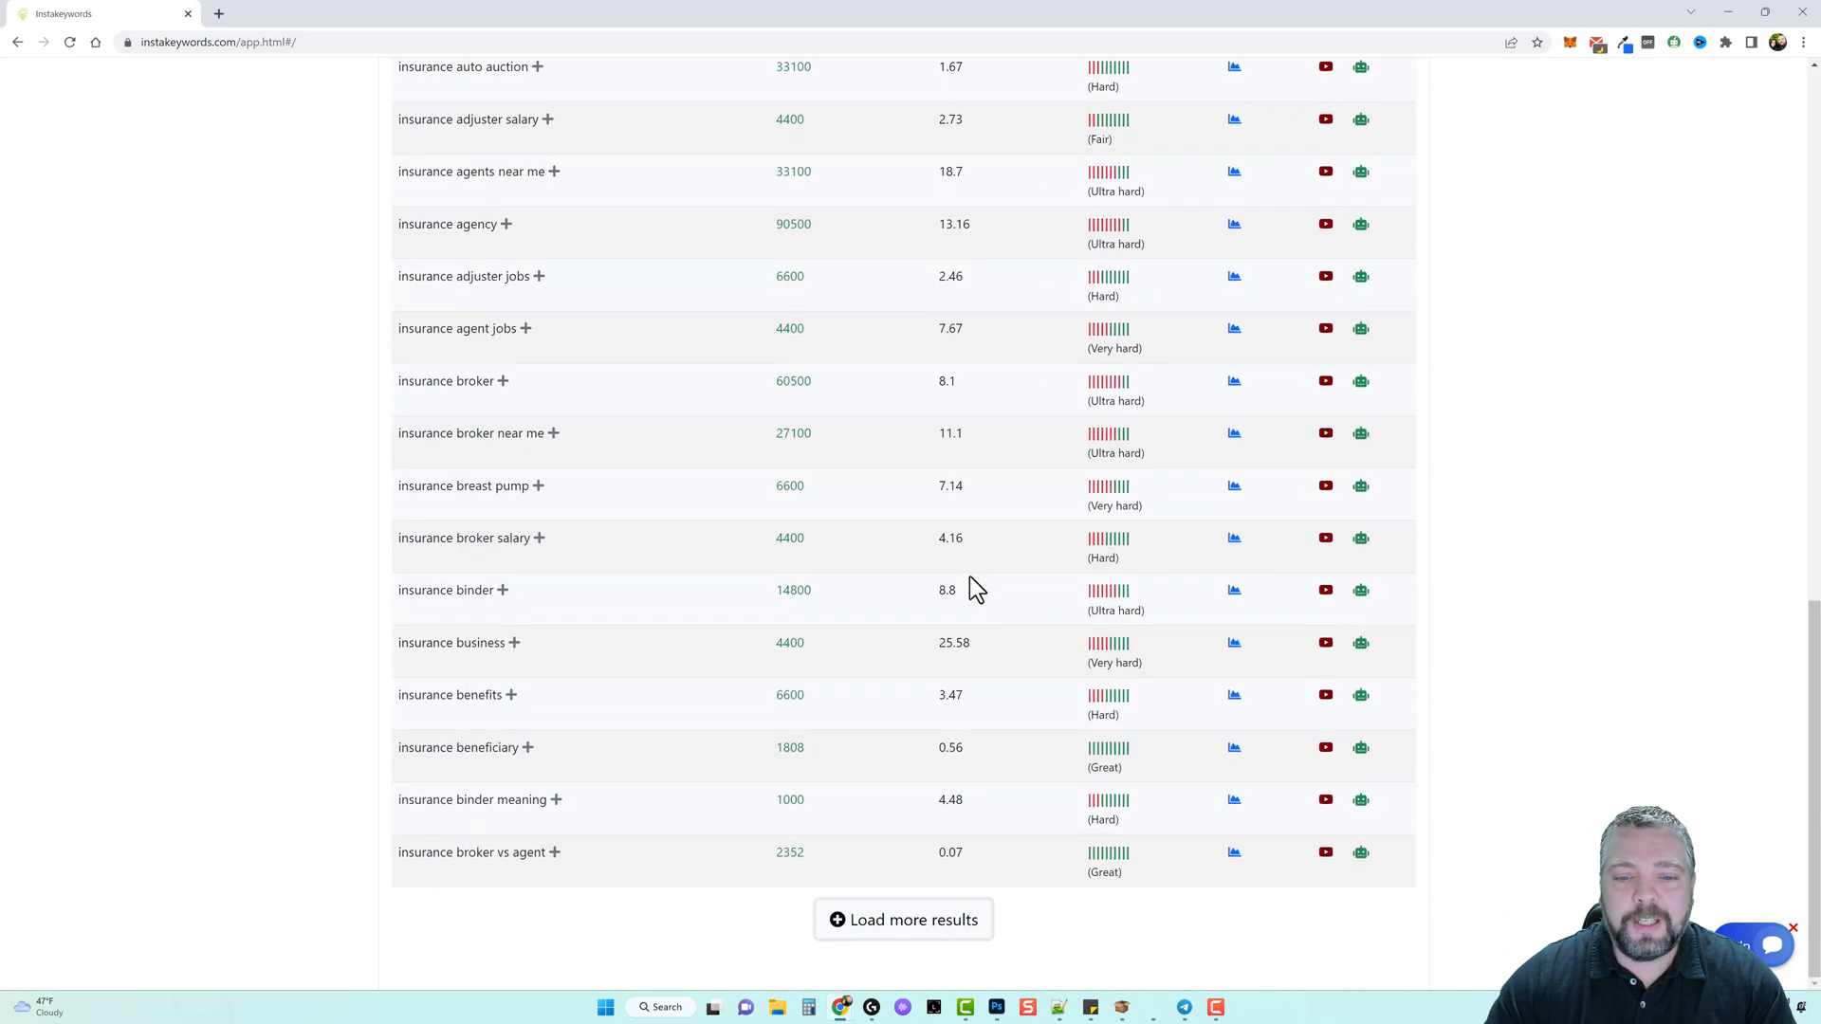
{"action": "left_click", "coordinate": [902, 920]}
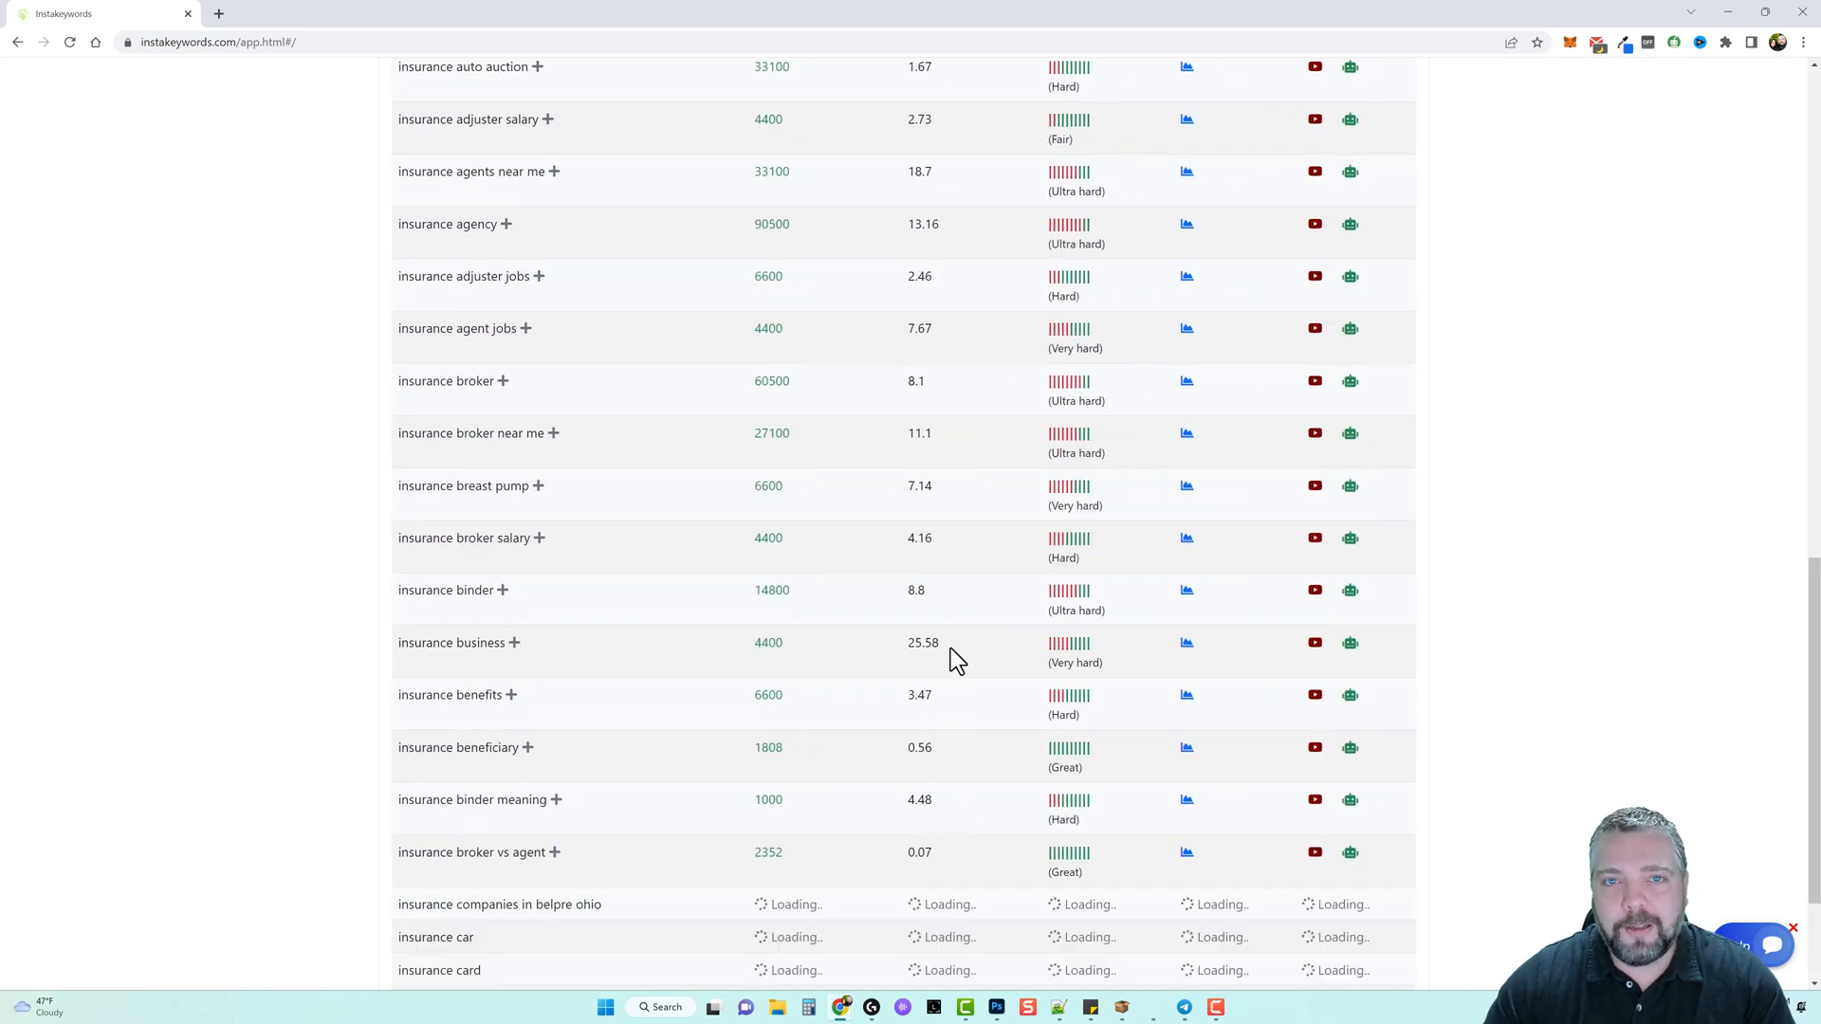
{"action": "scroll", "scroll_direction": "up", "scroll_amount": 3}
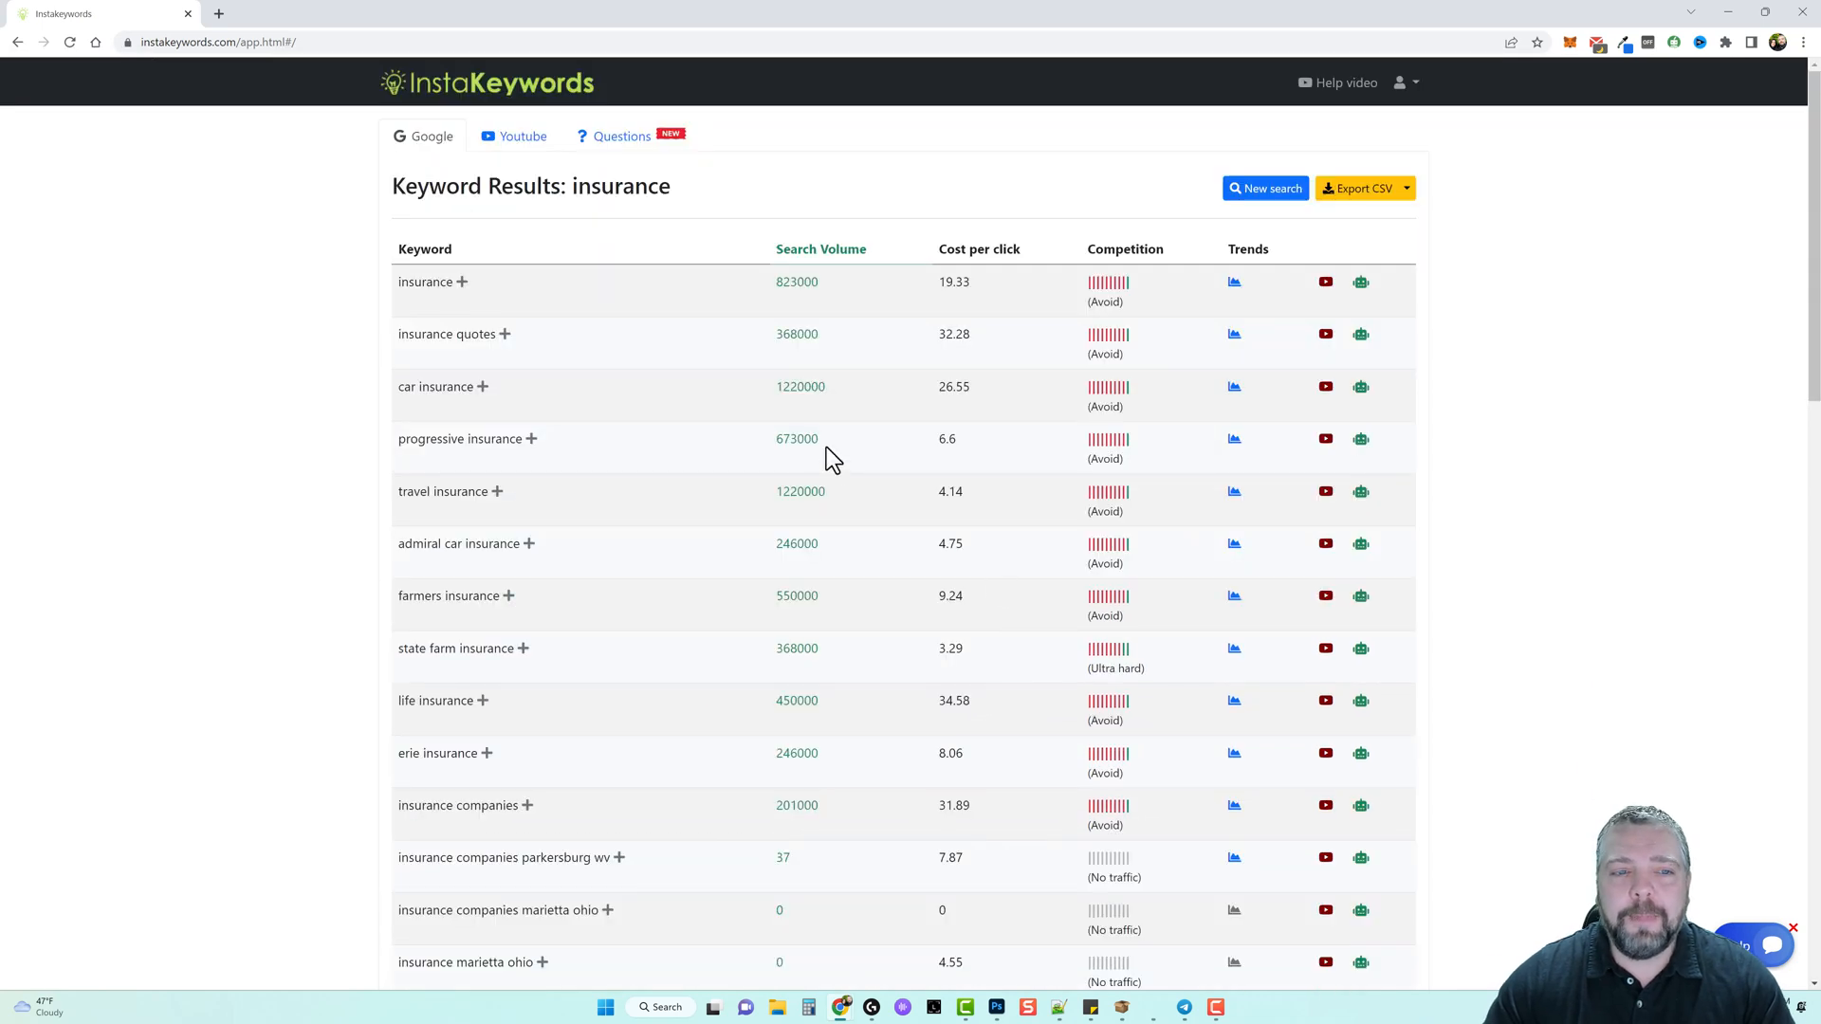
{"action": "mouse_move", "coordinate": [851, 450]}
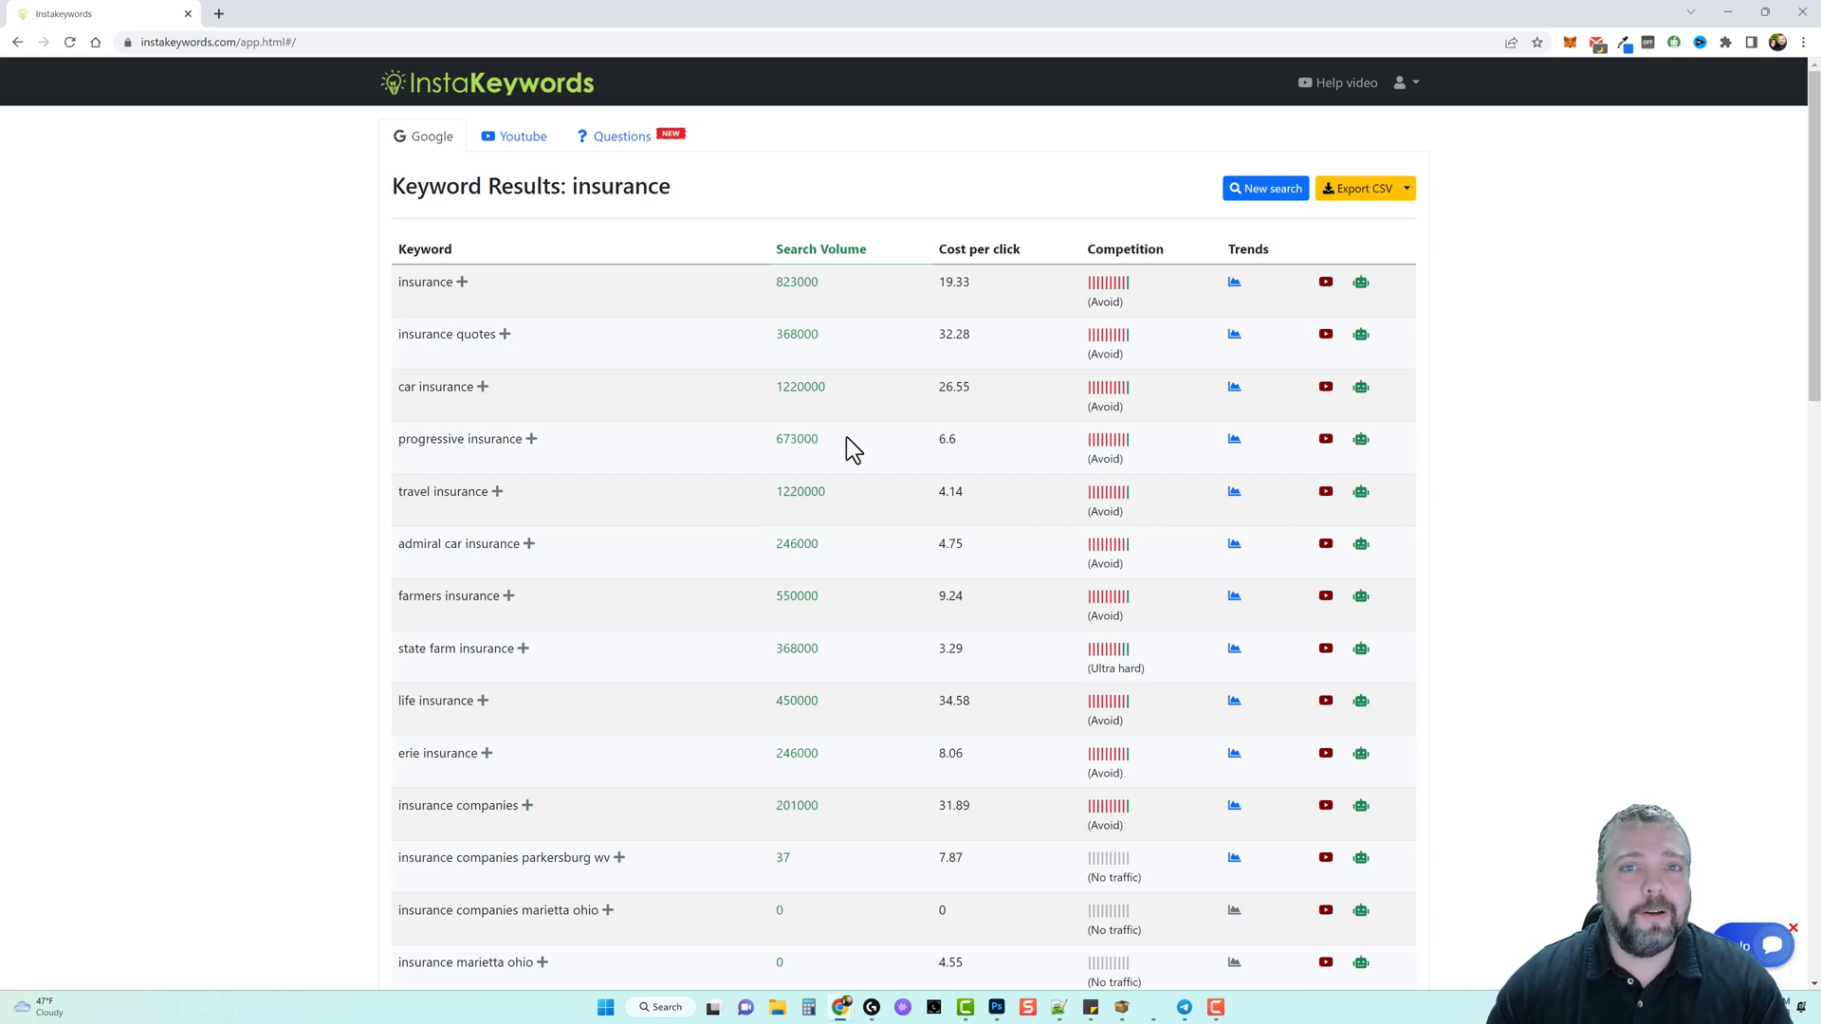
{"action": "mouse_move", "coordinate": [987, 435]}
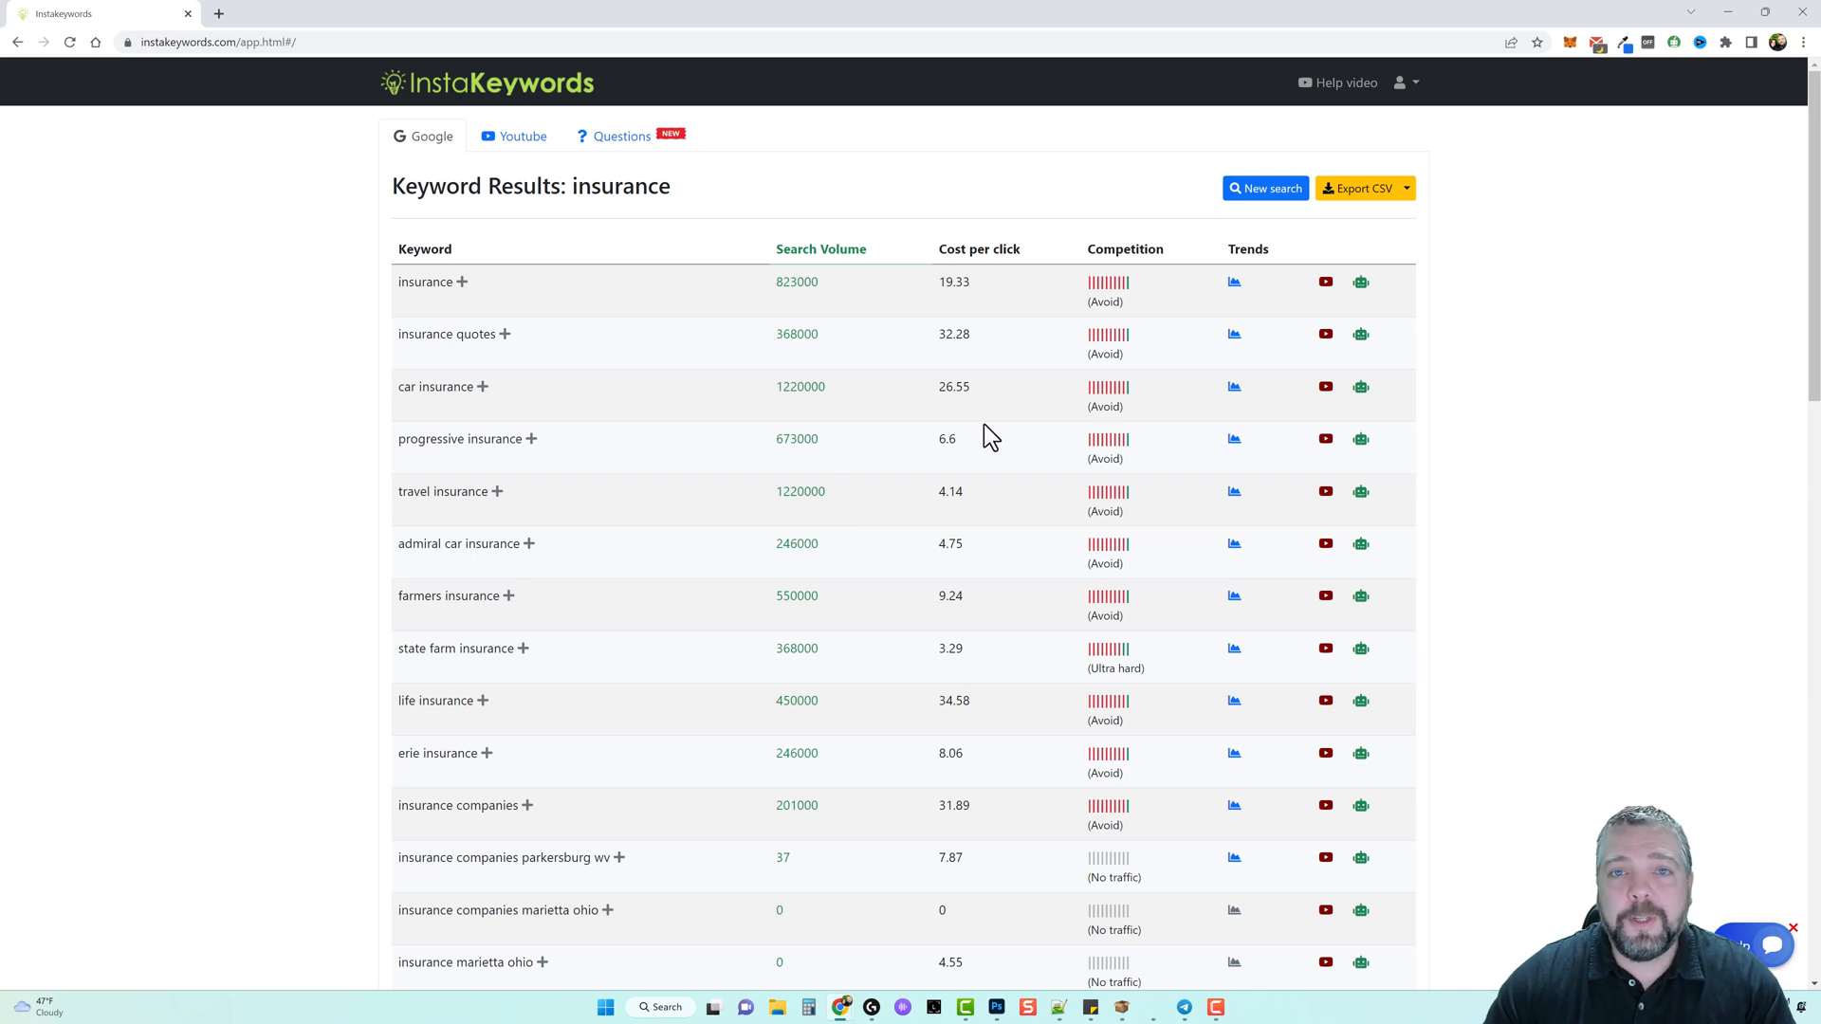
{"action": "mouse_move", "coordinate": [1115, 321]}
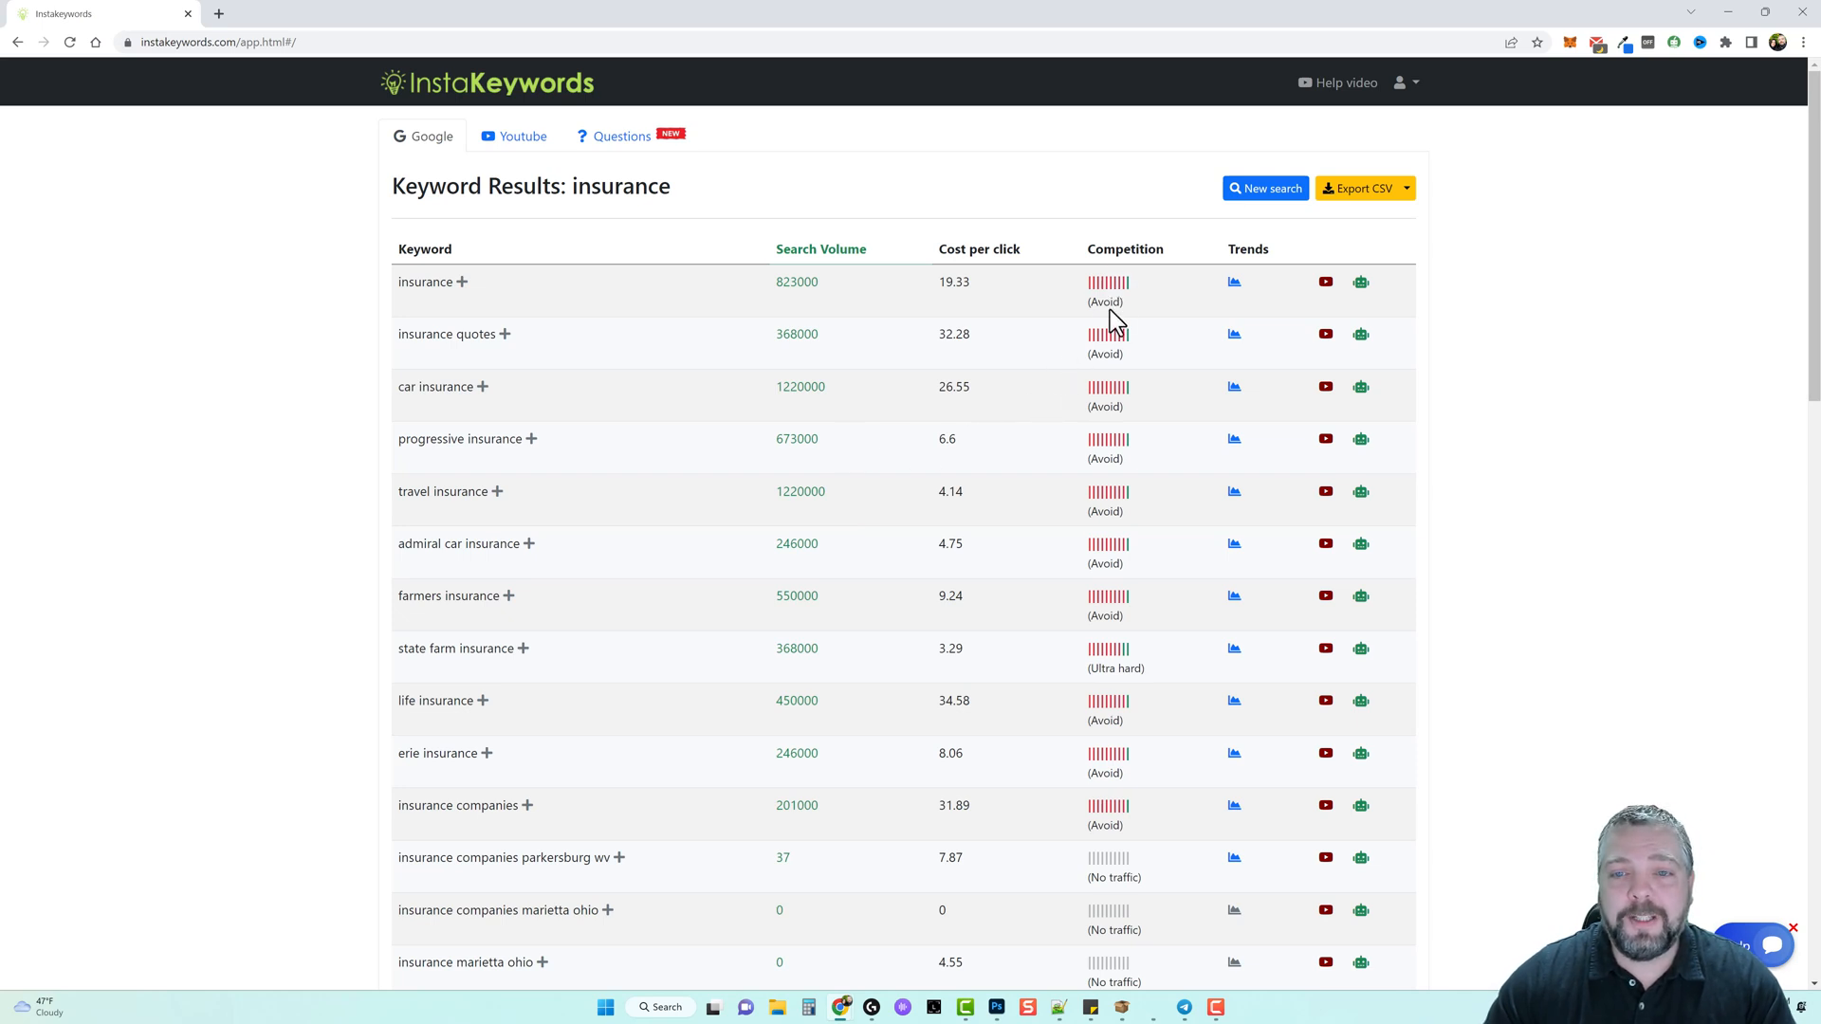
{"action": "mouse_move", "coordinate": [1104, 523]}
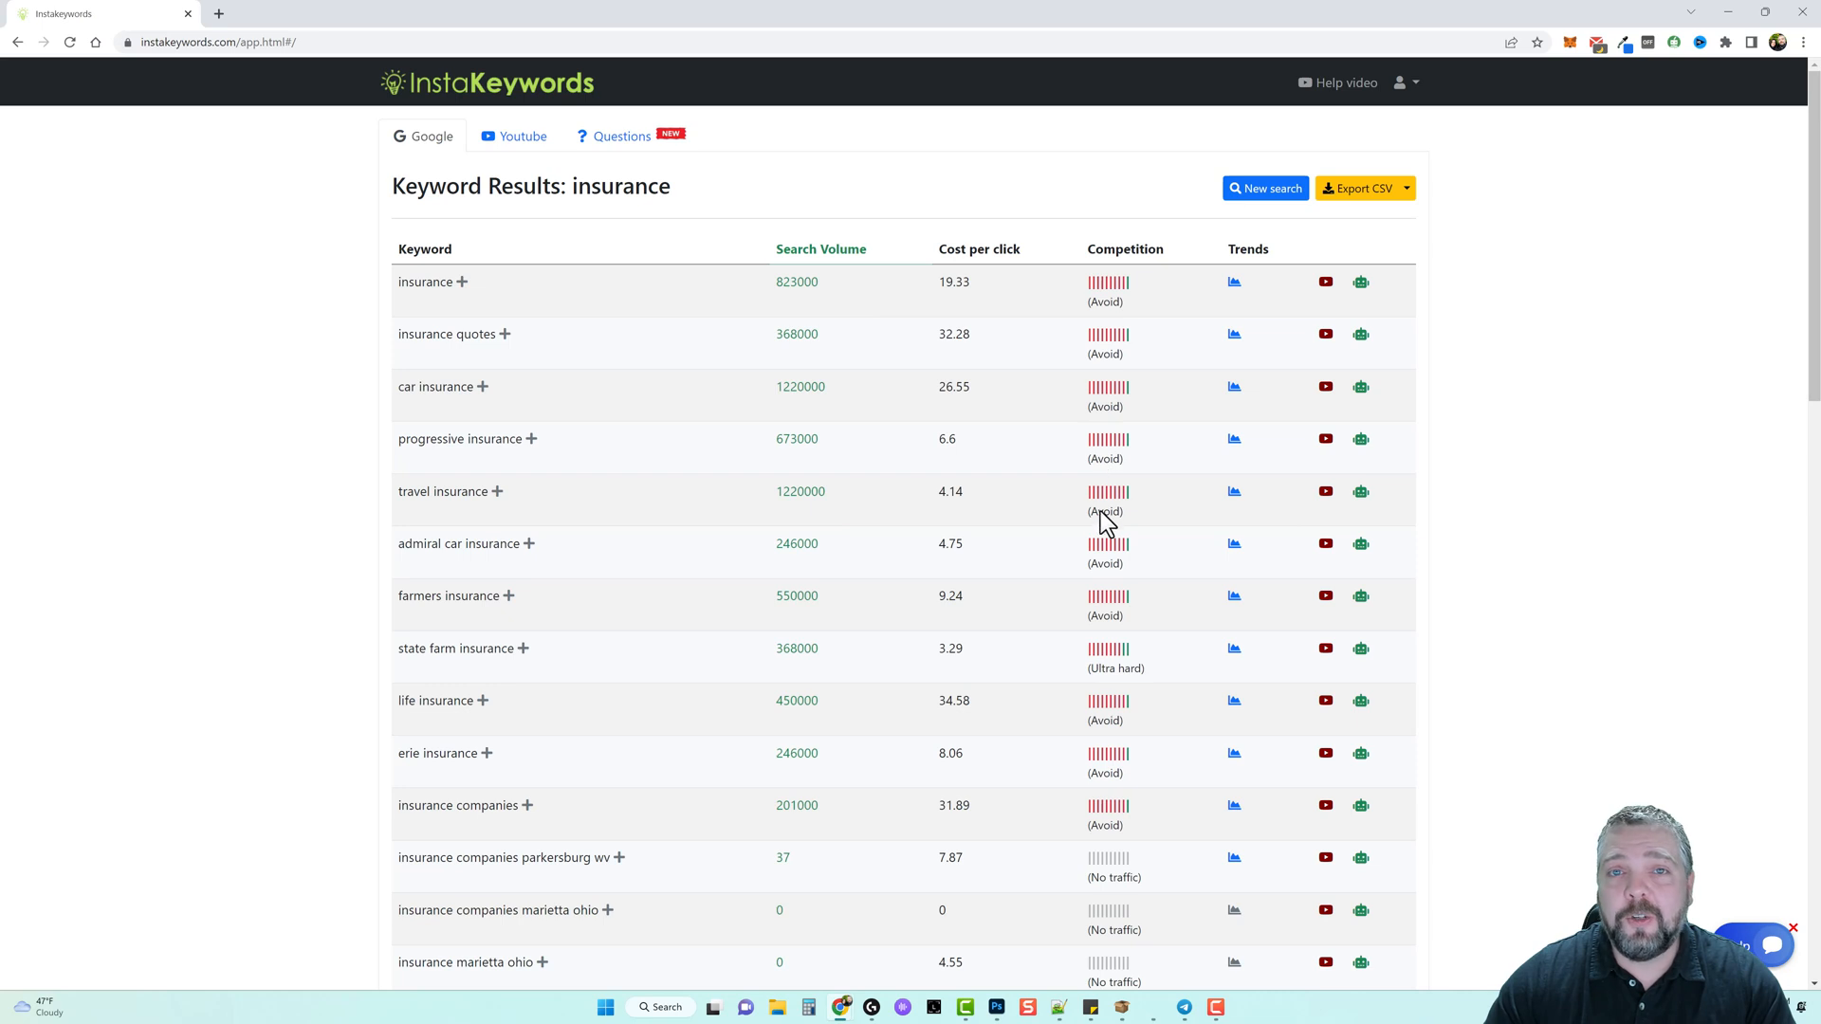
{"action": "mouse_move", "coordinate": [1104, 533]}
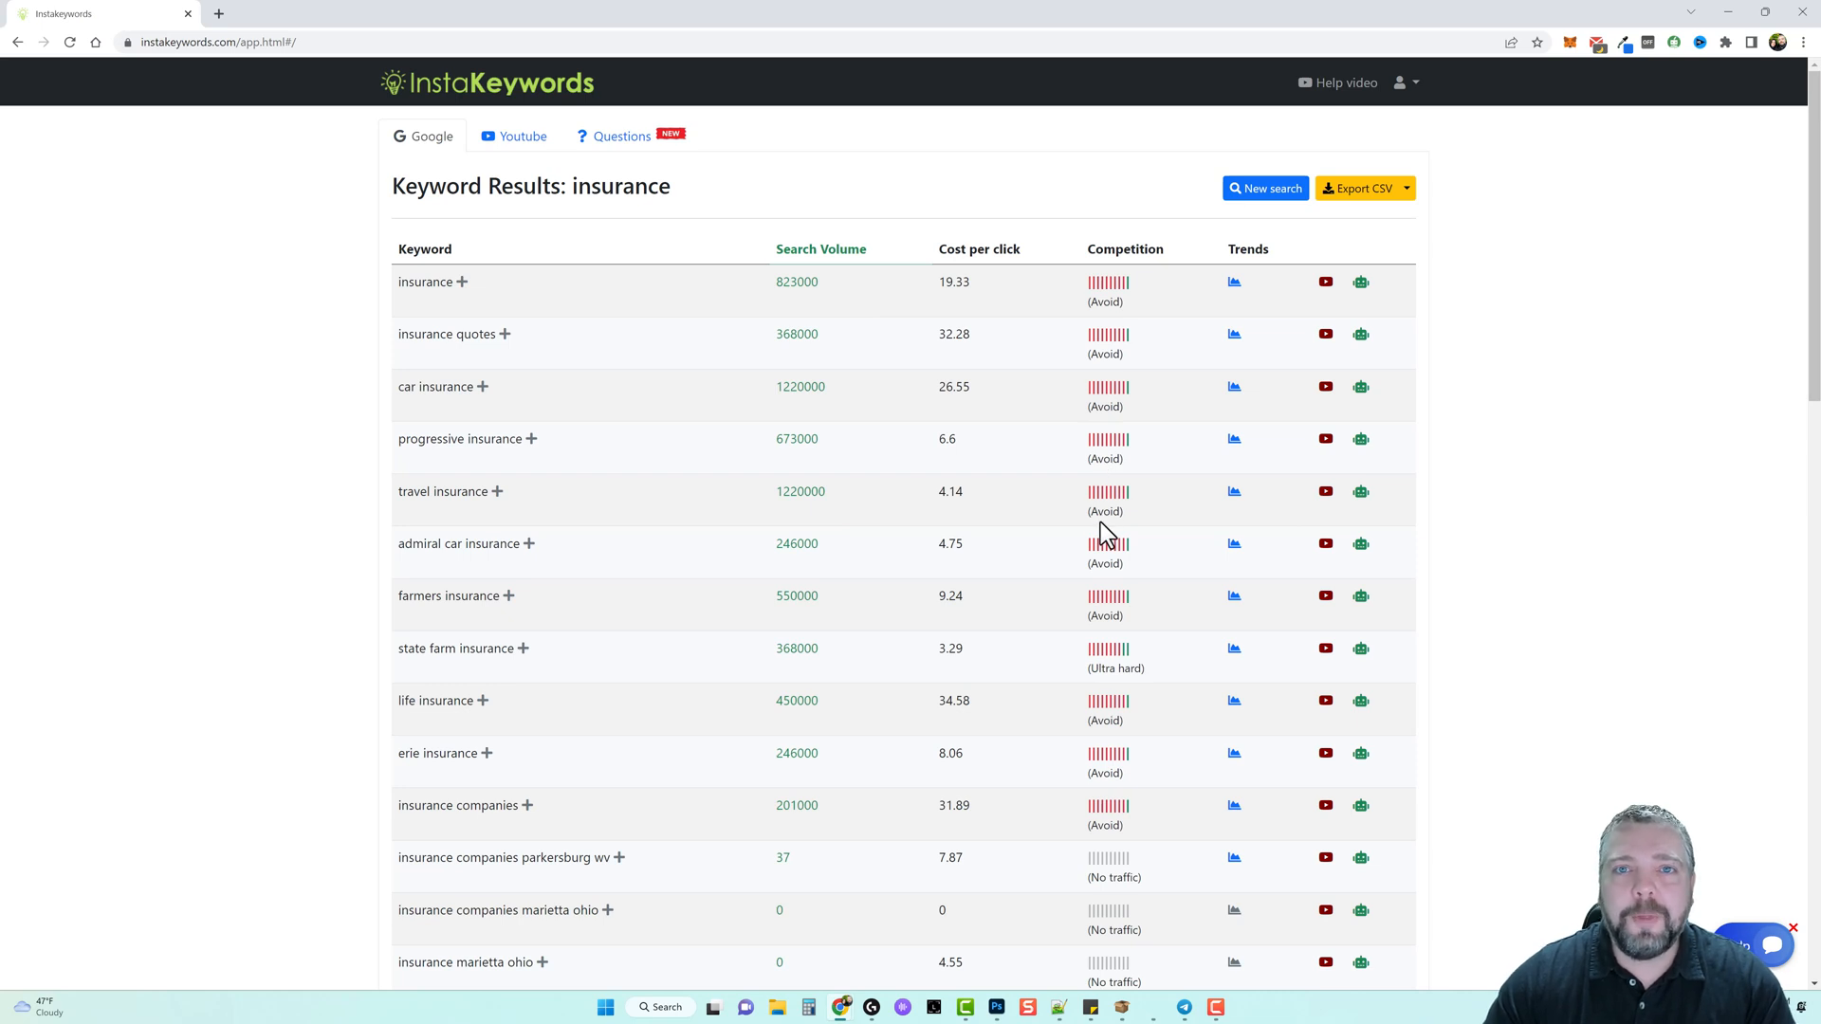
{"action": "mouse_move", "coordinate": [958, 279]}
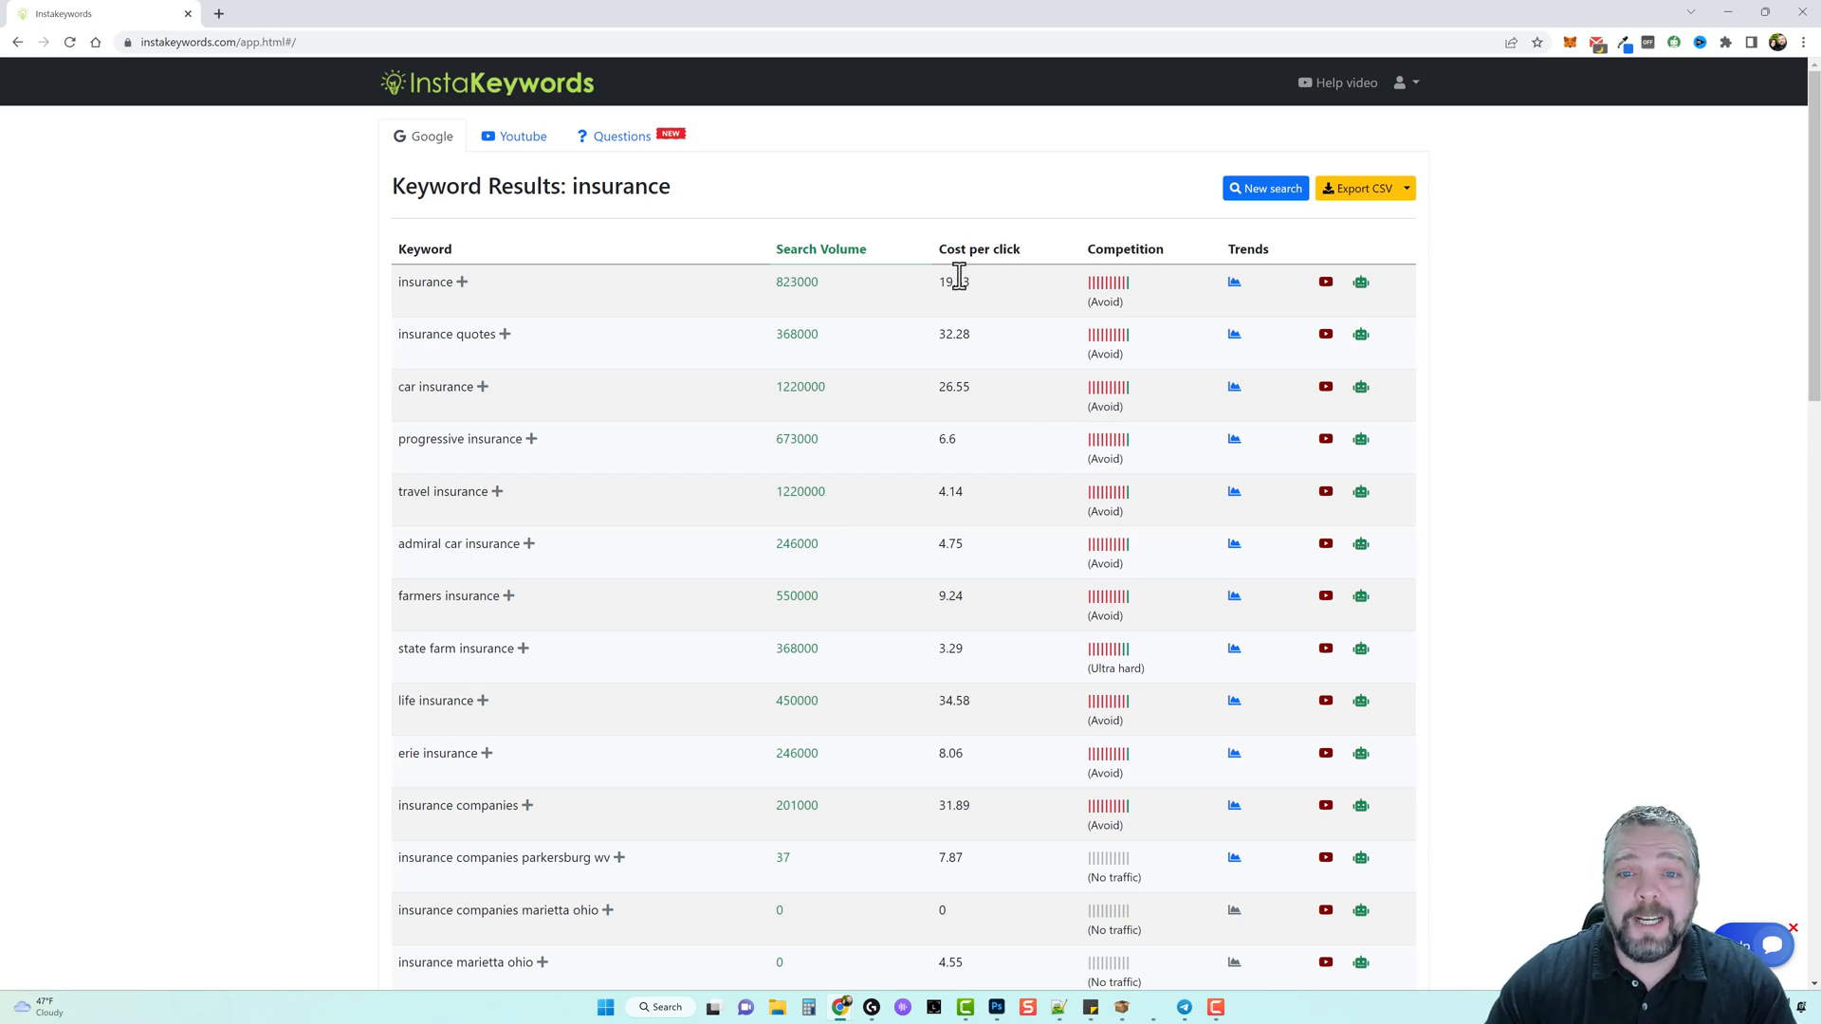
{"action": "mouse_move", "coordinate": [957, 777]}
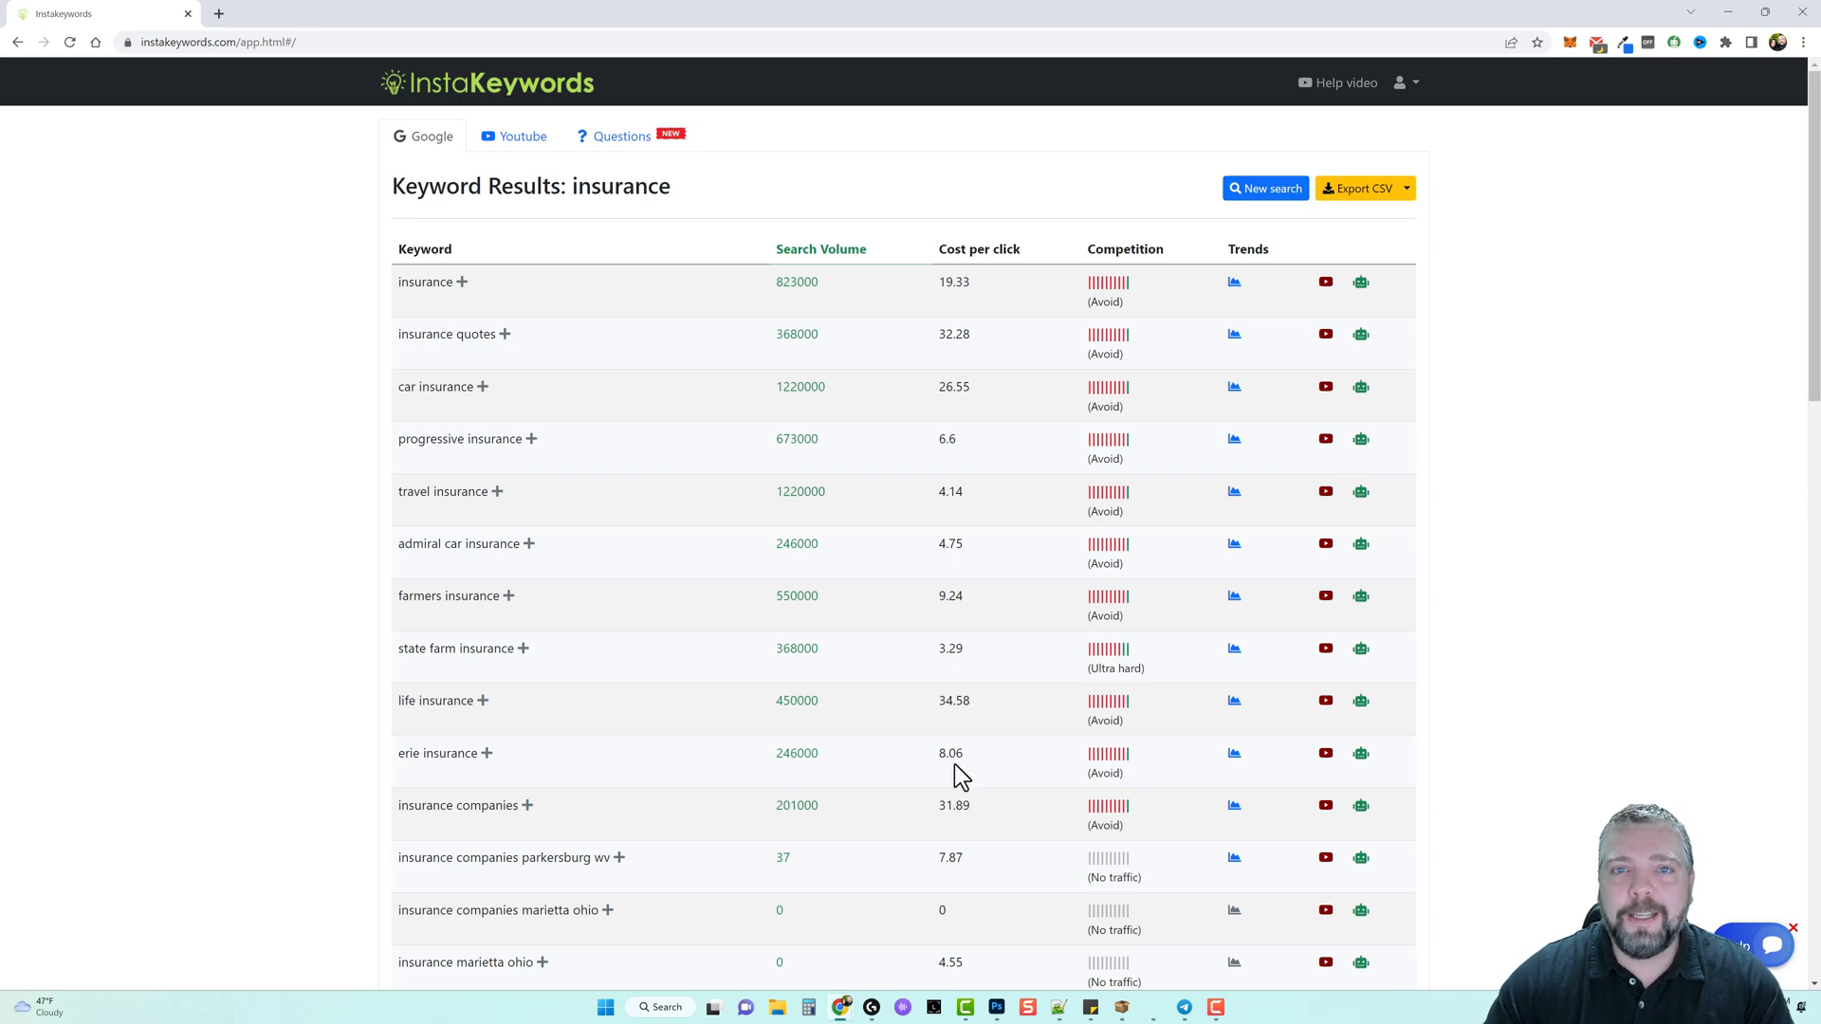
{"action": "mouse_move", "coordinate": [955, 777]}
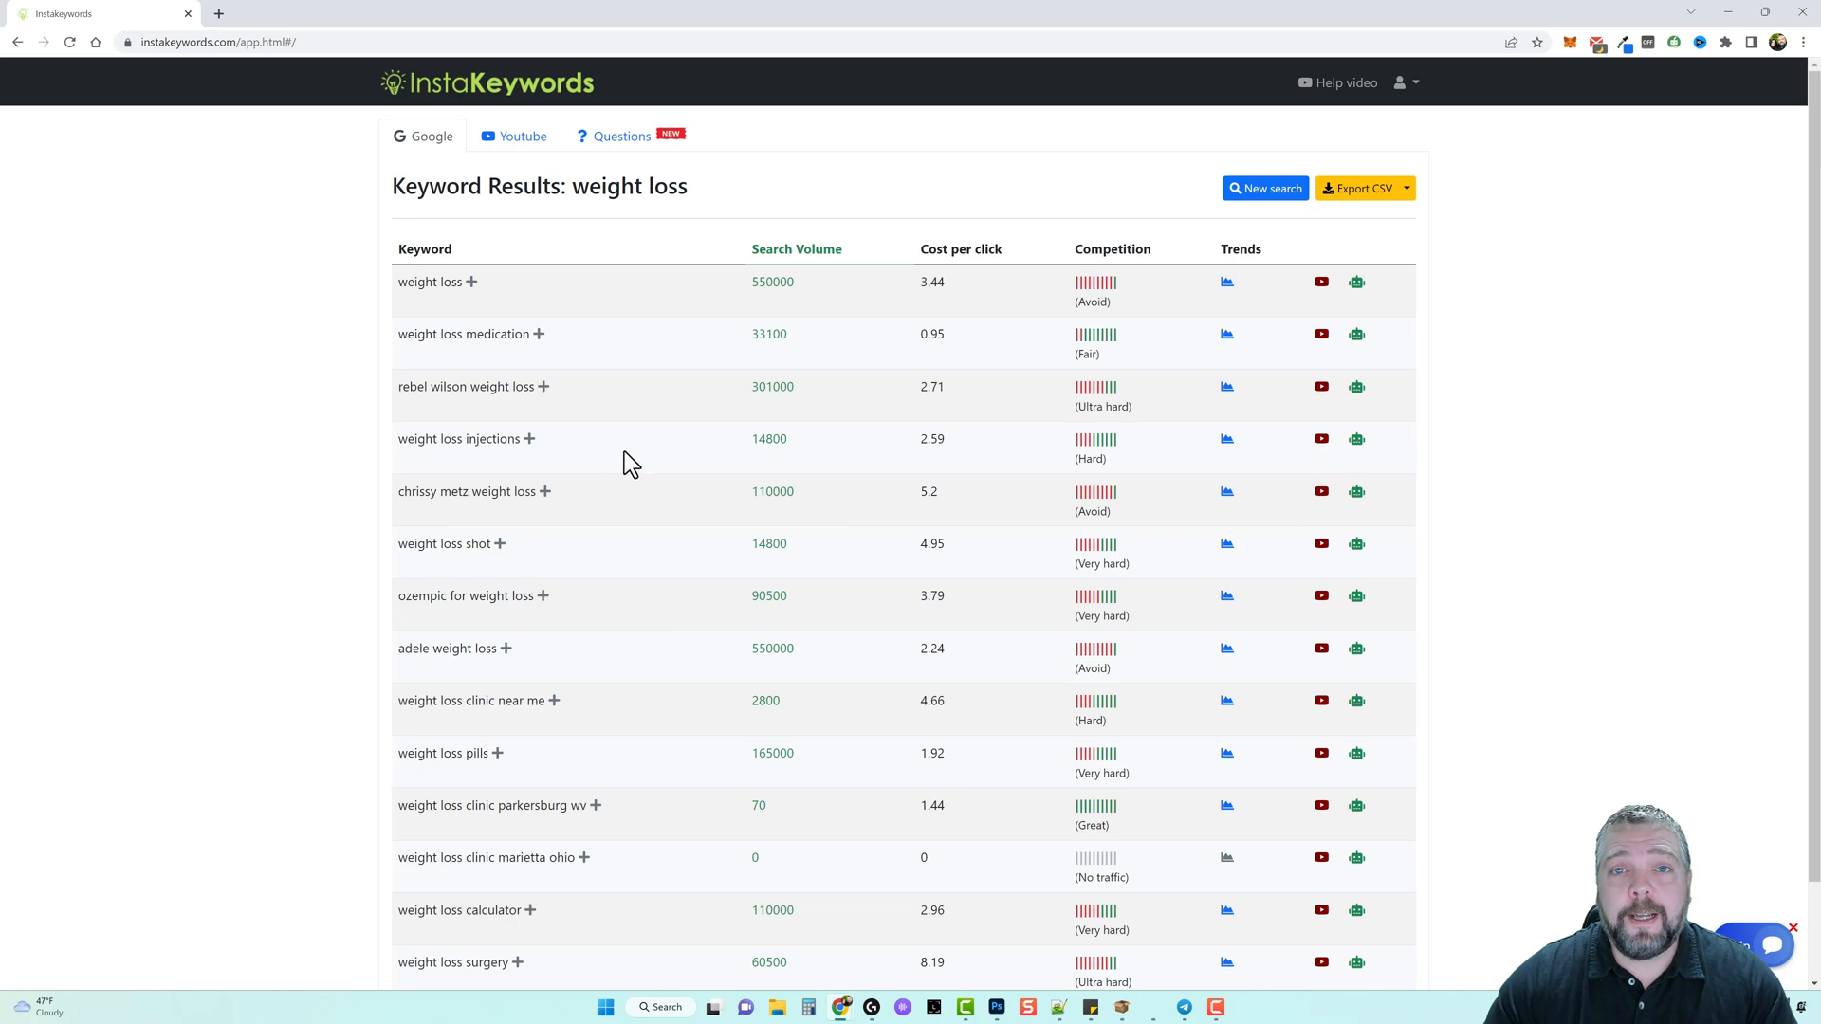
{"action": "mouse_move", "coordinate": [1359, 188]}
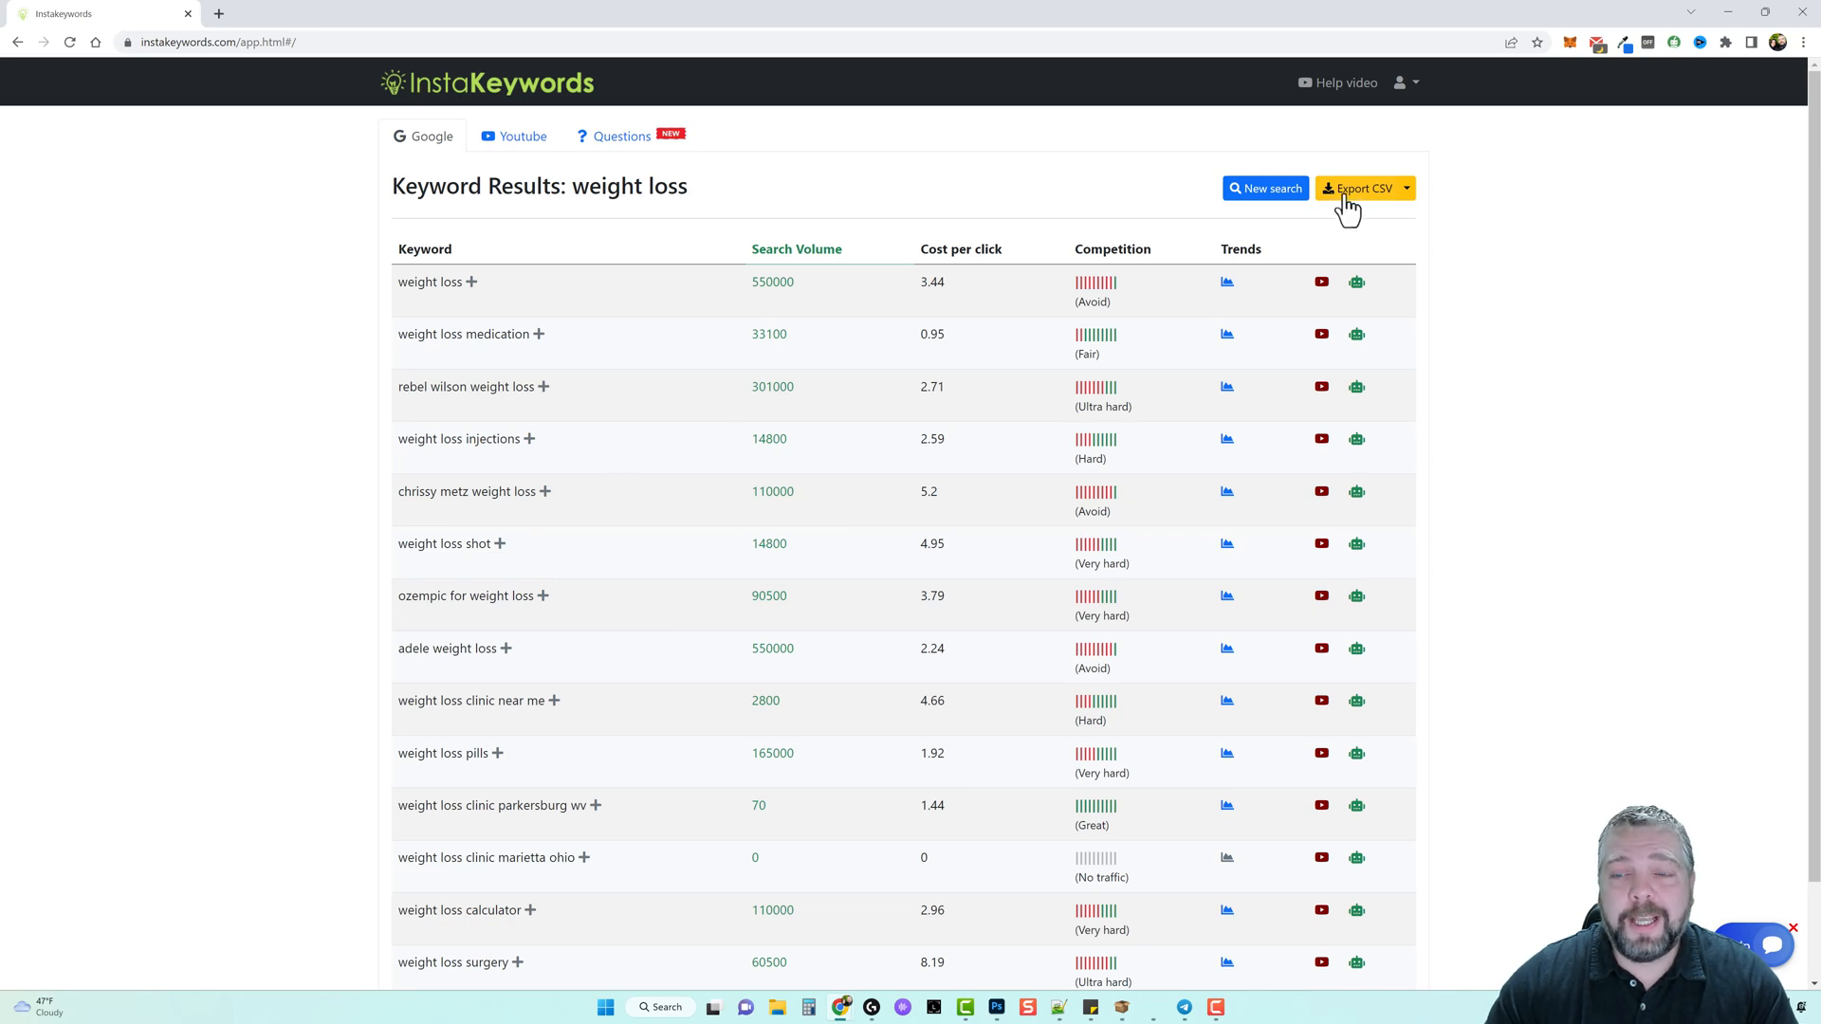
{"action": "mouse_move", "coordinate": [1366, 221]}
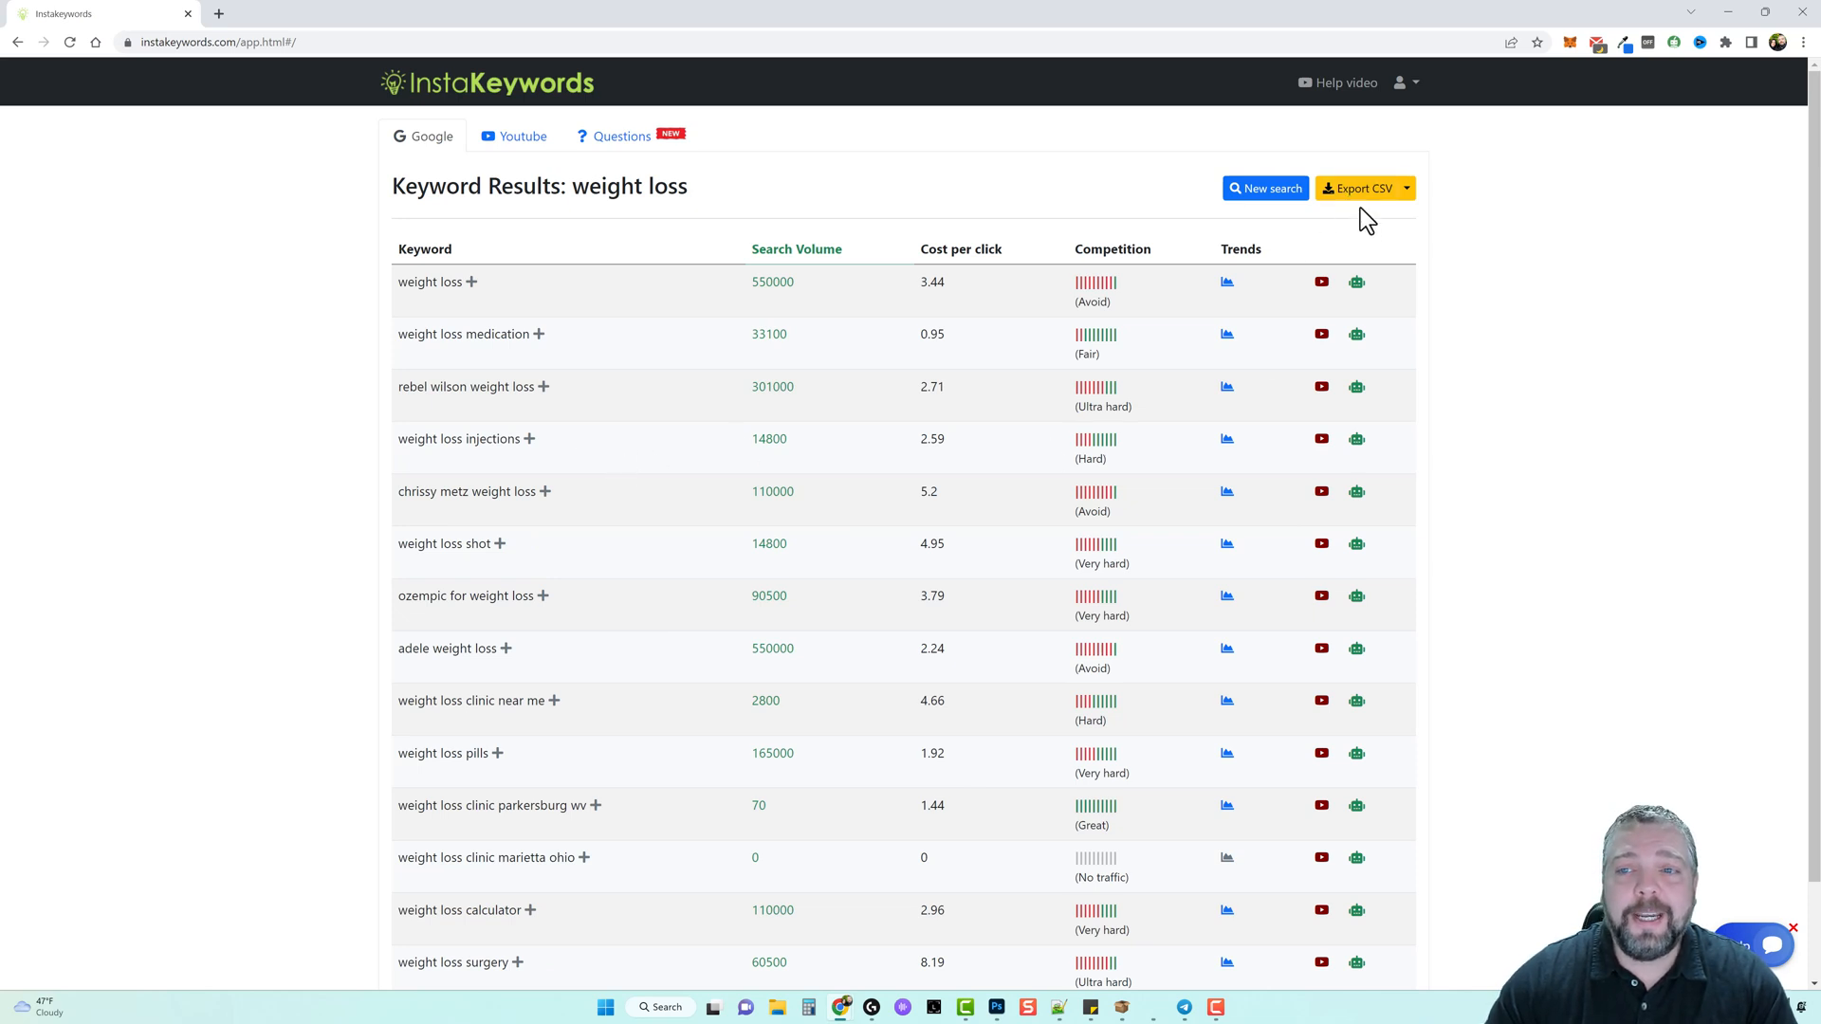
{"action": "mouse_move", "coordinate": [1359, 188]}
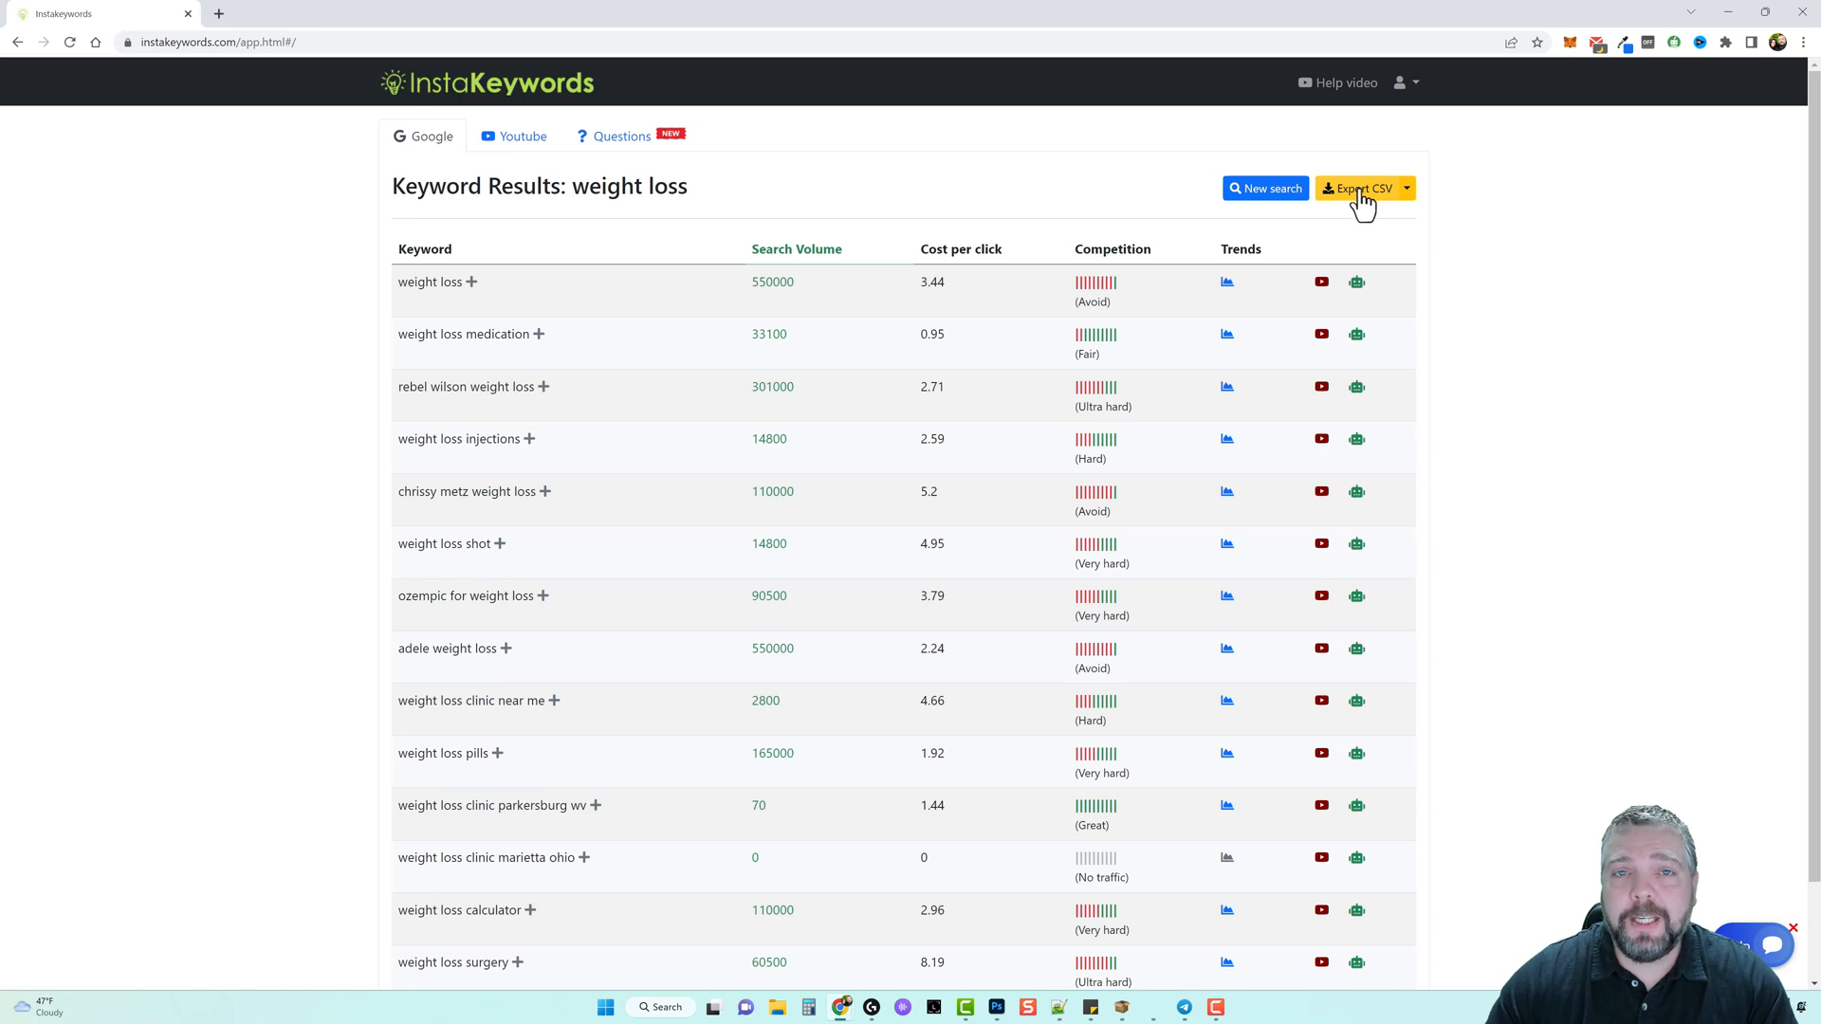
{"action": "left_click", "coordinate": [1406, 187]}
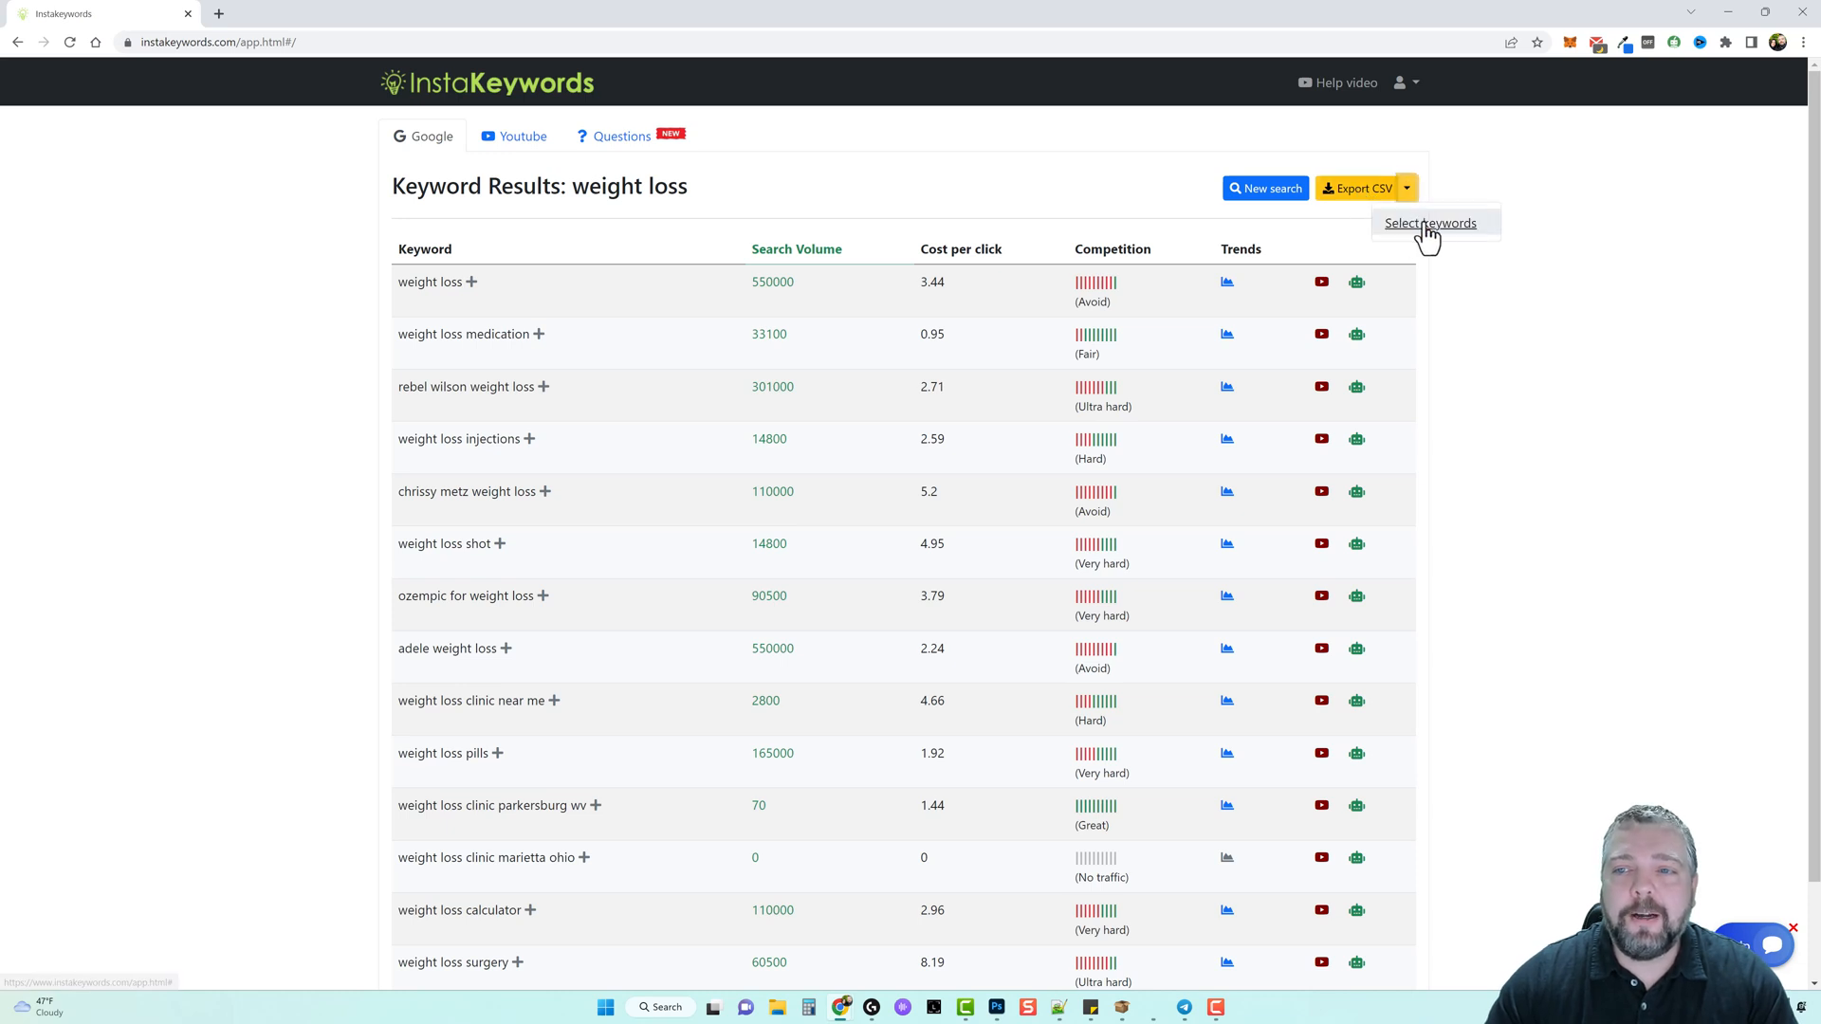
{"action": "left_click", "coordinate": [1431, 222]}
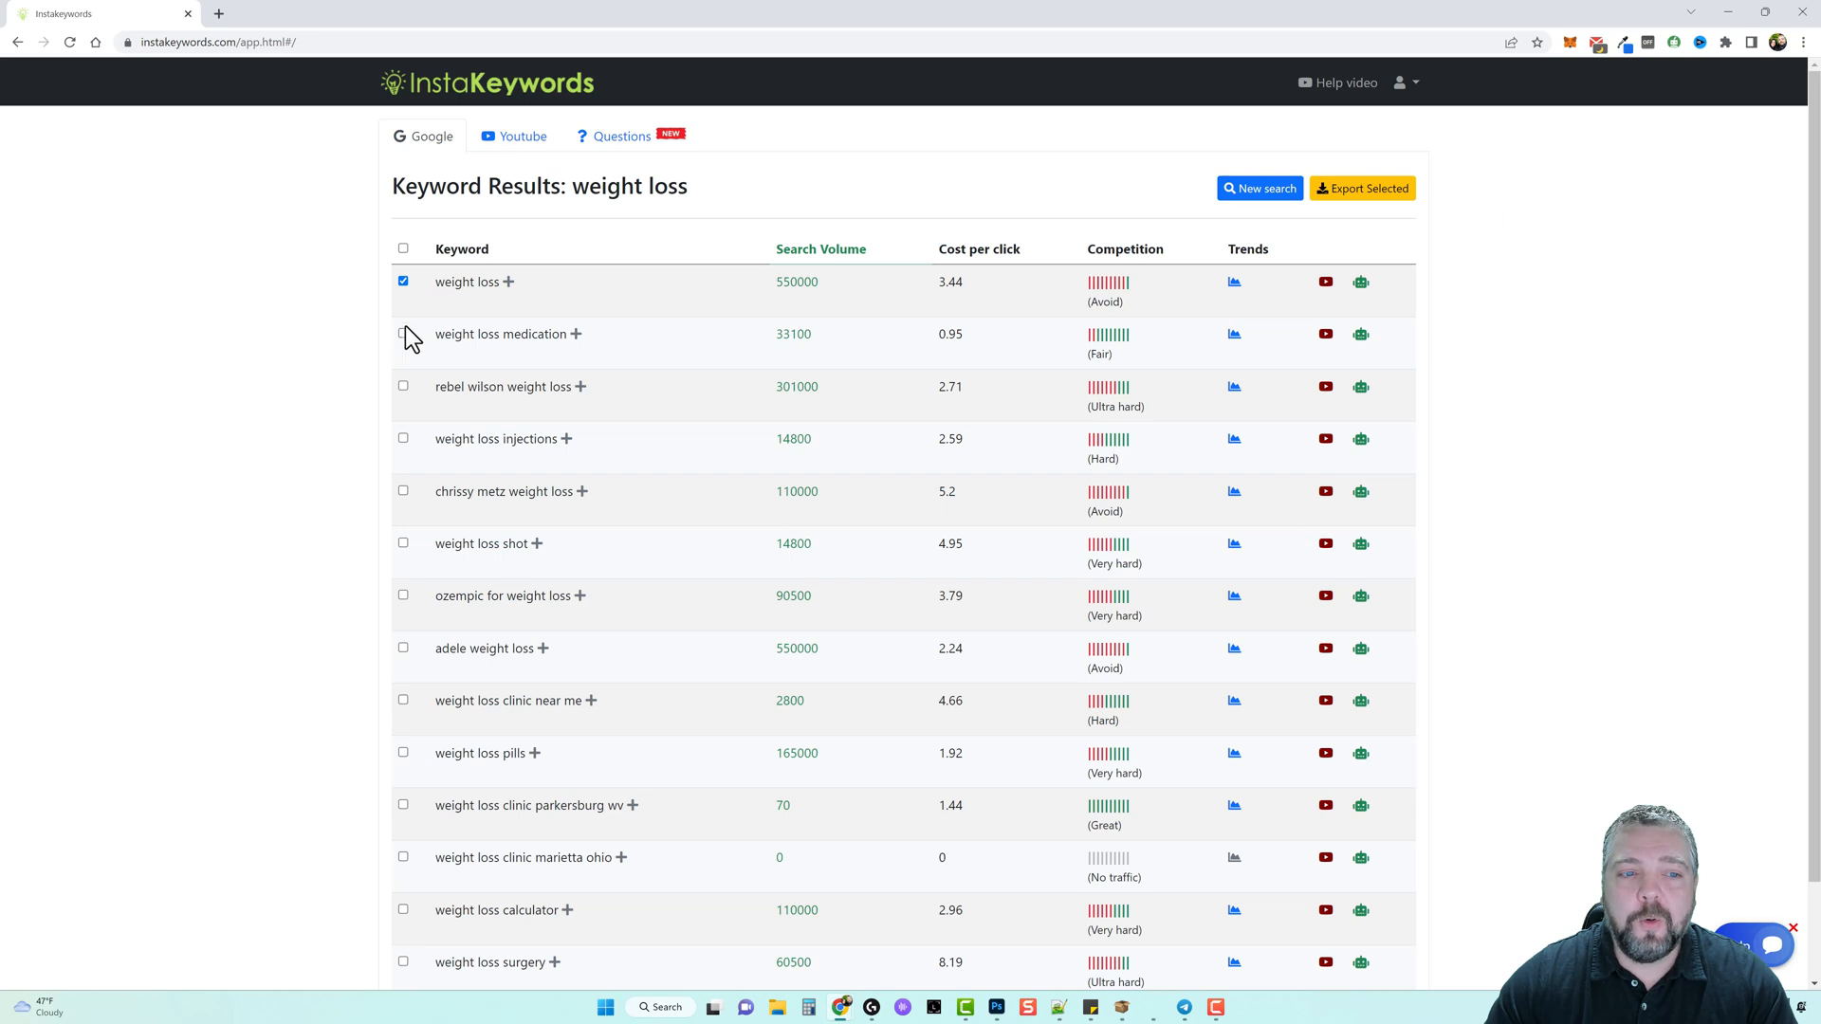
{"action": "left_click", "coordinate": [403, 335]}
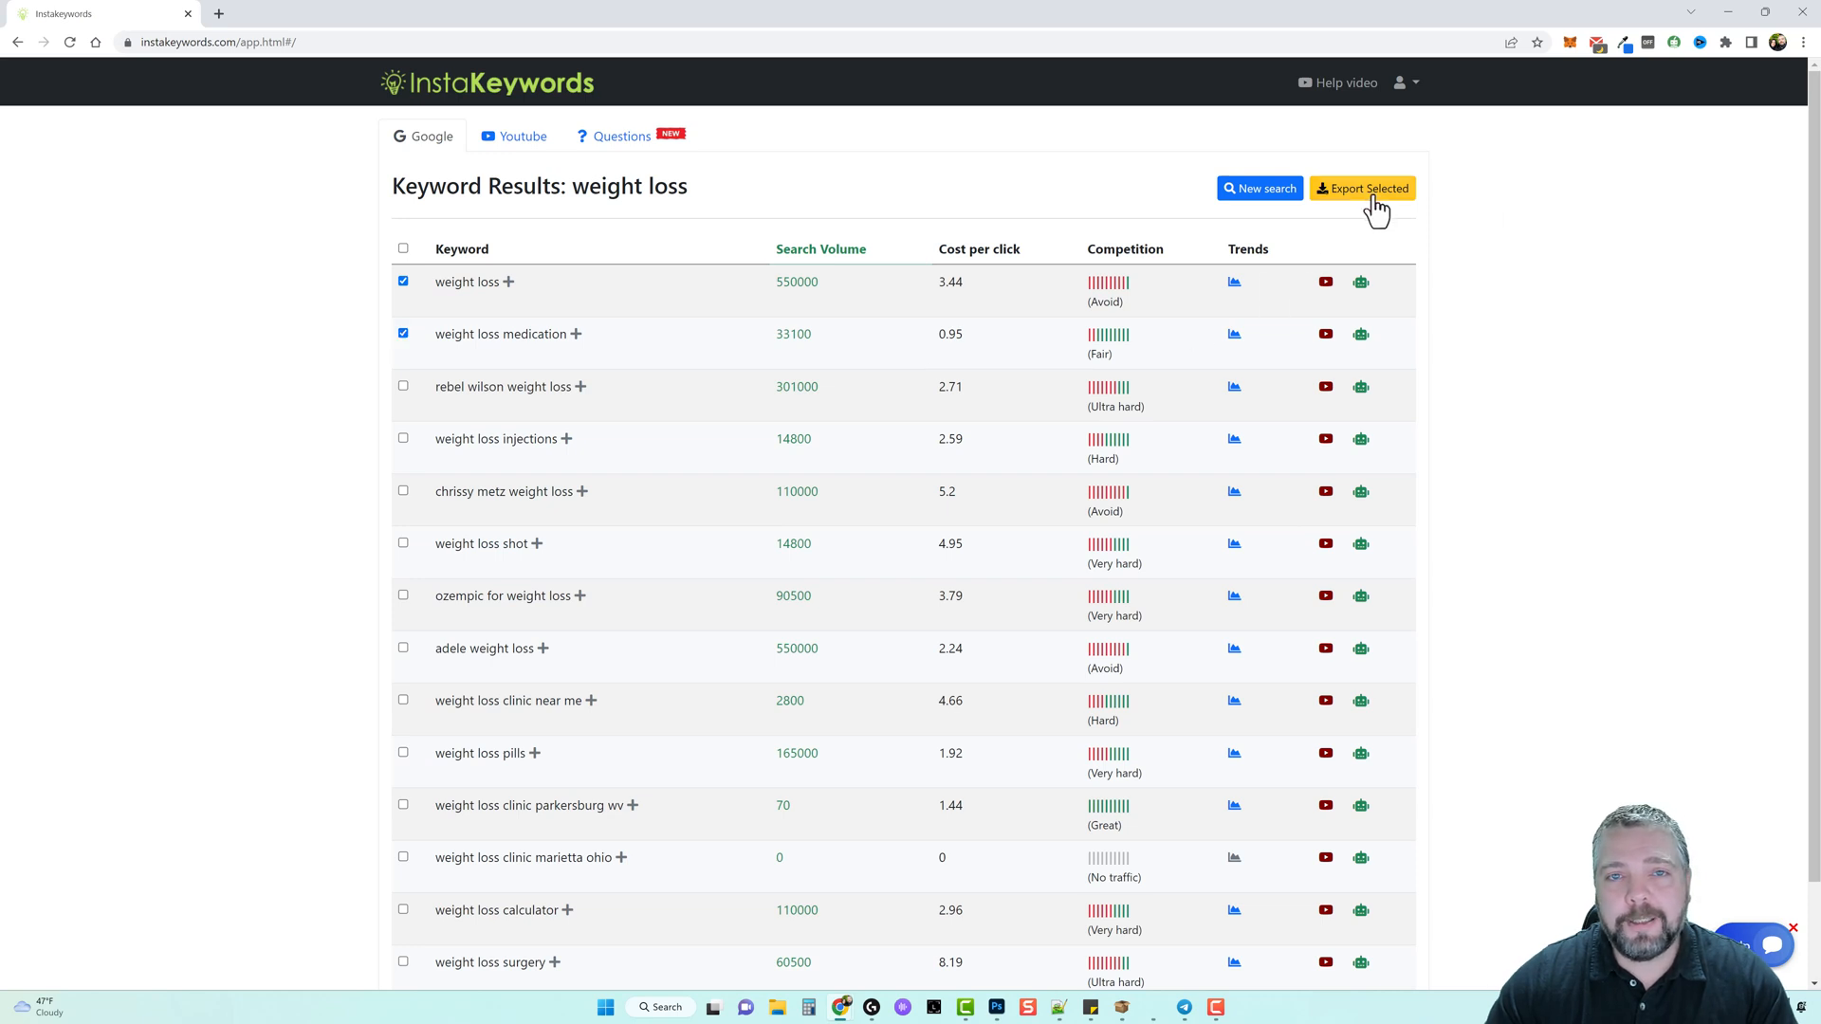
{"action": "mouse_move", "coordinate": [1115, 299]}
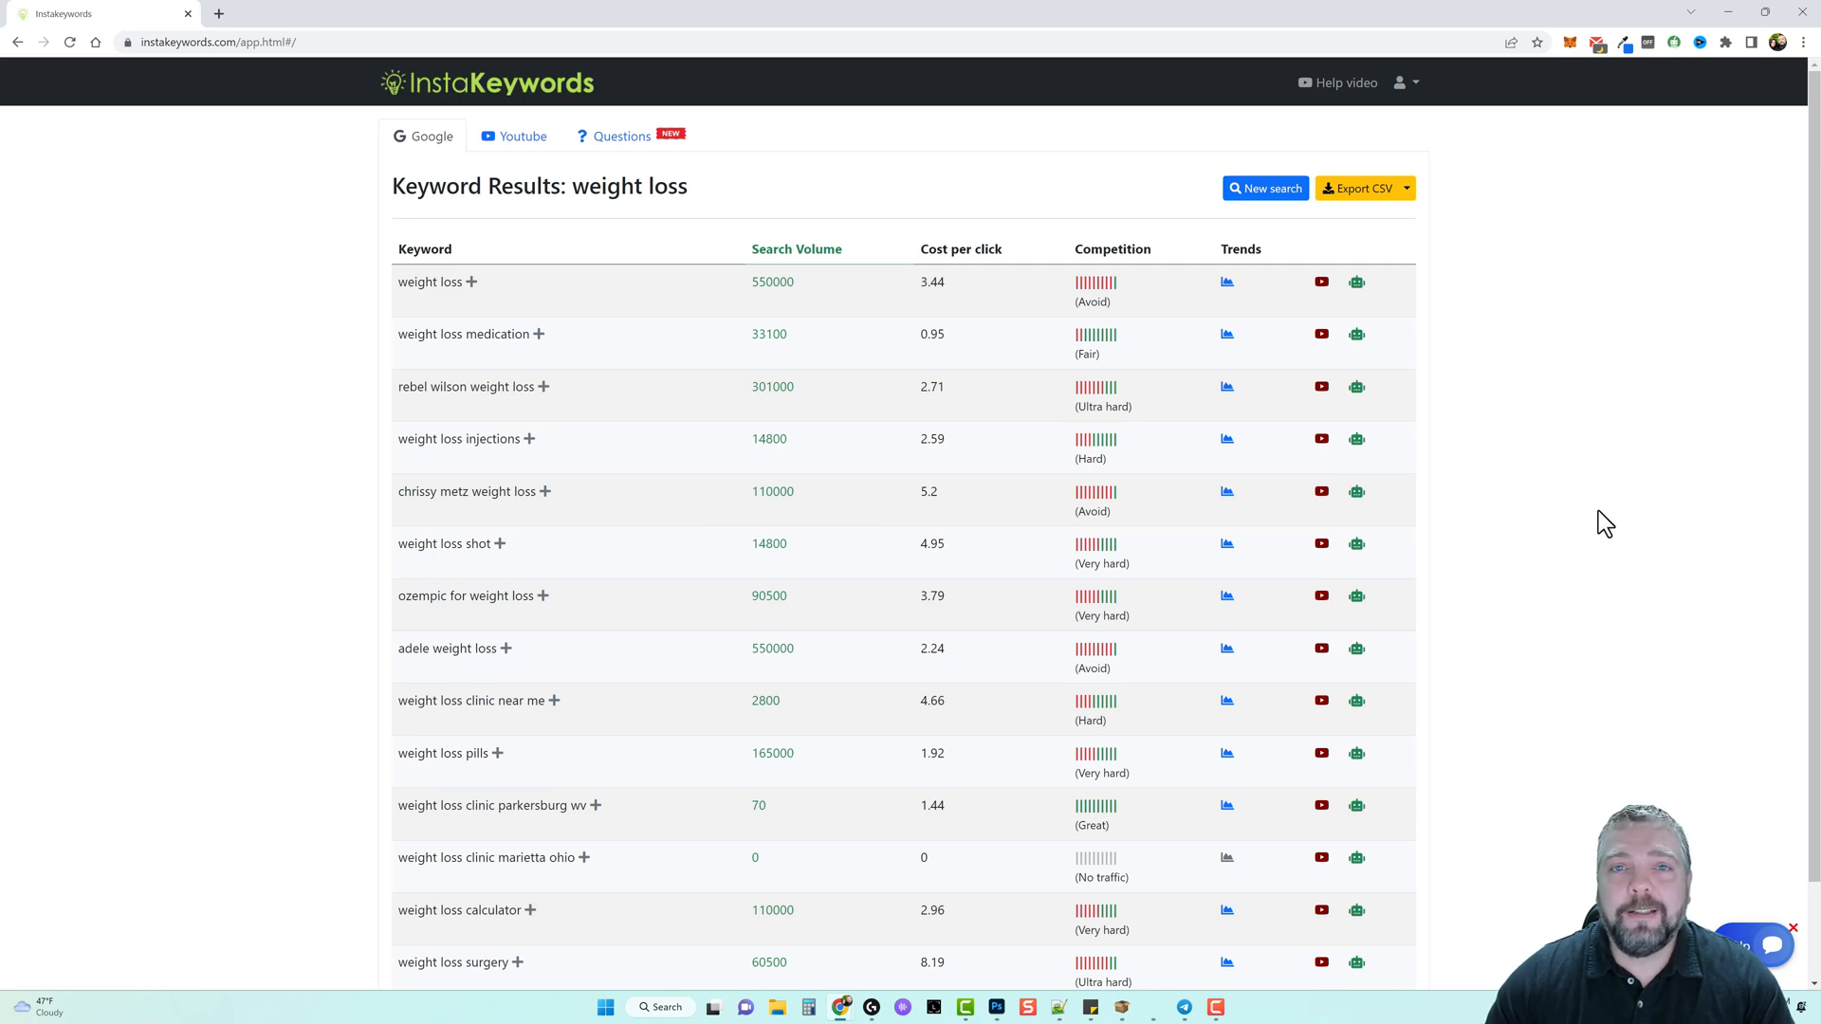
{"action": "mouse_move", "coordinate": [1509, 361]}
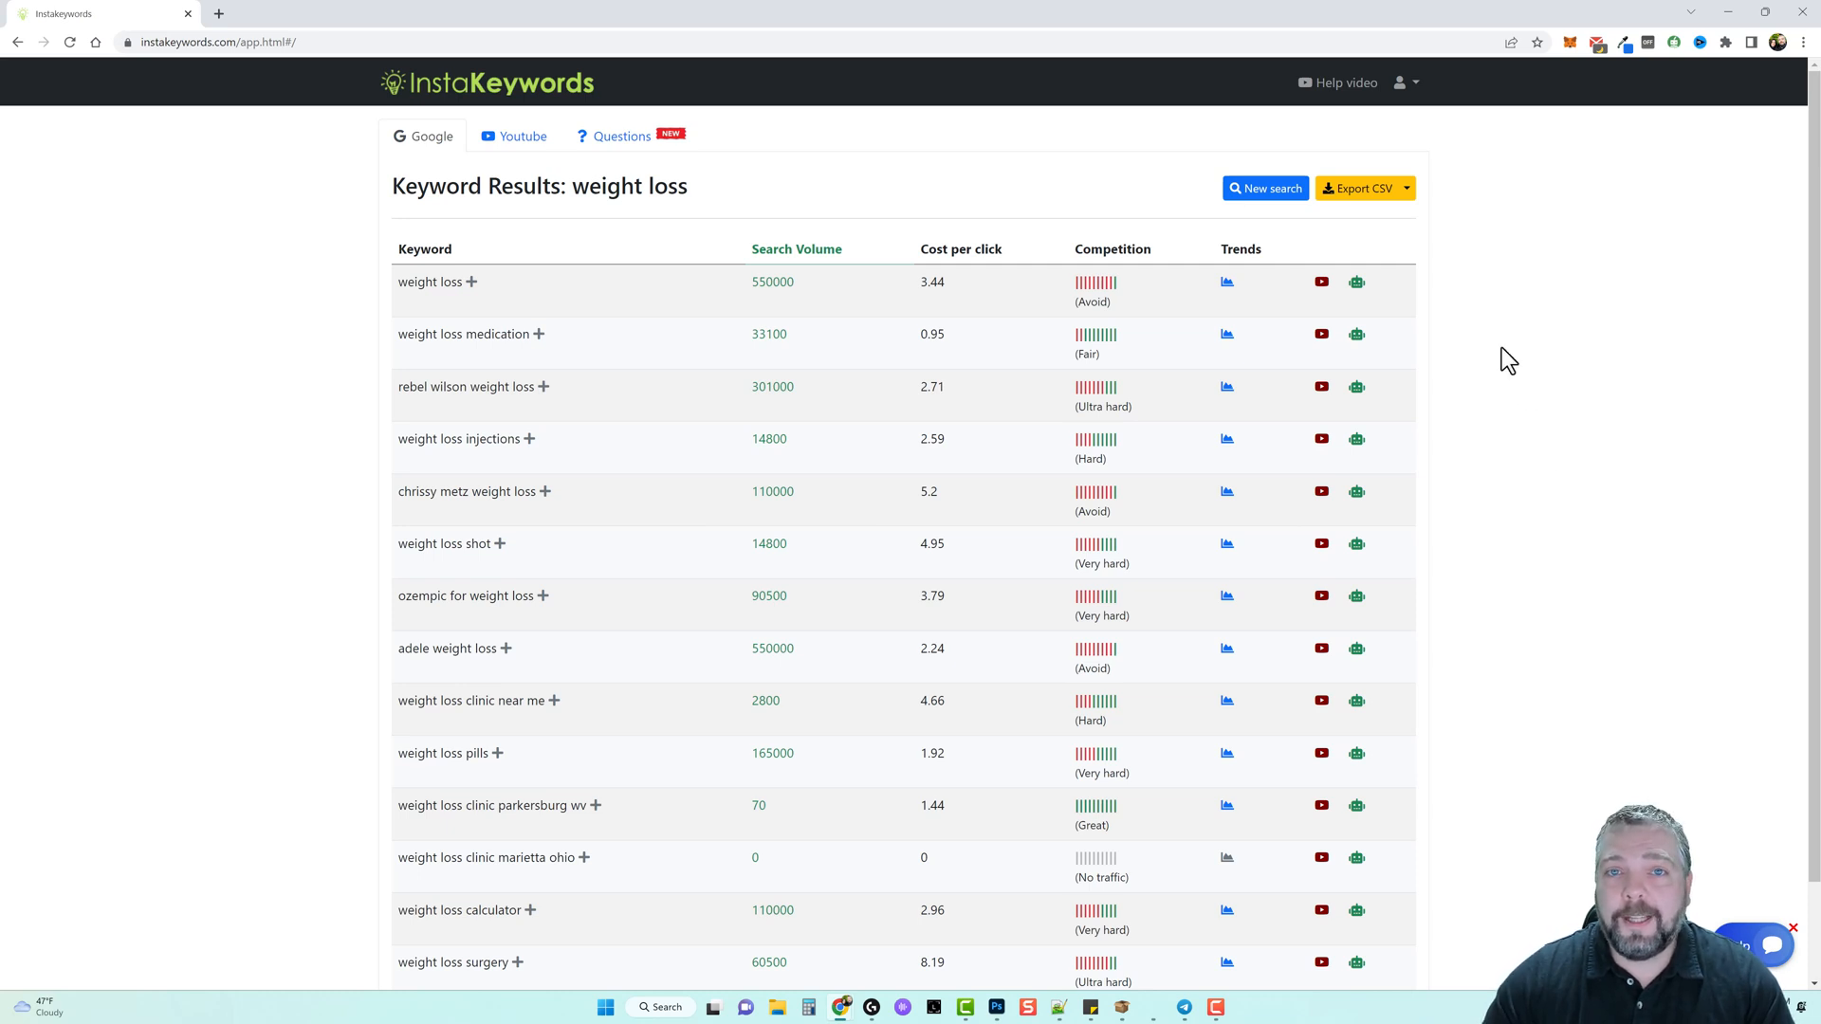
{"action": "mouse_move", "coordinate": [1320, 281]}
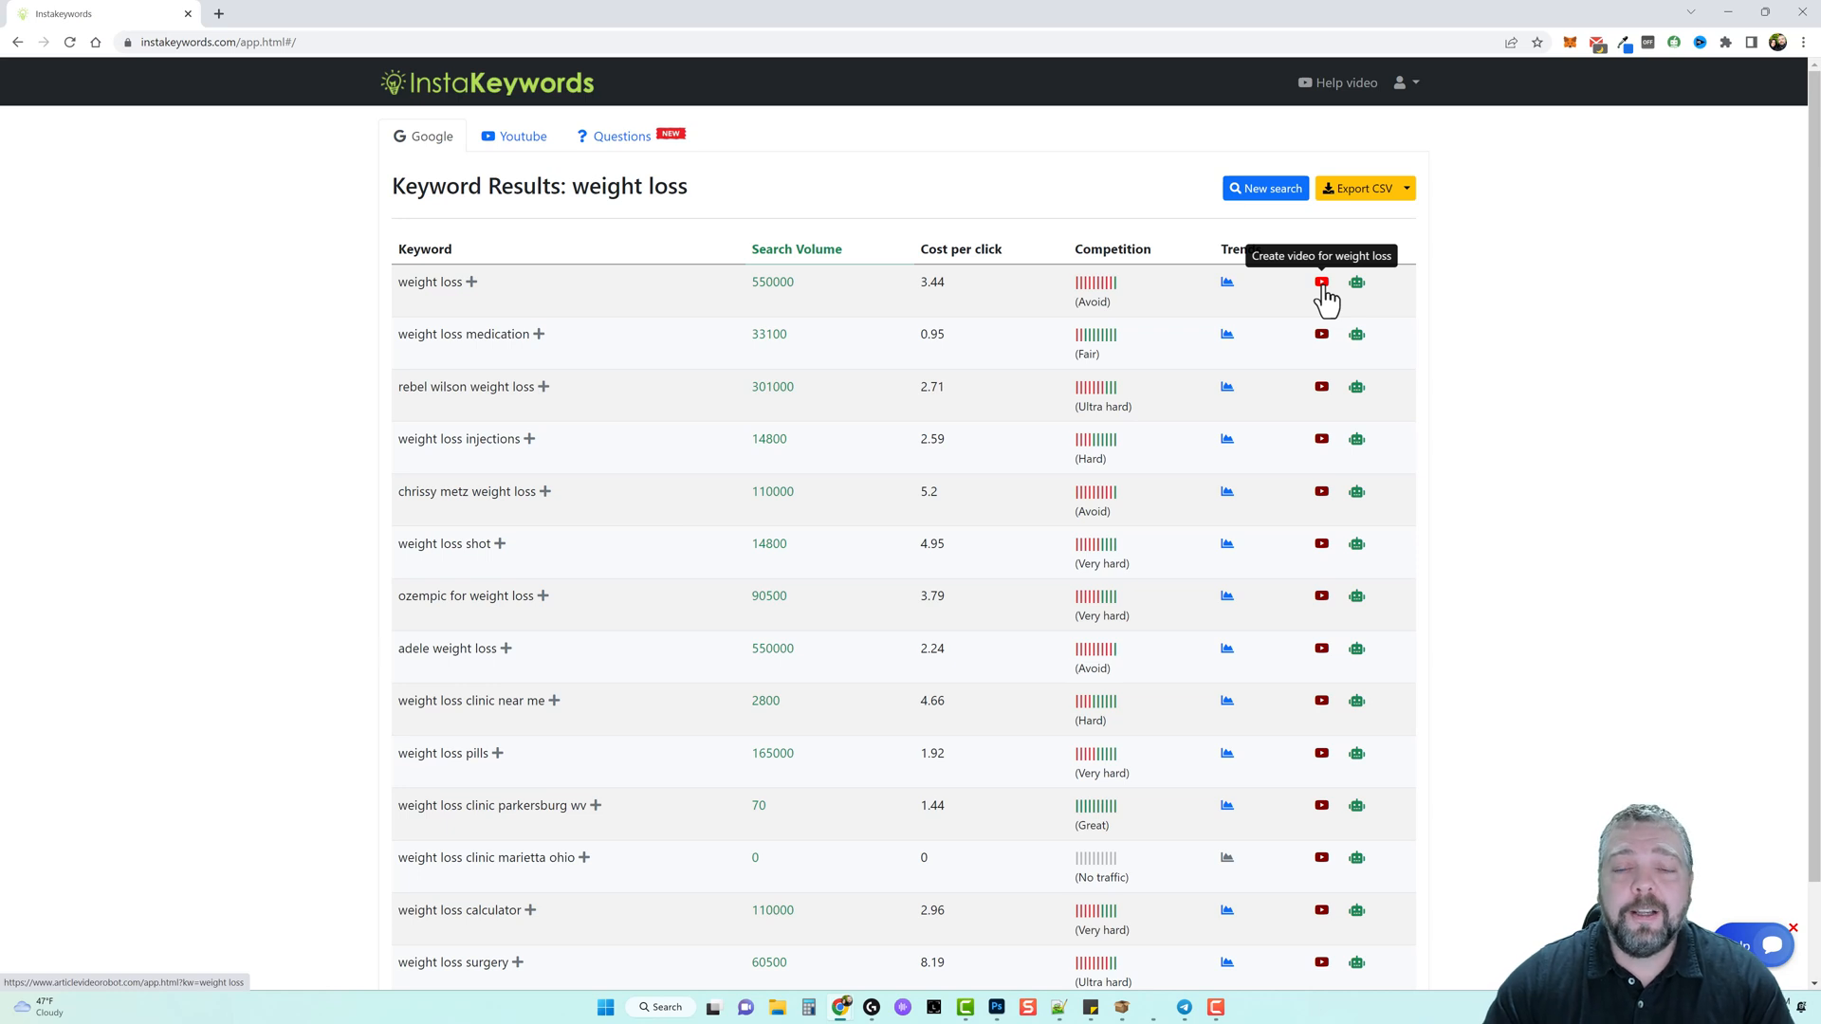
{"action": "mouse_move", "coordinate": [1356, 283]}
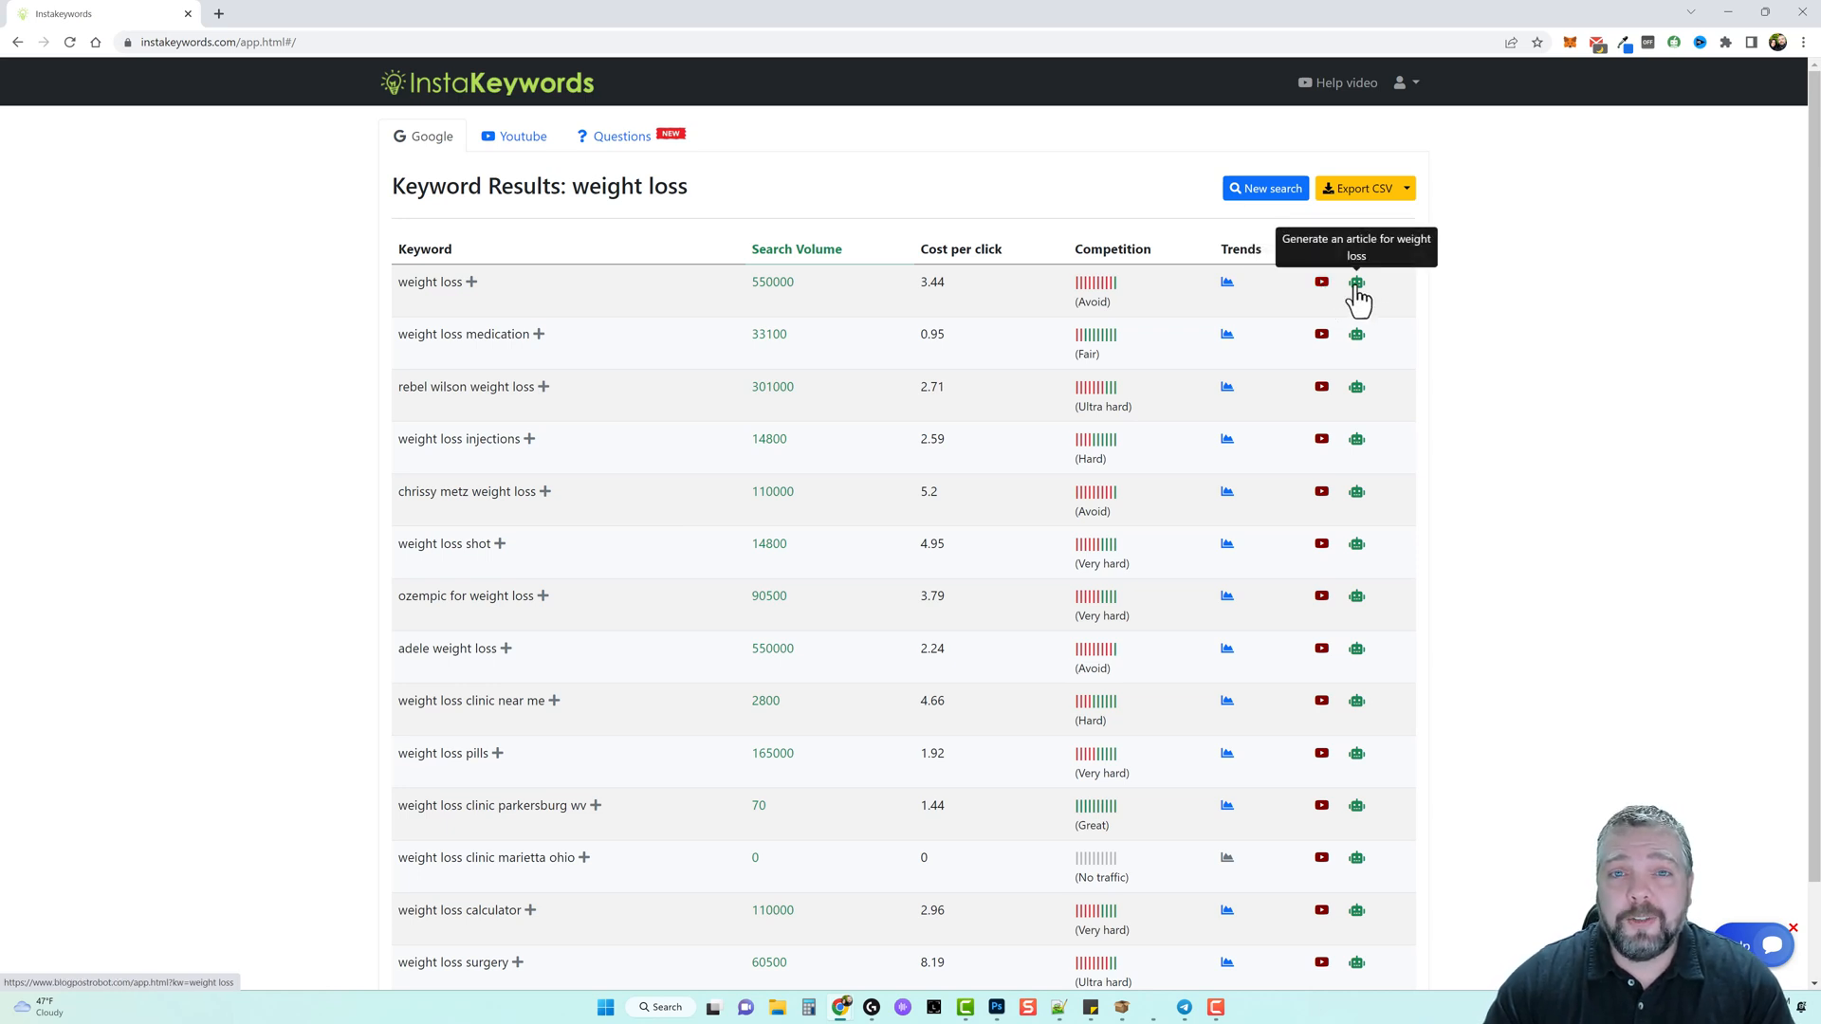
{"action": "mouse_move", "coordinate": [1509, 305]}
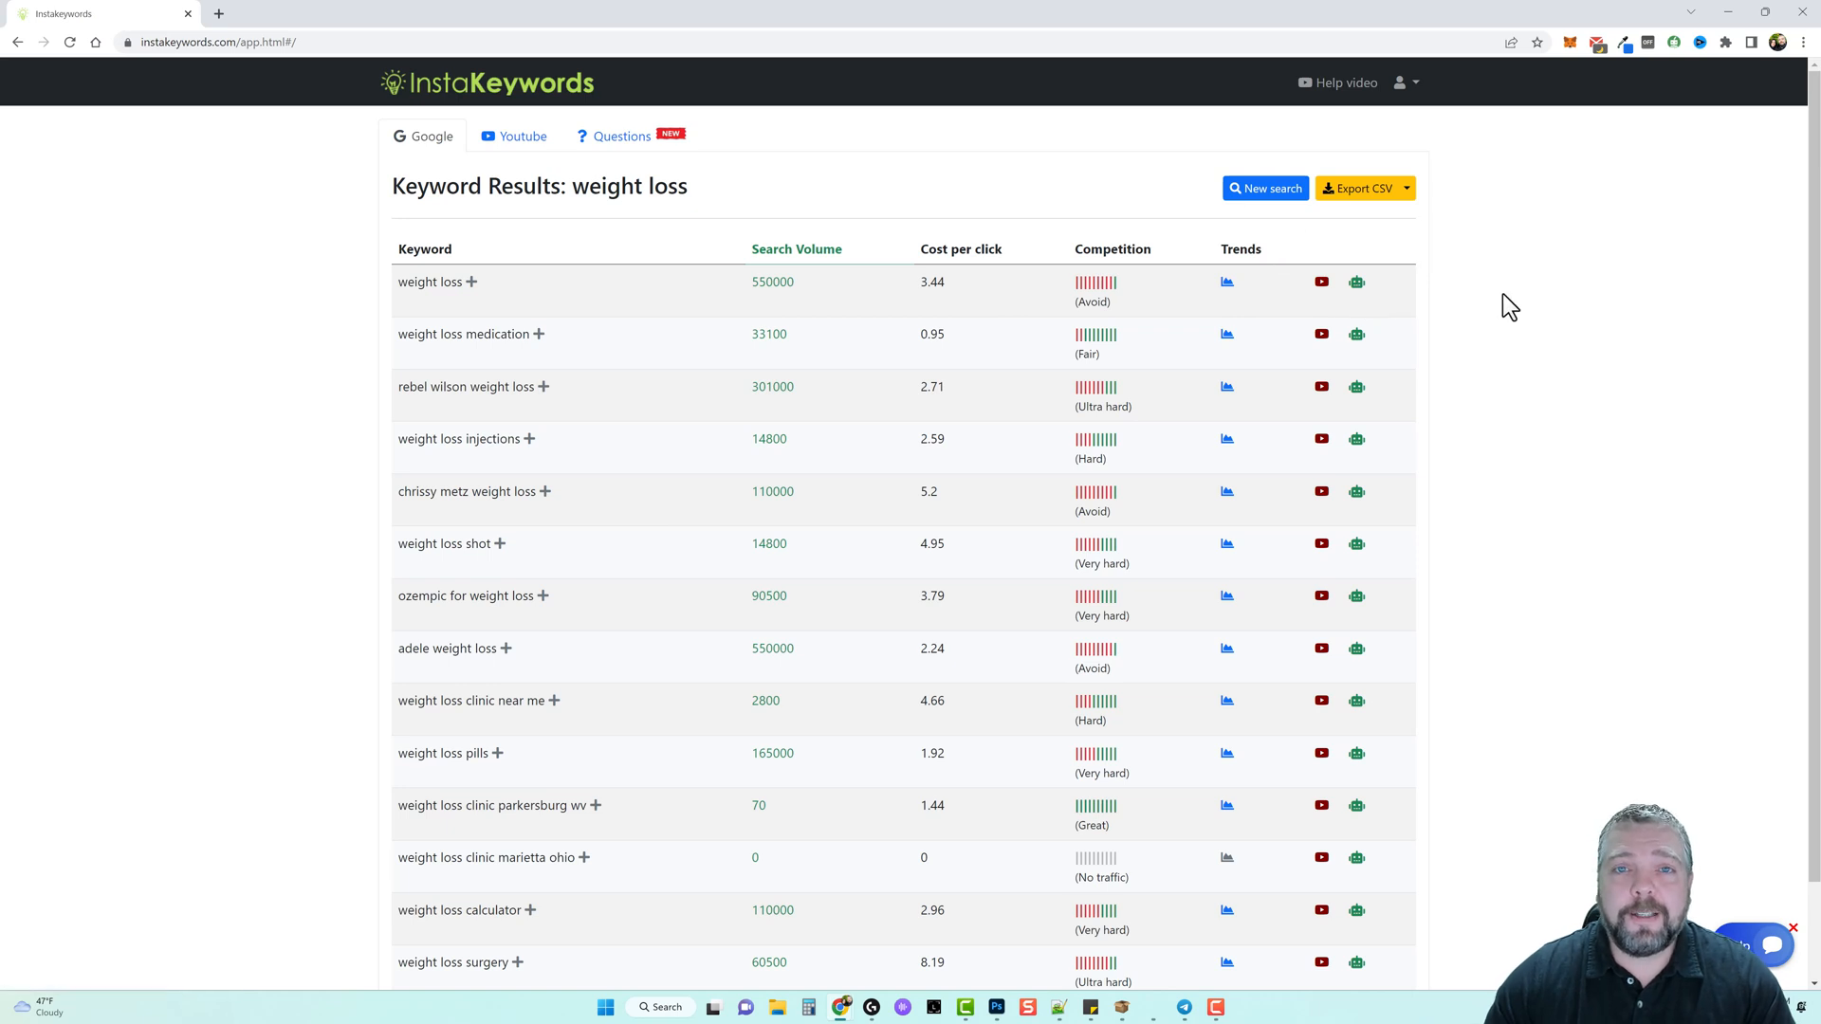